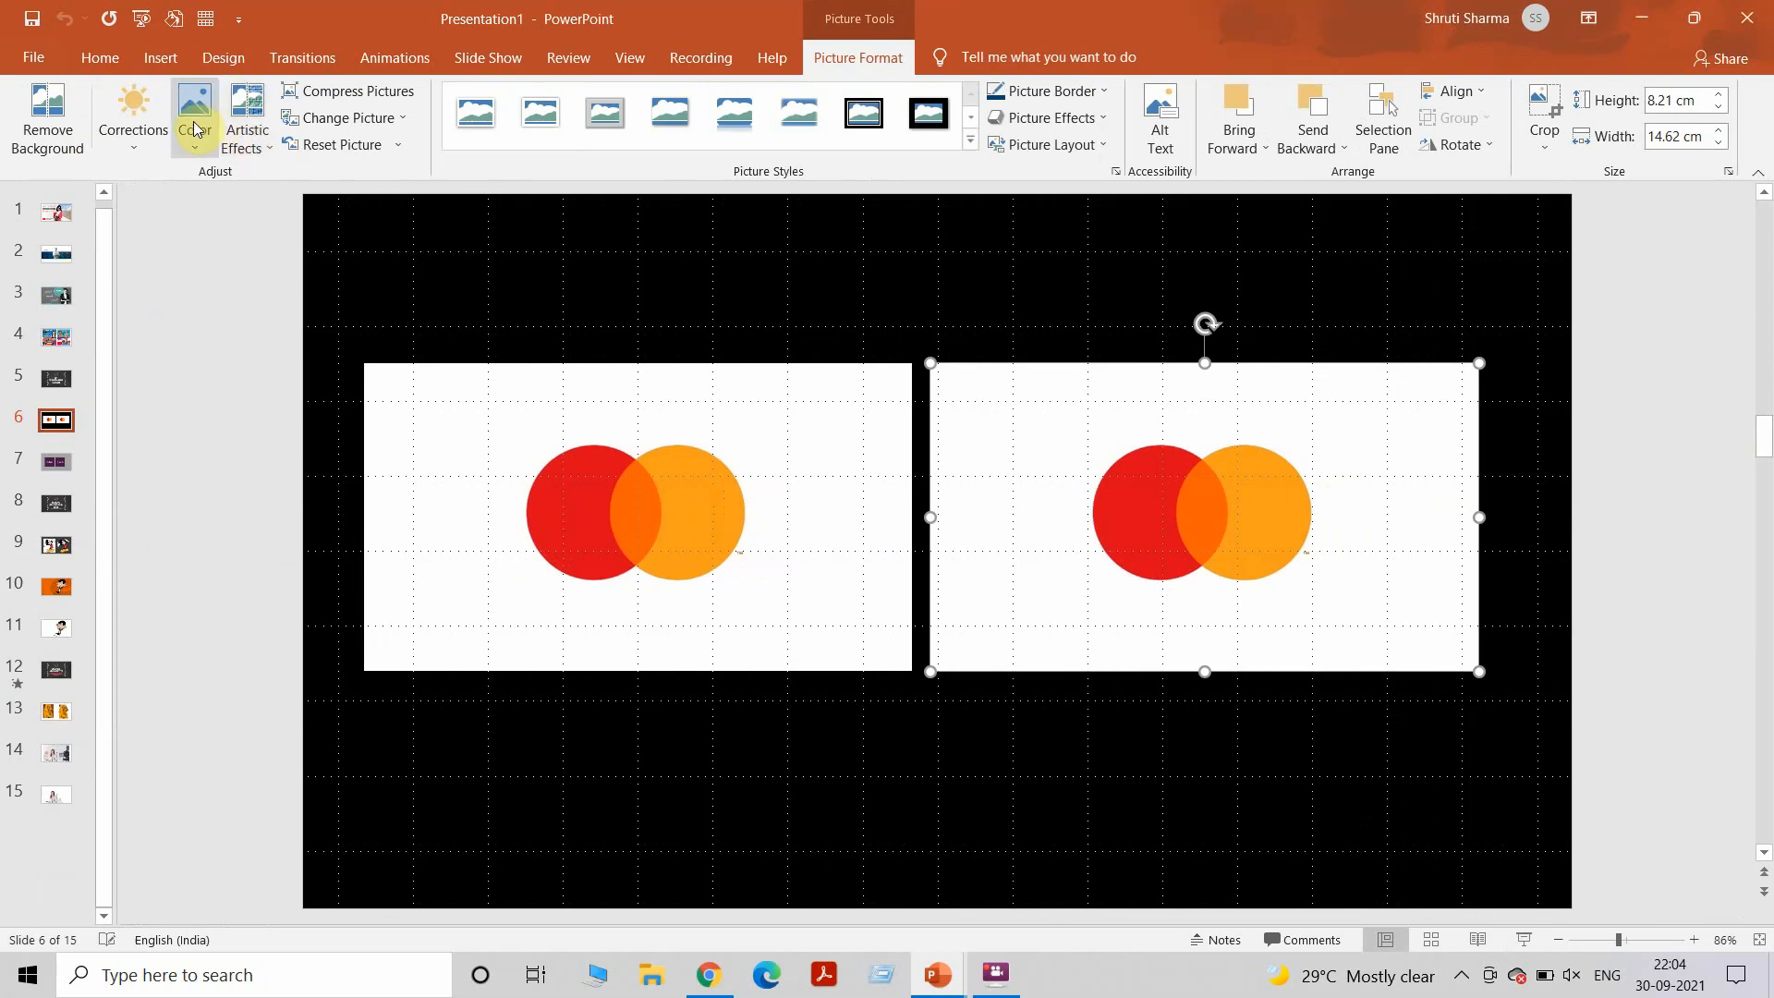
Make the picked colour transparent in the right circles picture via Set Transparent Color.
left_click(194, 119)
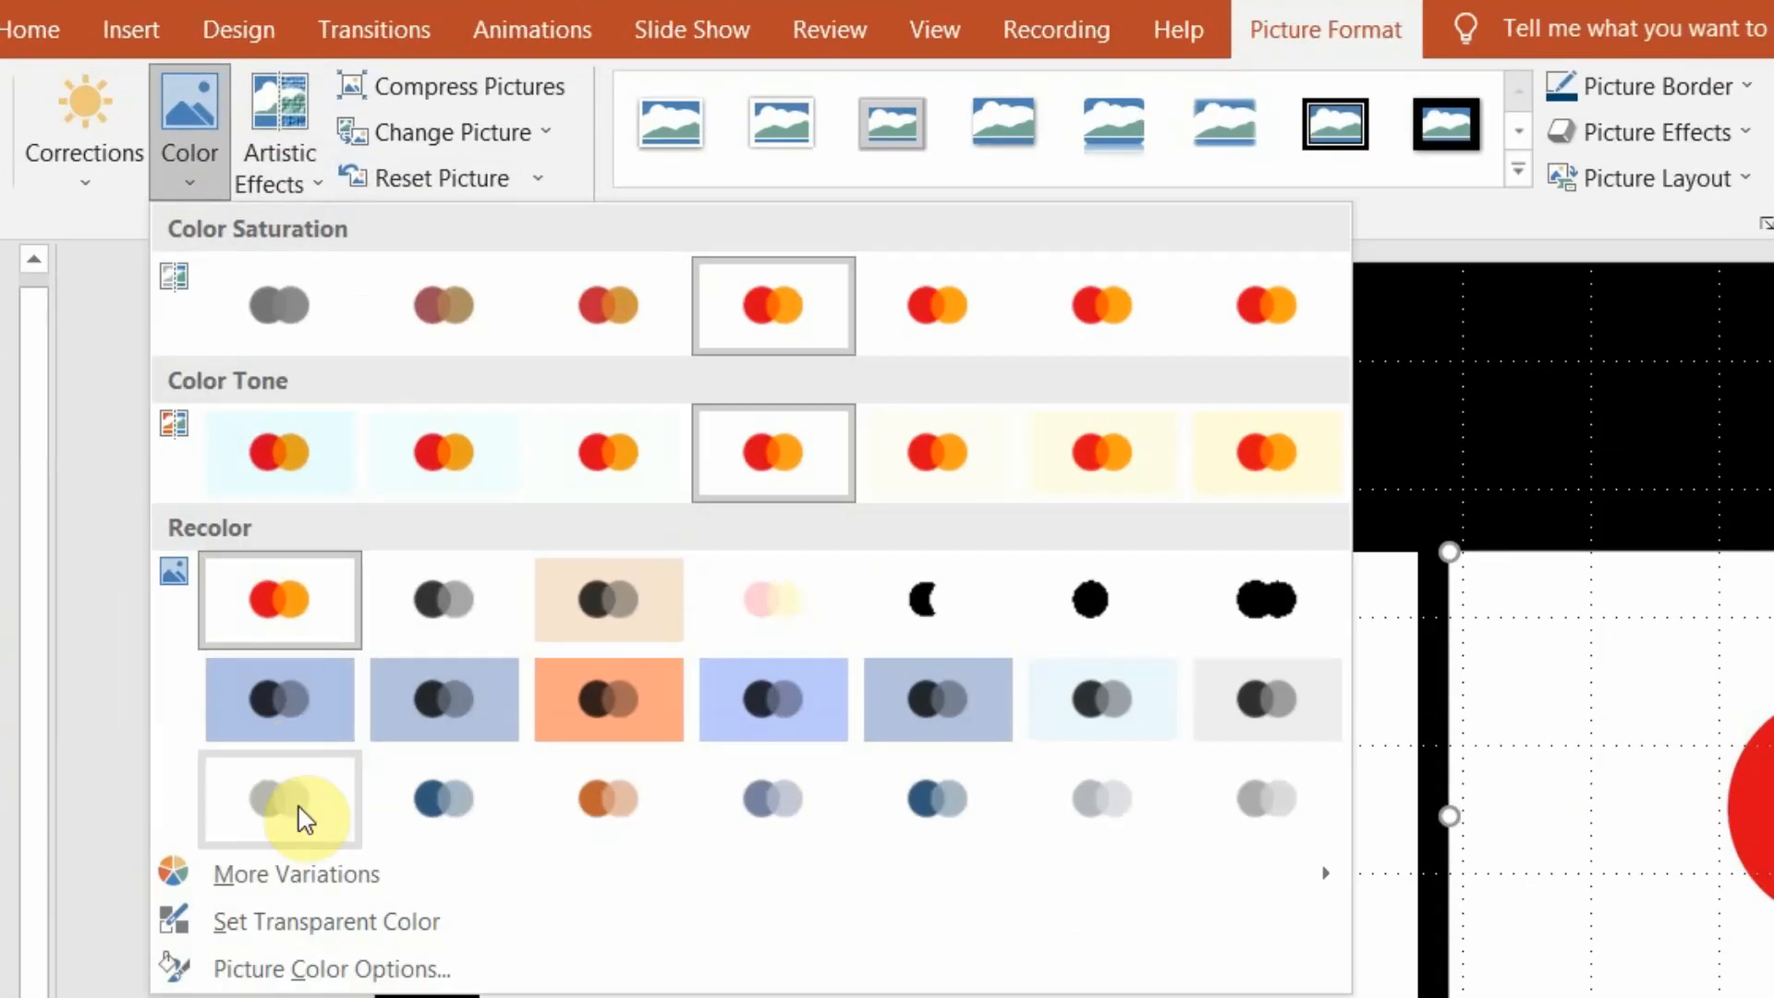
mouse_move(320, 866)
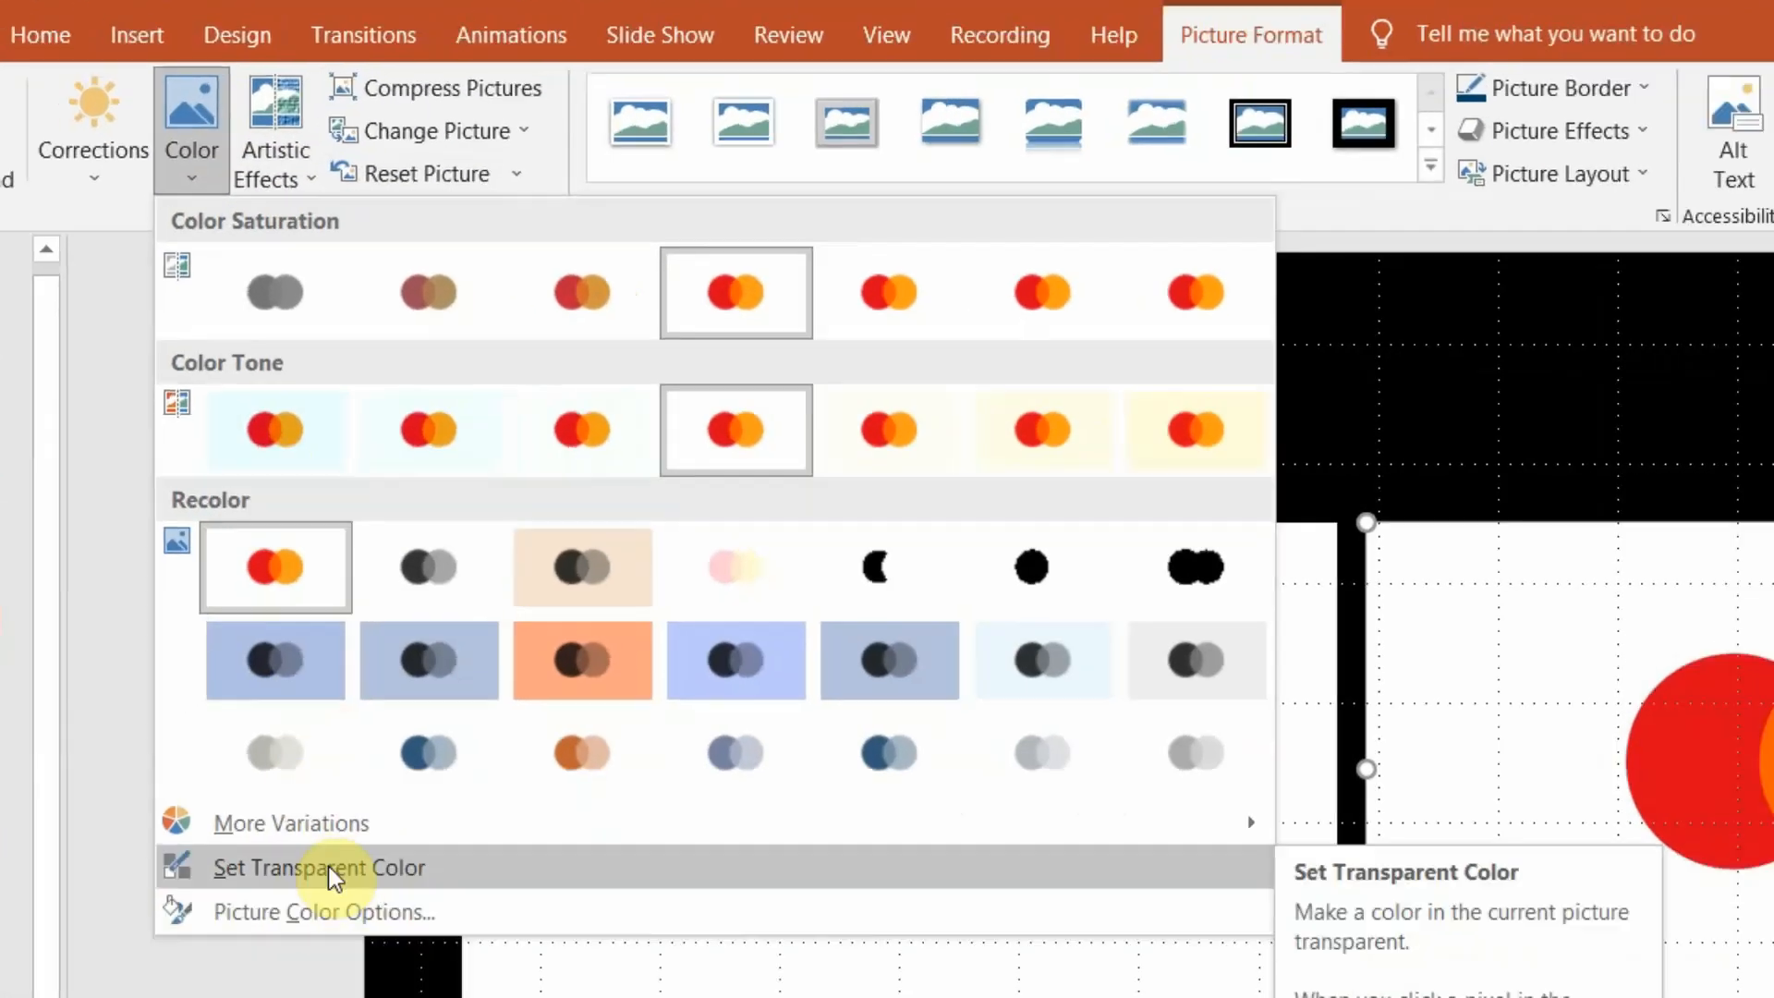
left_click(318, 866)
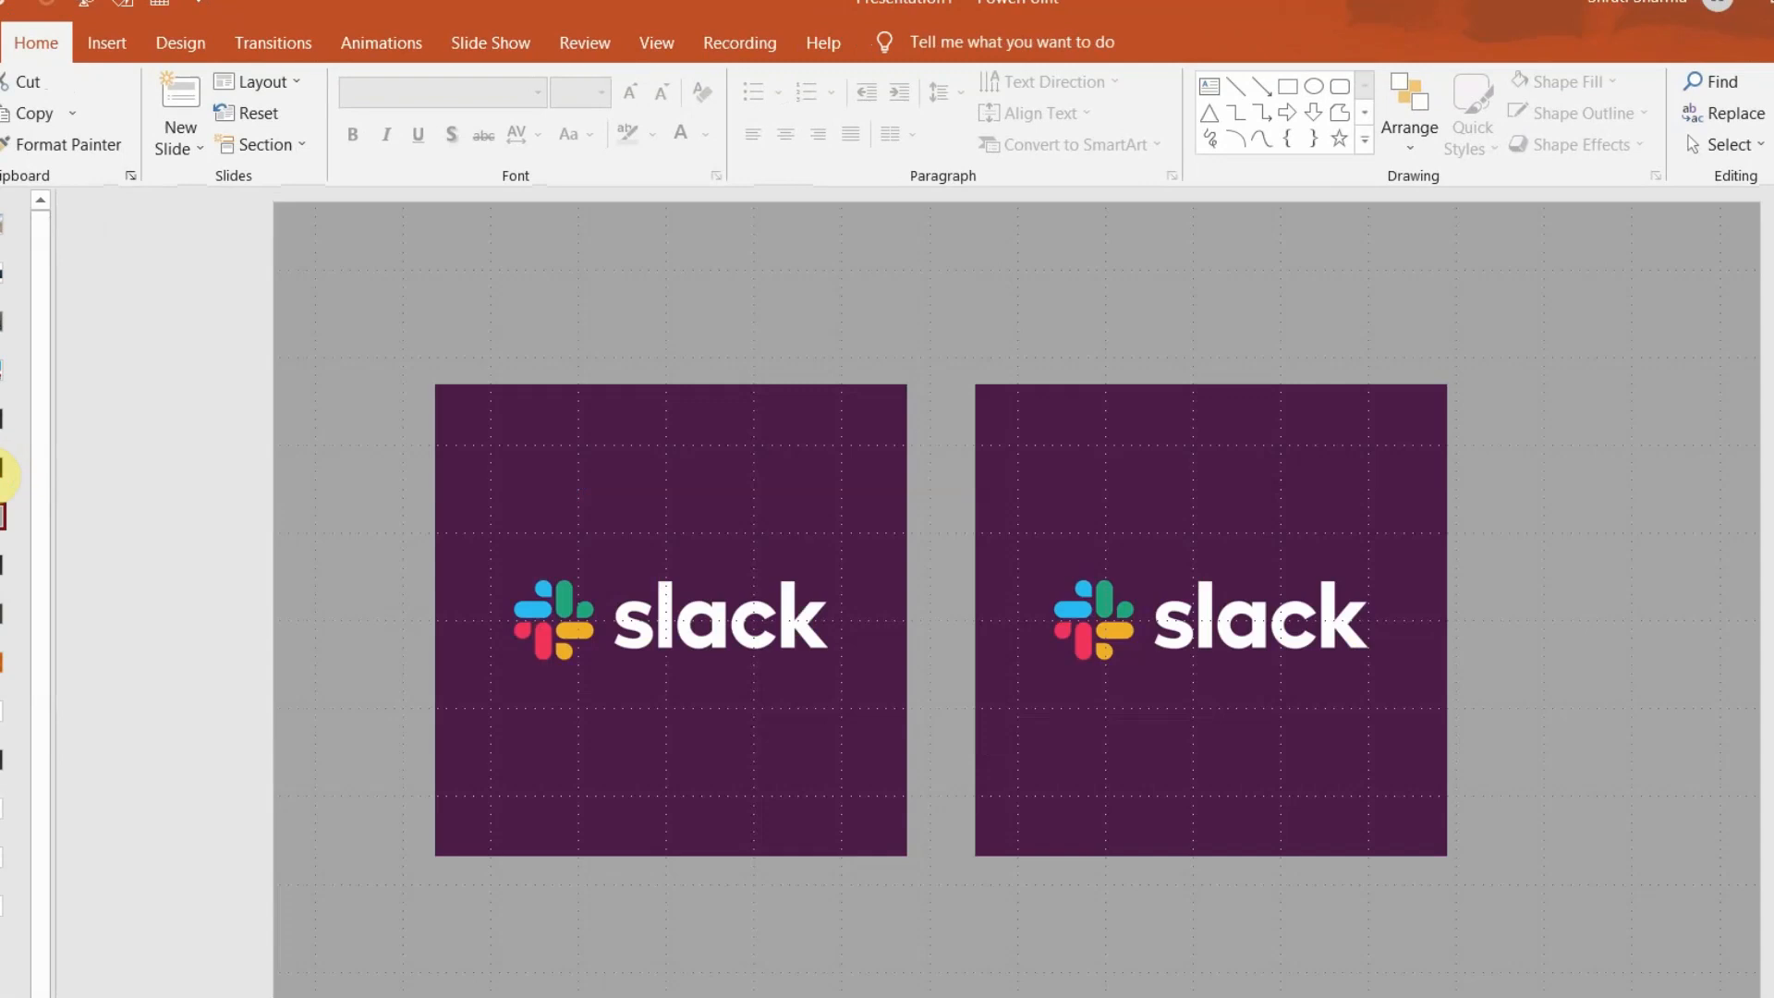
mouse_move(1197, 976)
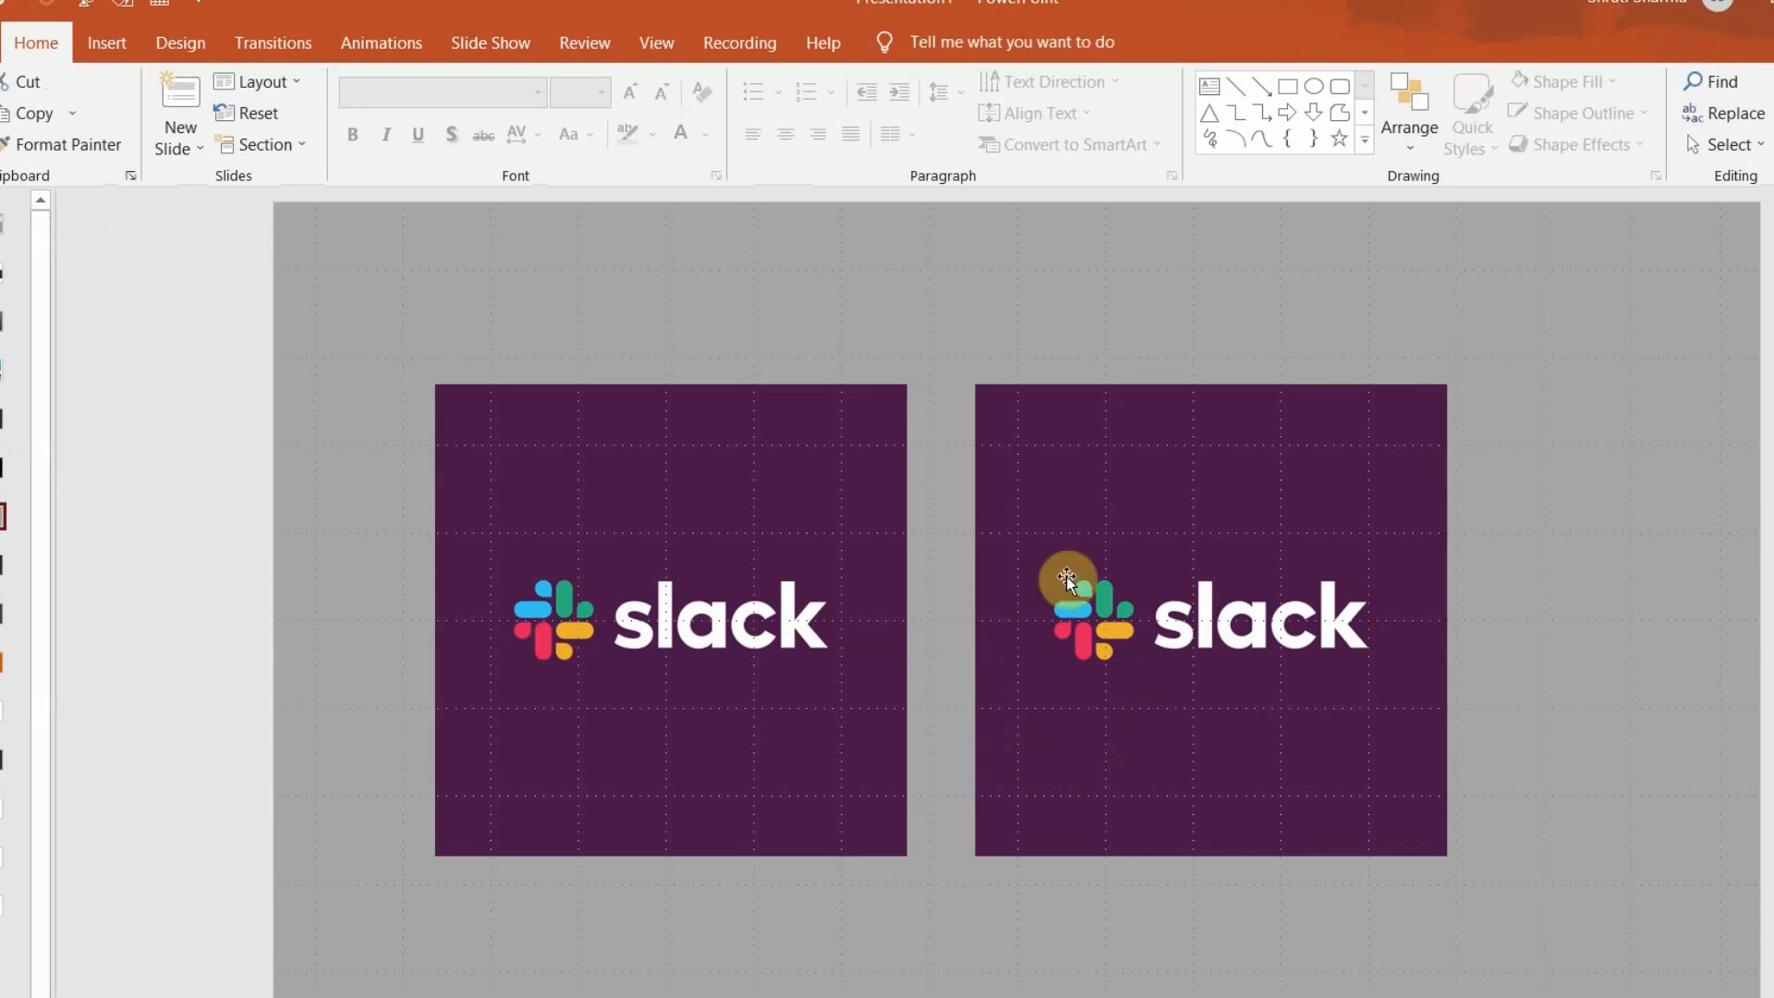
mouse_move(1055, 501)
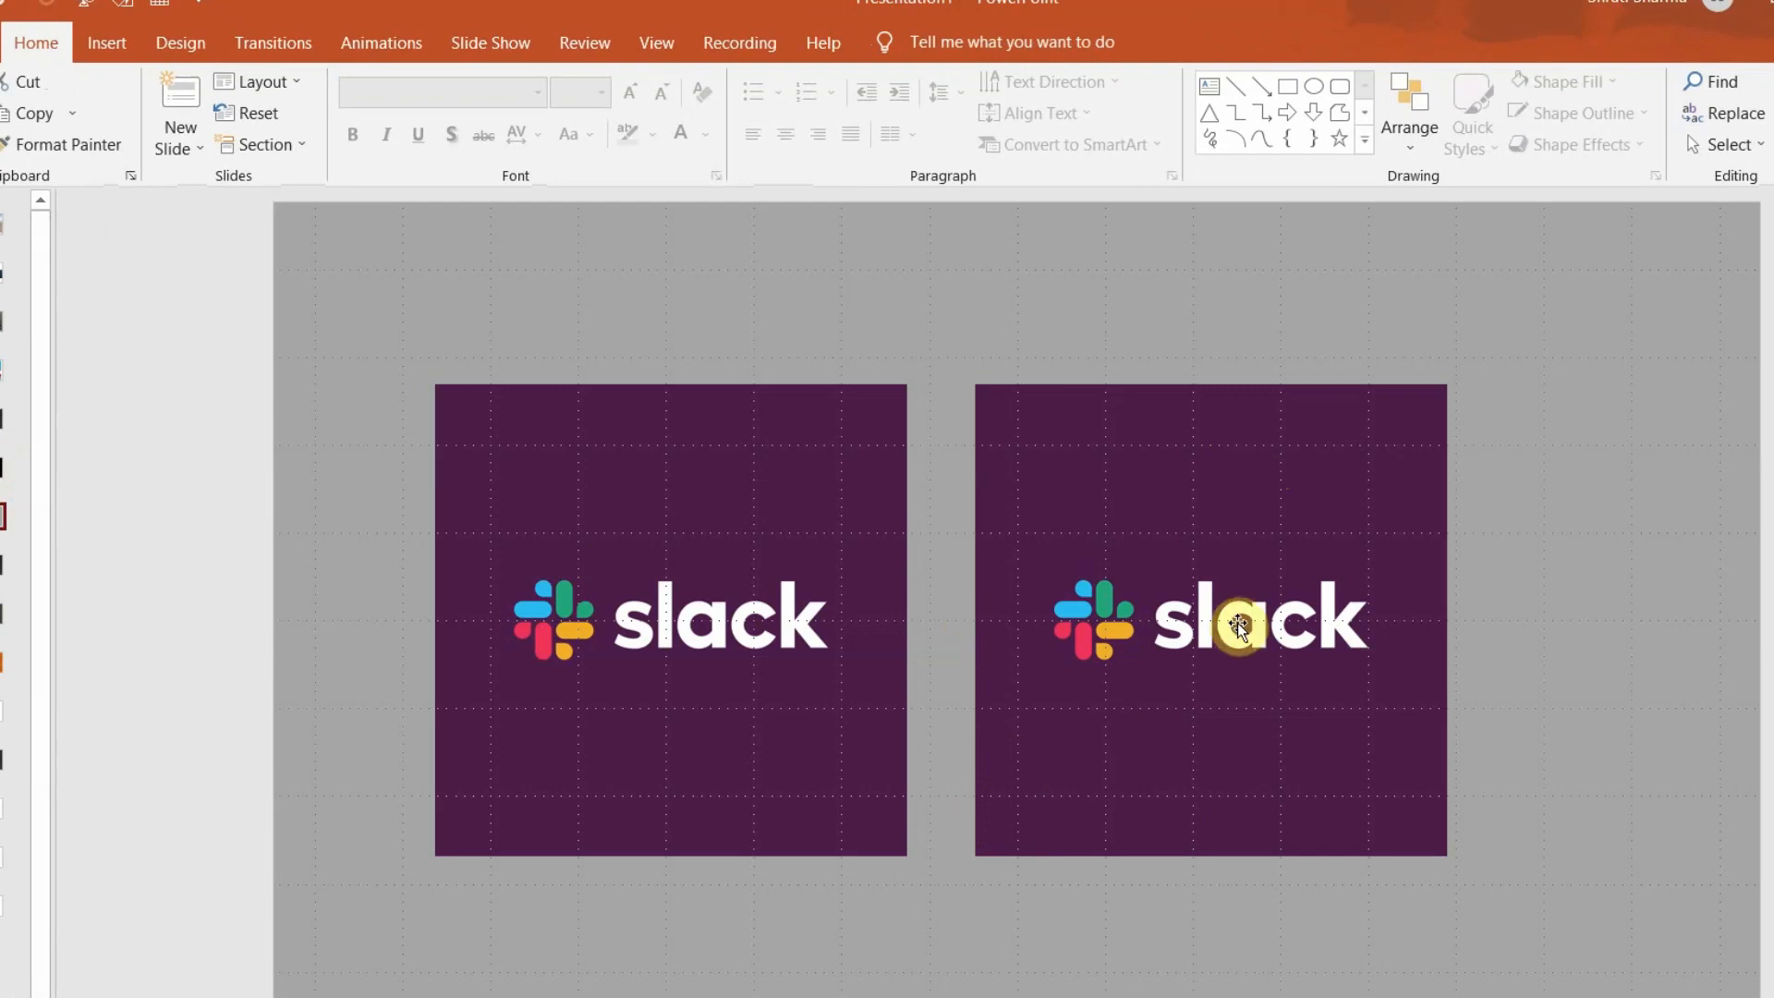
Select the right Slack logo picture and bring up its Color options.
left_click(1238, 627)
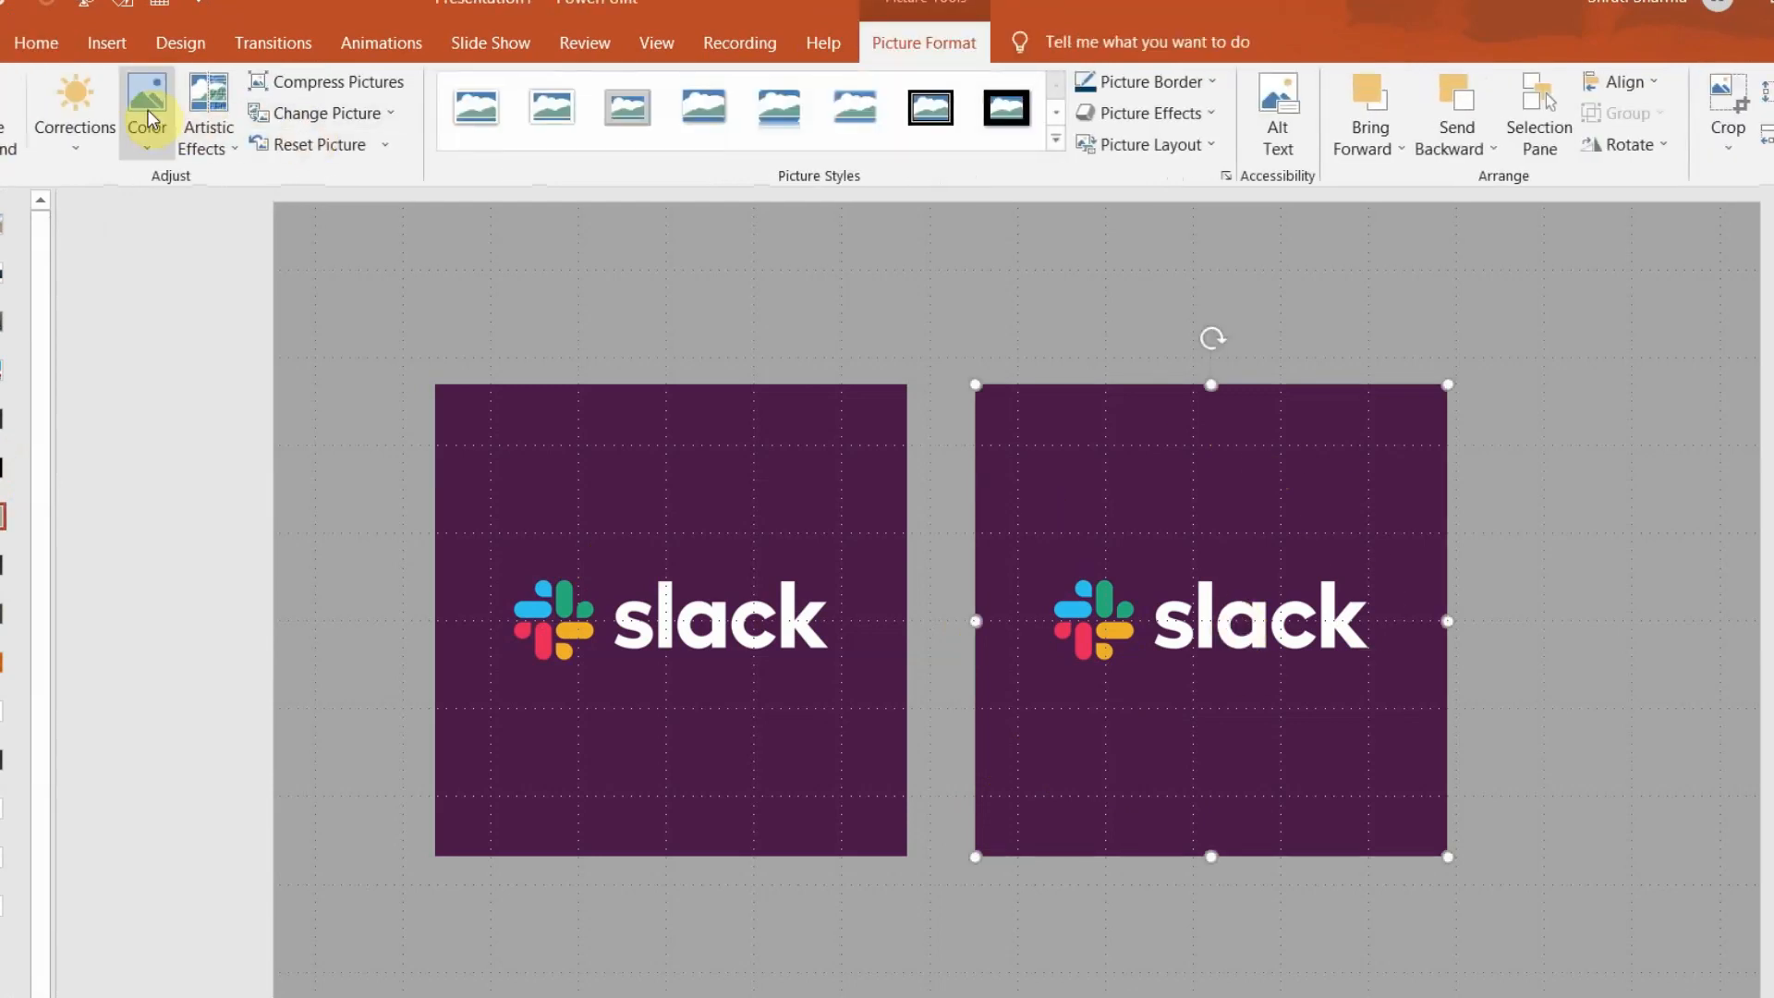
left_click(148, 111)
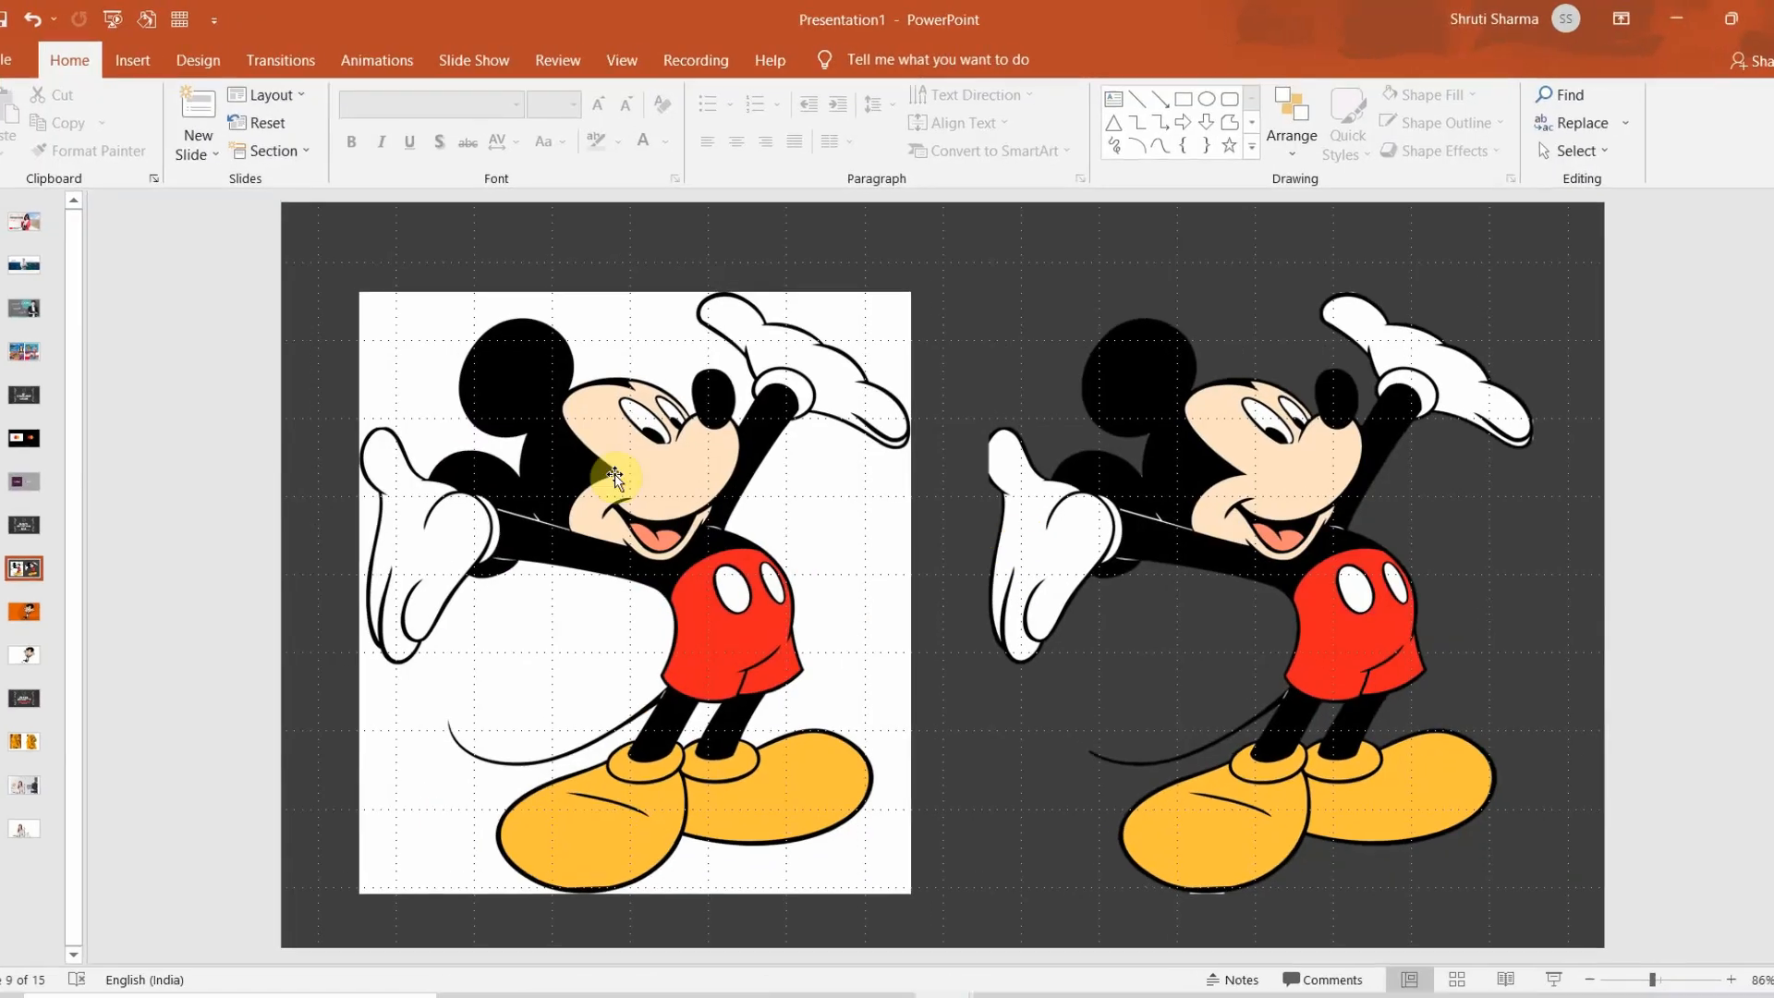
Make white transparent in the left Mickey Mouse picture, then select the right copy.
left_click(617, 475)
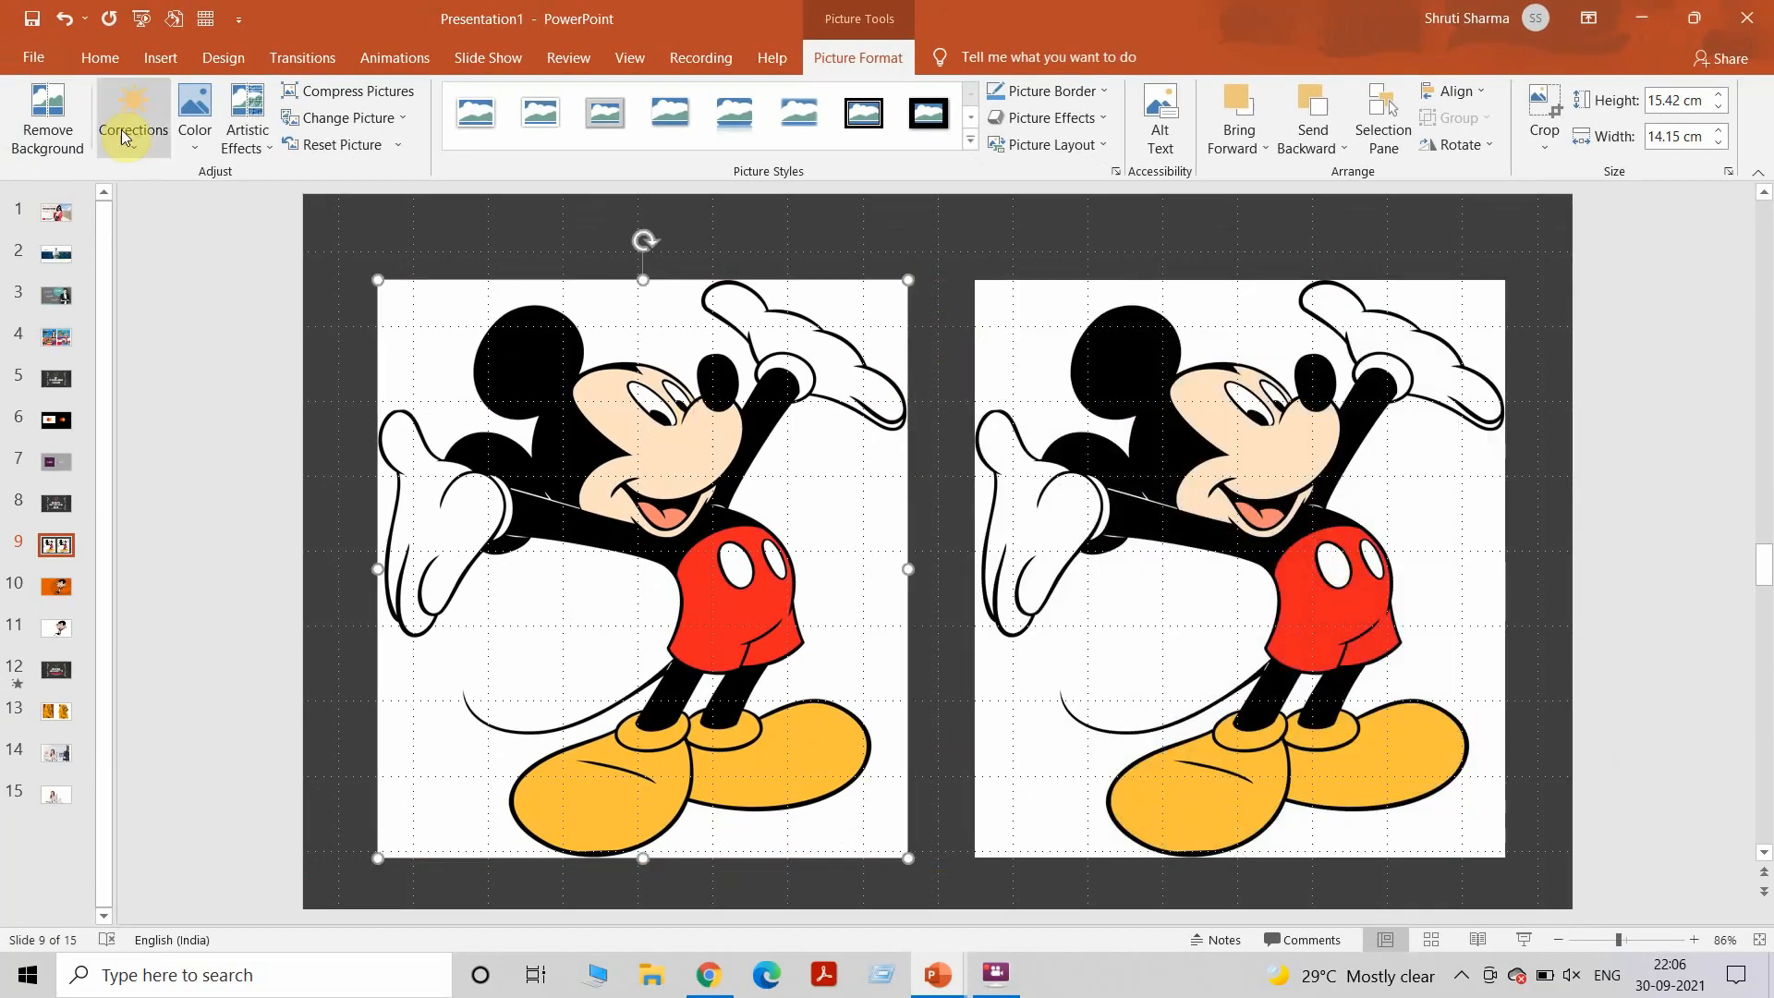
left_click(194, 118)
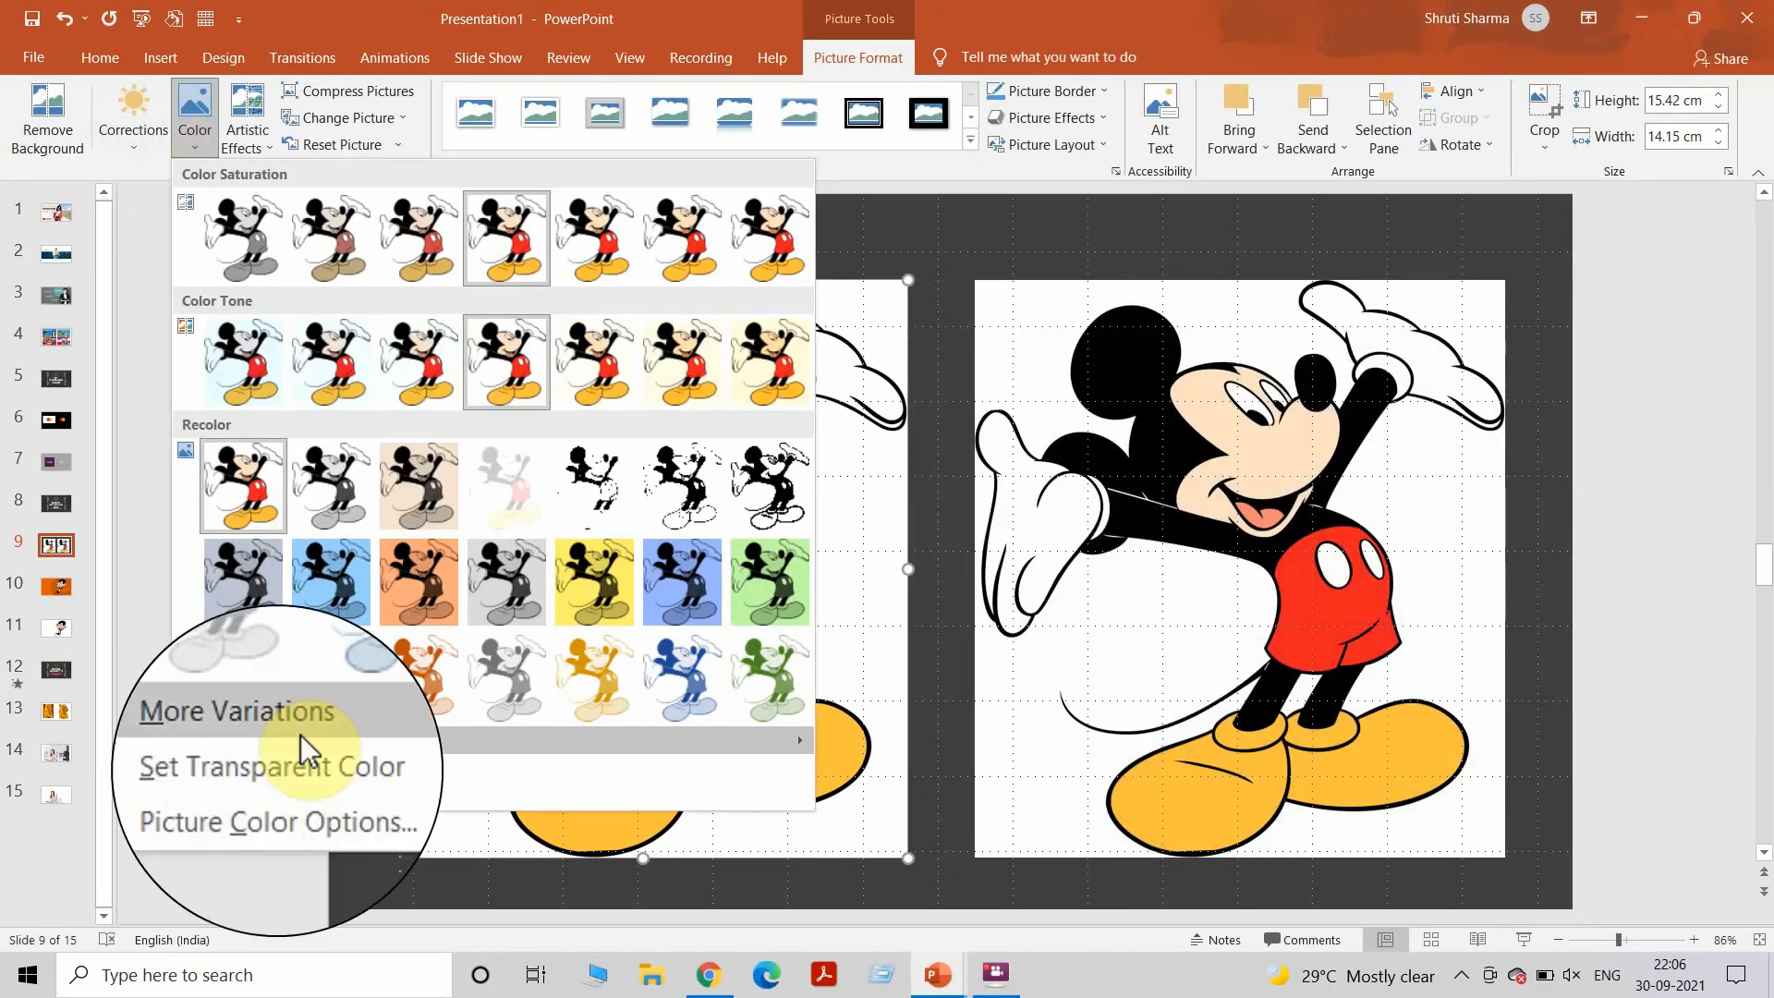
left_click(269, 765)
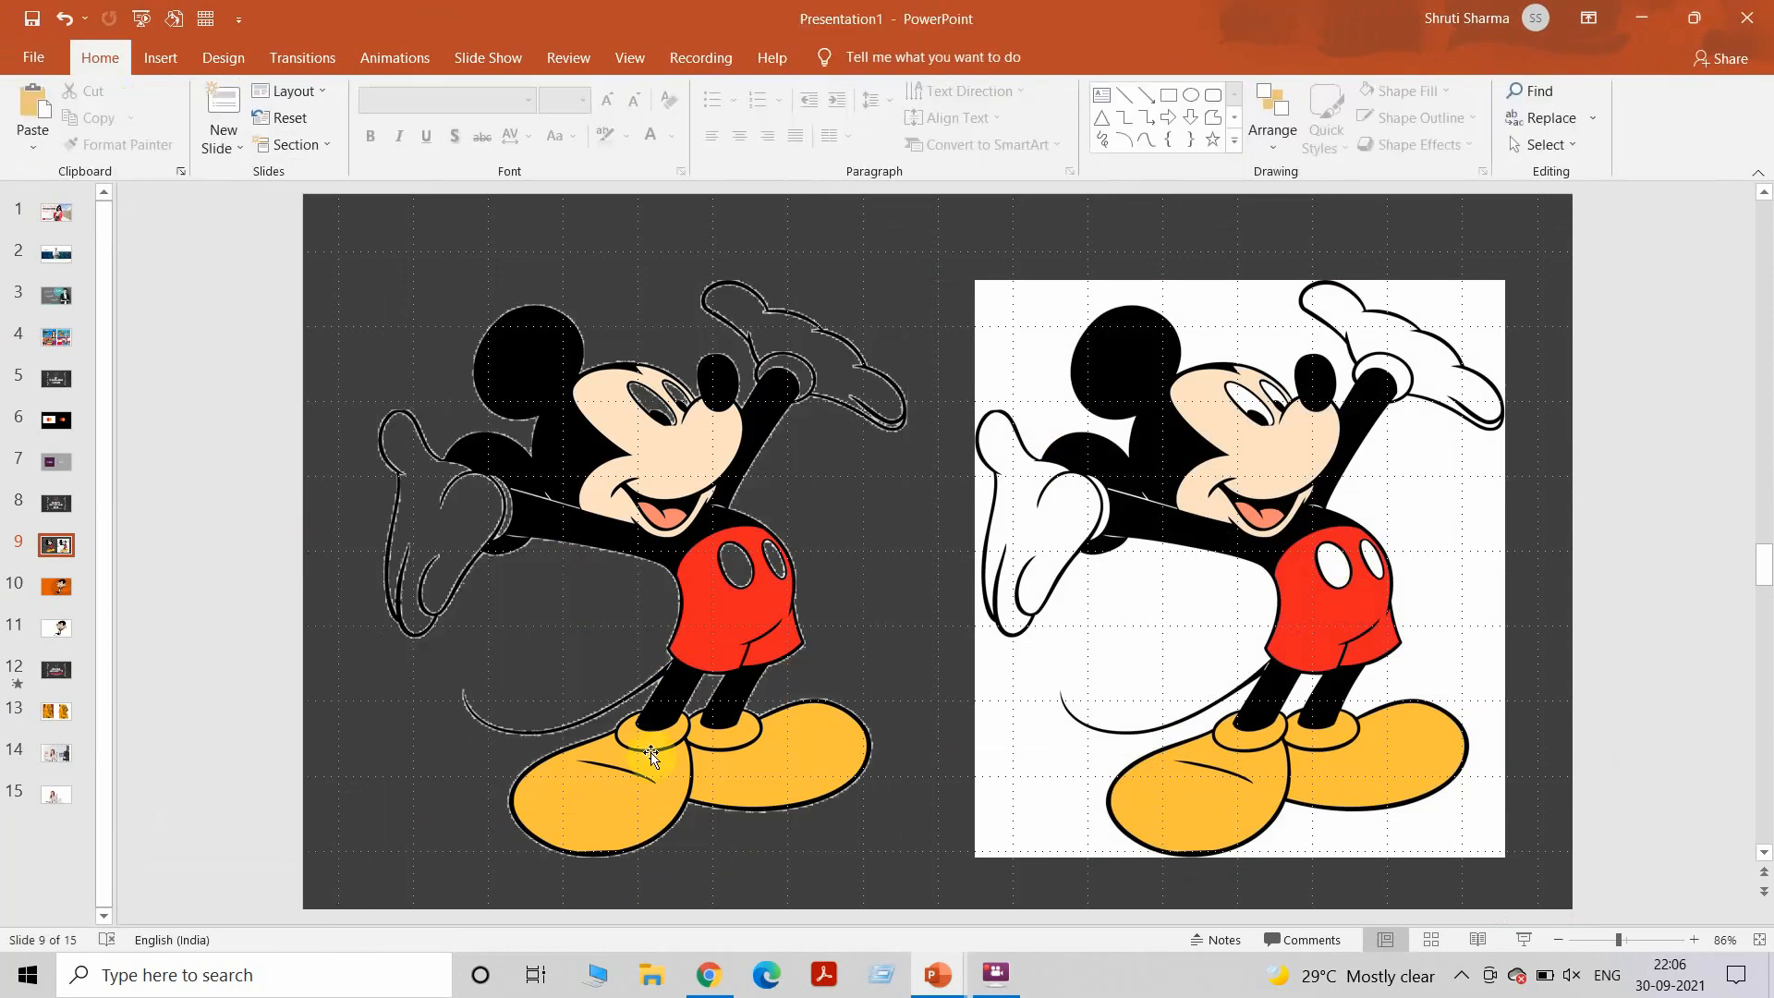
mouse_move(789, 345)
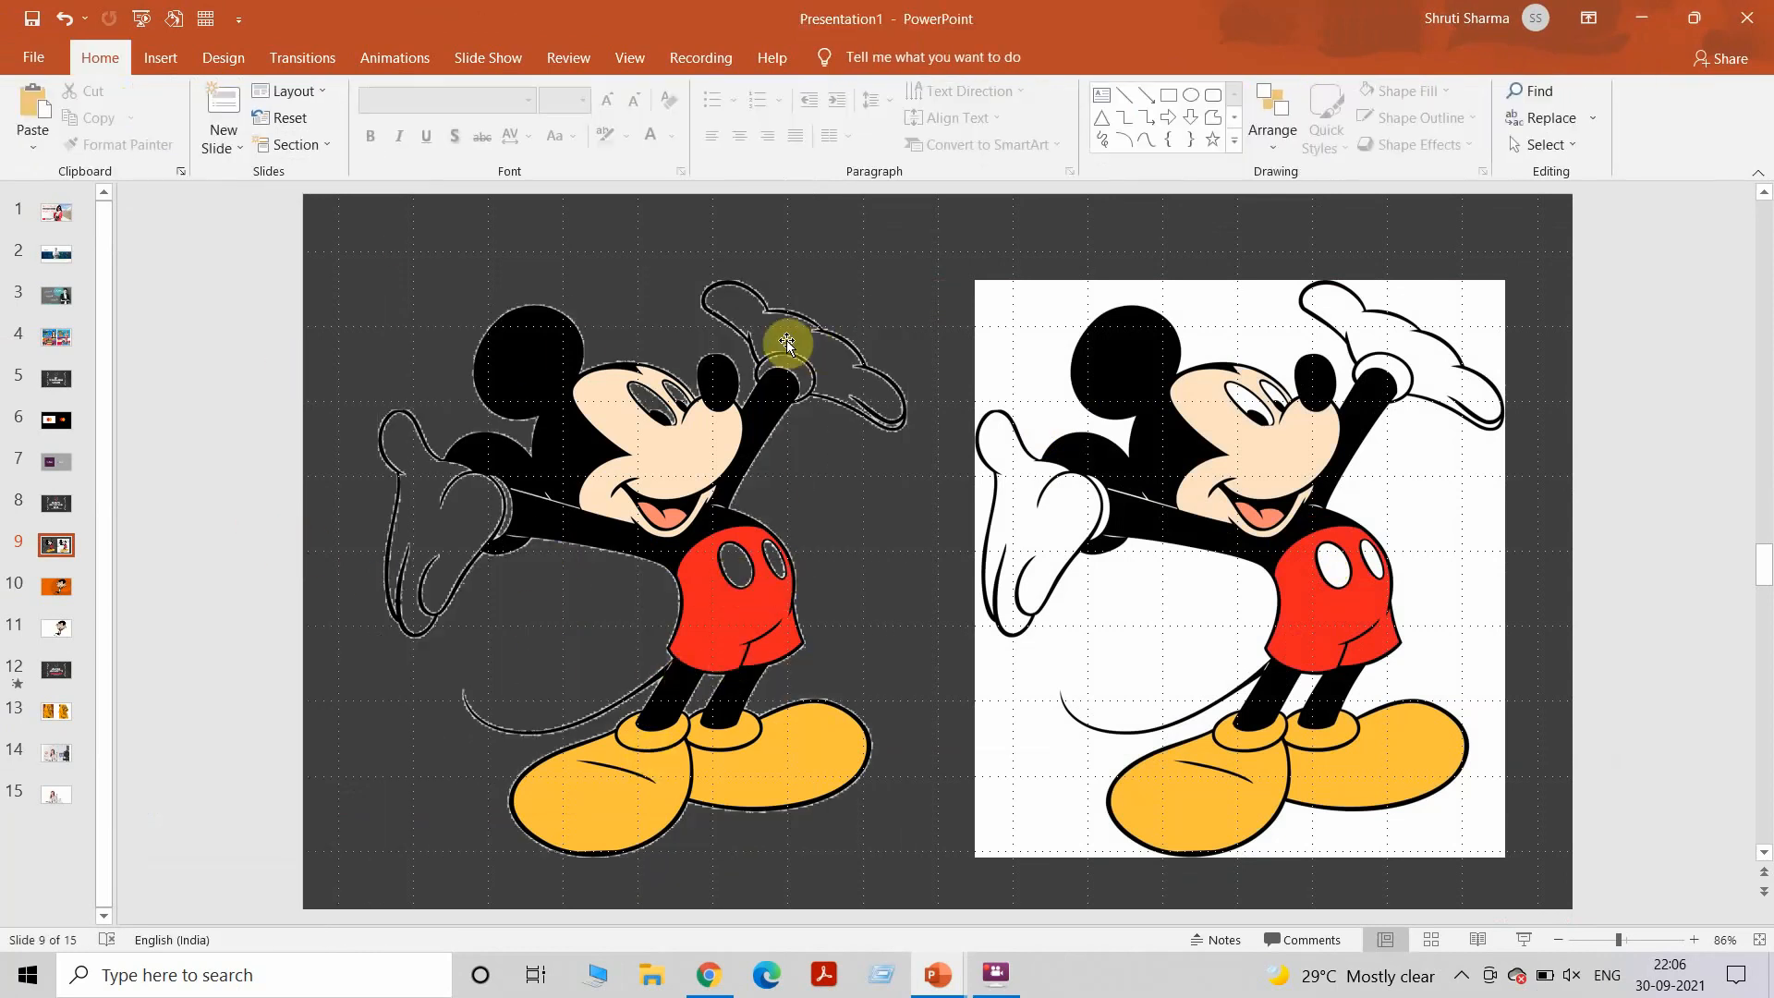
mouse_move(789, 632)
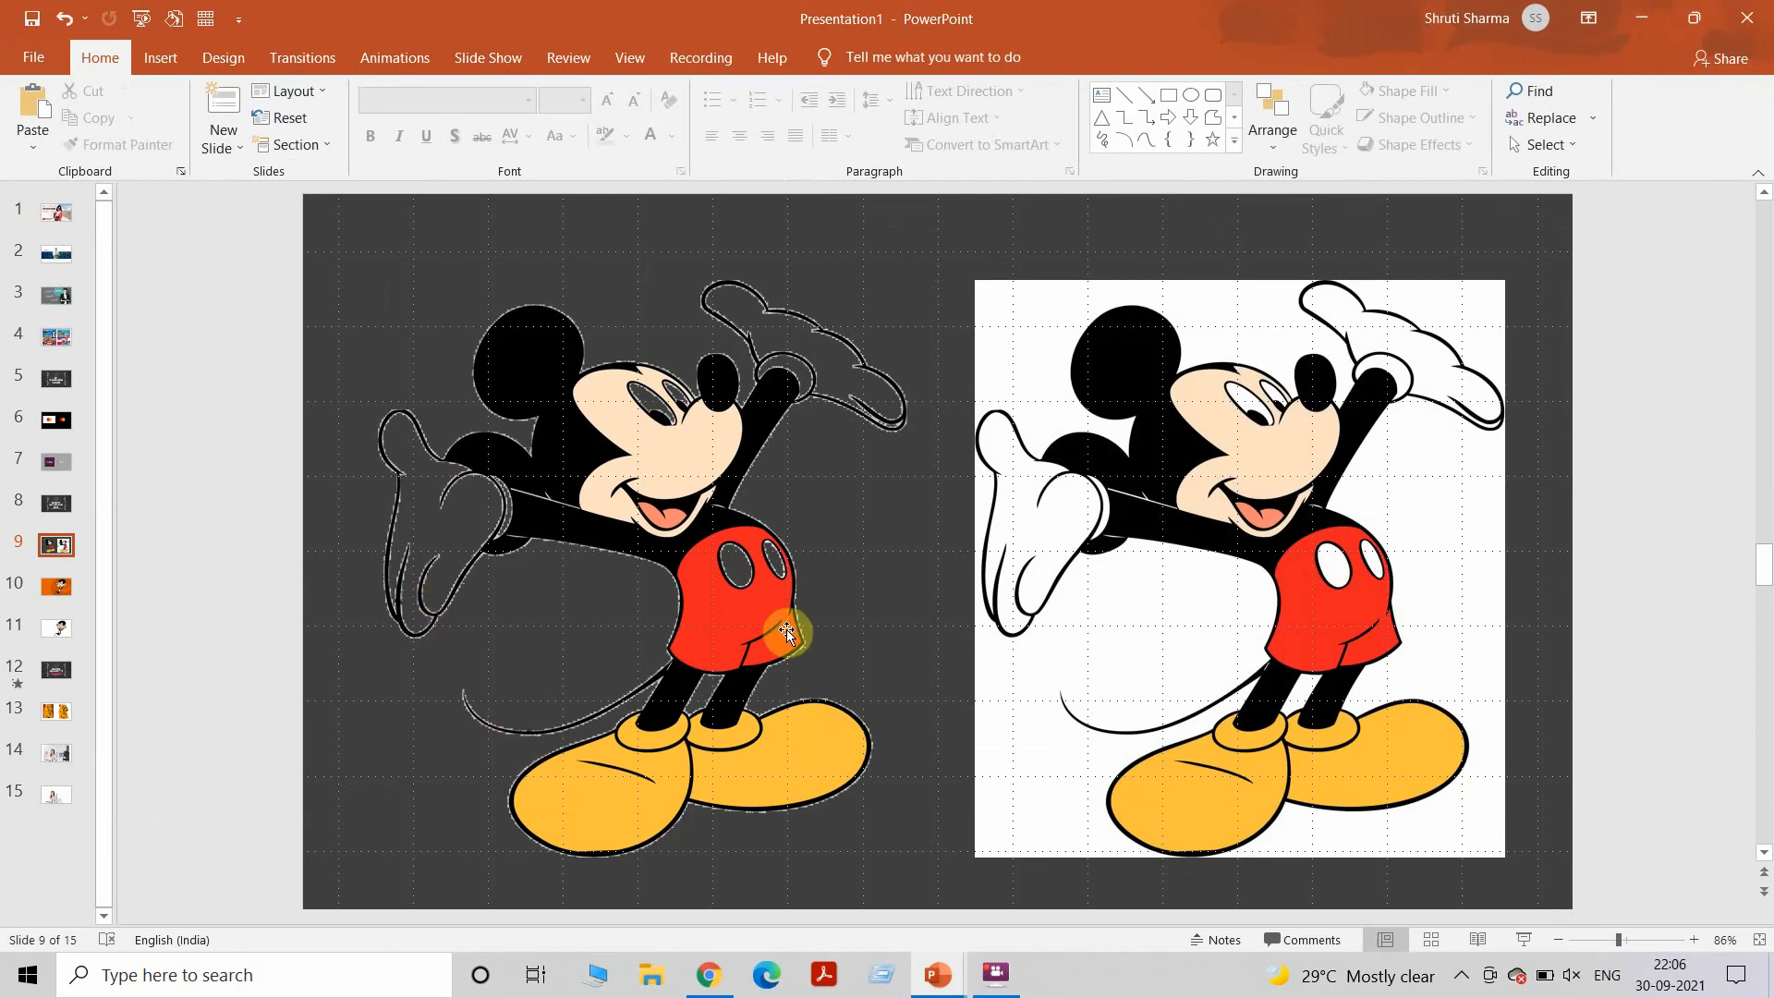
left_click(1238, 452)
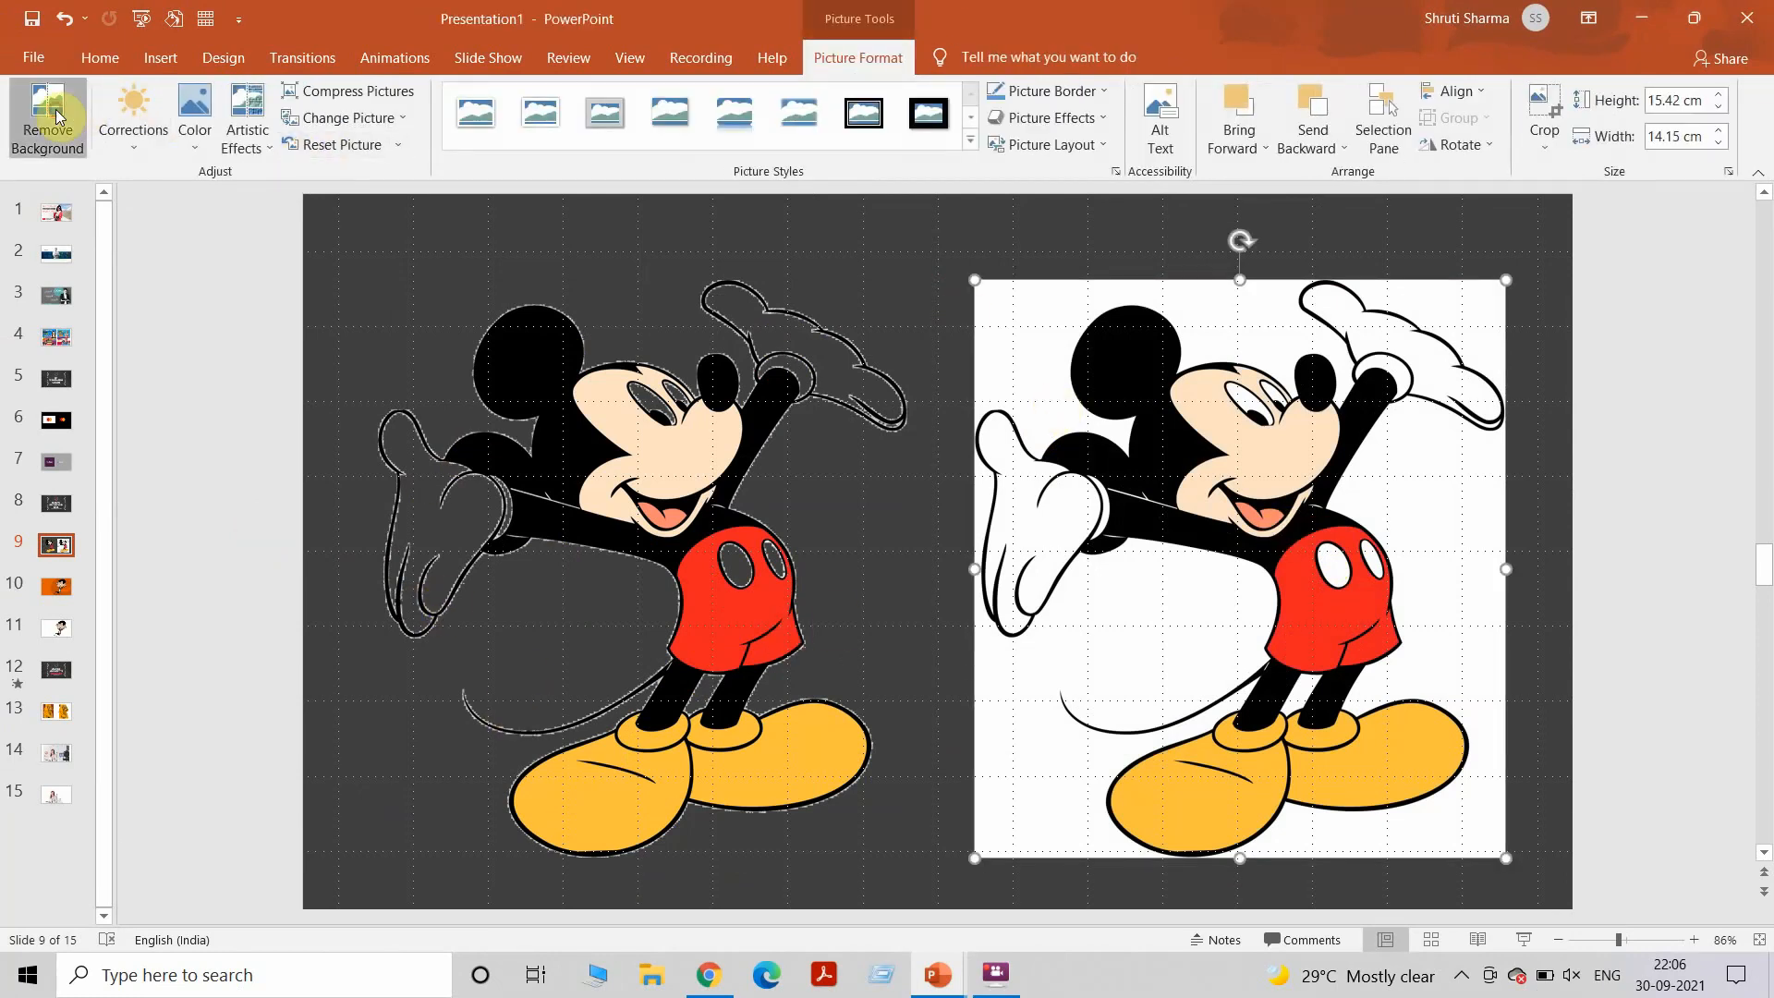
Remove the right Mickey picture's white background, keeping the gloves, and keep the changes.
left_click(48, 118)
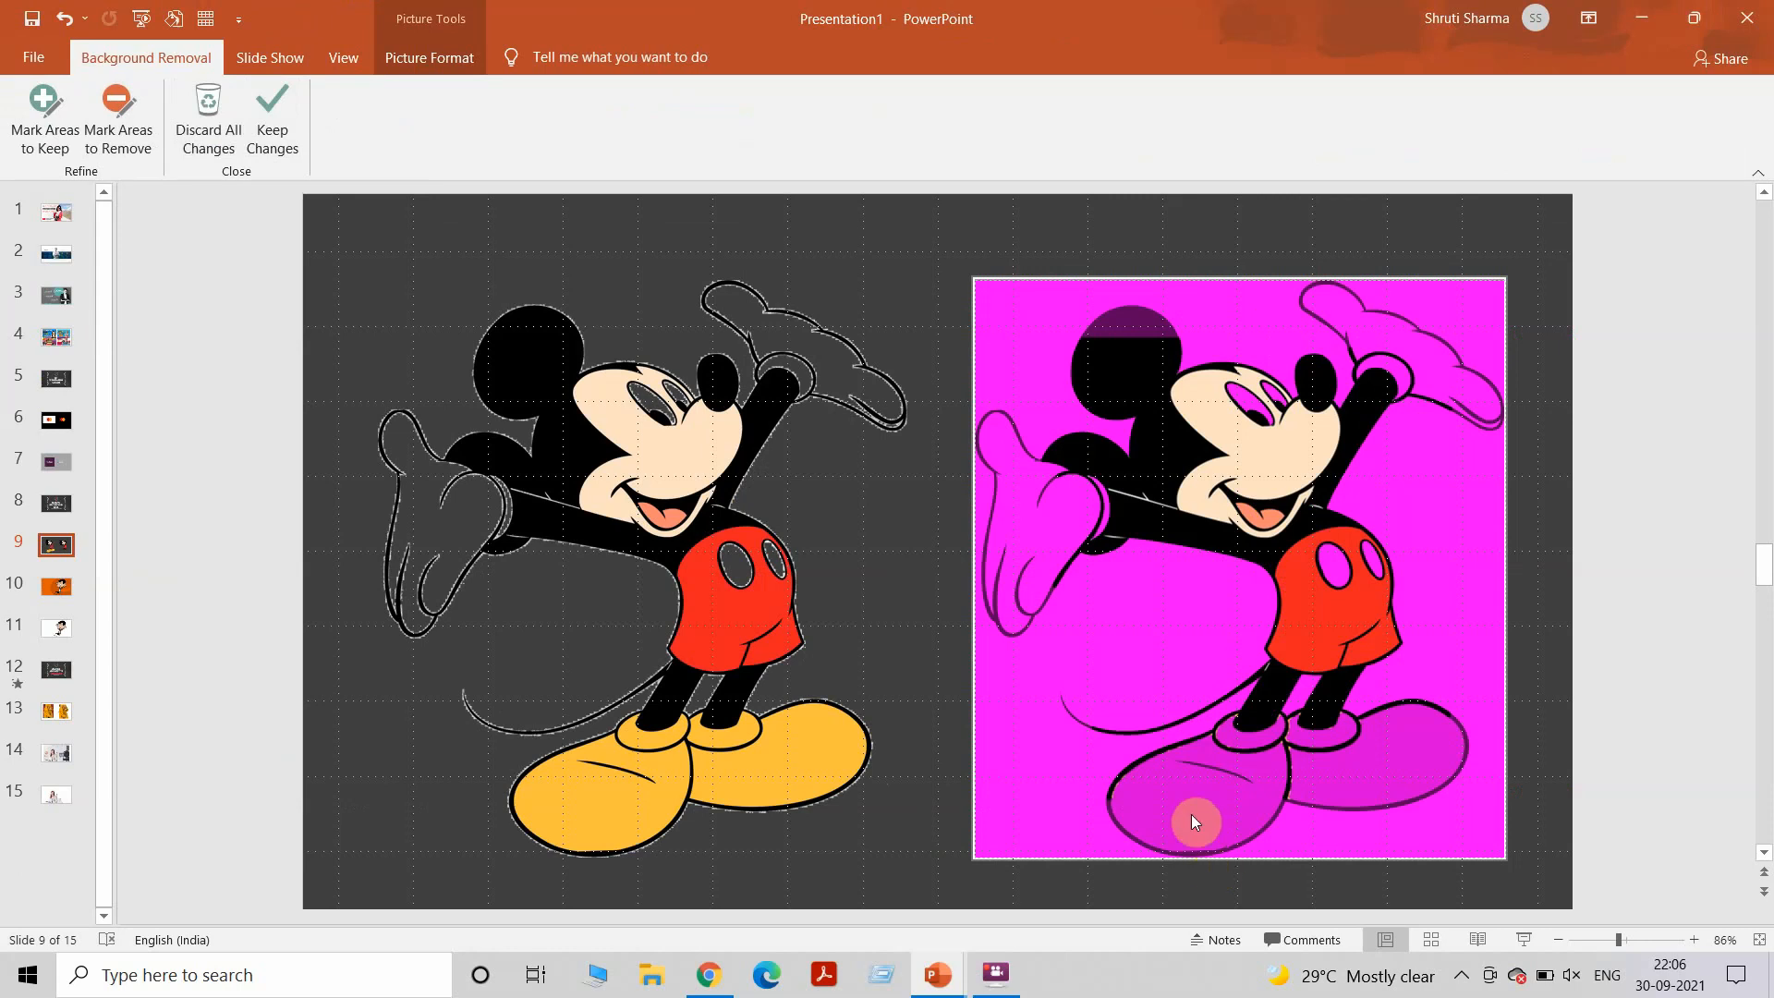
mouse_move(1402, 868)
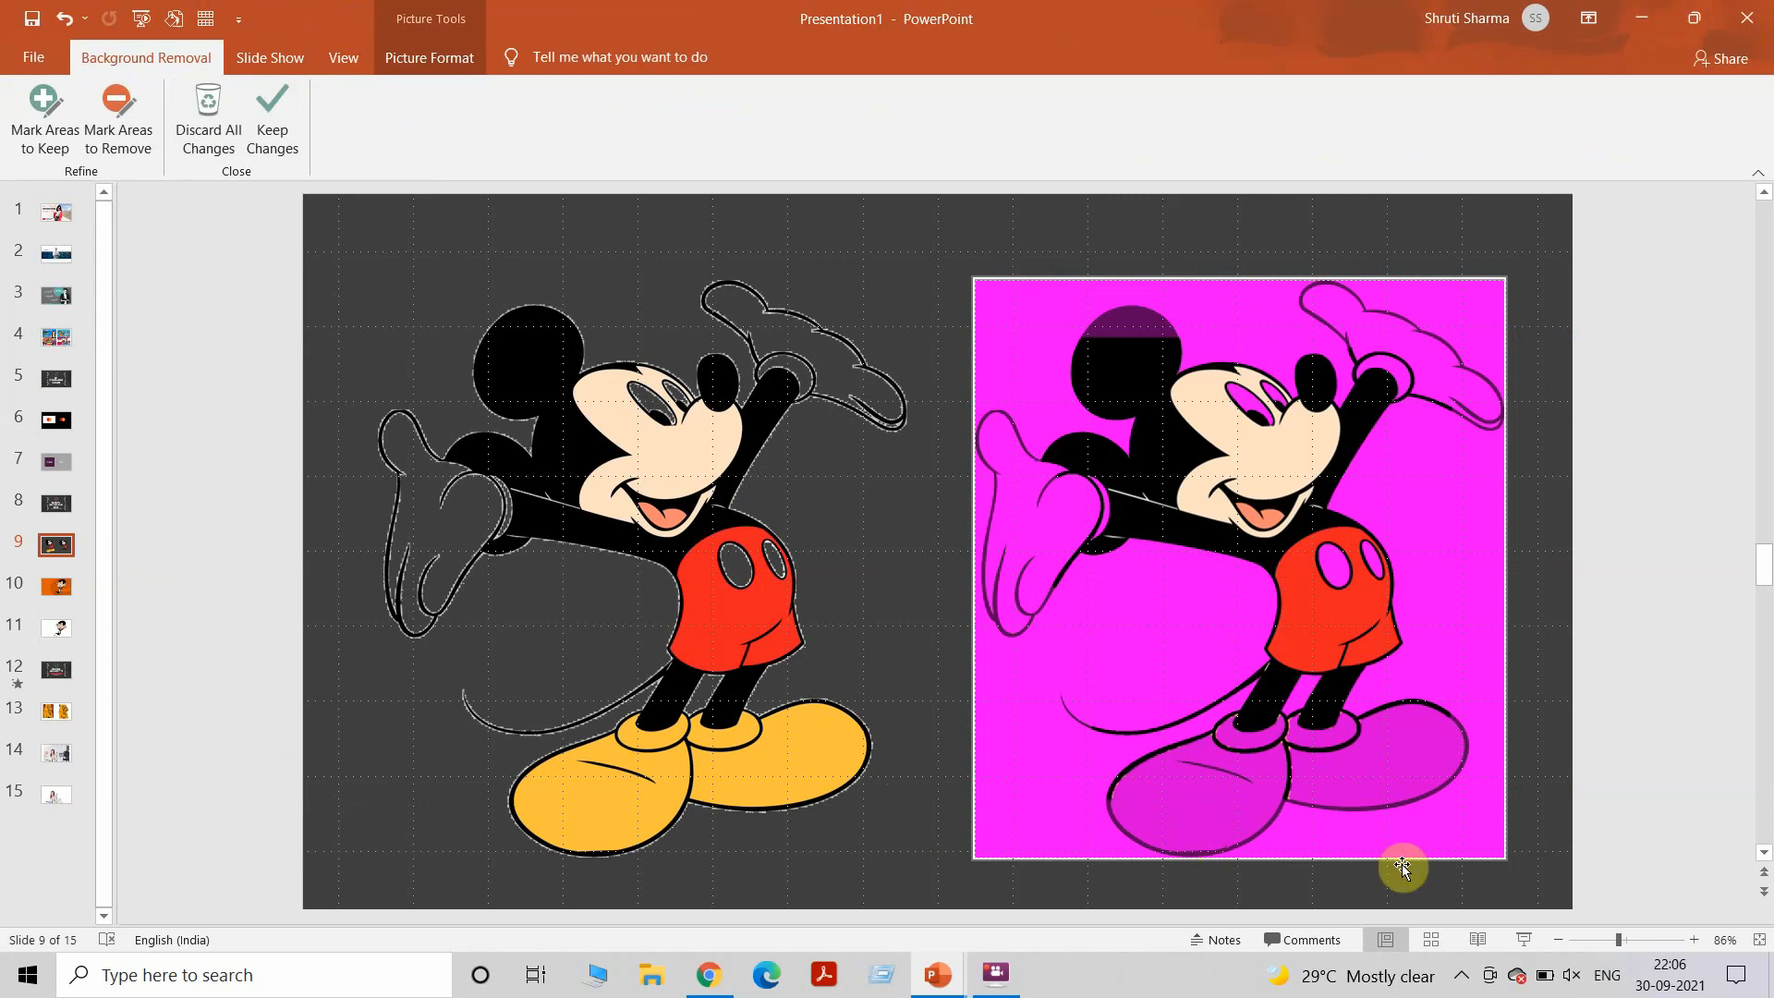
mouse_move(1504, 944)
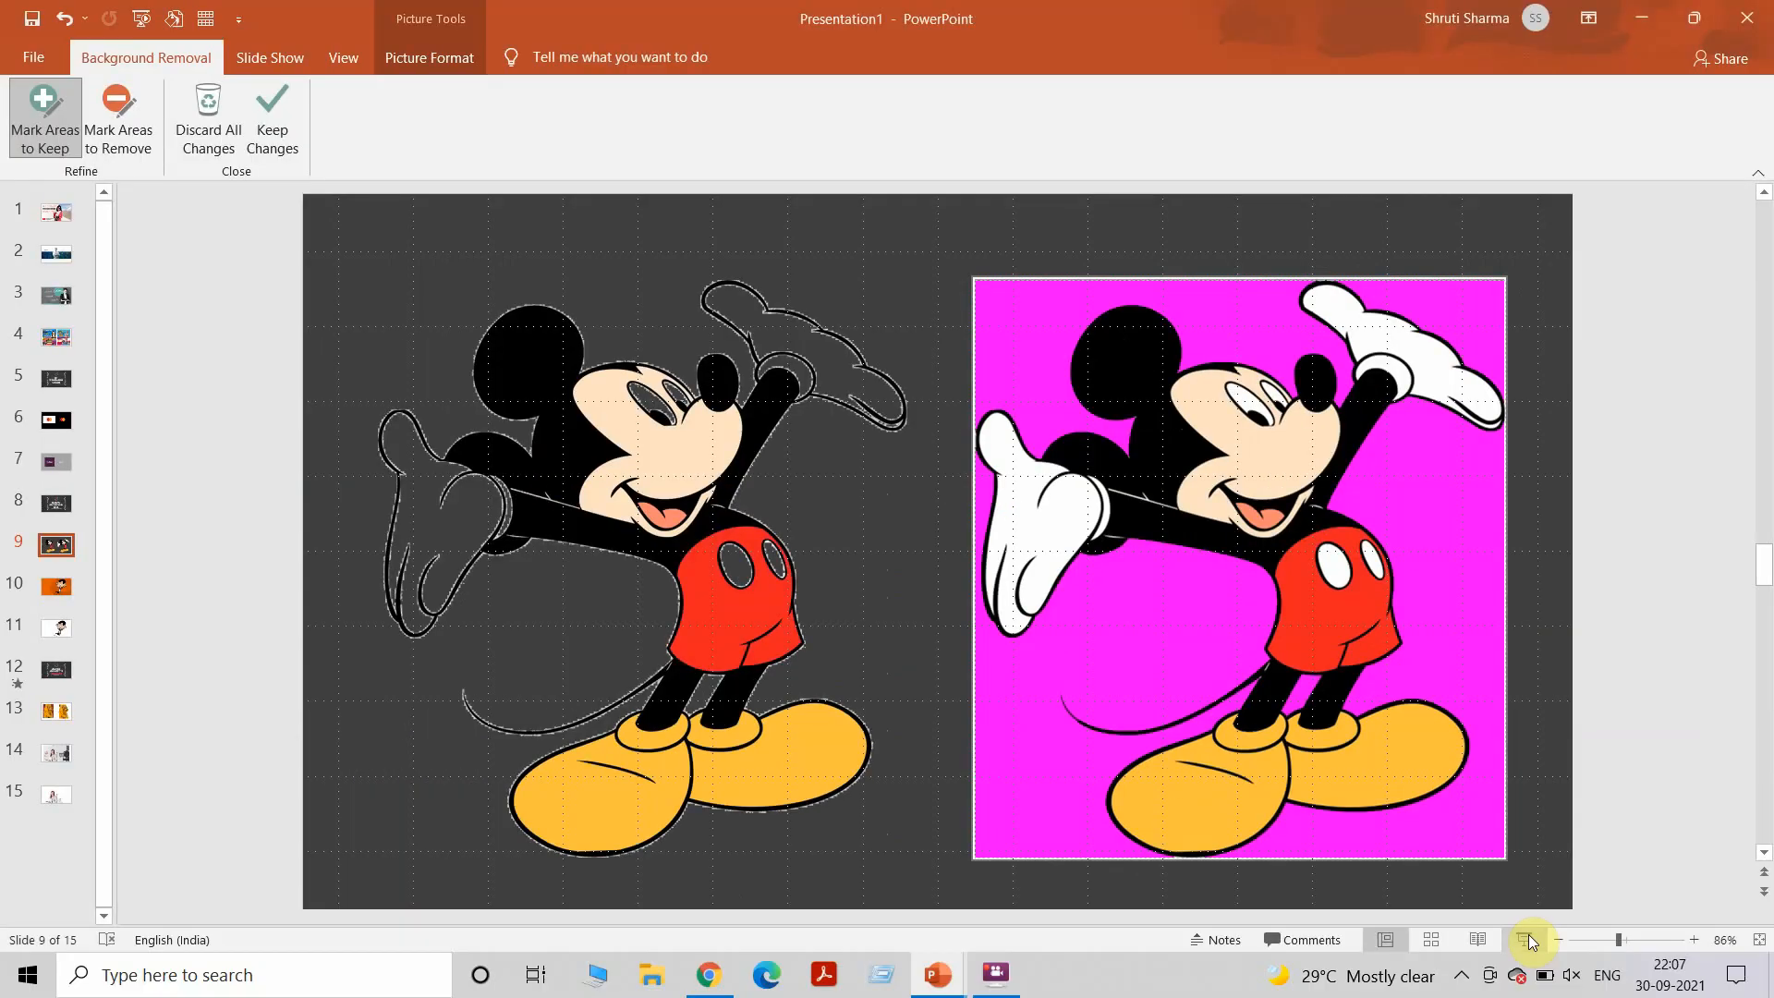
mouse_move(272, 124)
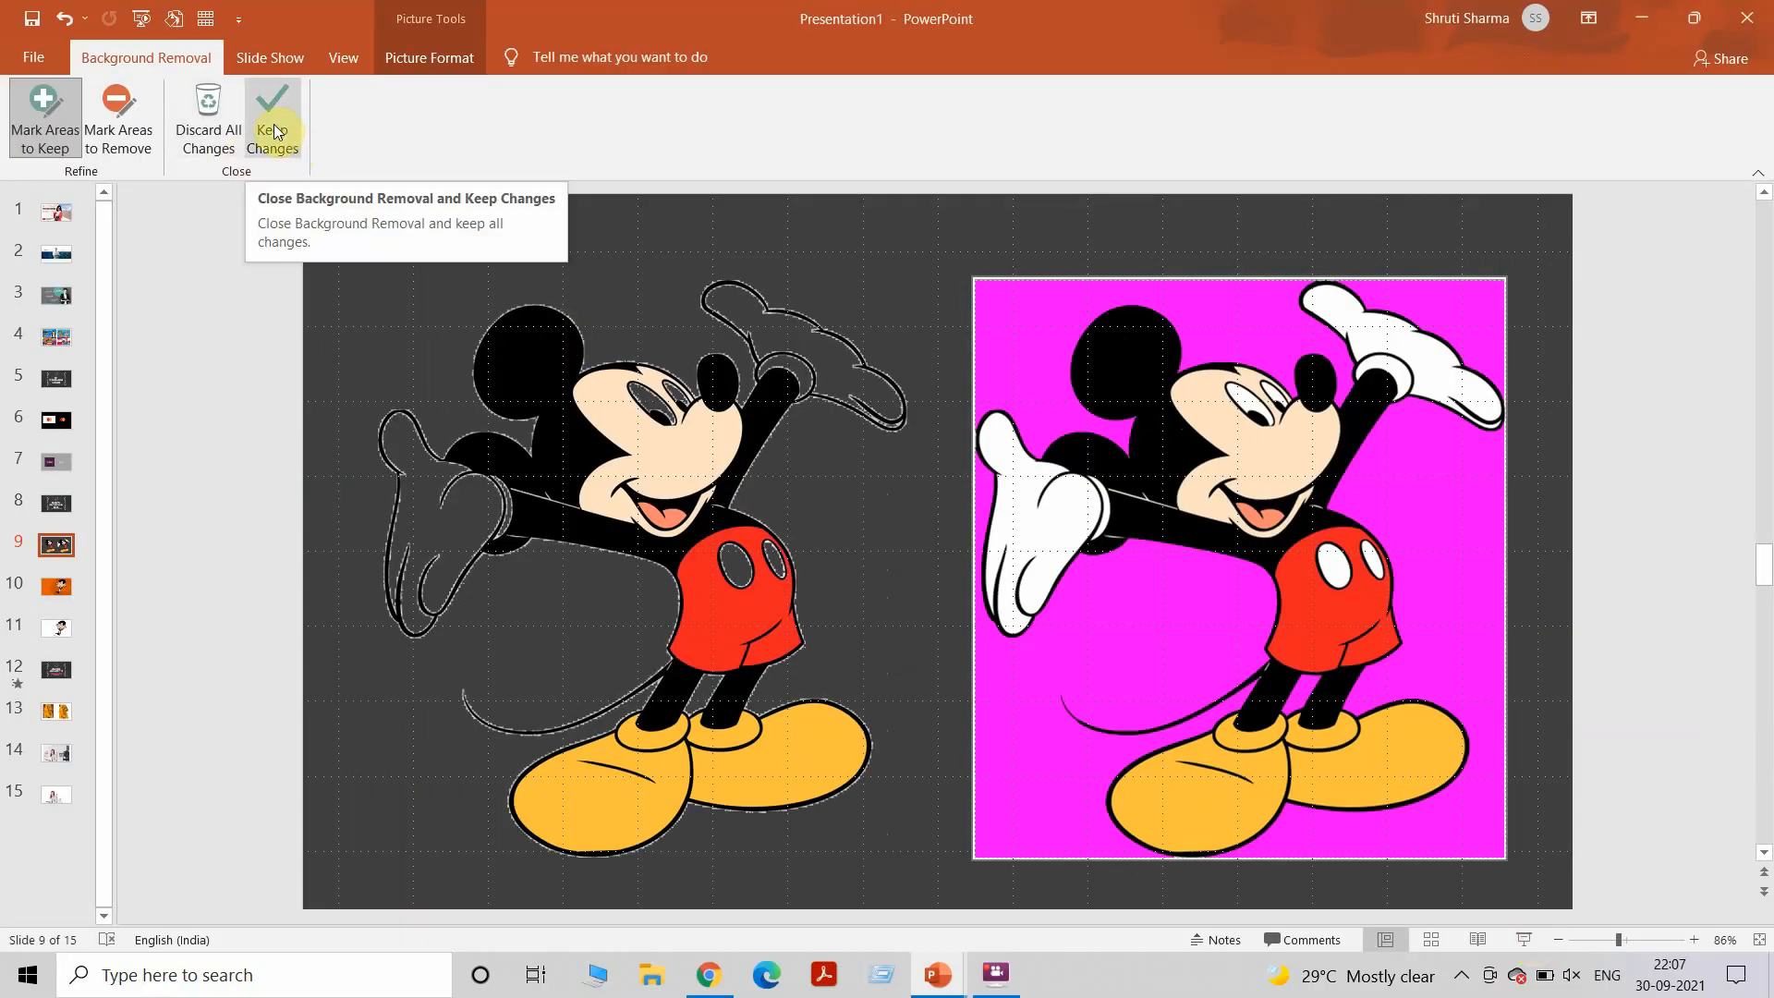
left_click(273, 119)
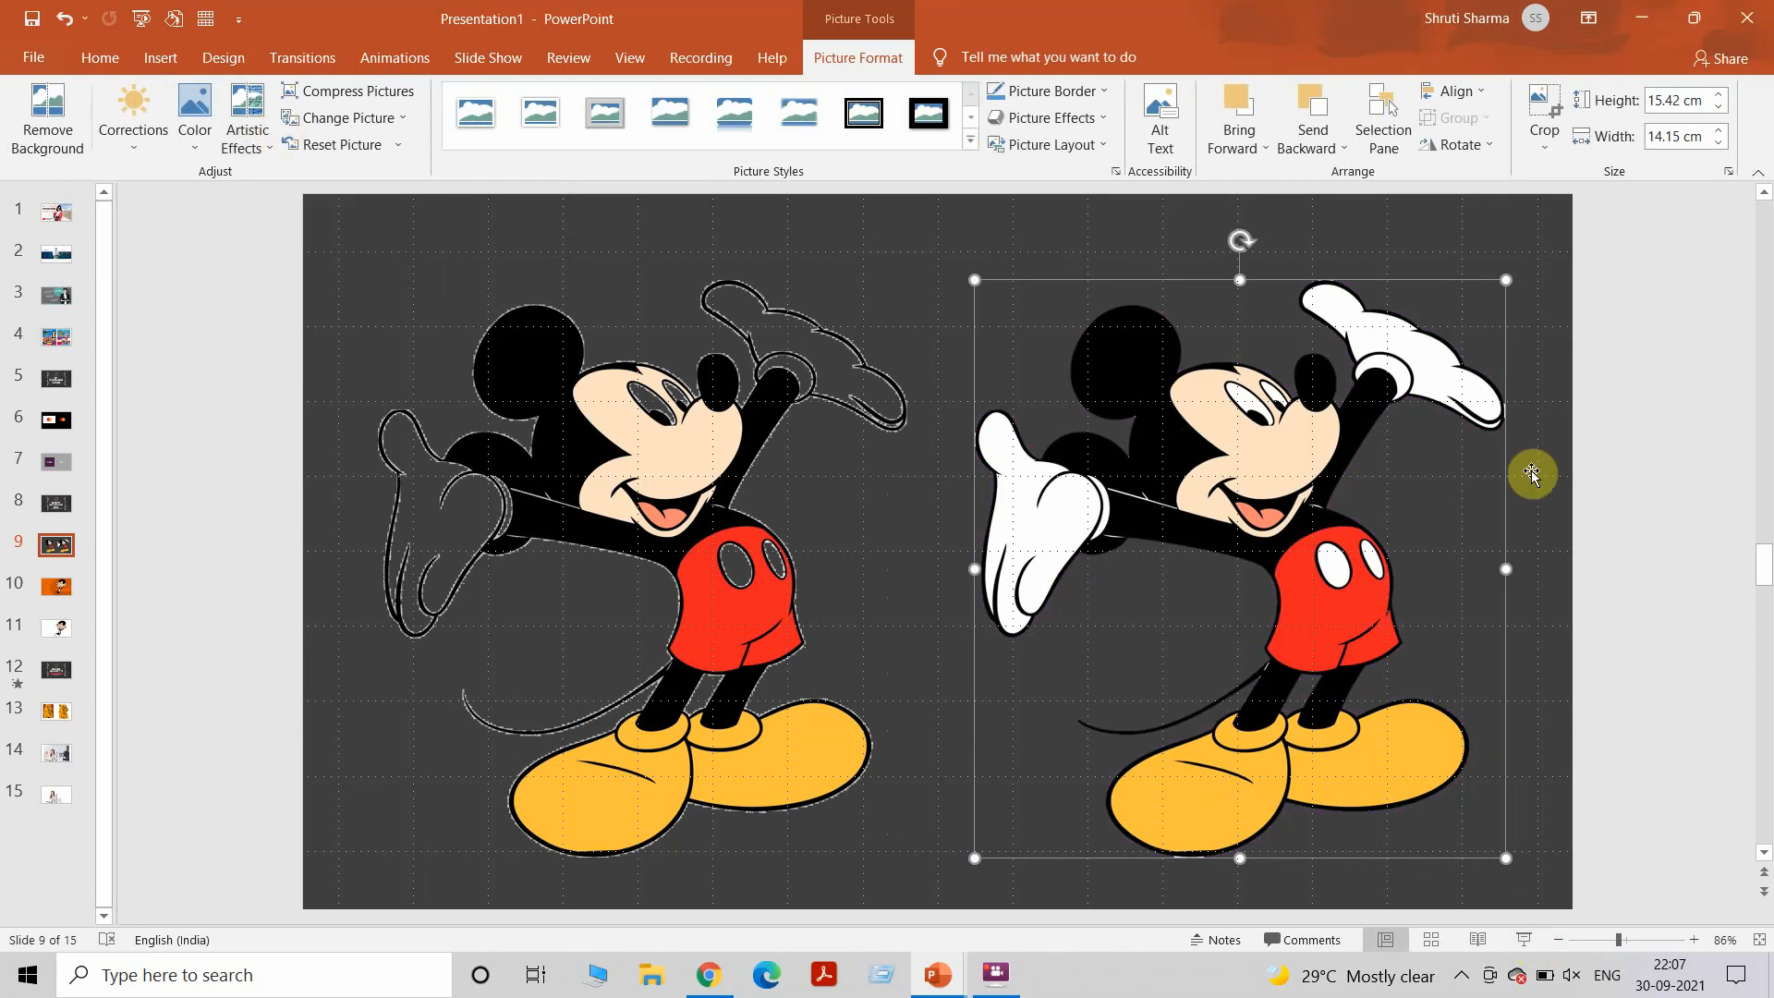
left_click(1256, 862)
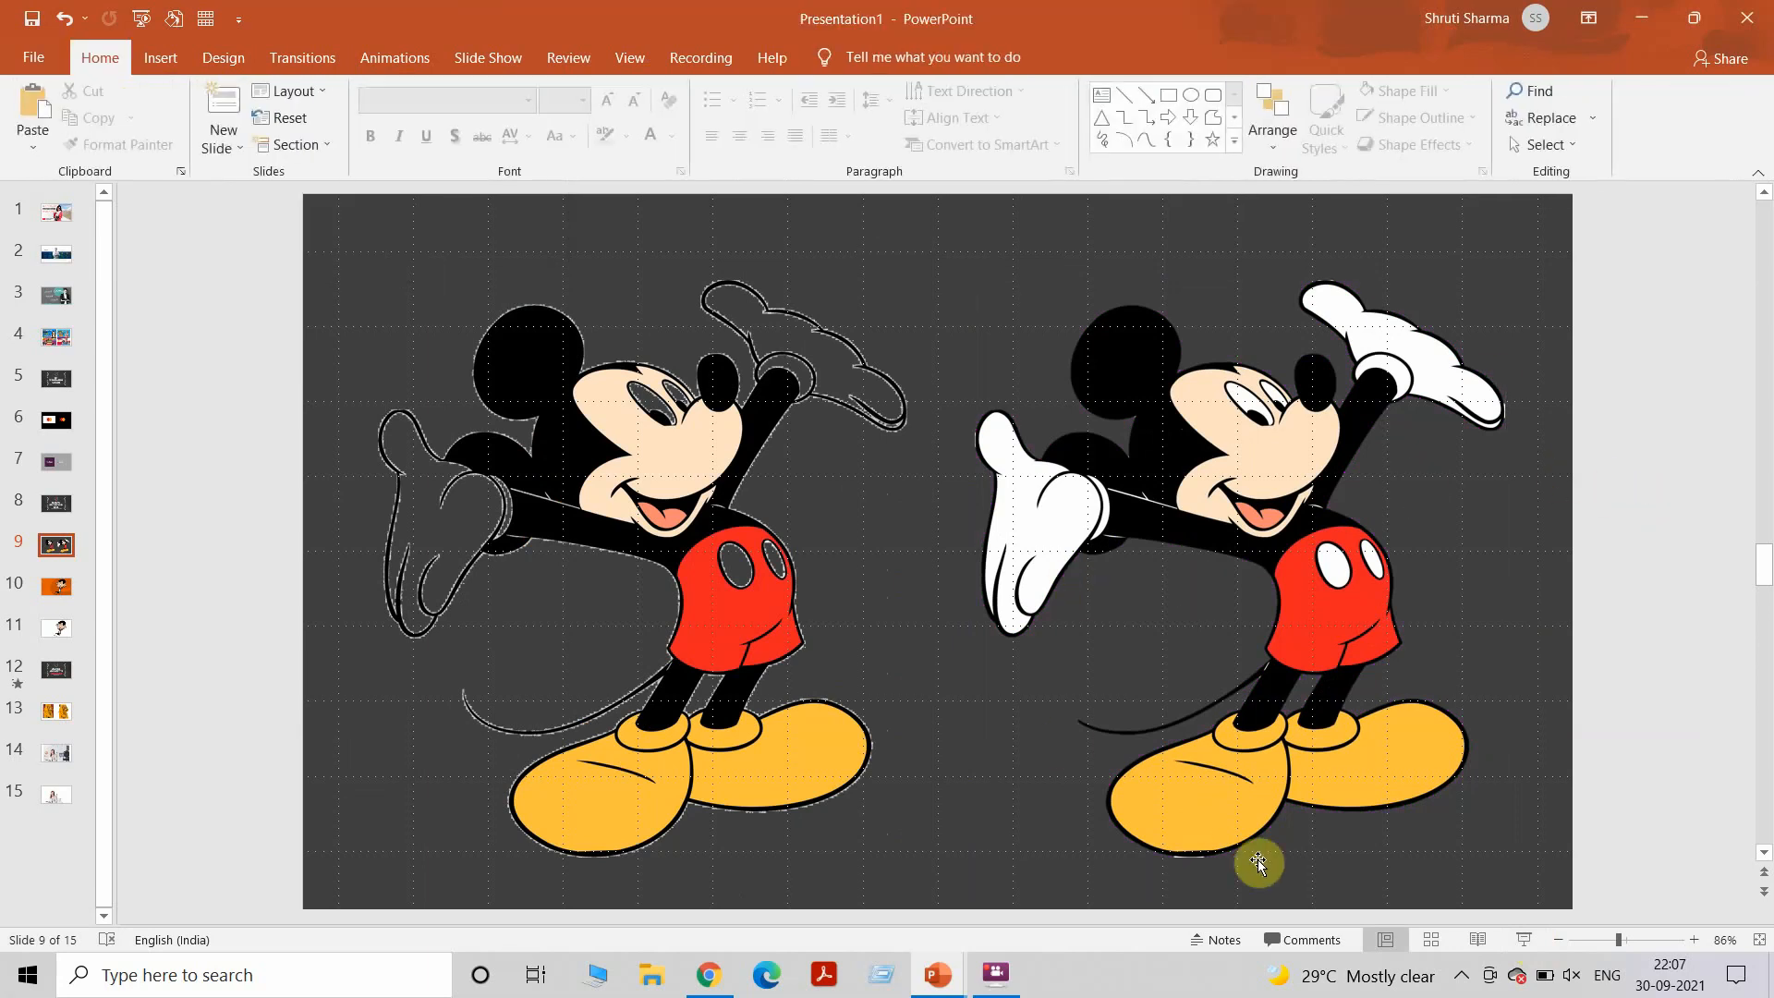
Go to slide 10 and select the Mr Bean picture, checking its Color options.
left_click(56, 586)
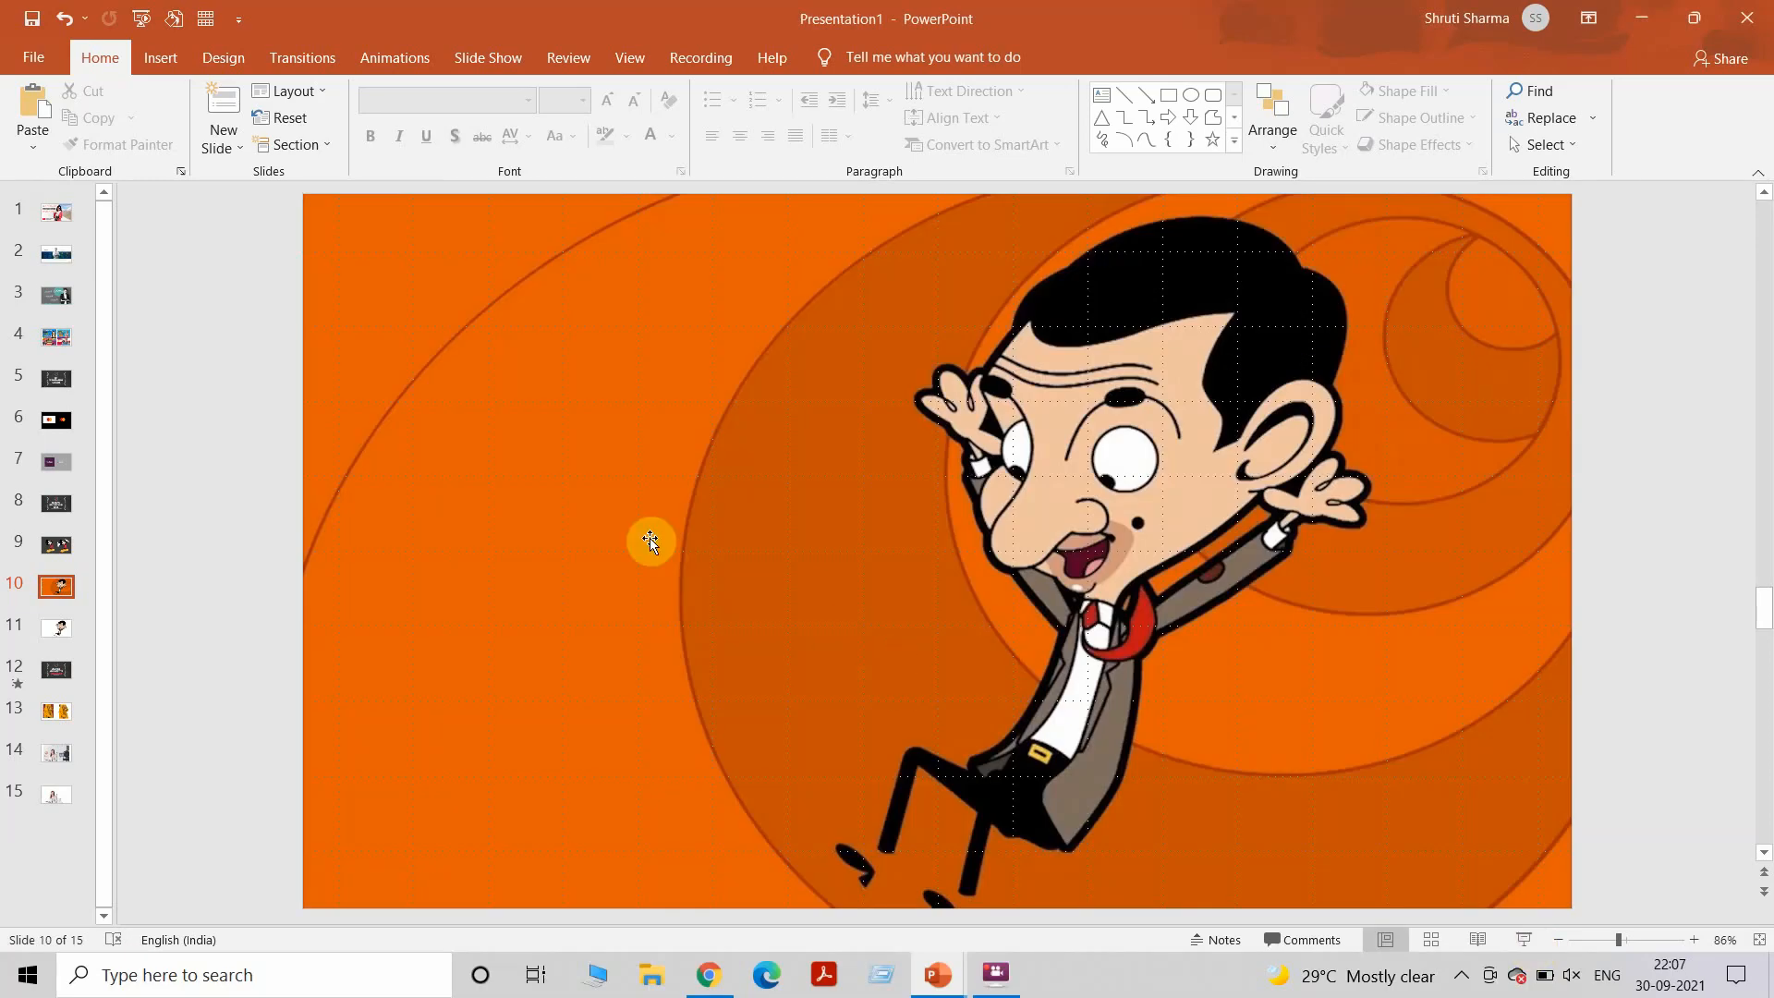
left_click(650, 542)
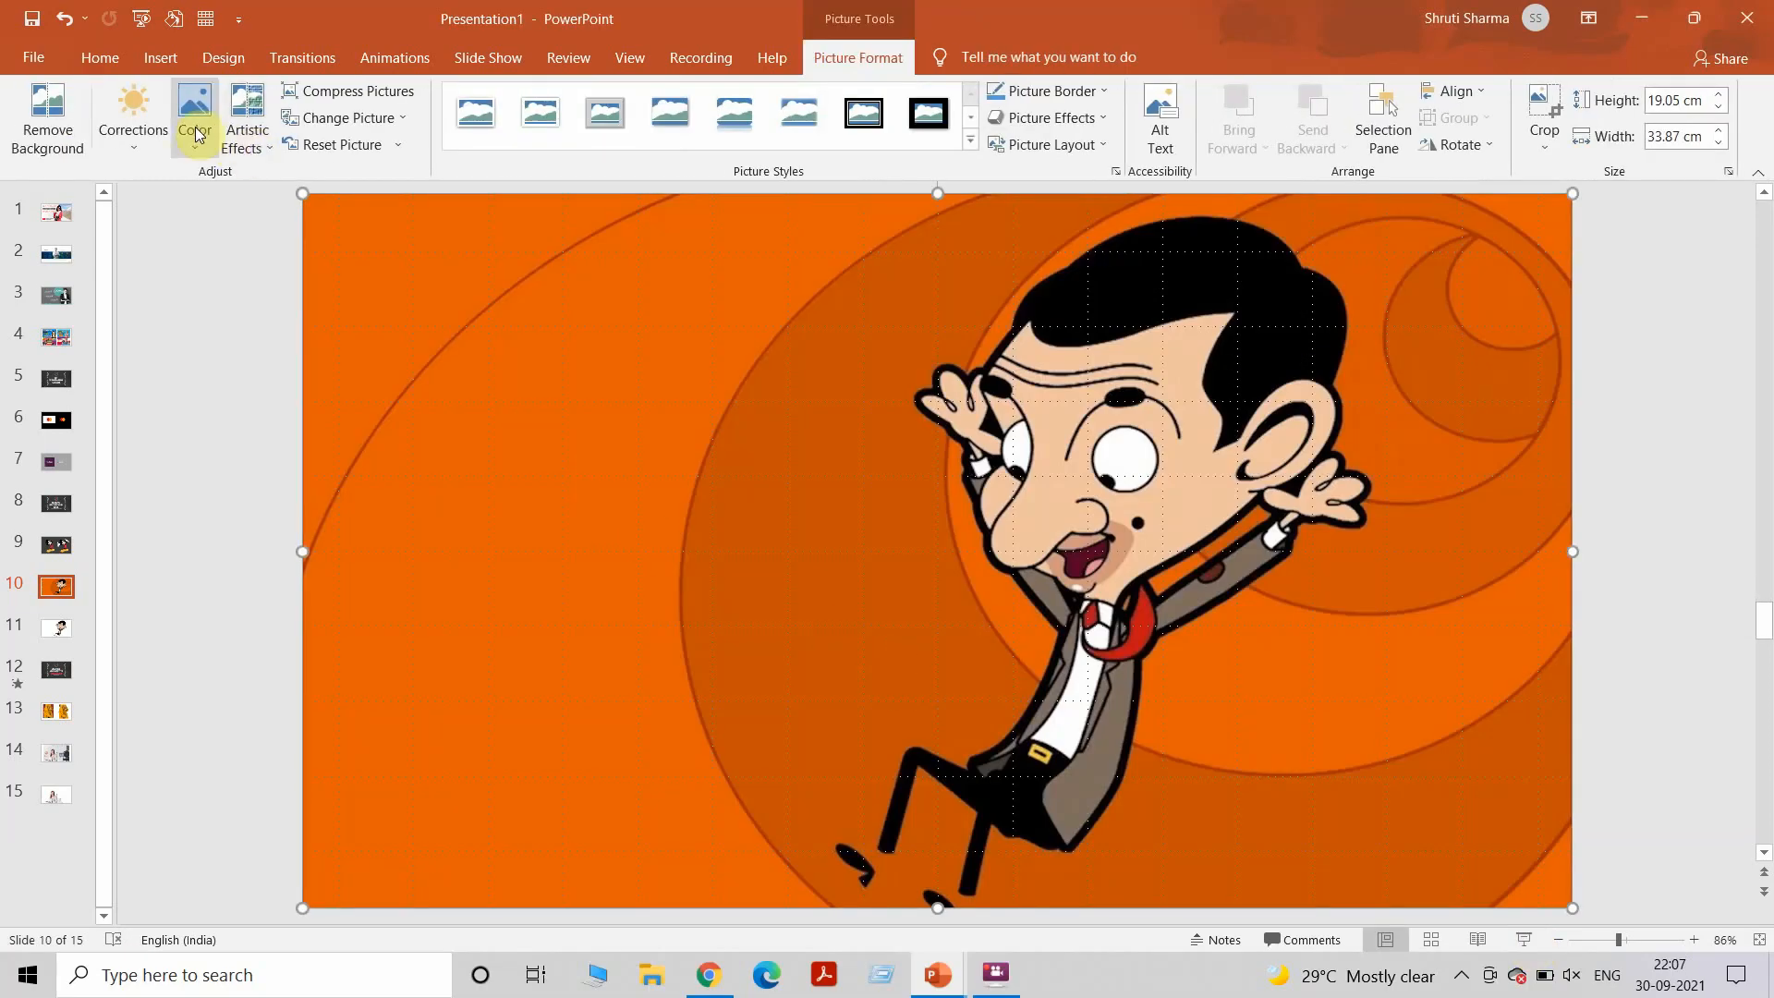
left_click(194, 118)
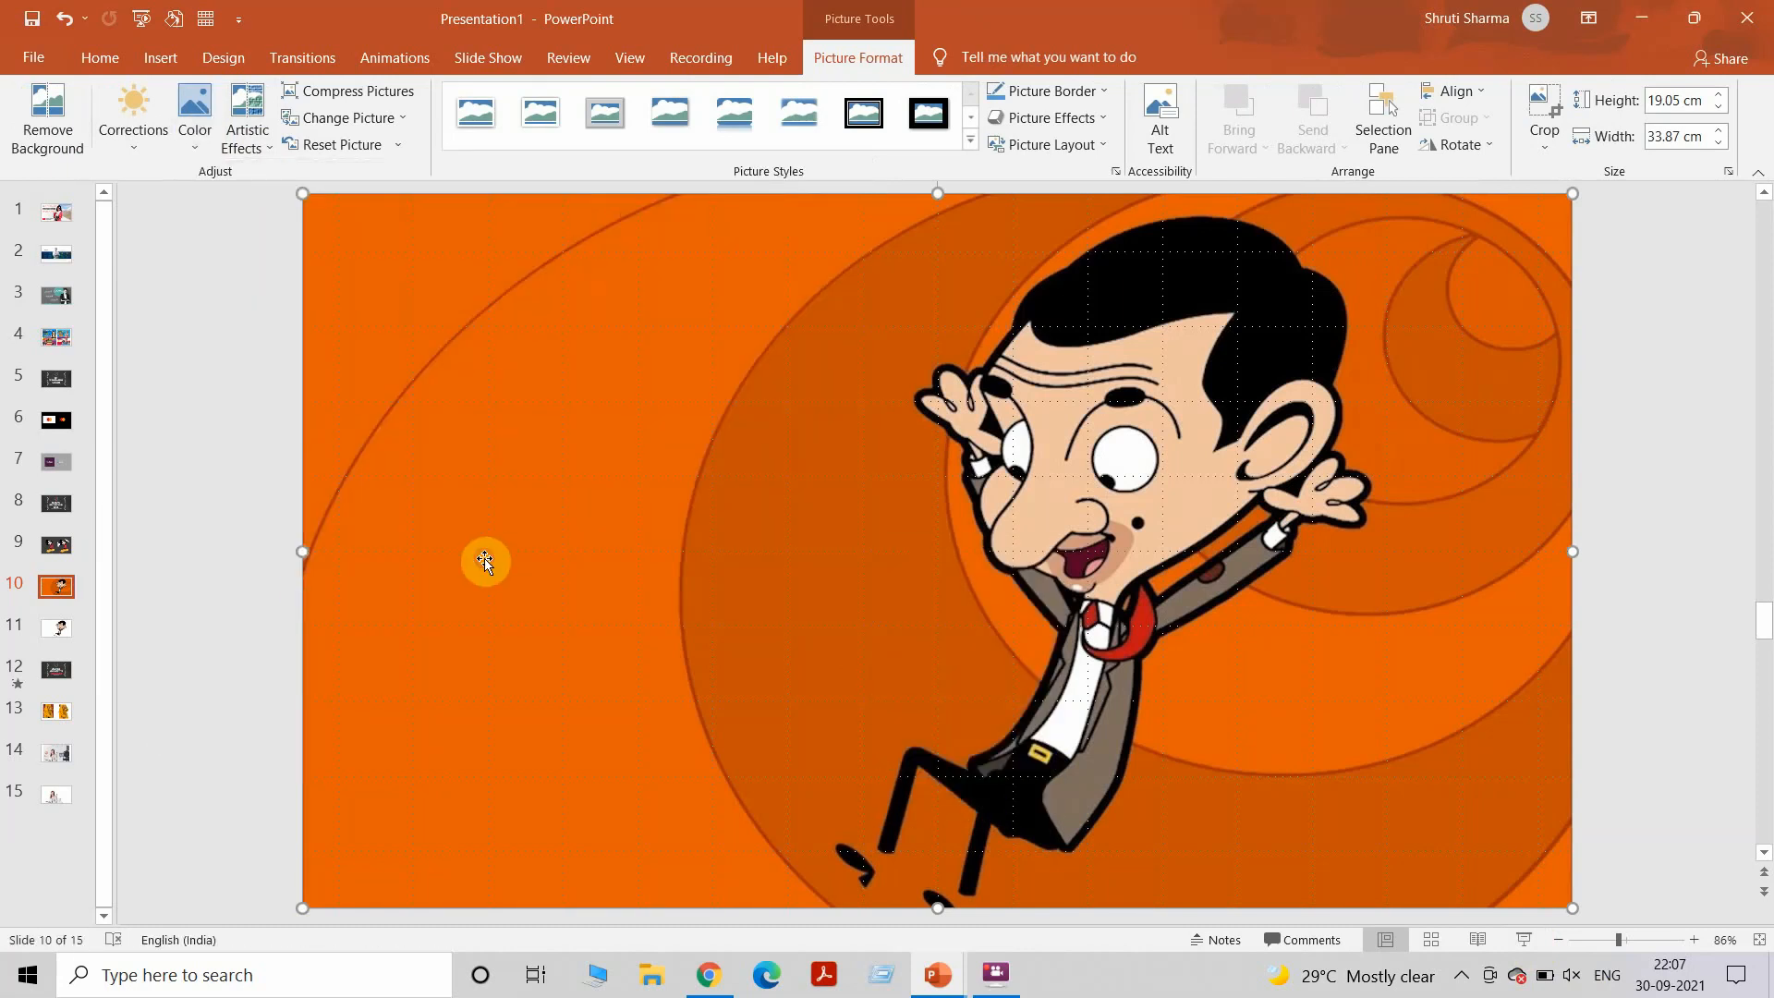
left_click(46, 113)
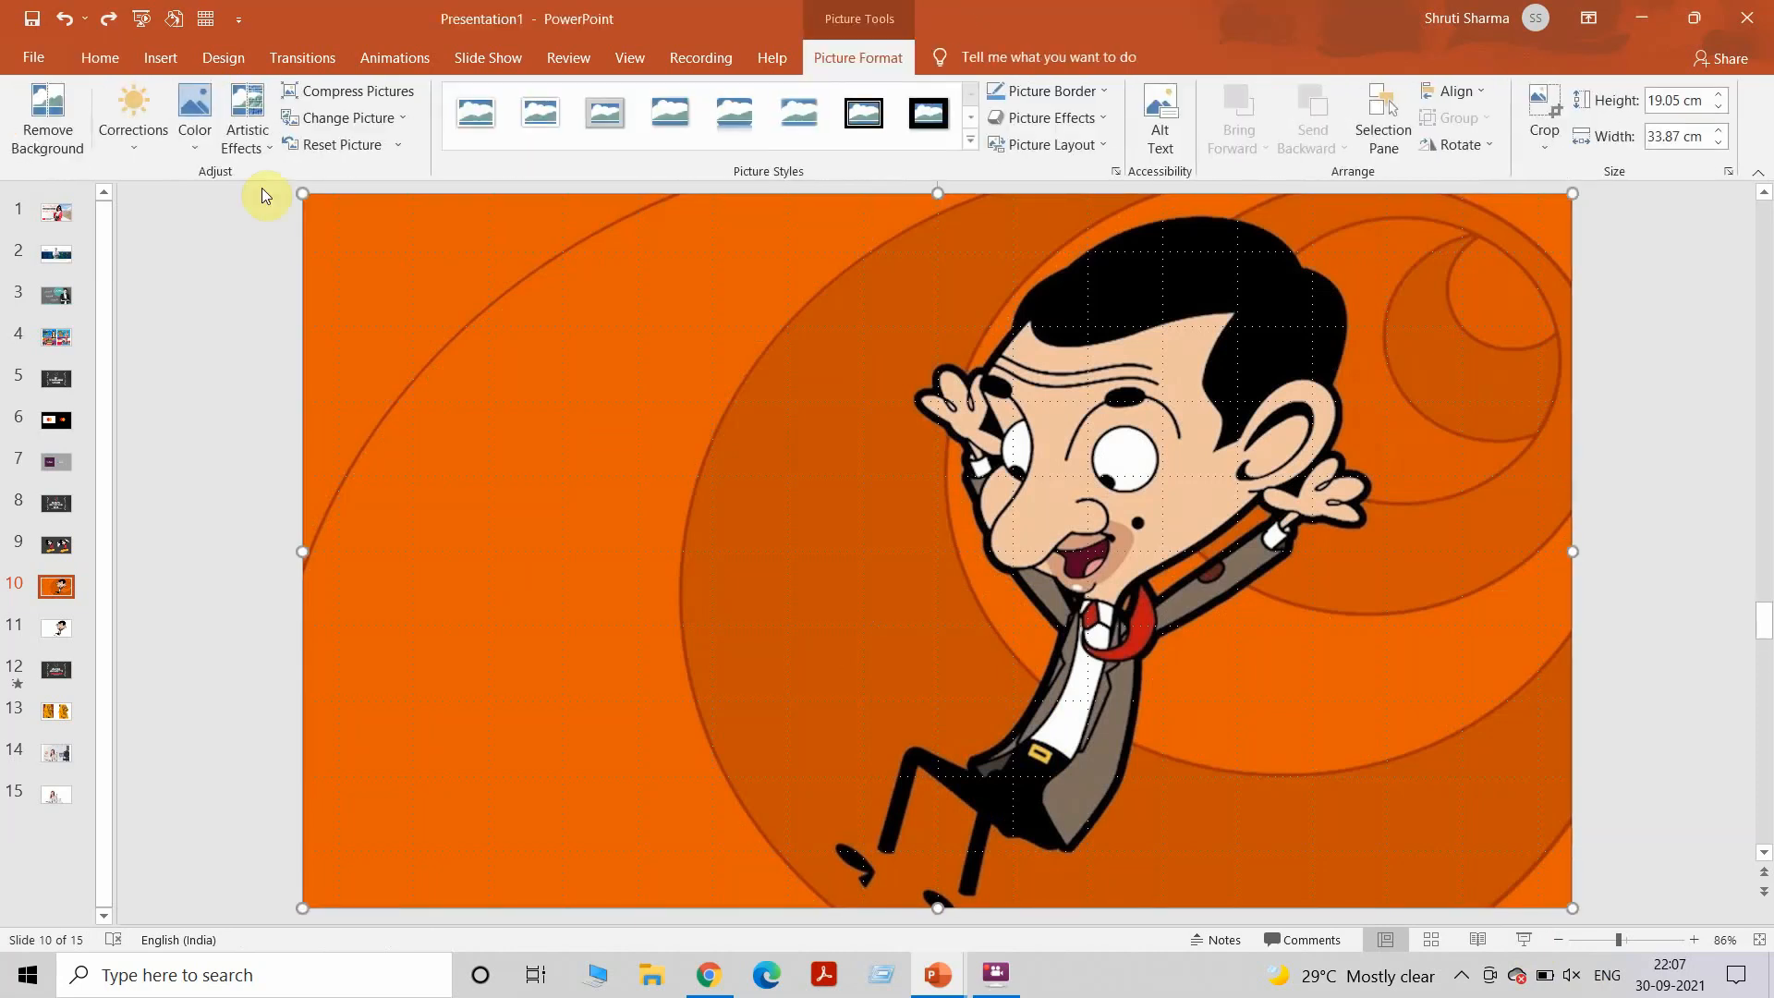
Remove Mr Bean's orange swirl background, marking the mouth and legs as areas to keep.
left_click(47, 118)
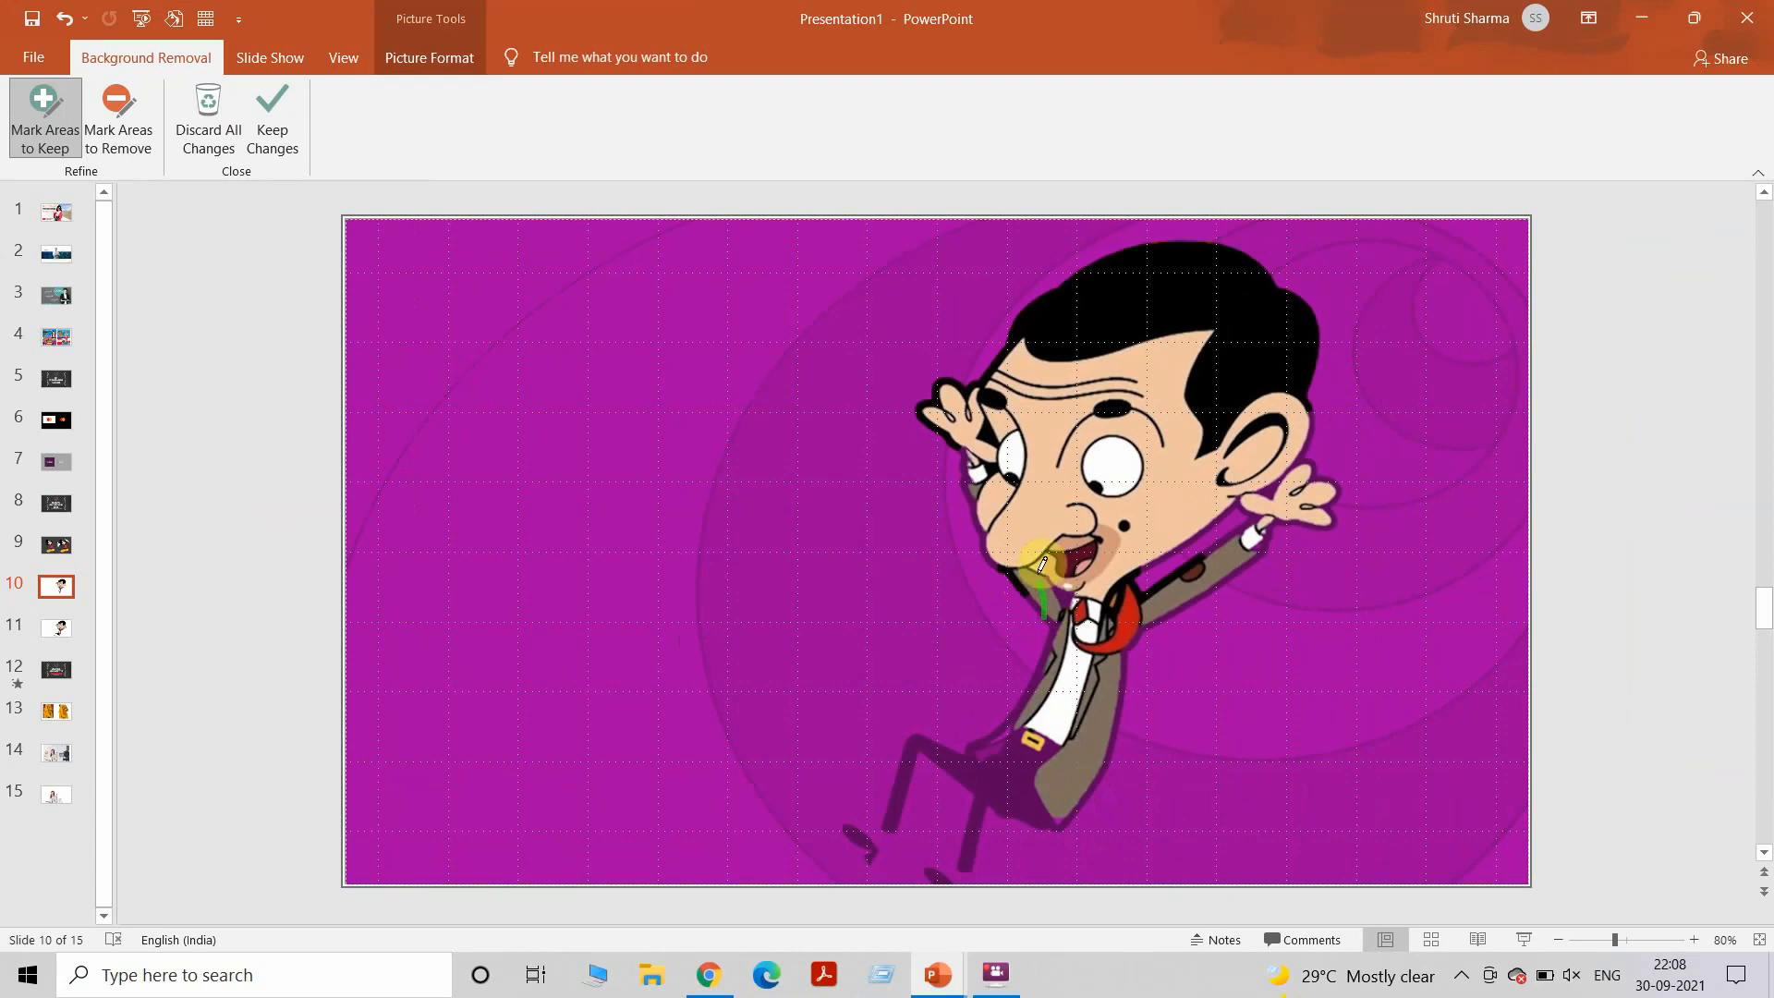
left_click_drag(1040, 566, 1018, 752)
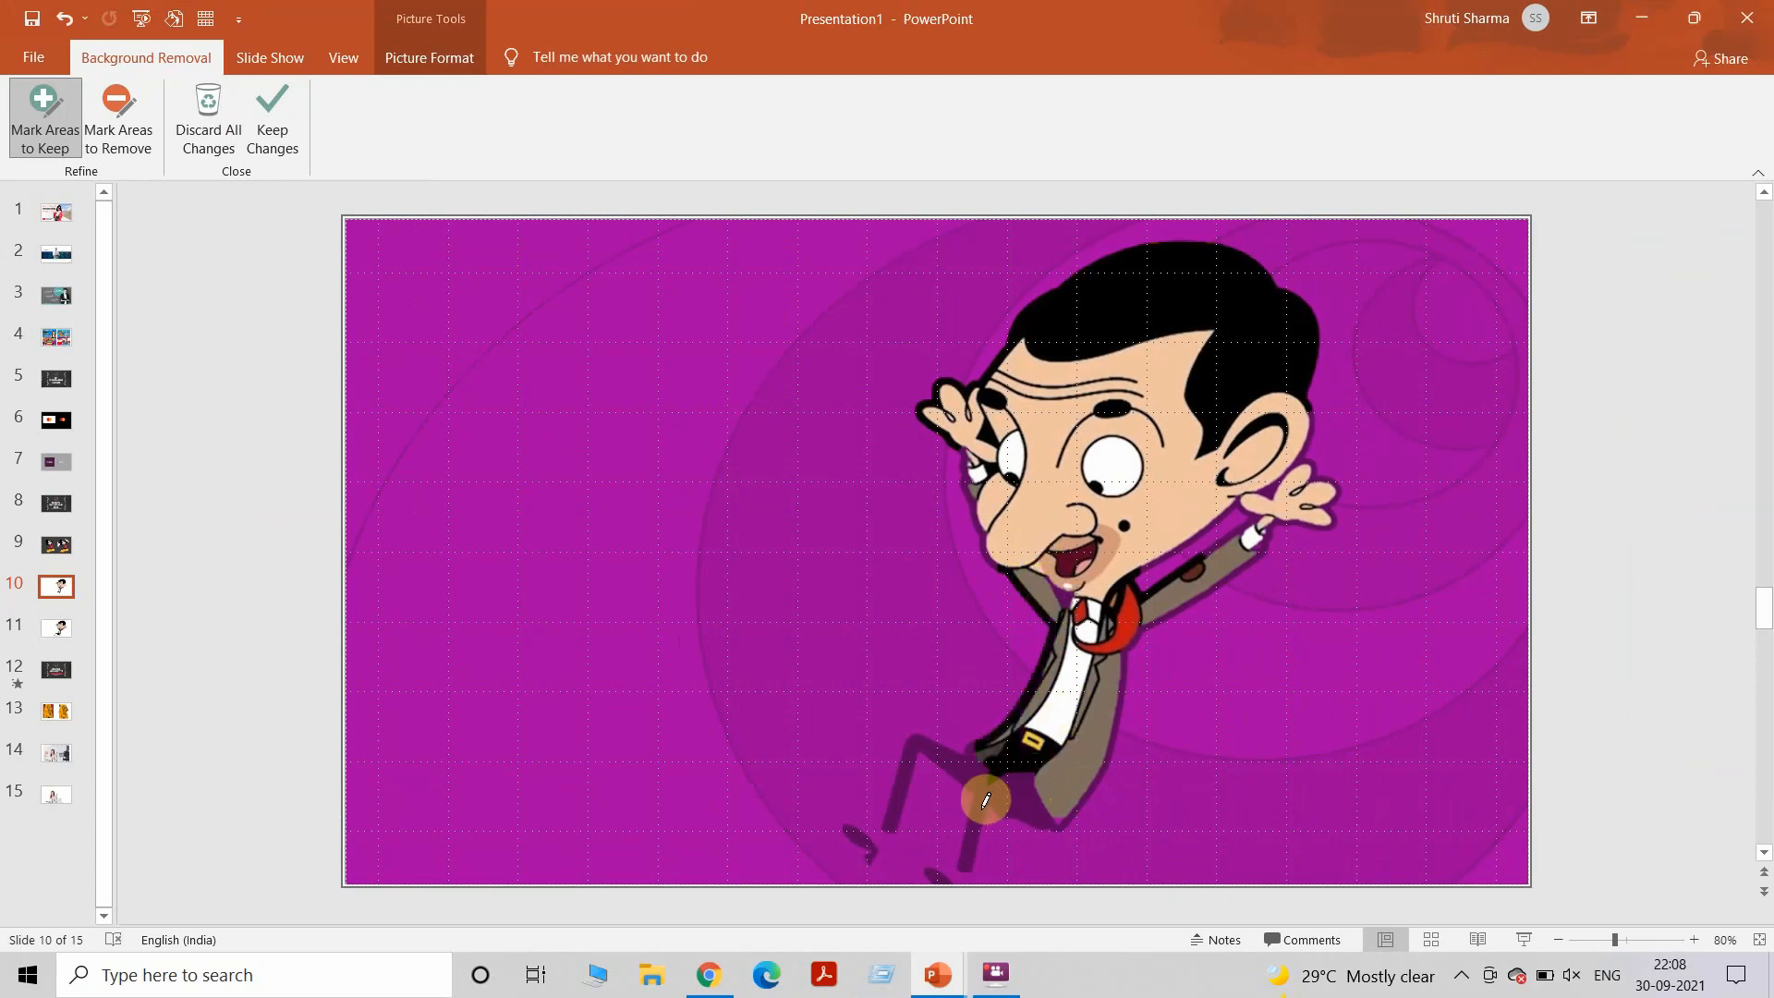
left_click_drag(981, 800, 1042, 783)
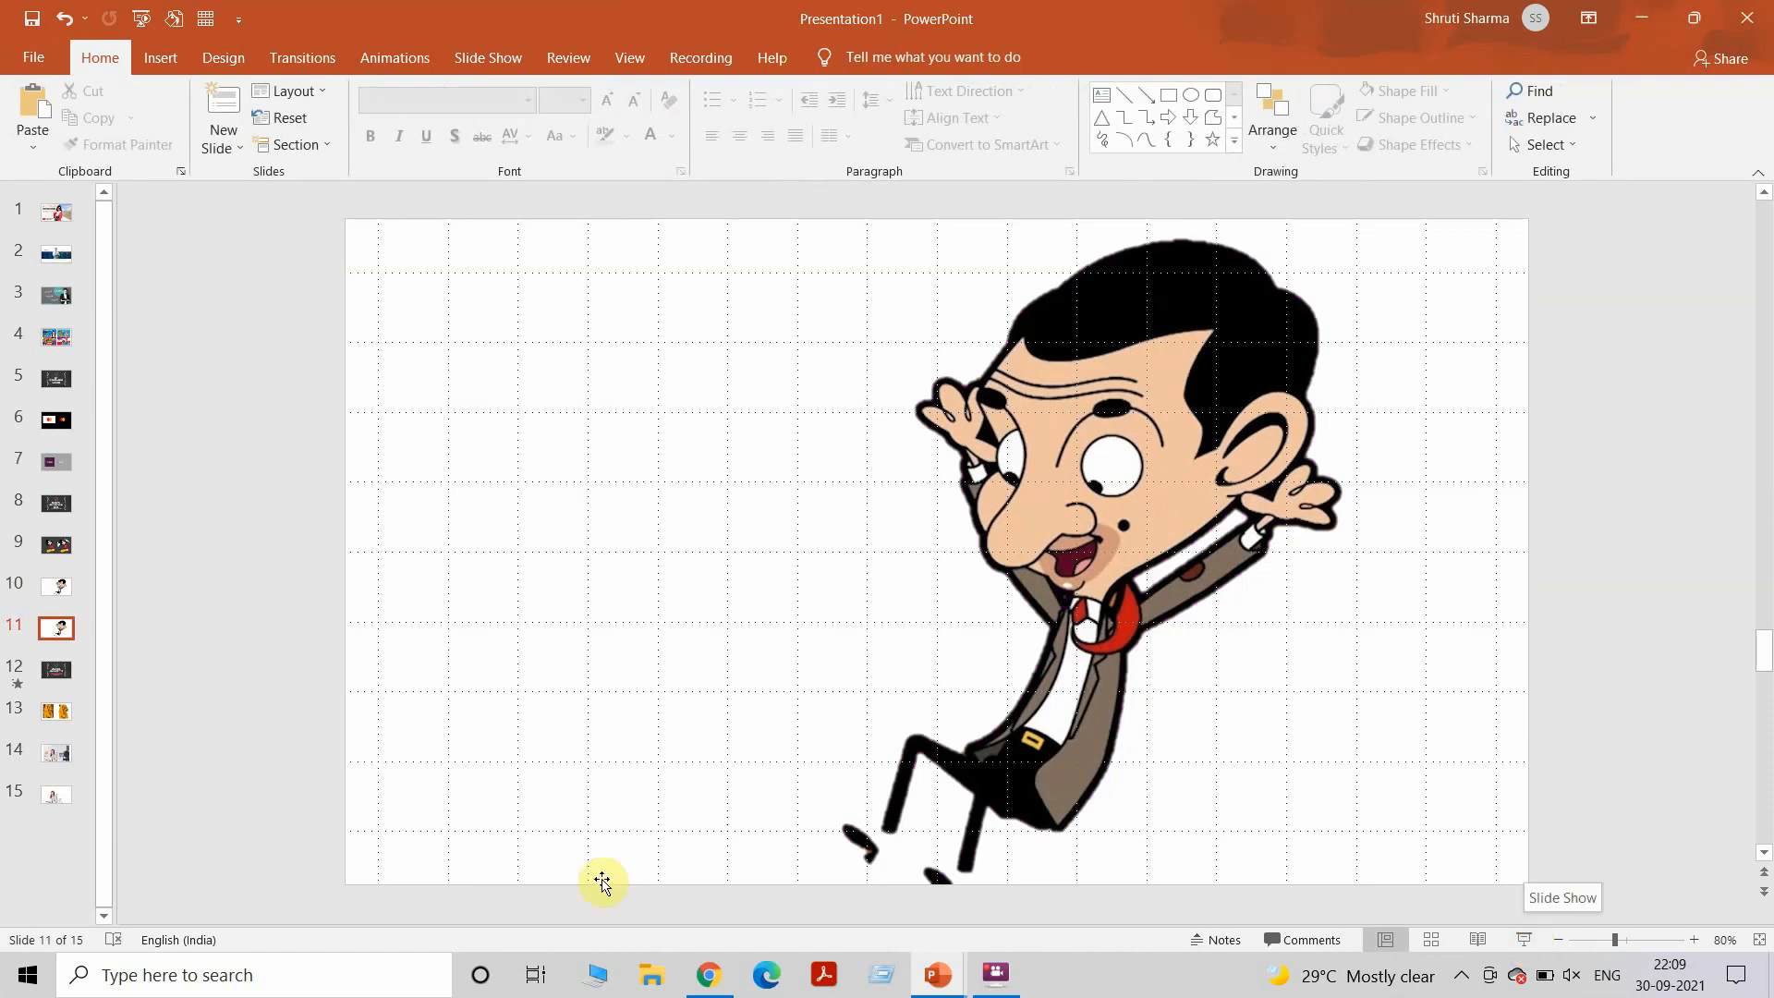
mouse_move(54, 669)
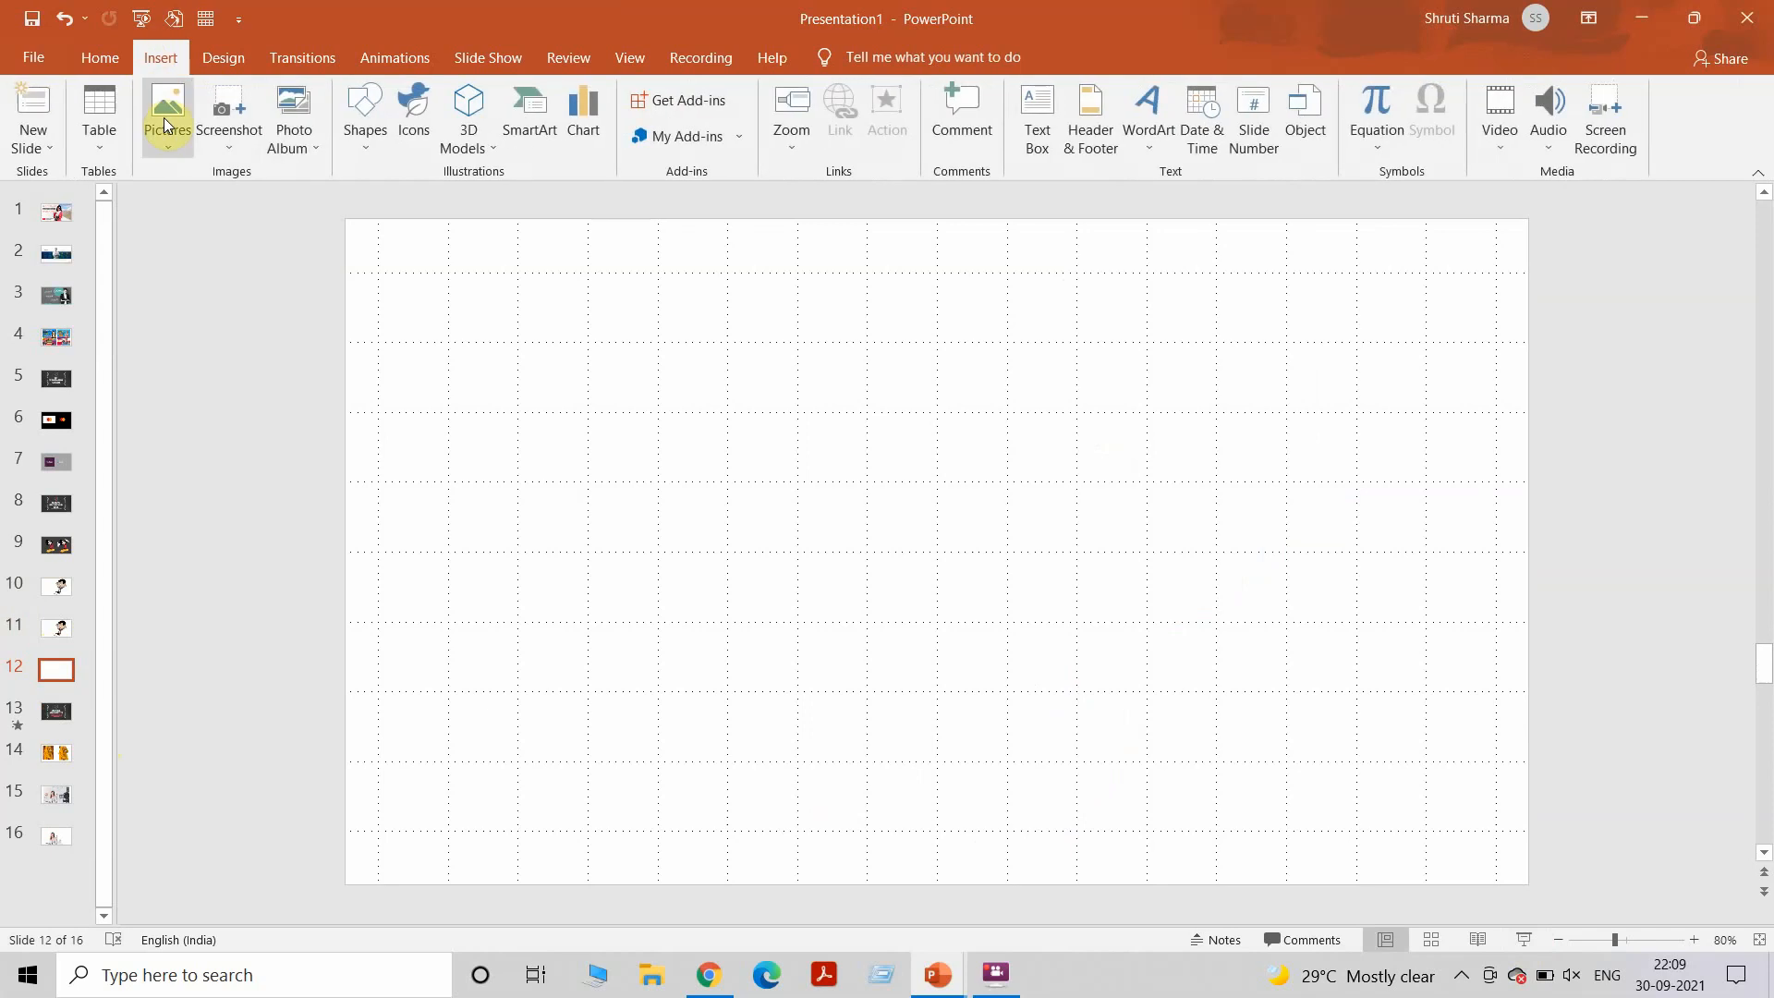
Insert the yellow-coat photo Picture2 onto slide 12 beside the first copy.
left_click(167, 112)
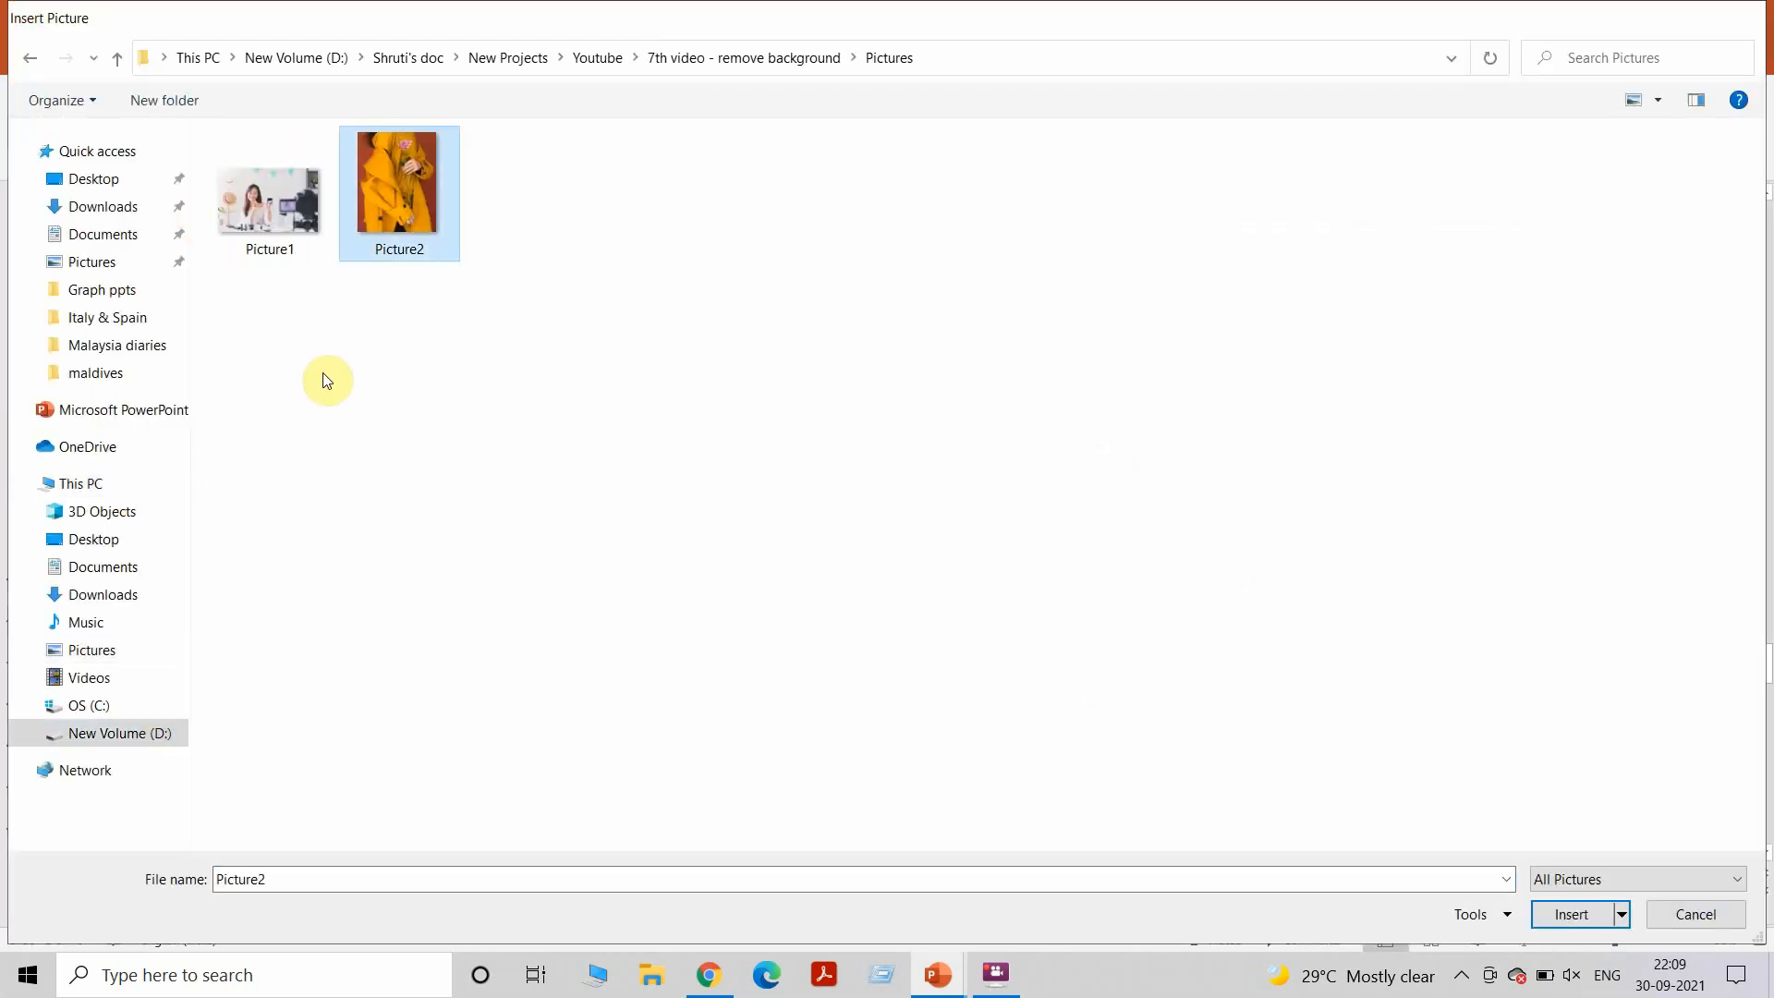
left_click(1570, 914)
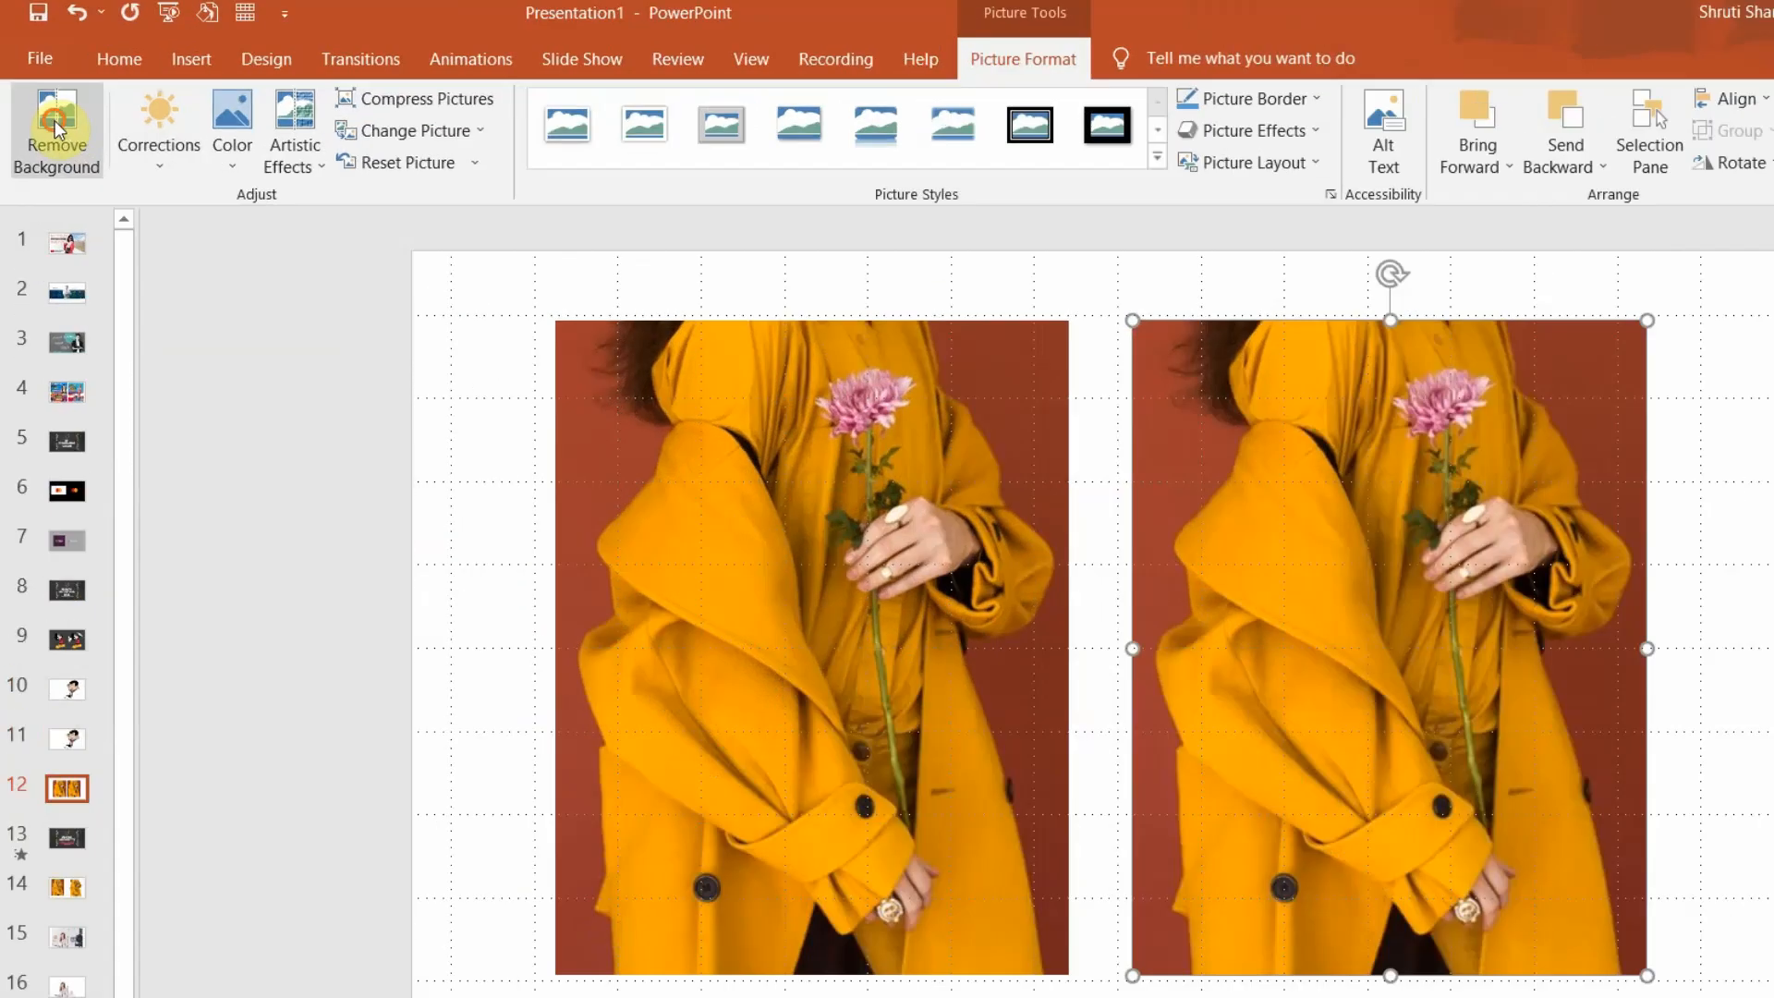
Remove the right yellow-coat photo's red background, marking the coat, flower, hem and hand to keep.
left_click(55, 129)
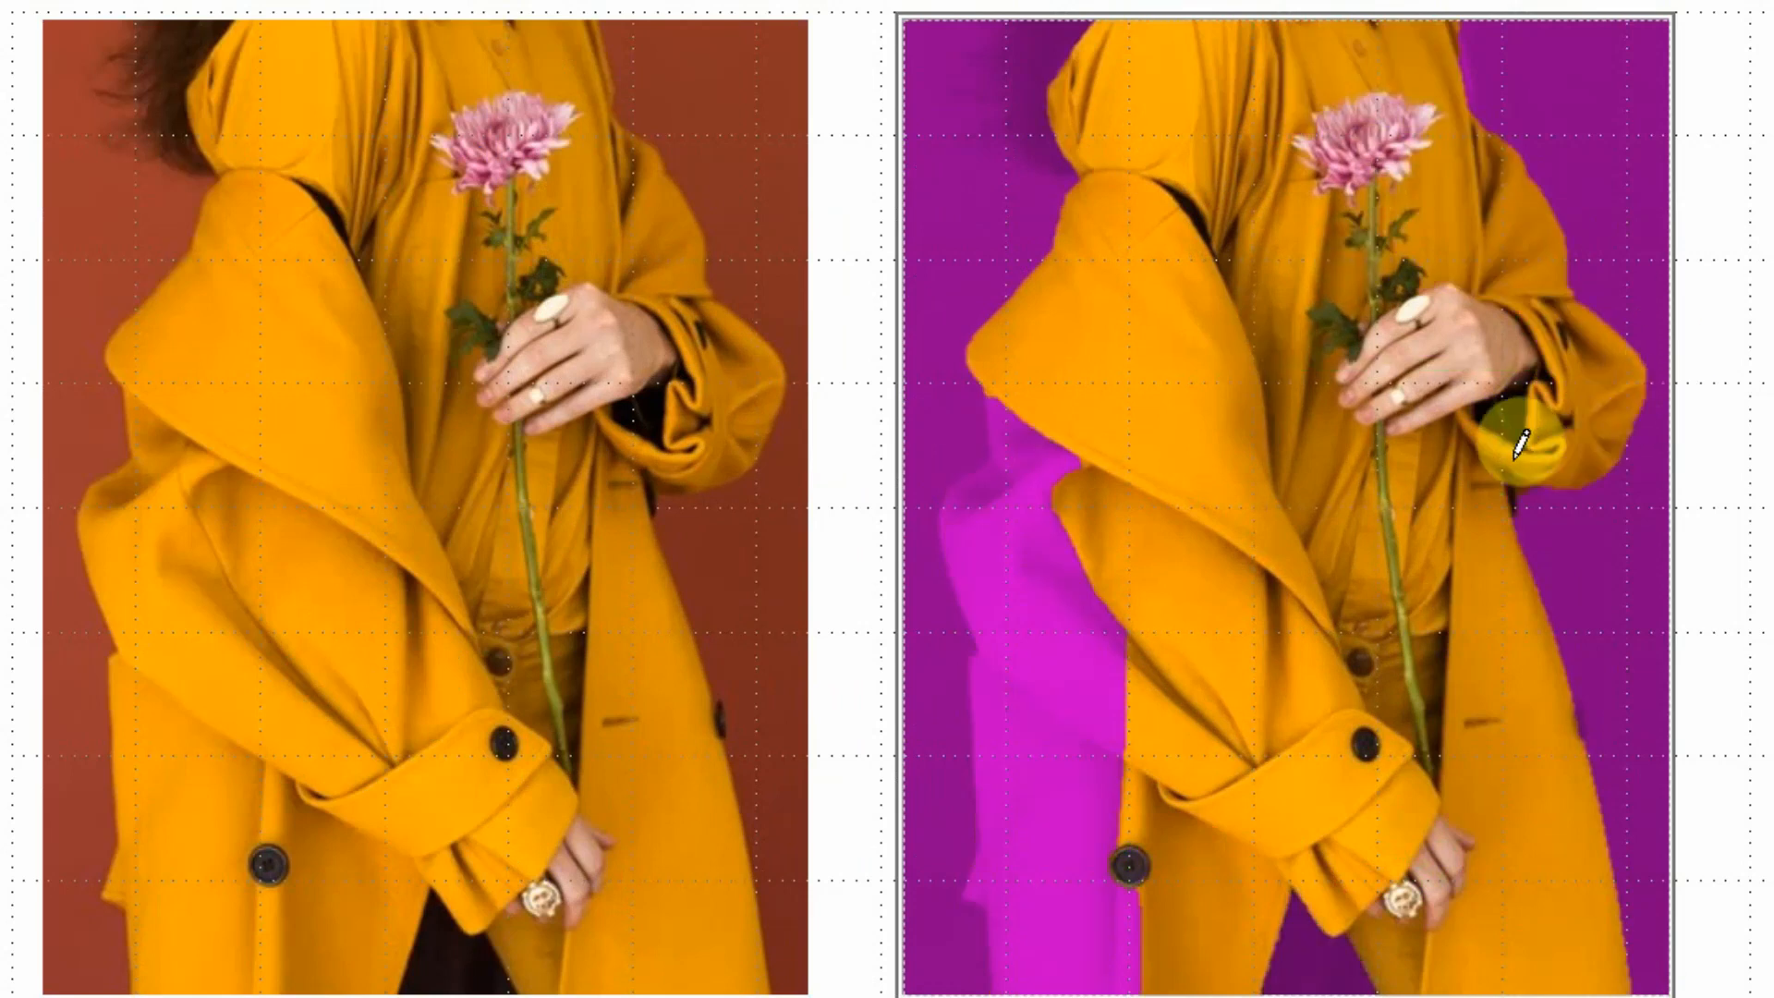
left_click_drag(1515, 436, 1046, 696)
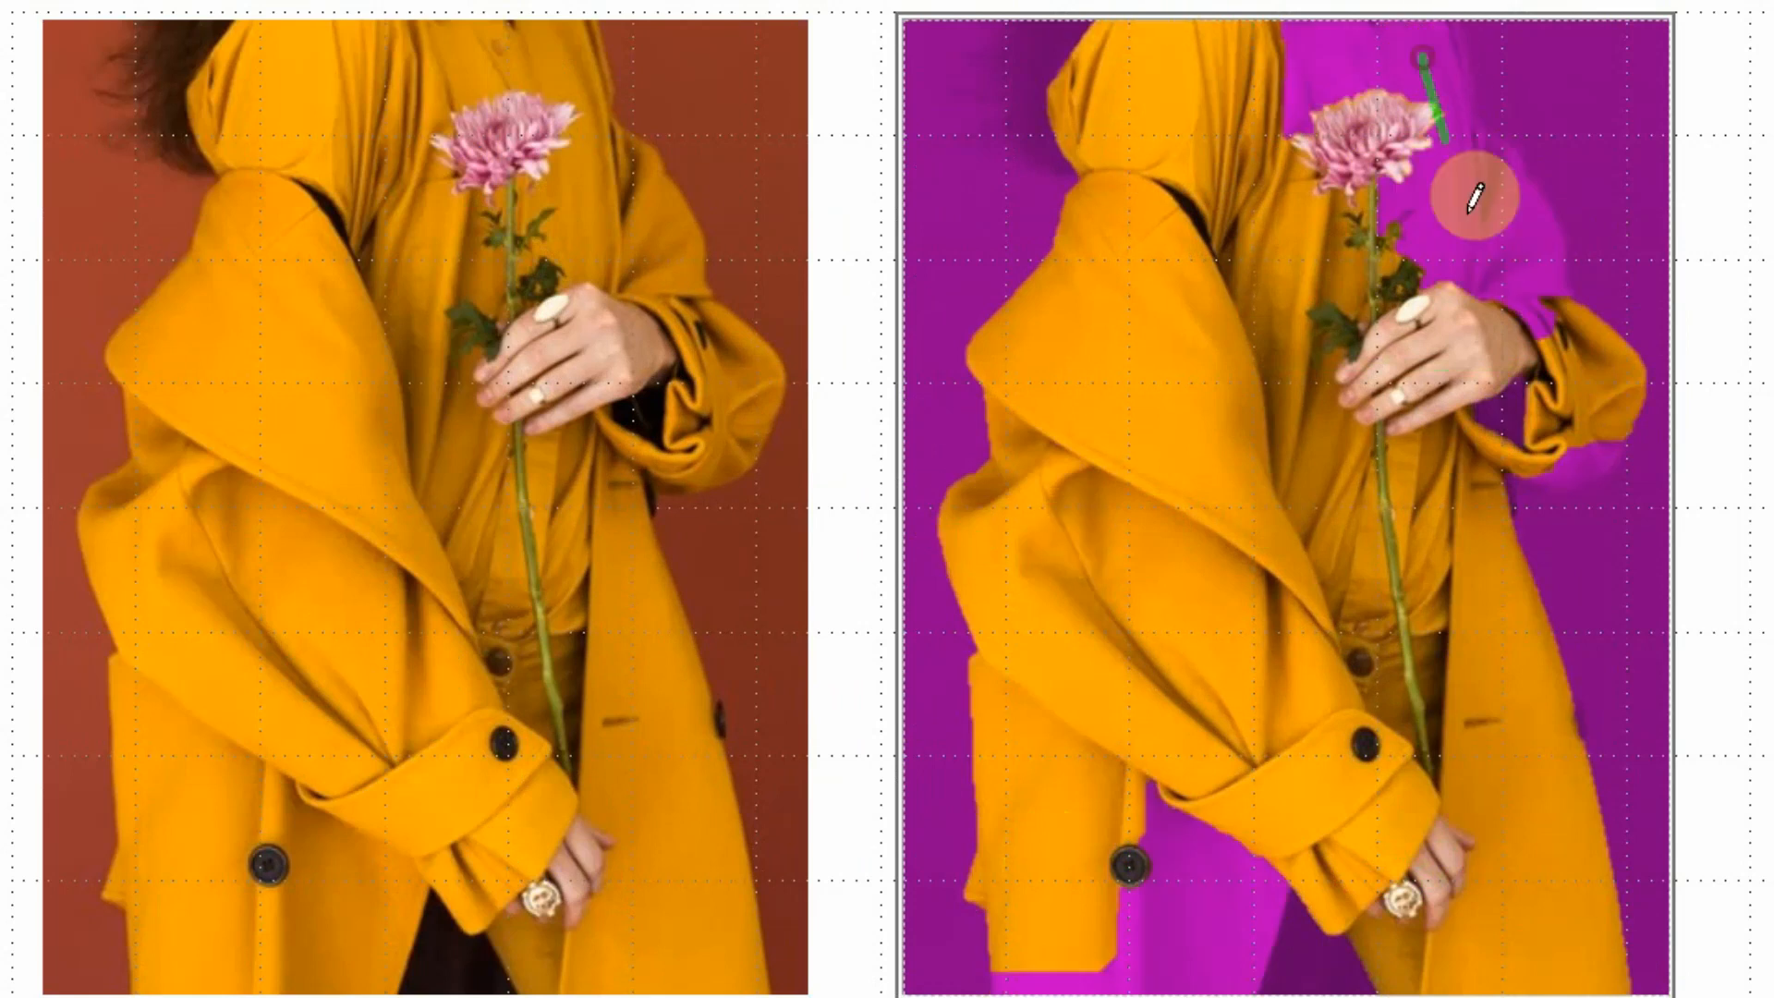
left_click_drag(1470, 203, 1204, 634)
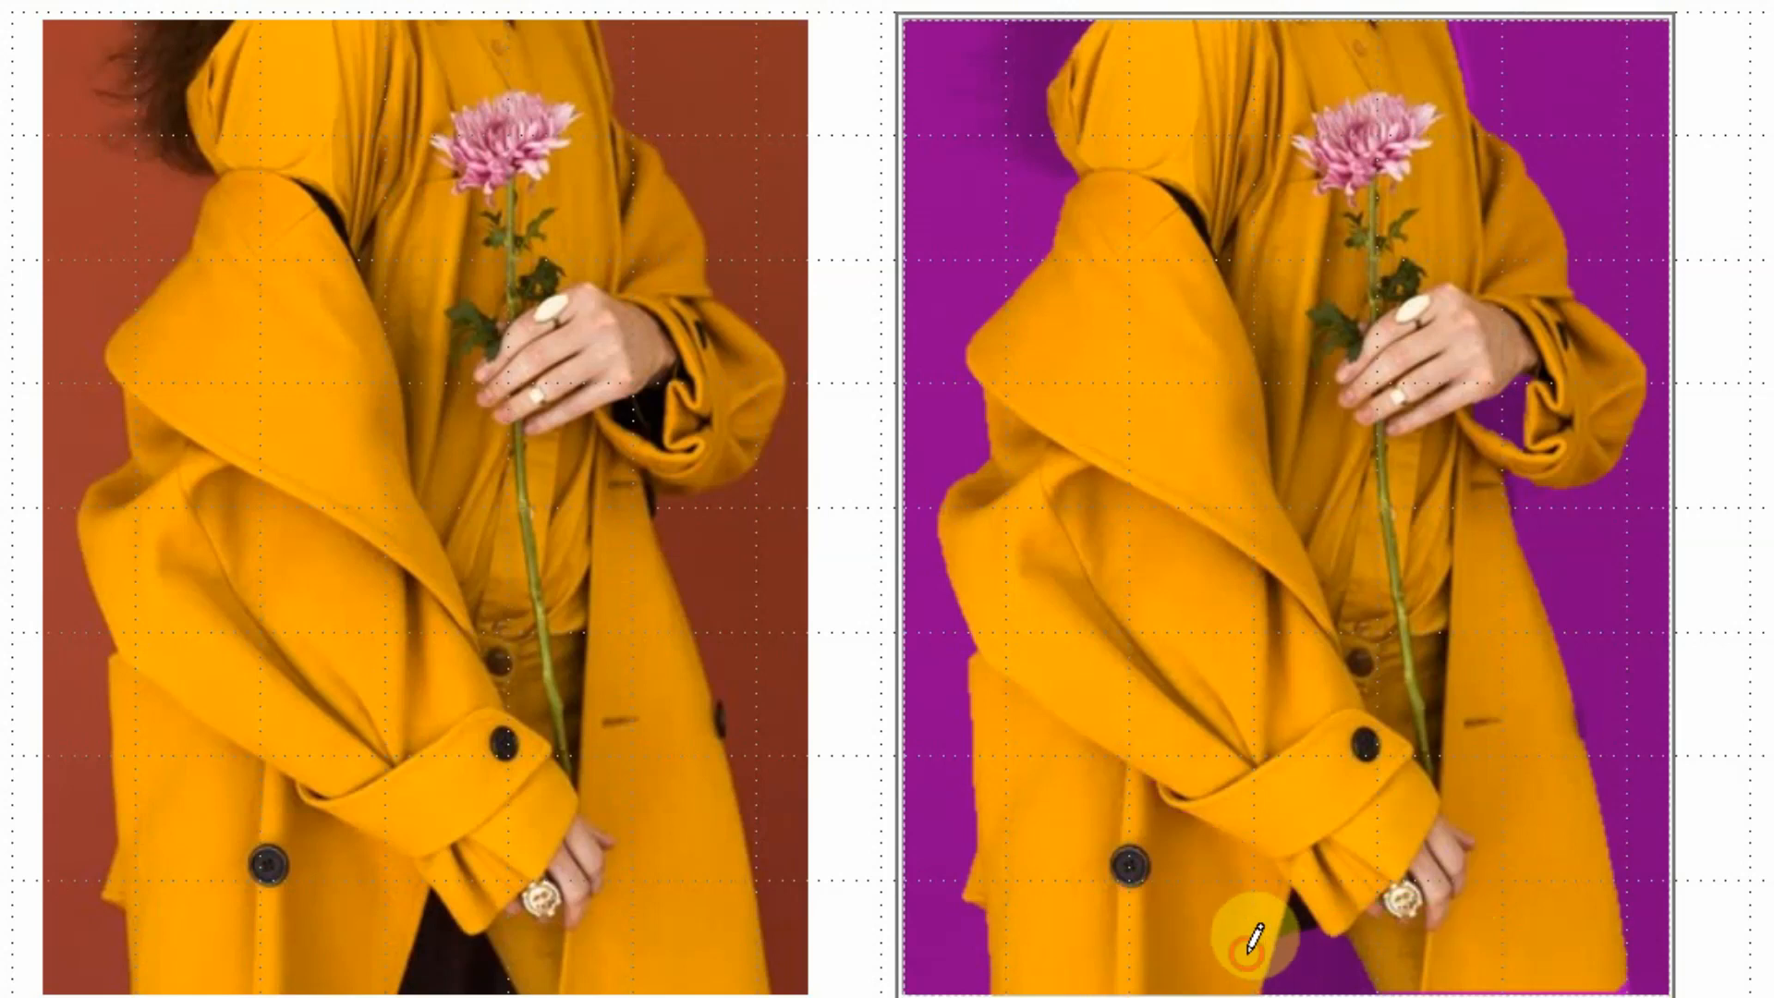
left_click_drag(1256, 922, 1527, 396)
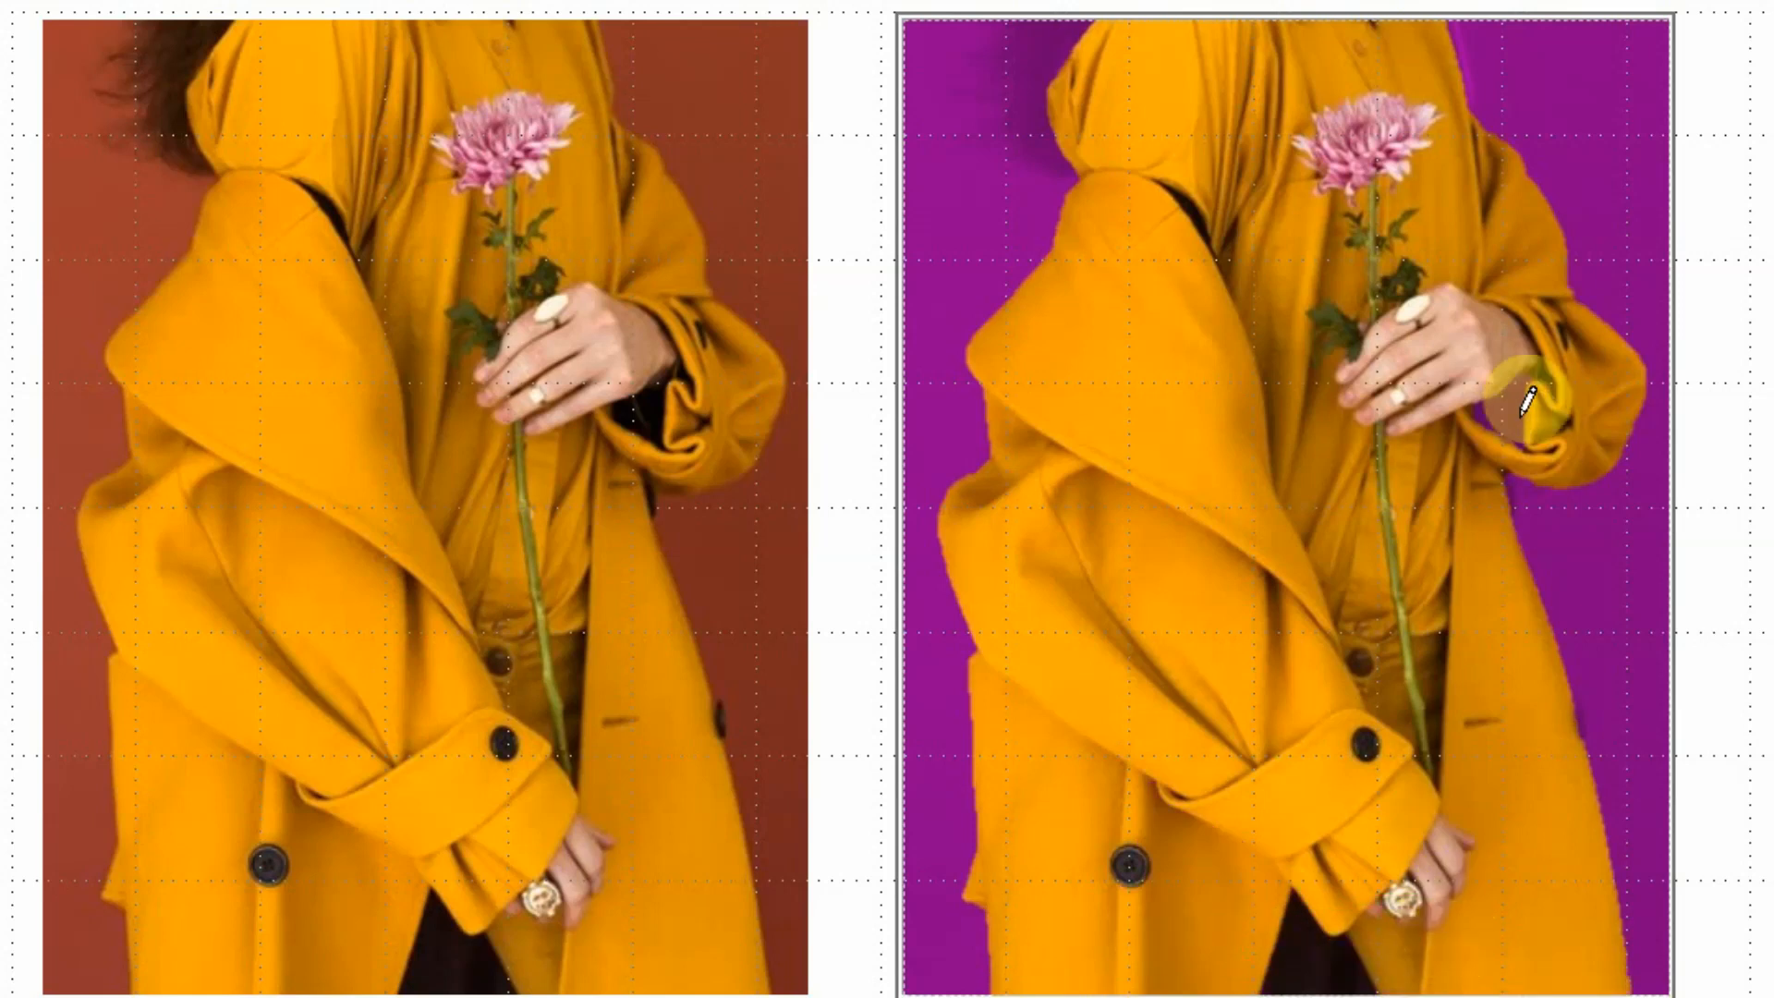
left_click_drag(1533, 420, 1635, 447)
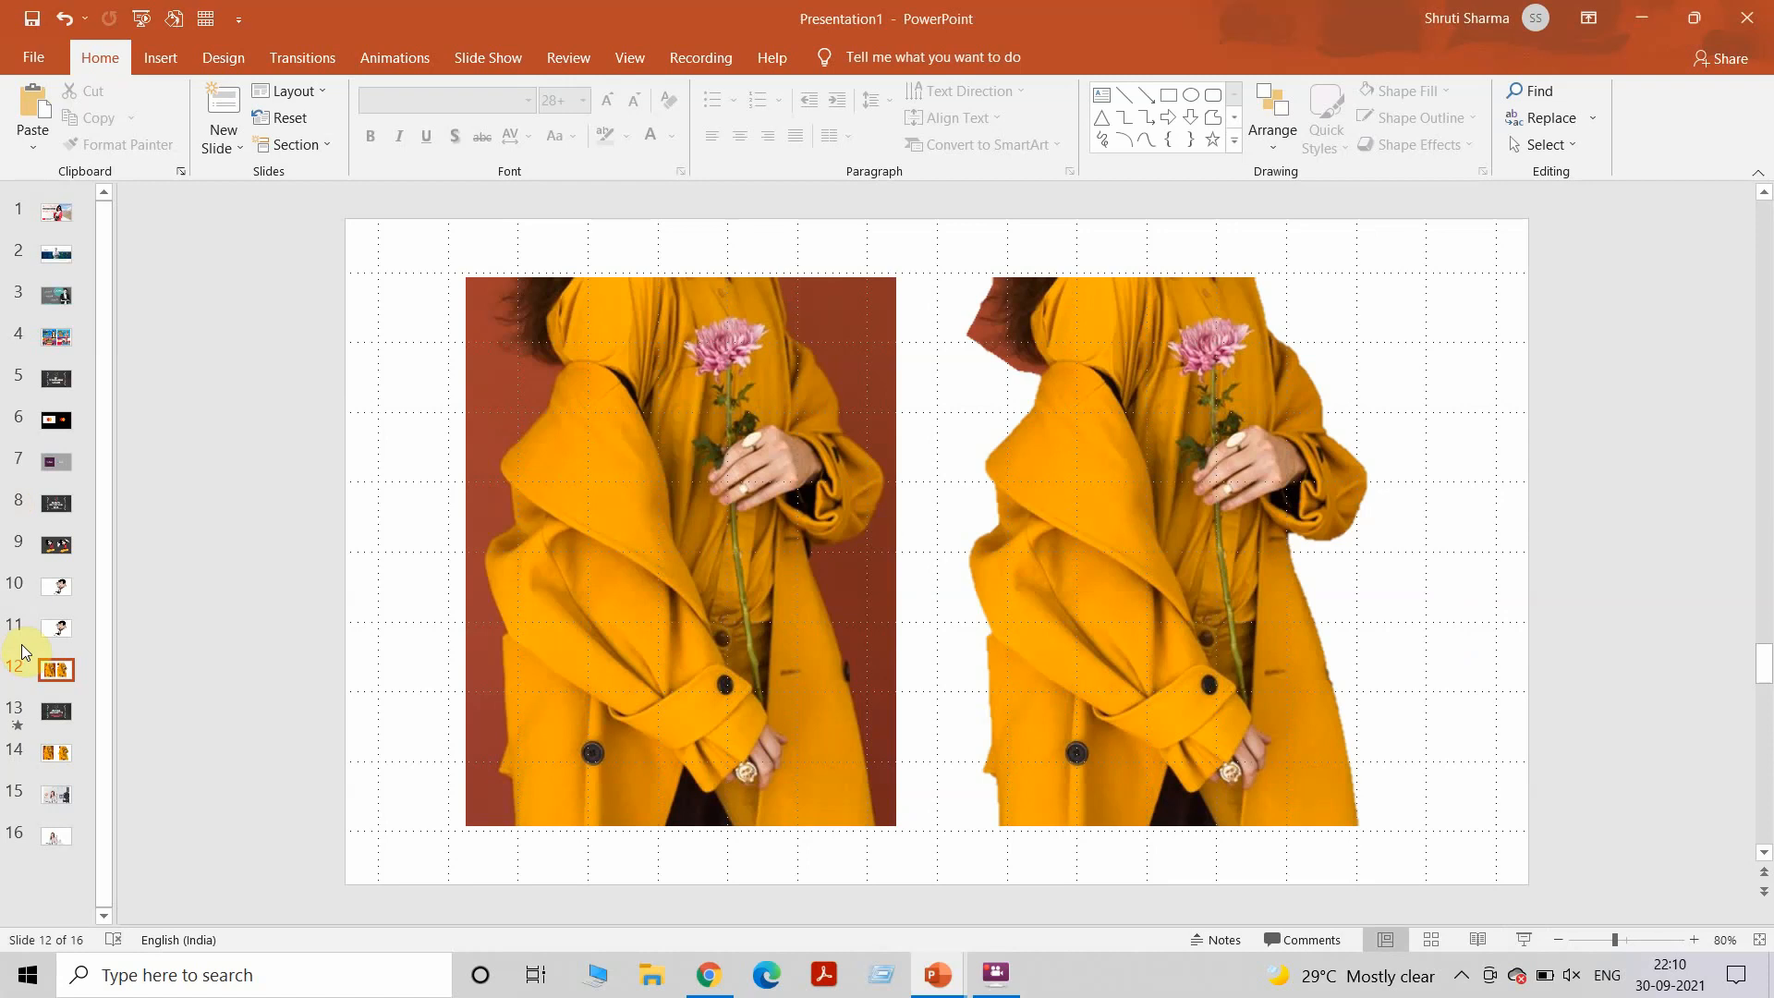
left_click(56, 668)
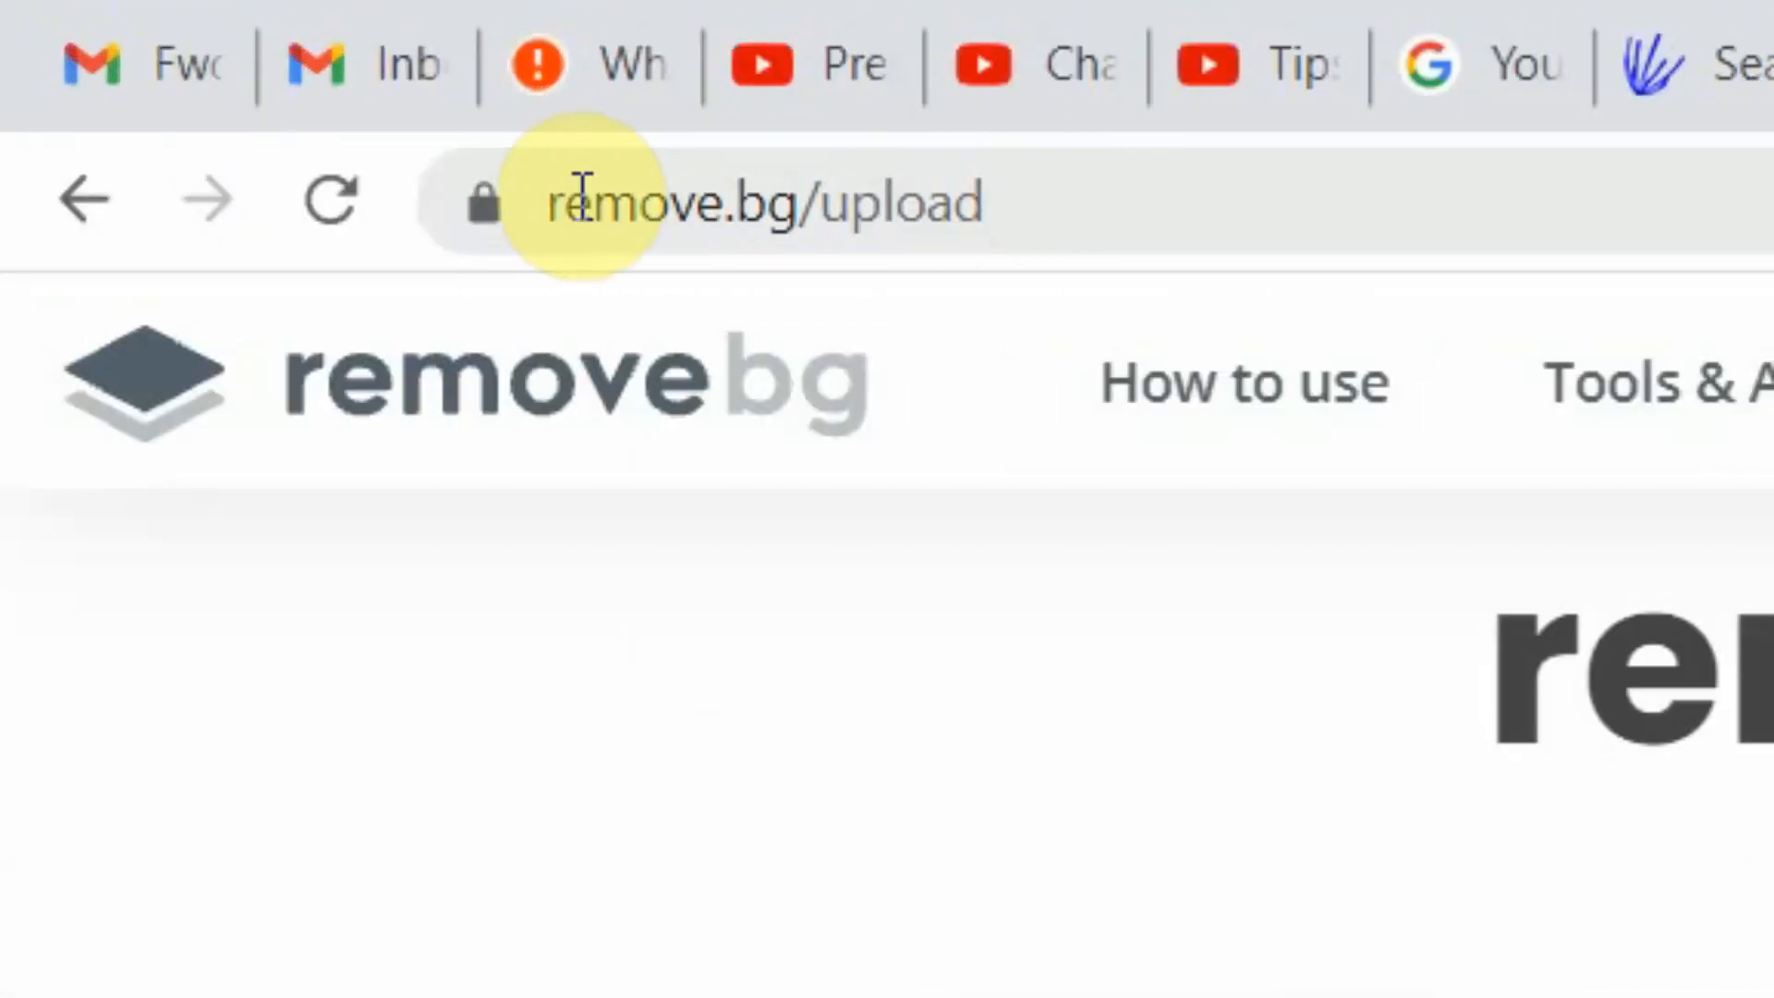
mouse_move(1232, 244)
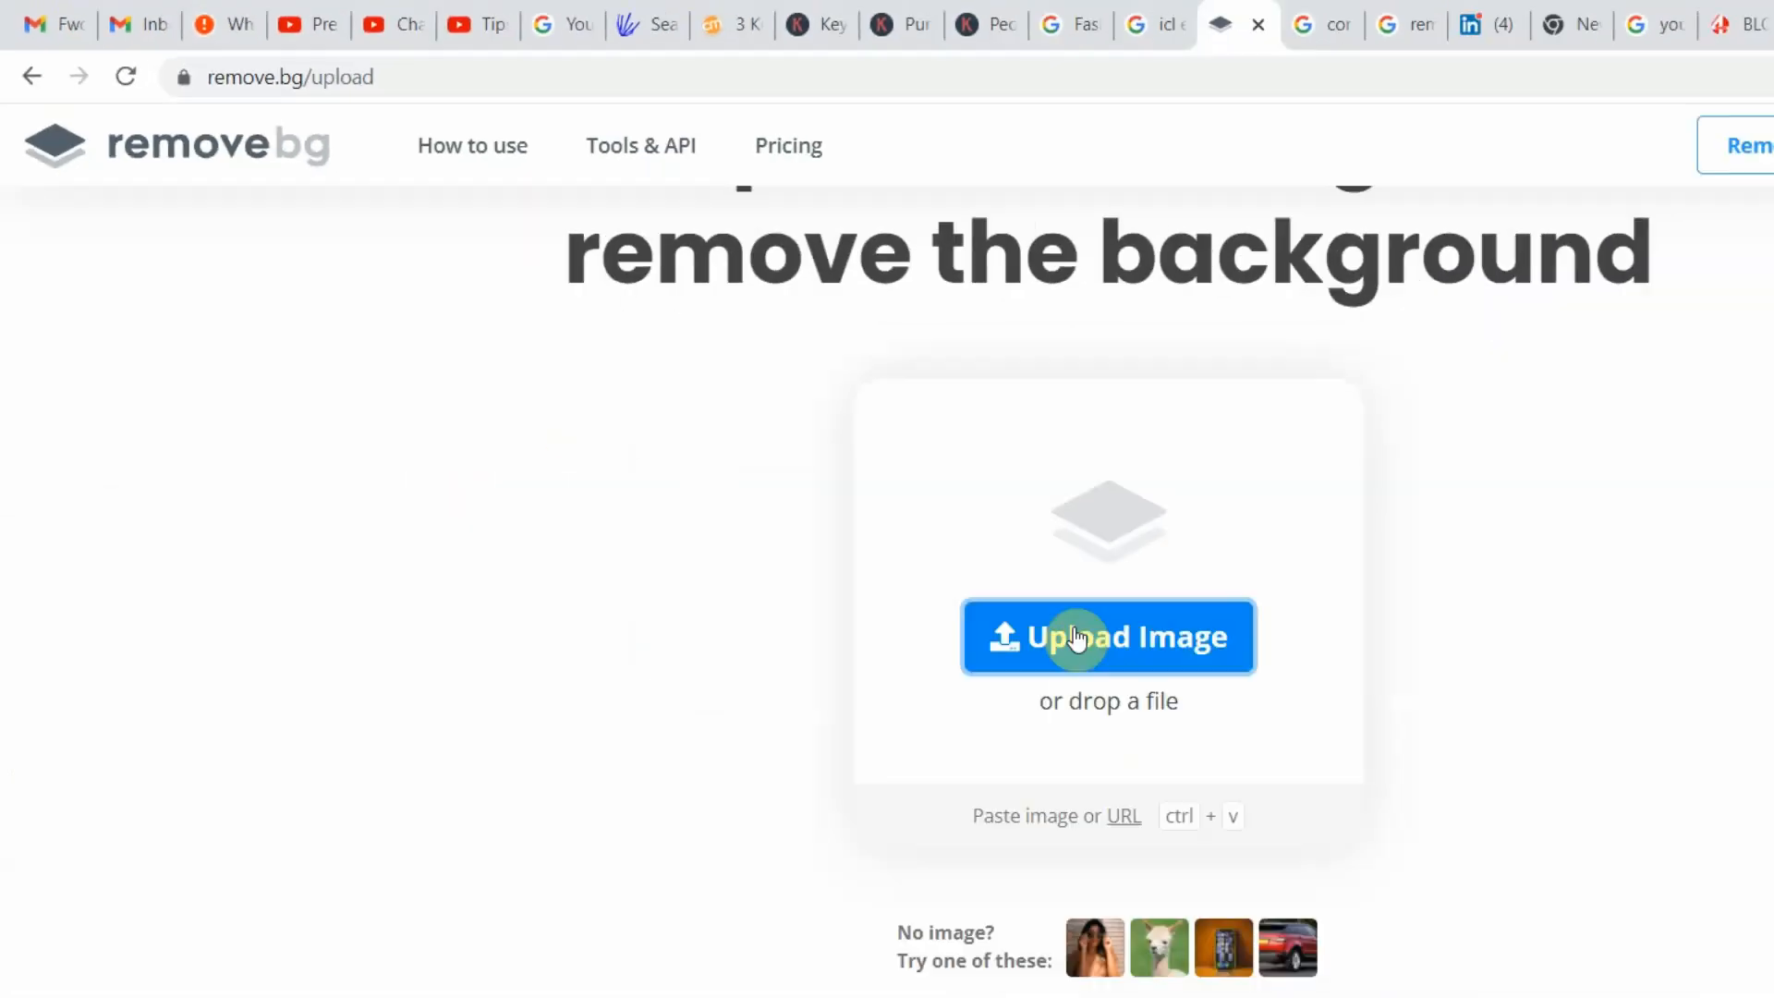
Upload the yellow-coat photo Picture2 to remove.bg for background removal.
left_click(1107, 635)
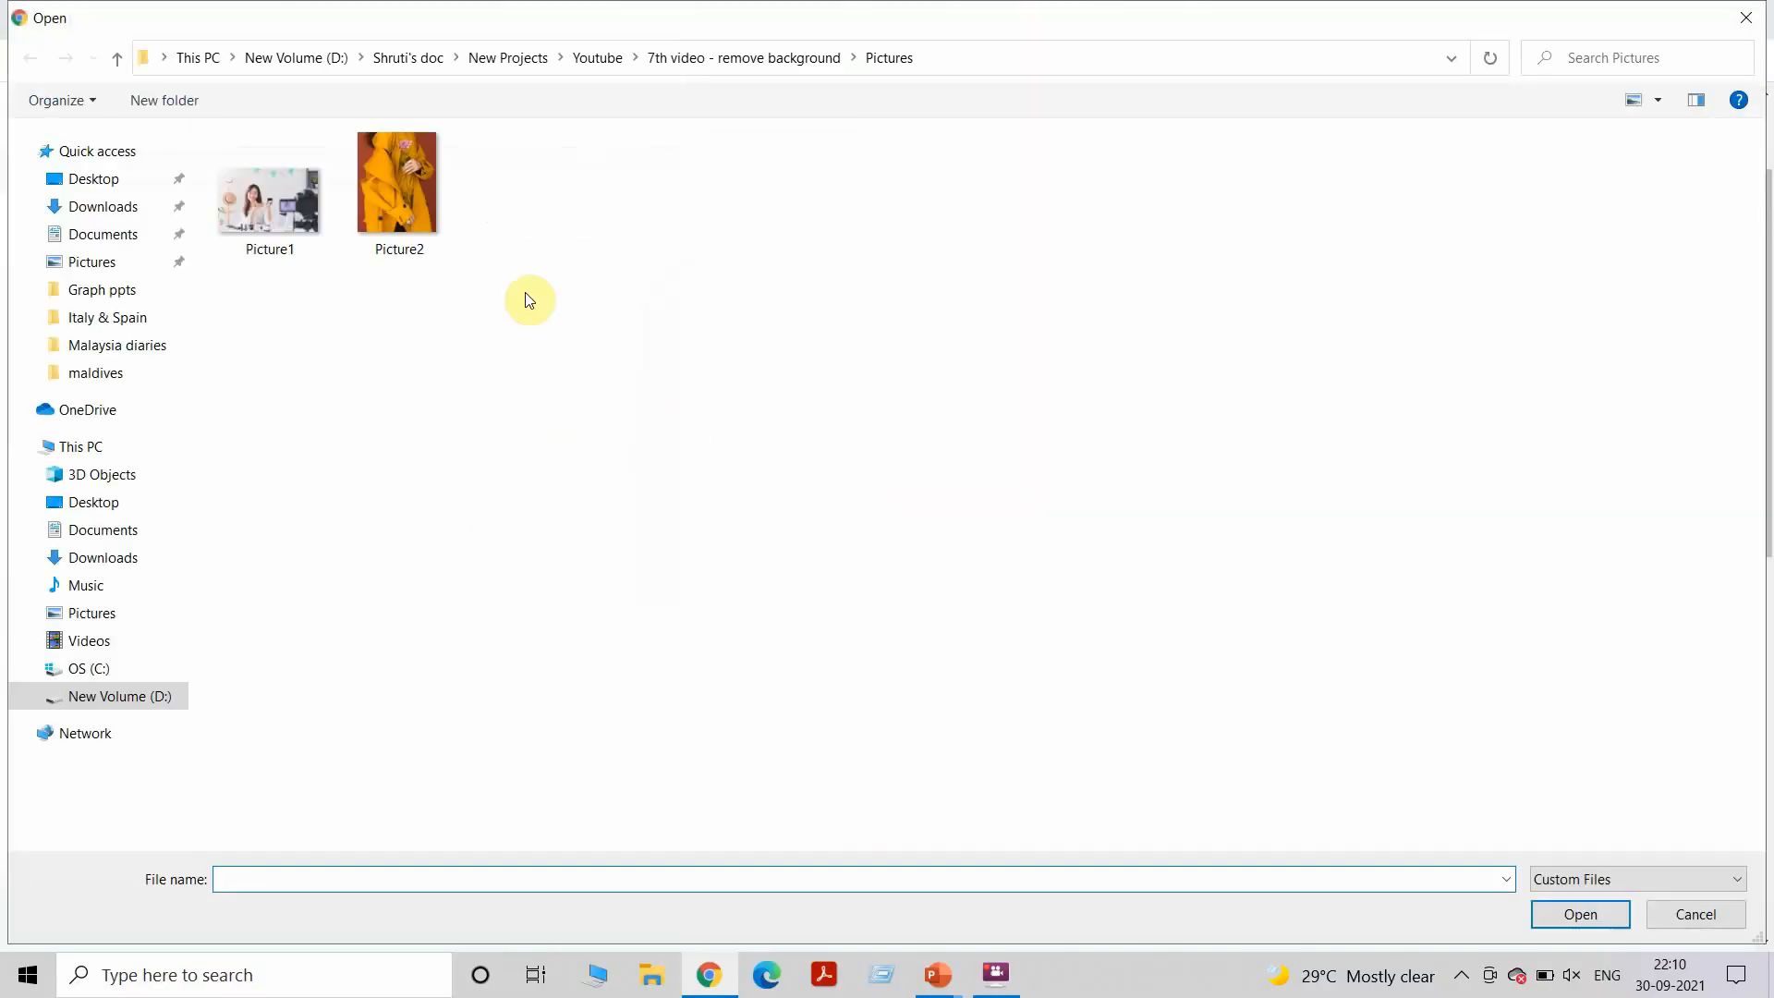
left_click(398, 183)
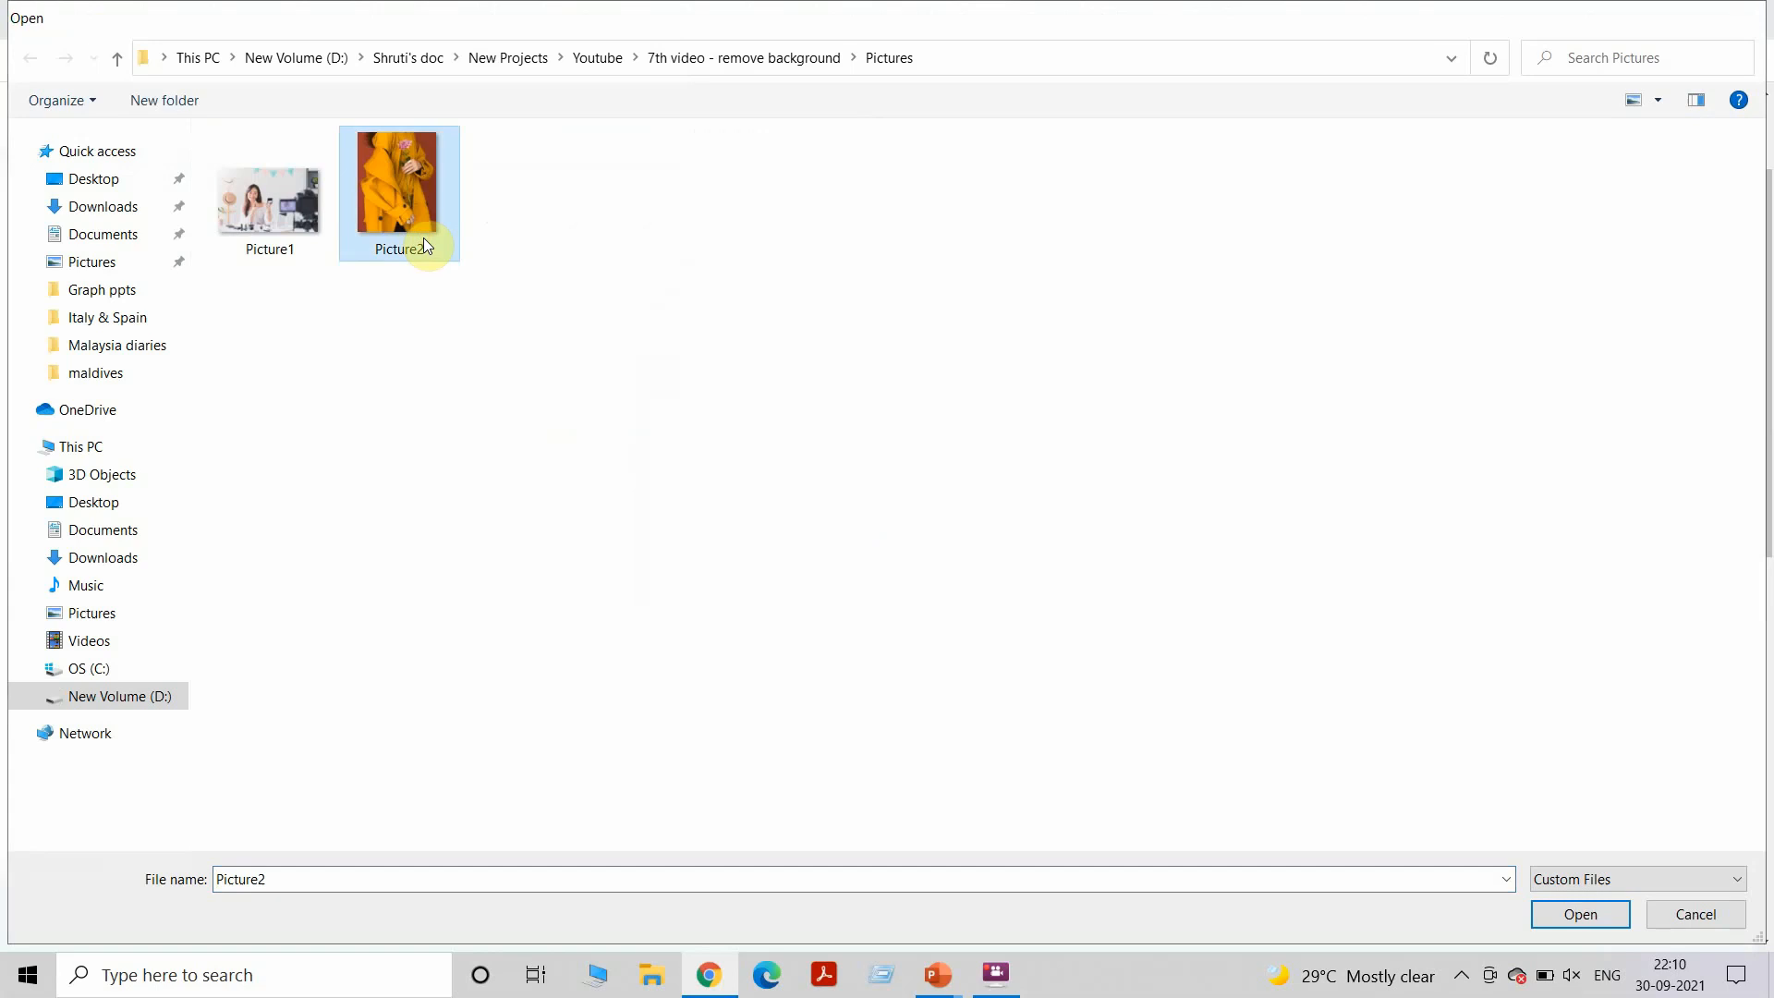
left_click(1579, 915)
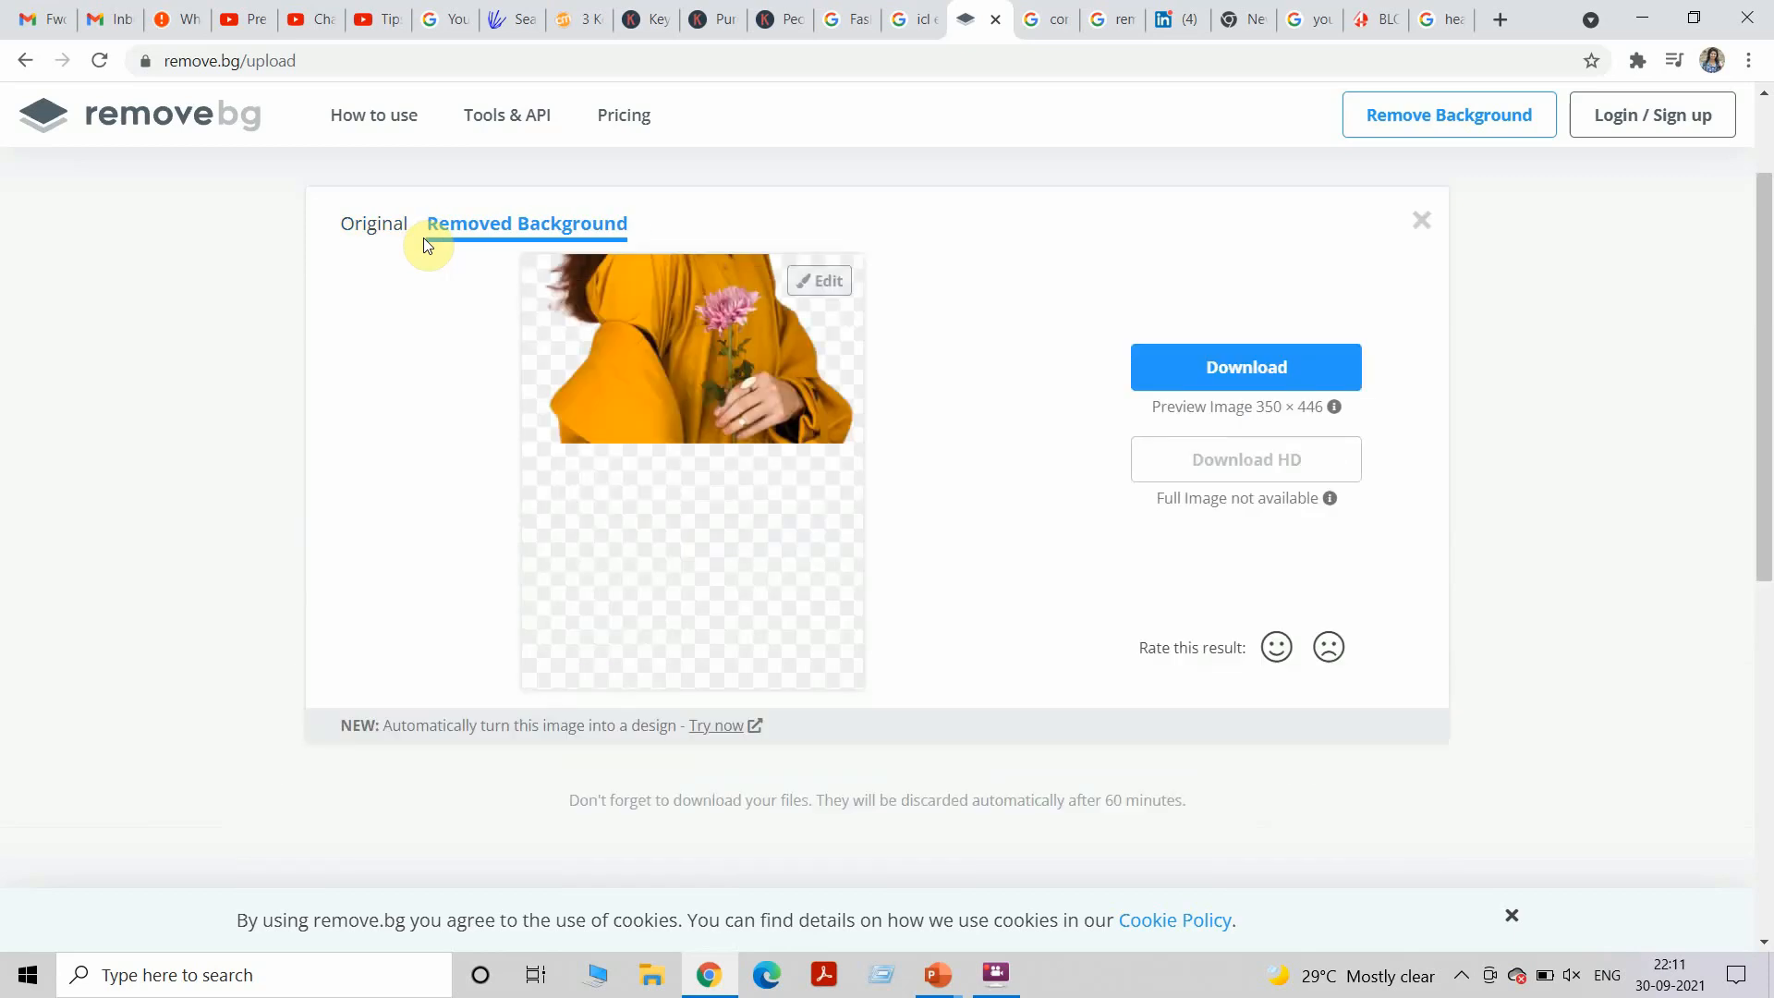
Check the Removed Background result and download the yellow-coat cut-out as a PNG.
left_click(1243, 365)
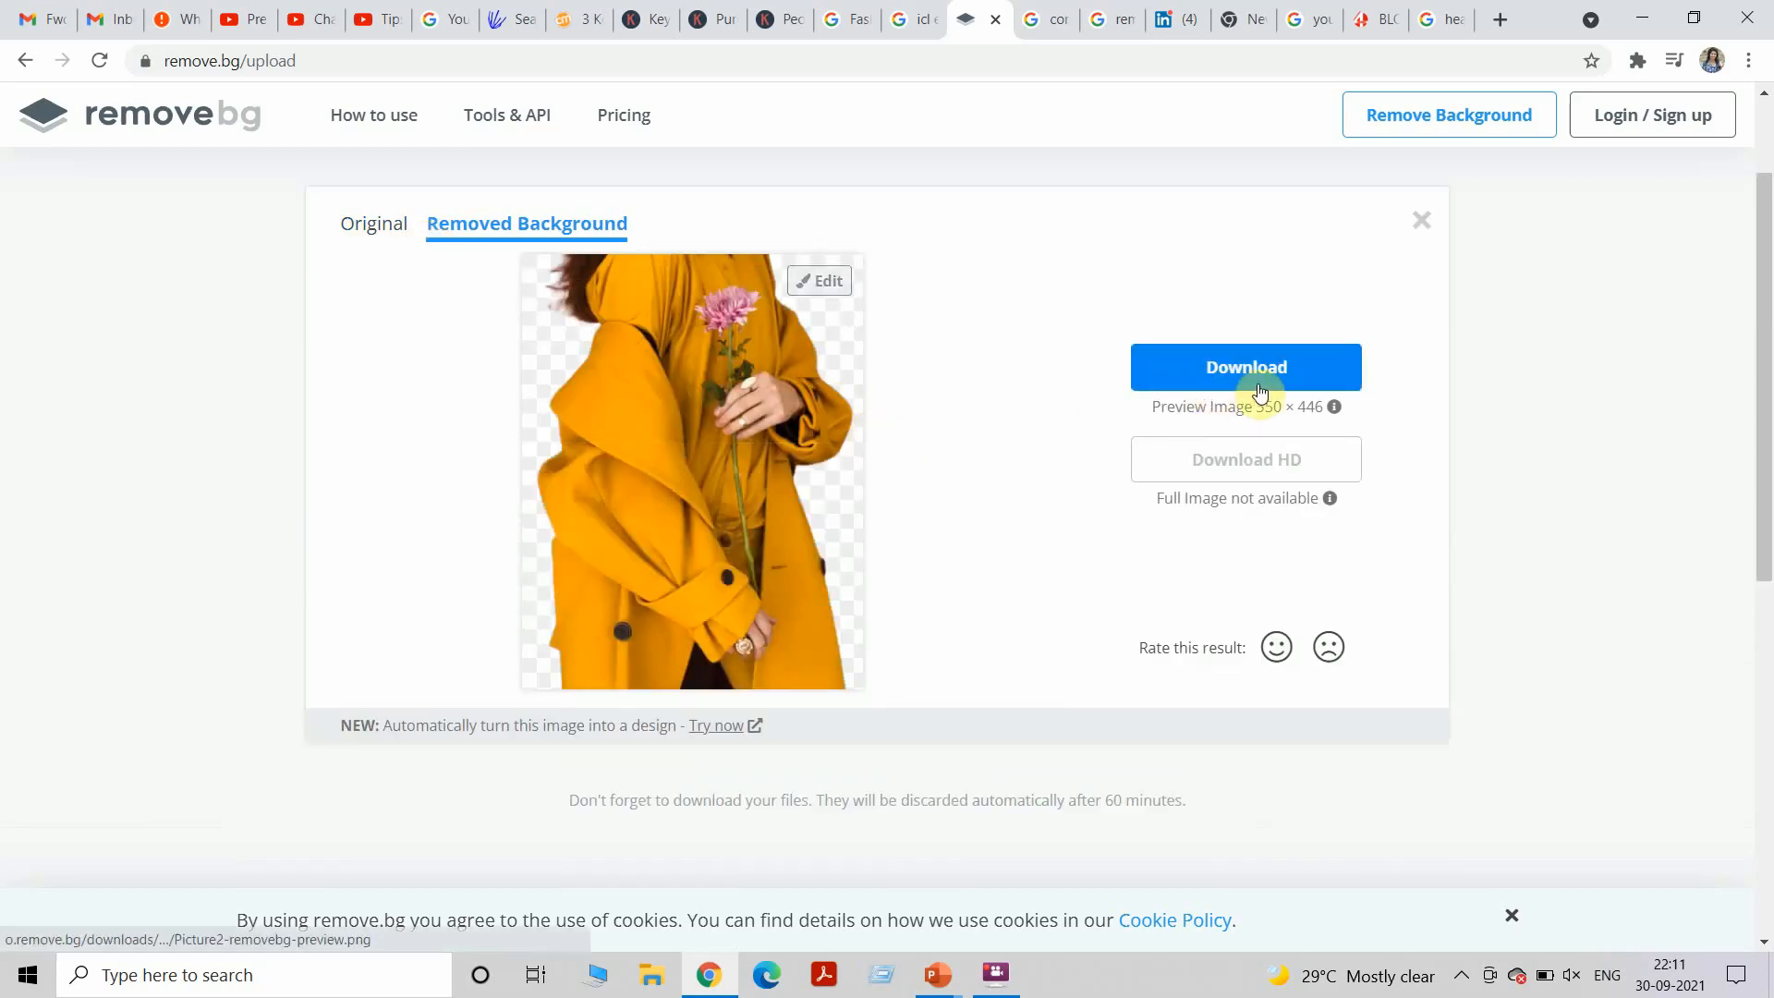
mouse_move(1221, 486)
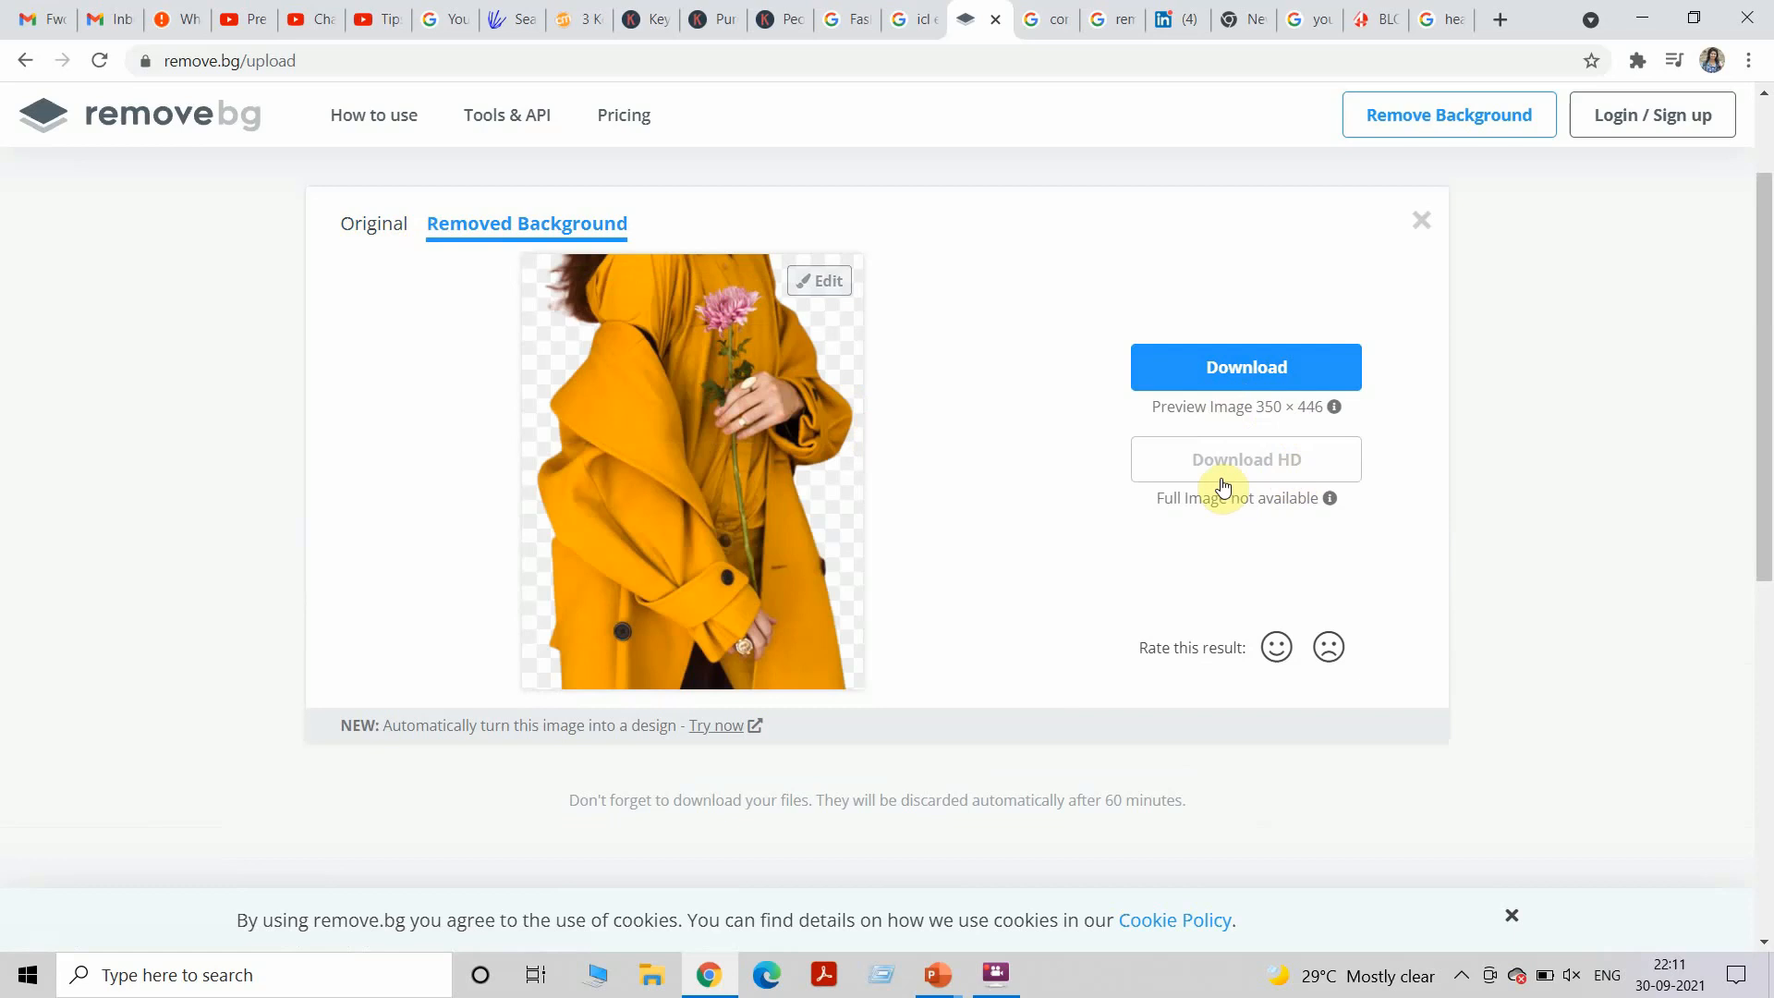
left_click(1245, 366)
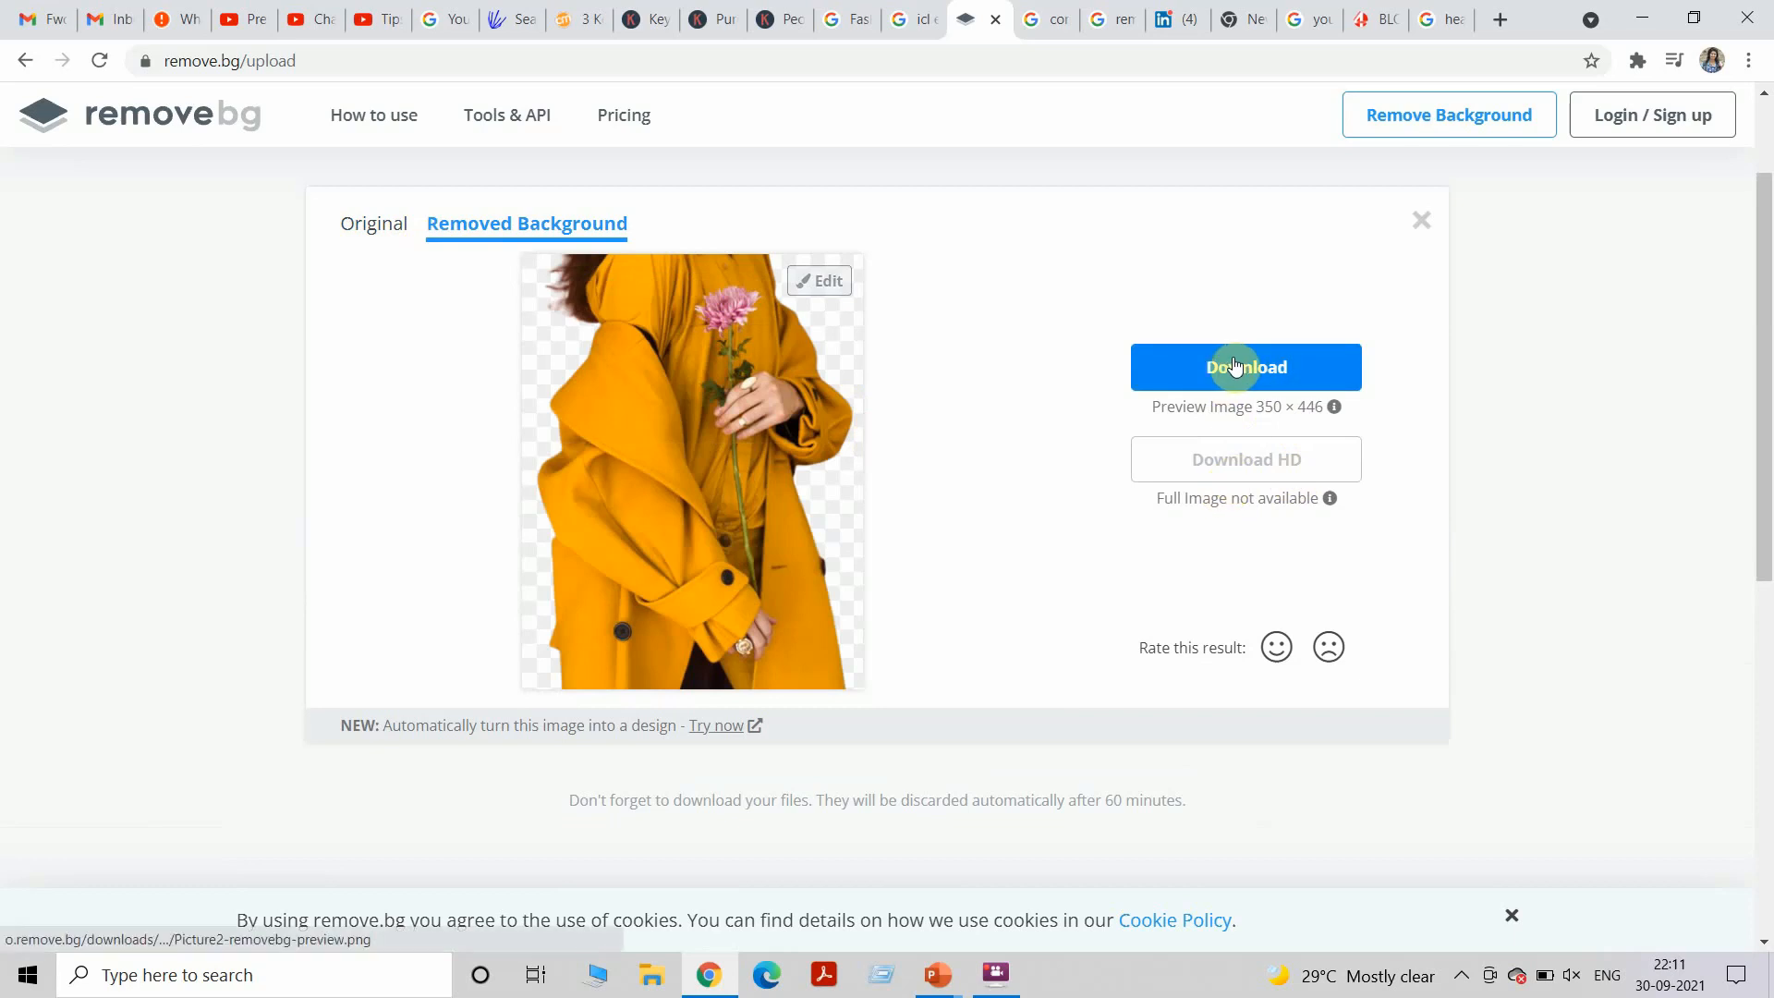
left_click(1243, 365)
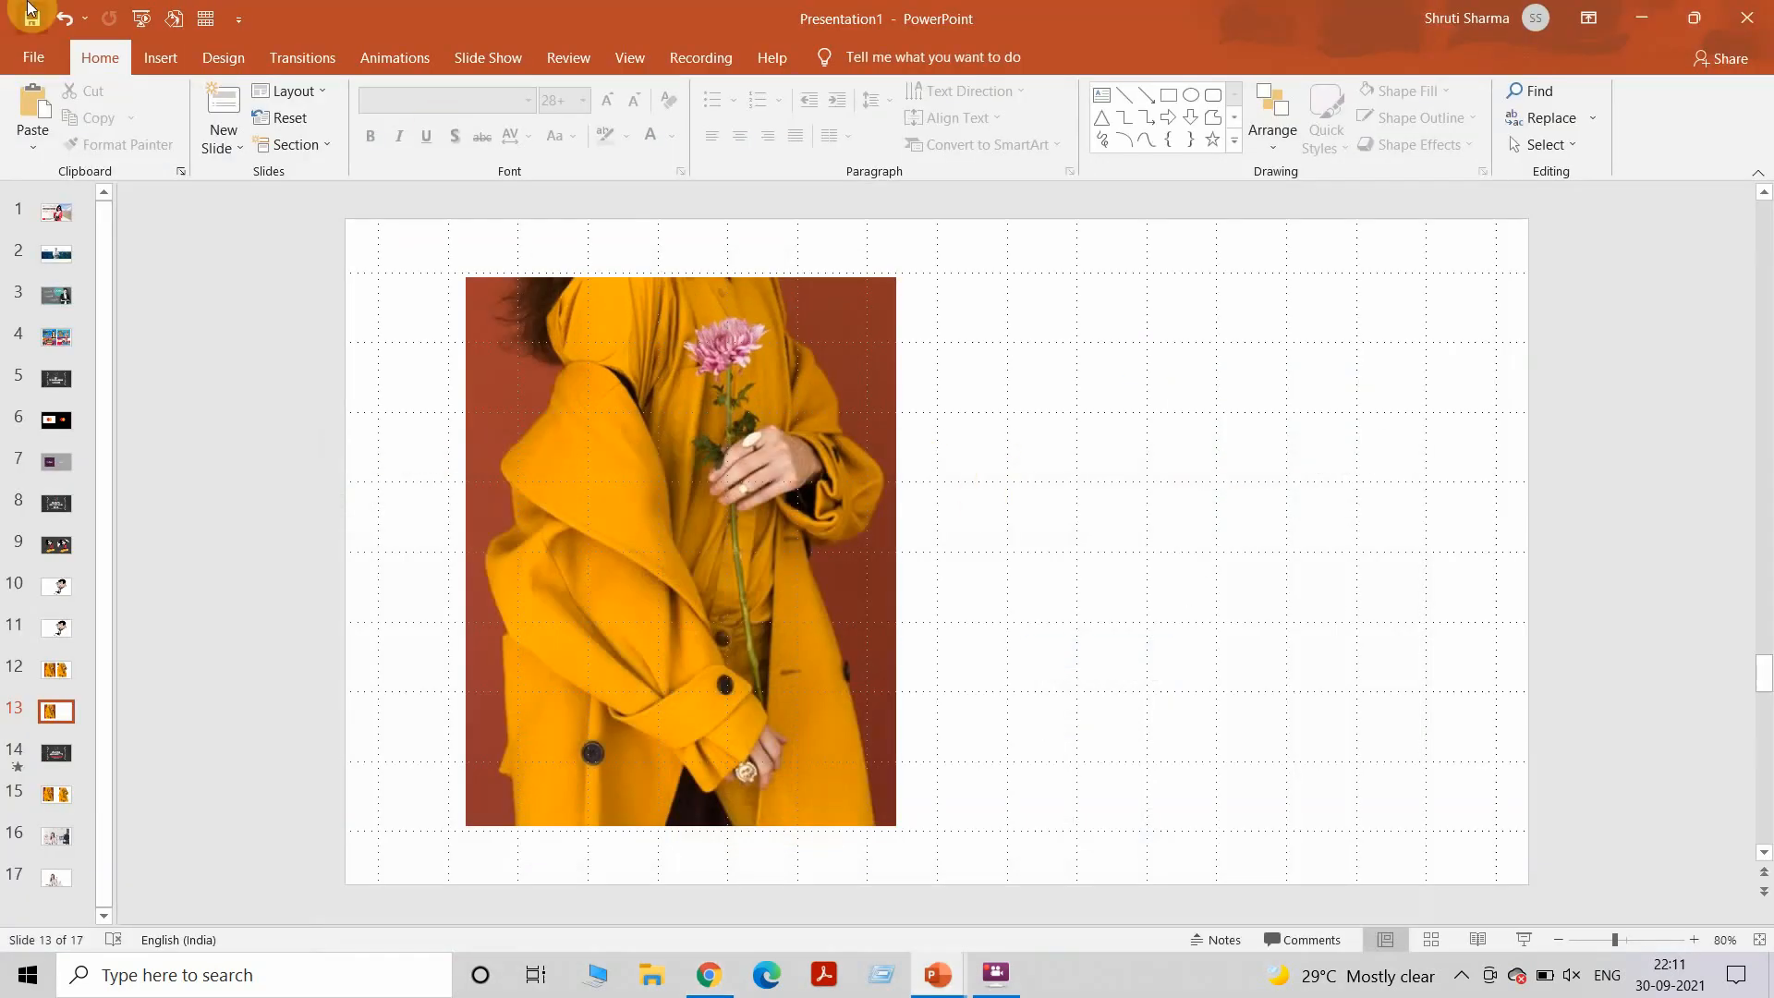
Insert Picture2-removebg-preview (1) from Downloads onto slide 13 beside the original photo.
left_click(166, 116)
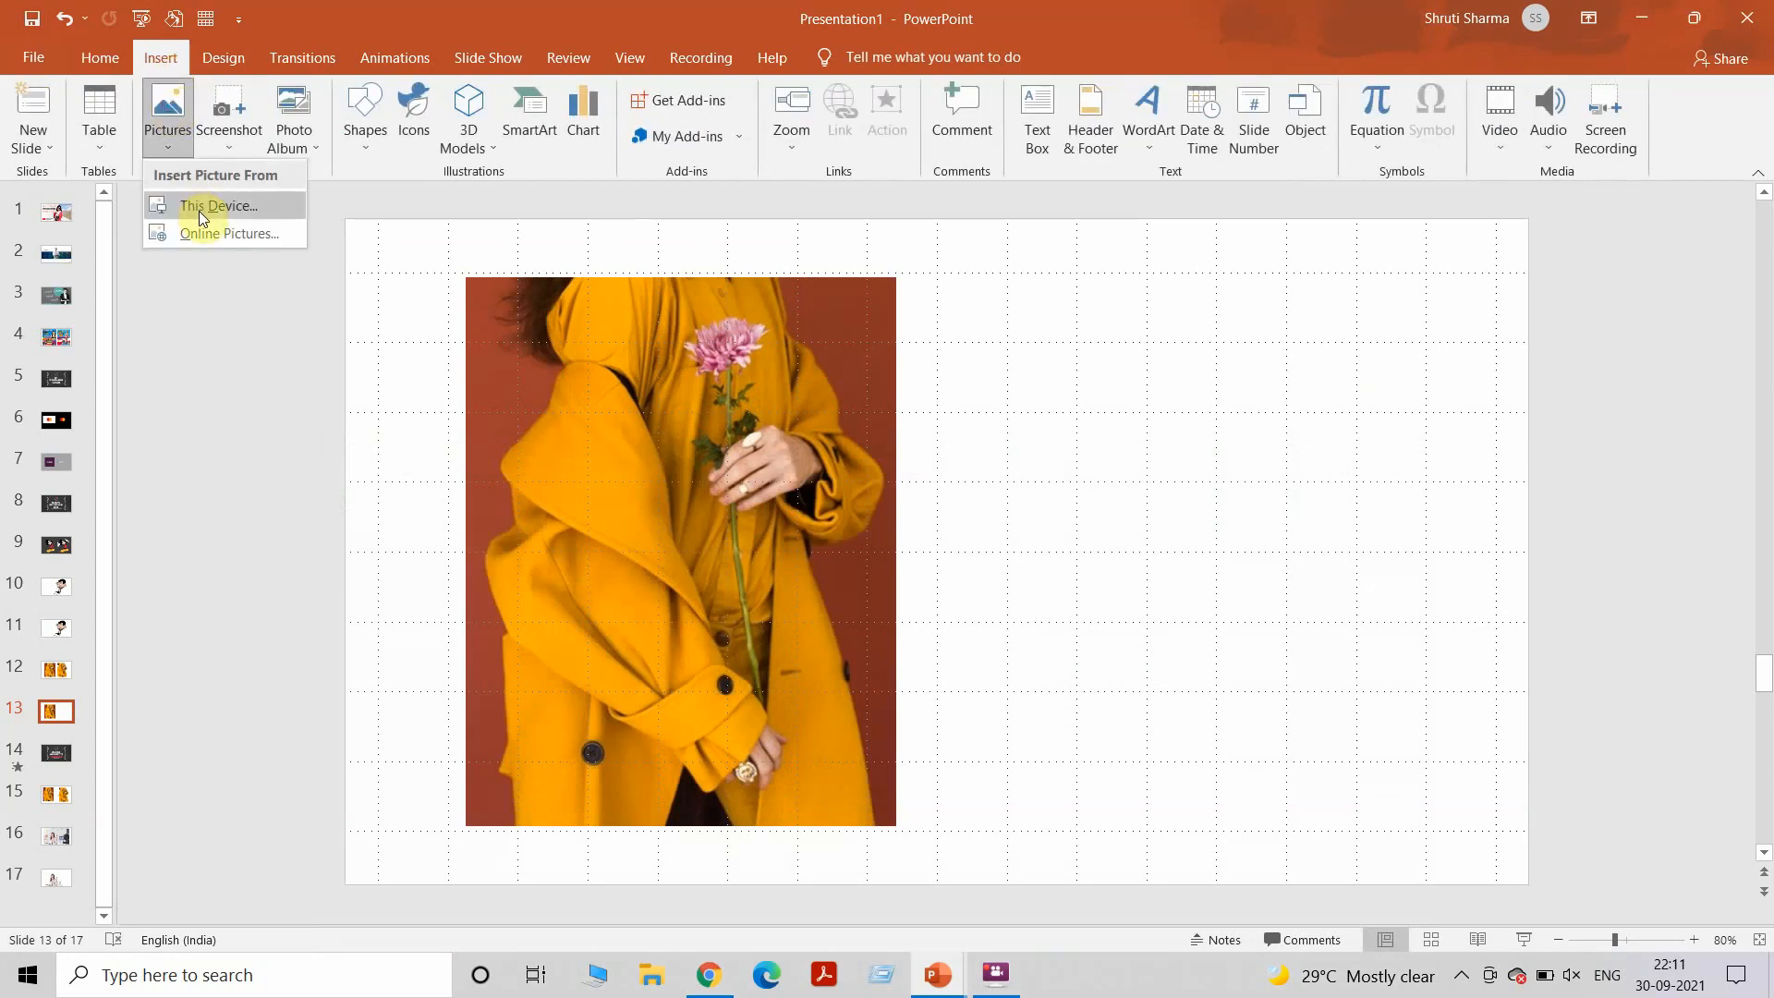
left_click(218, 205)
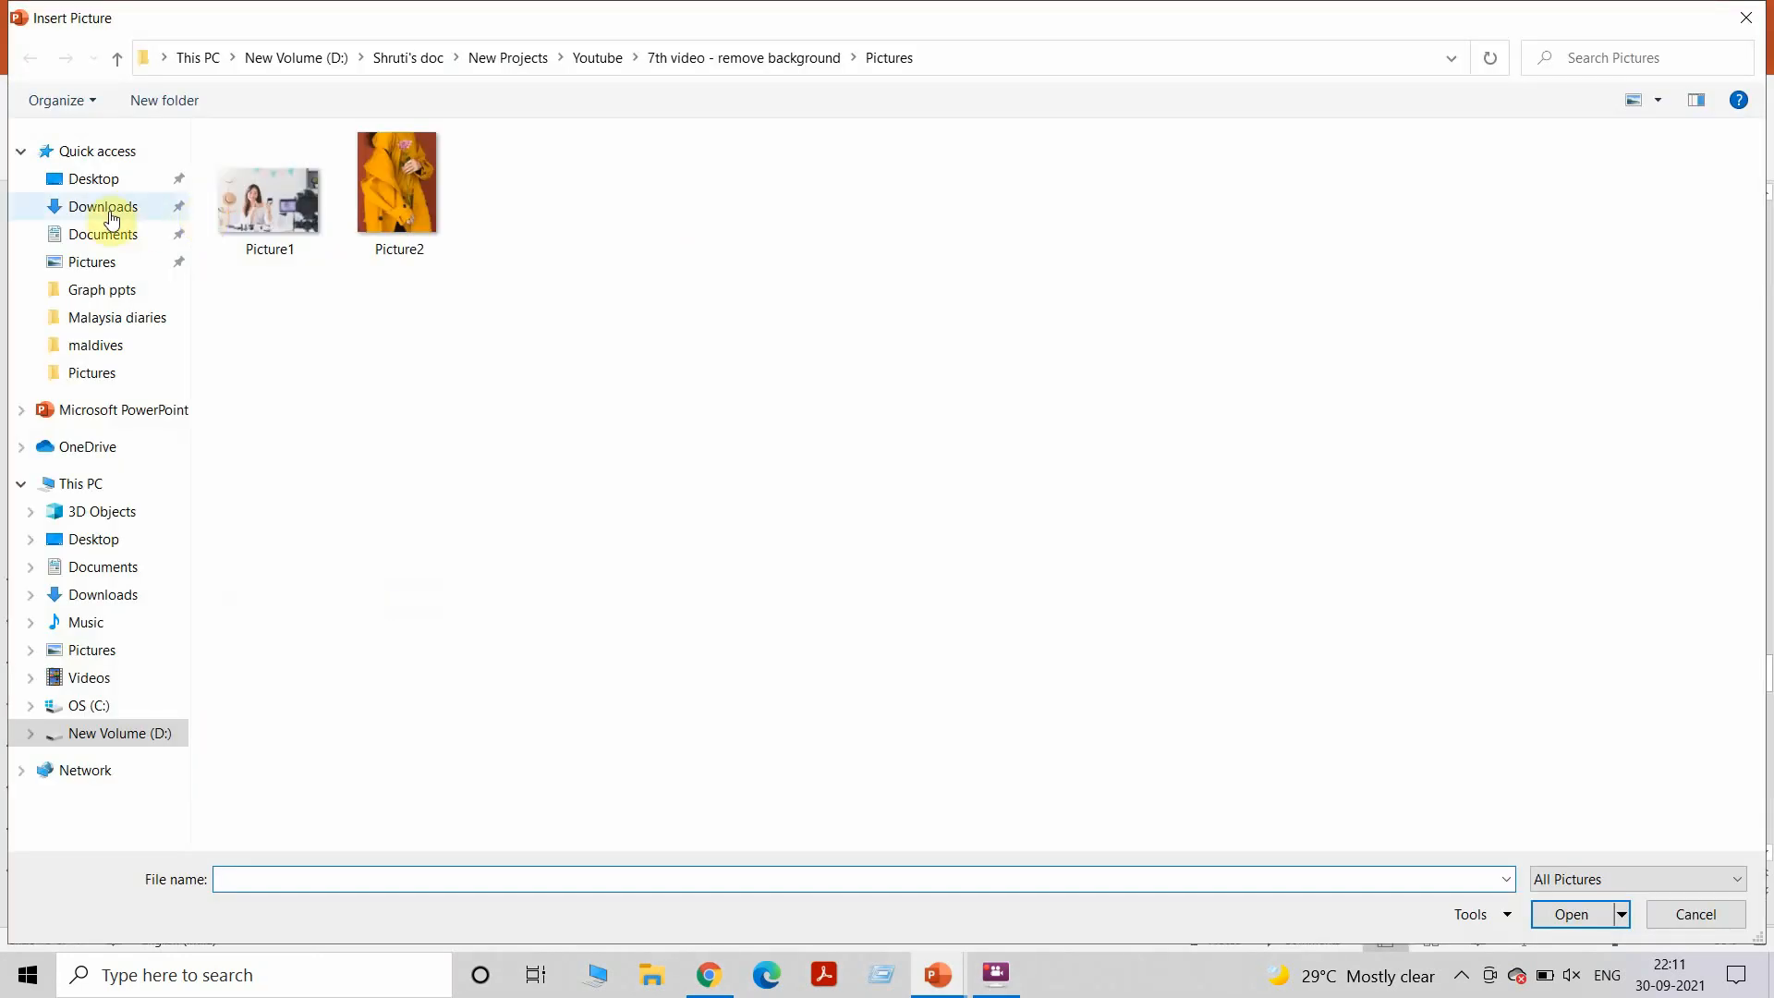
left_click(104, 205)
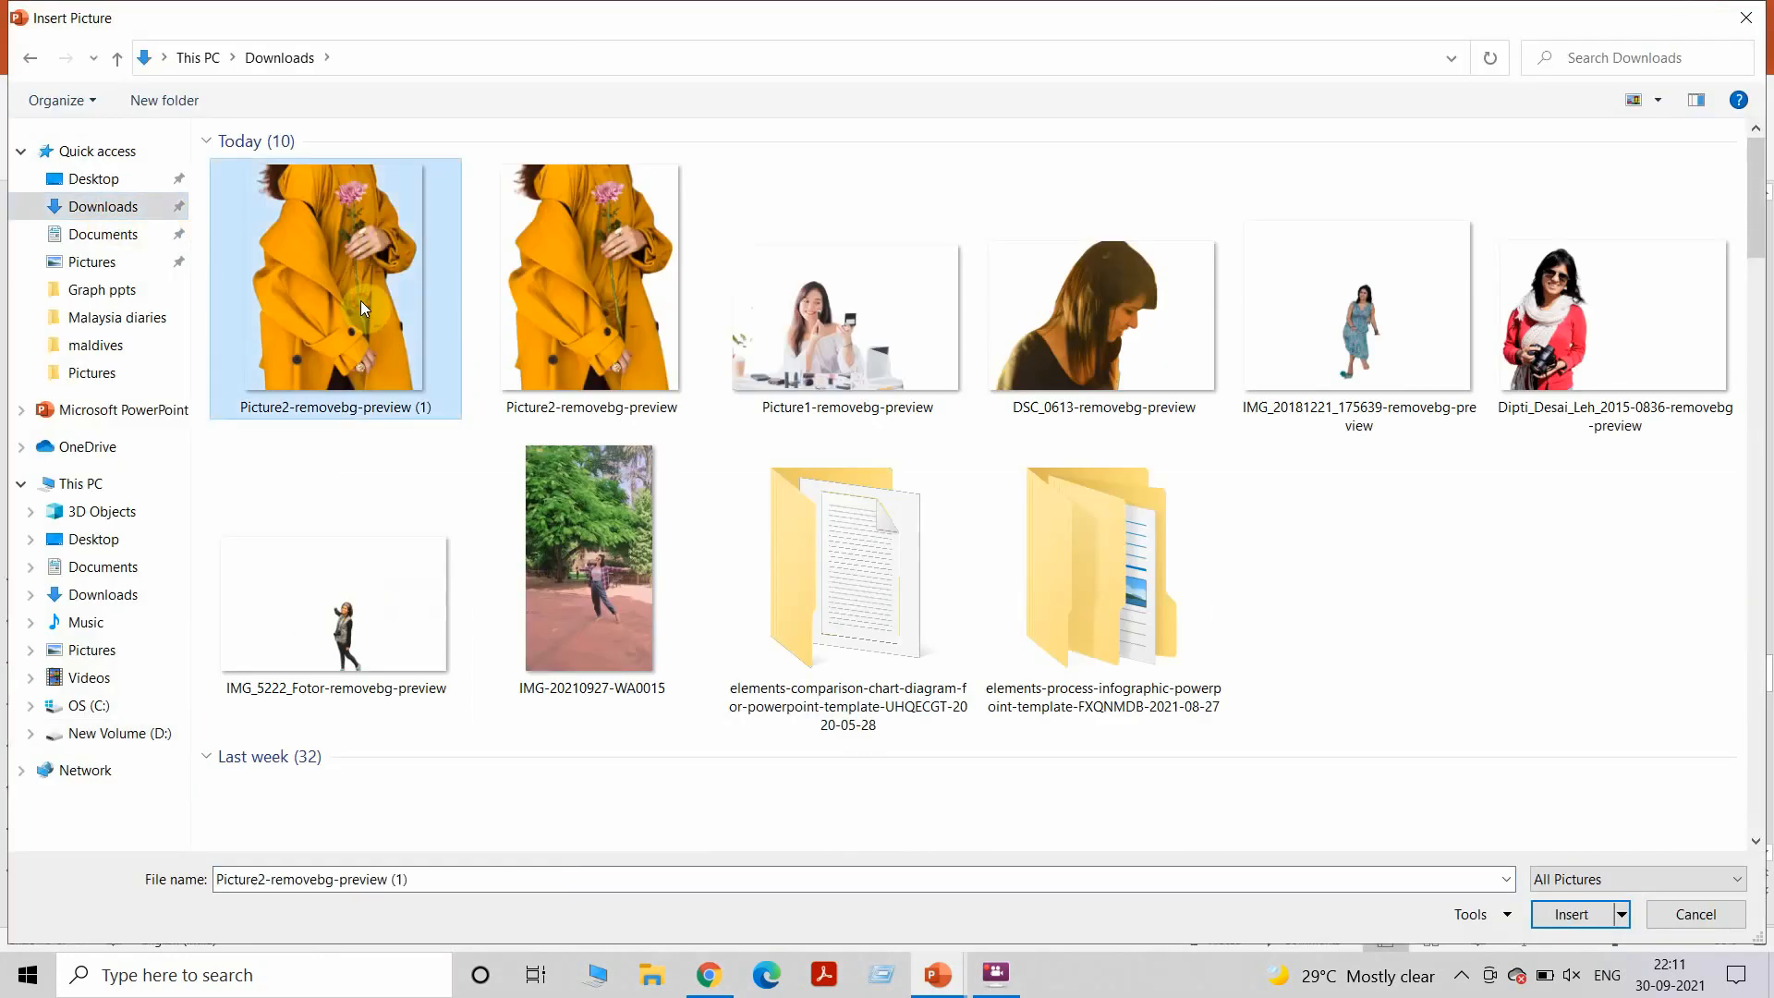
left_click(1570, 915)
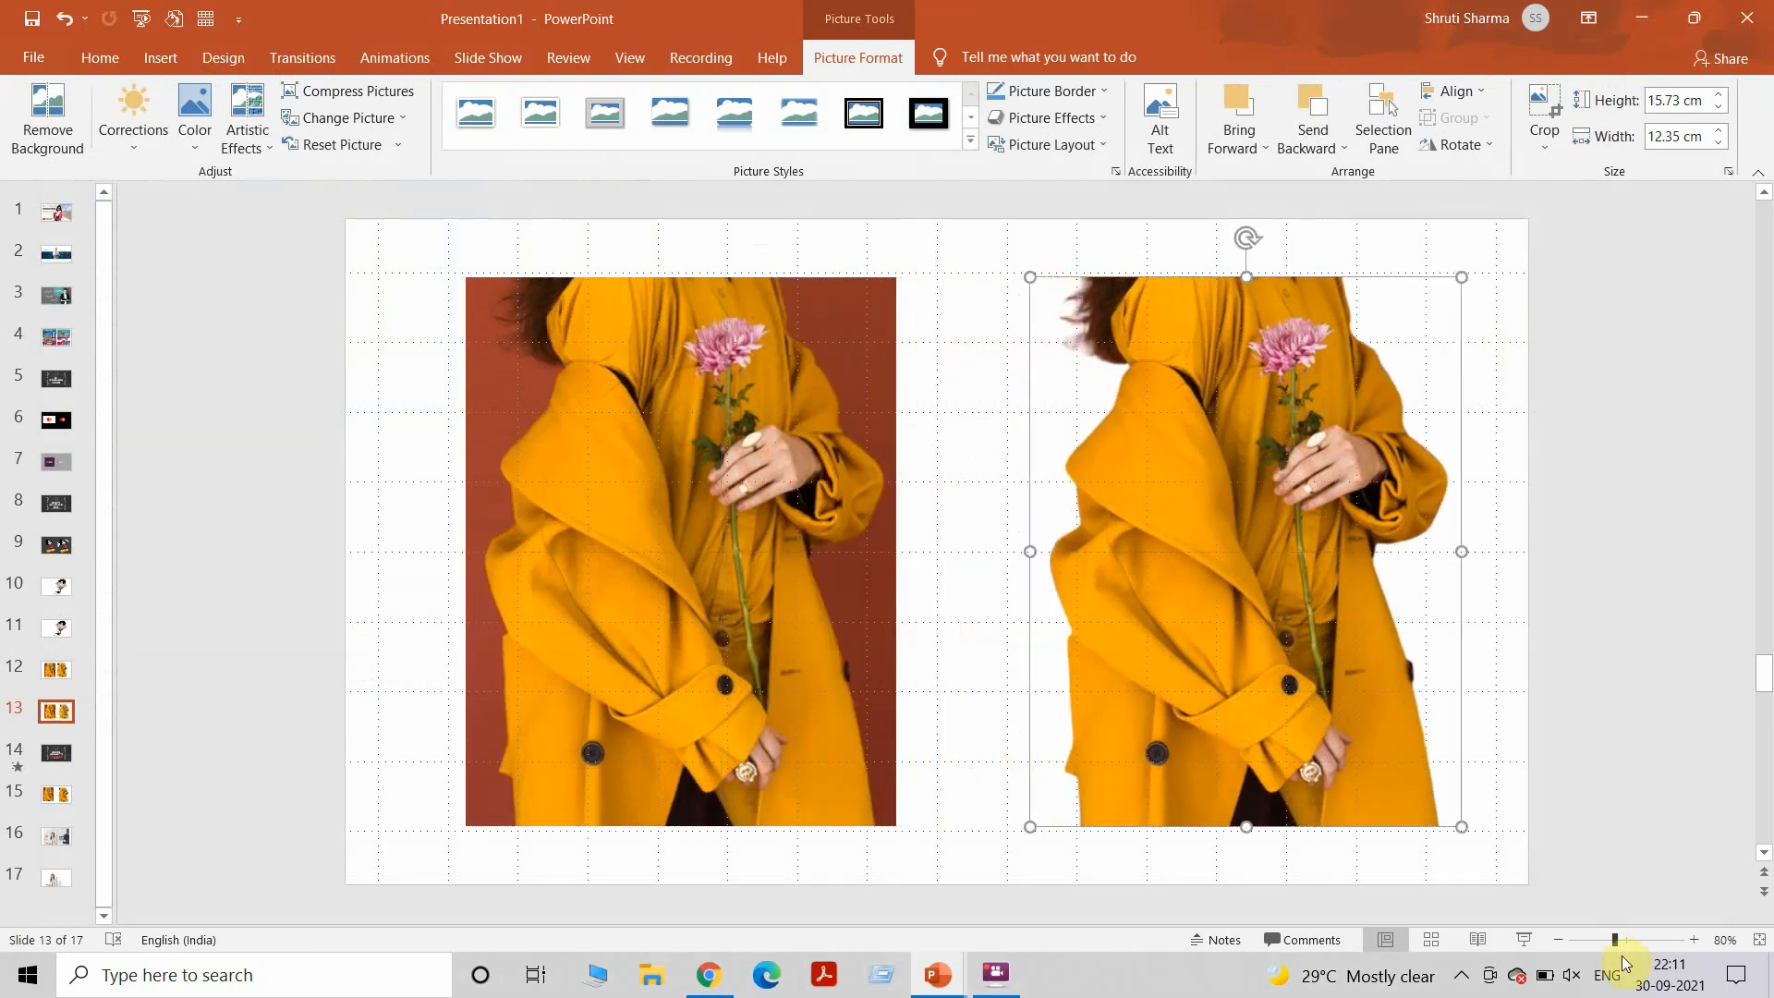
left_click(55, 835)
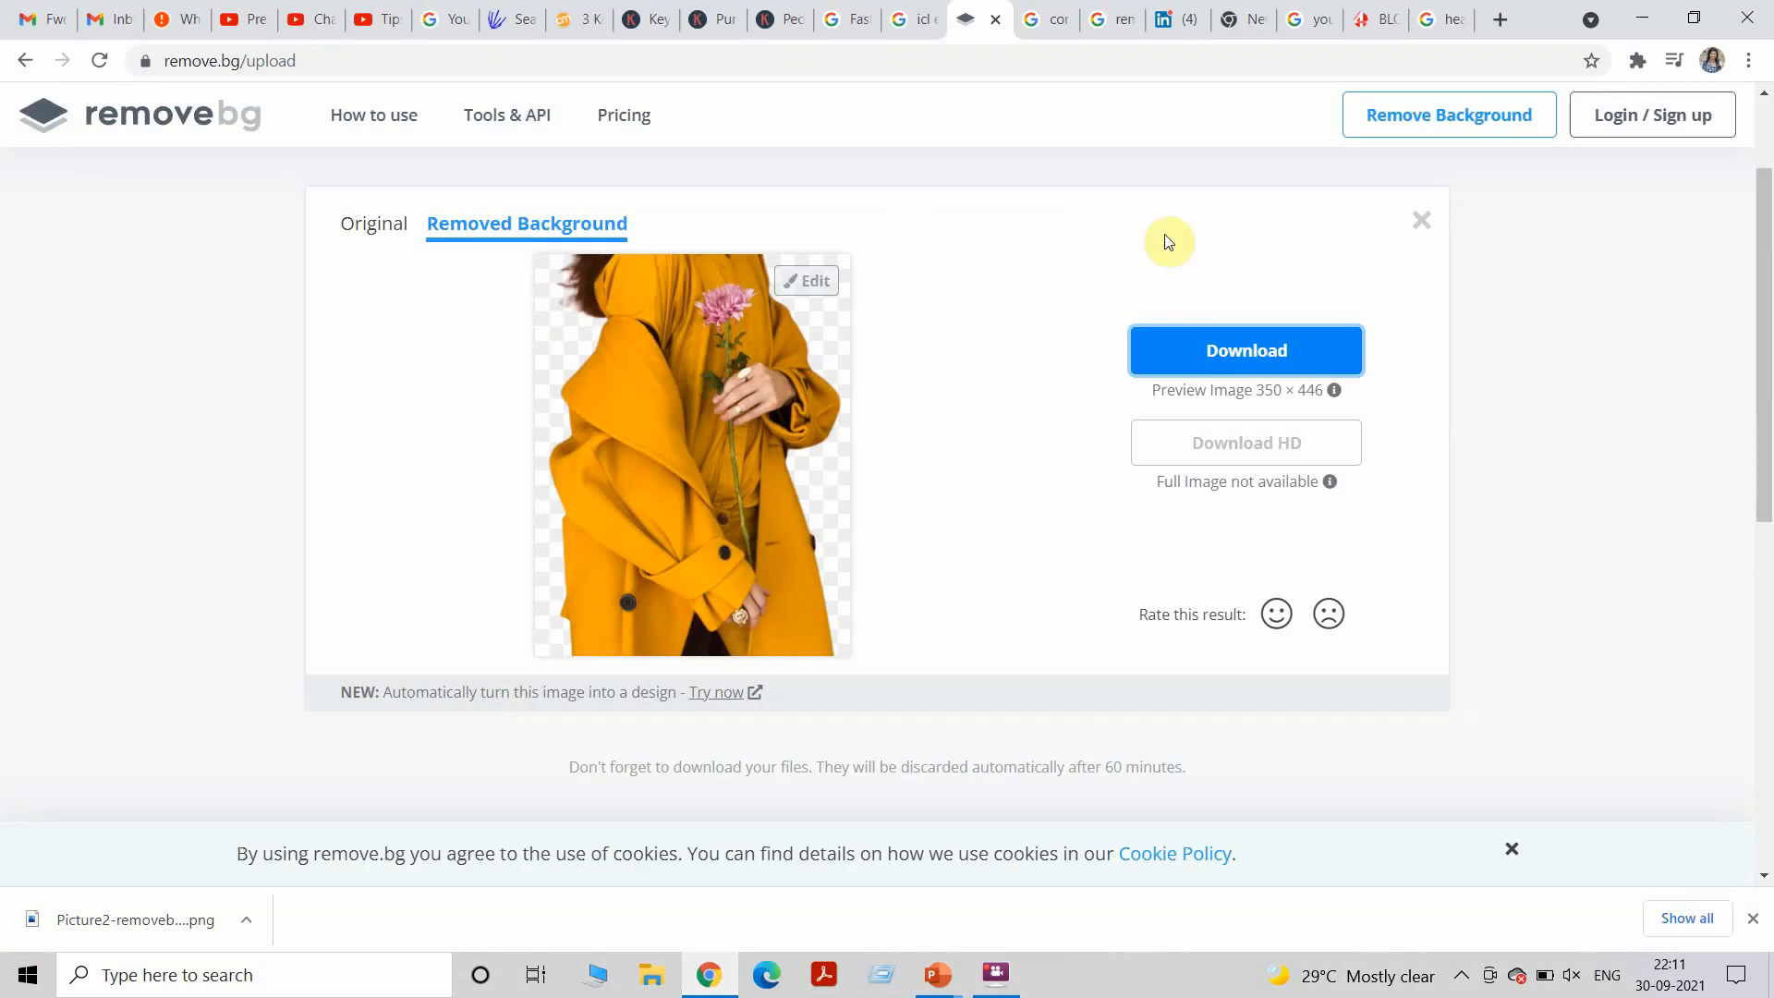
Upload Picture1 (make-up woman) to remove.bg and download the background-free result.
left_click(1420, 219)
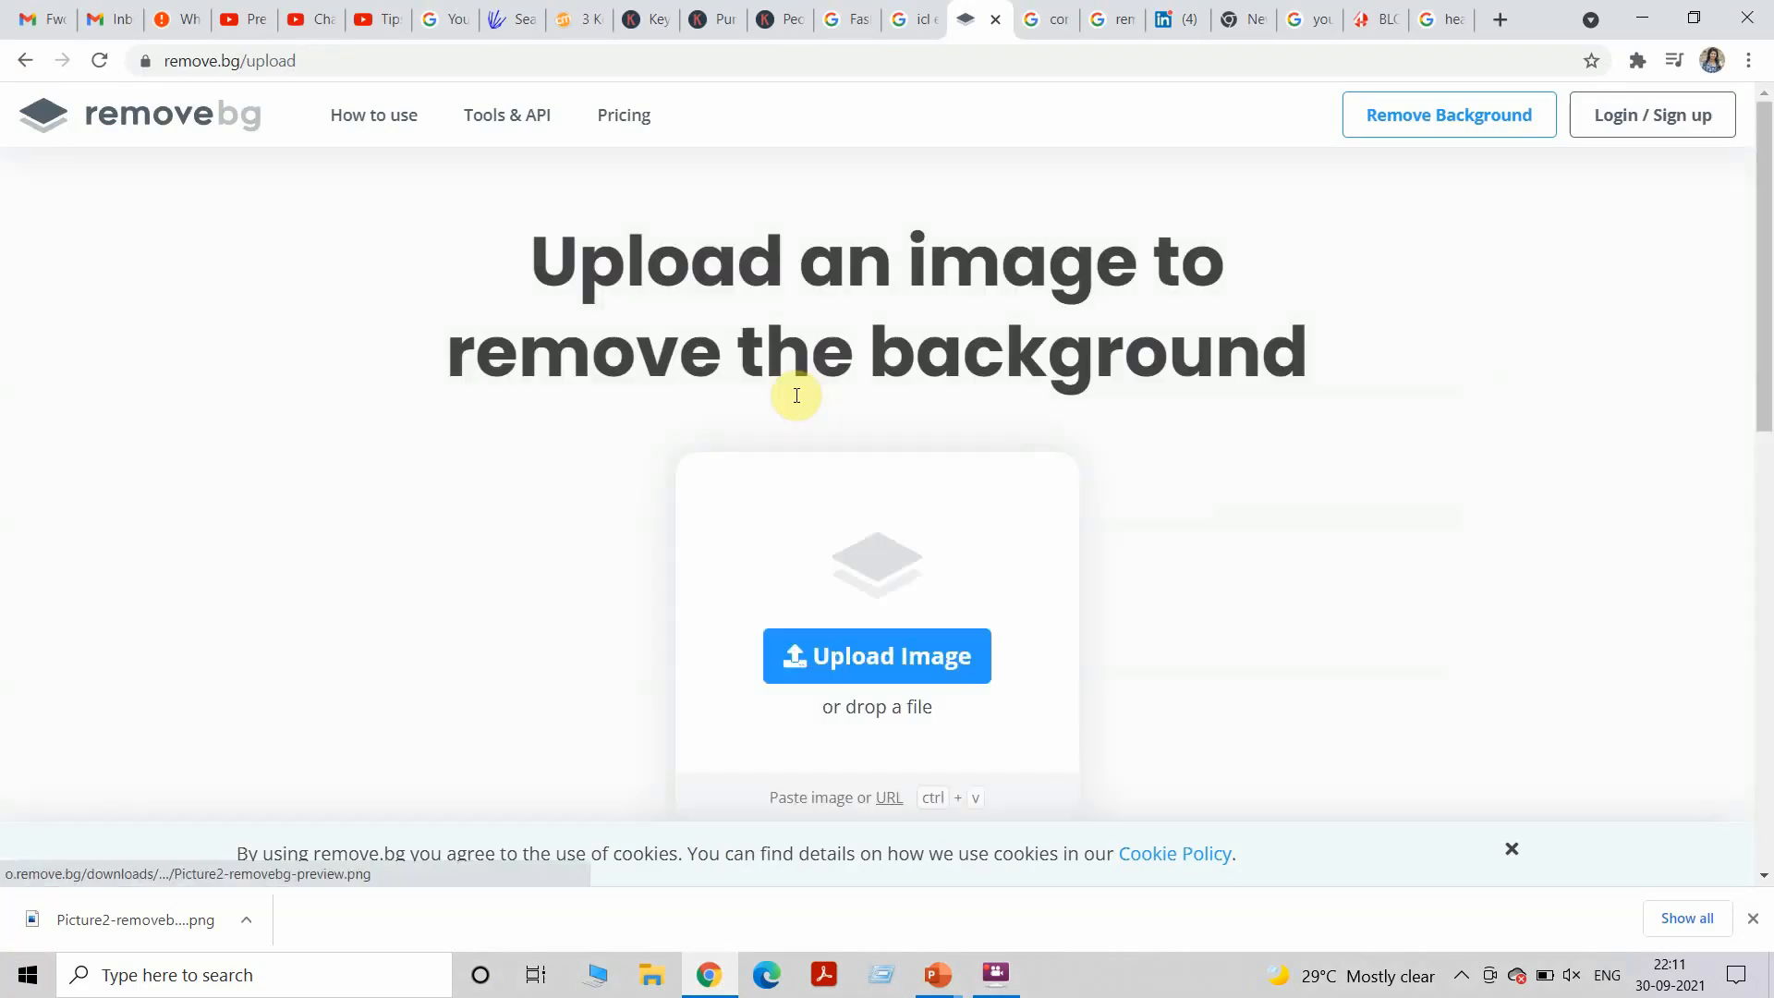
left_click(876, 654)
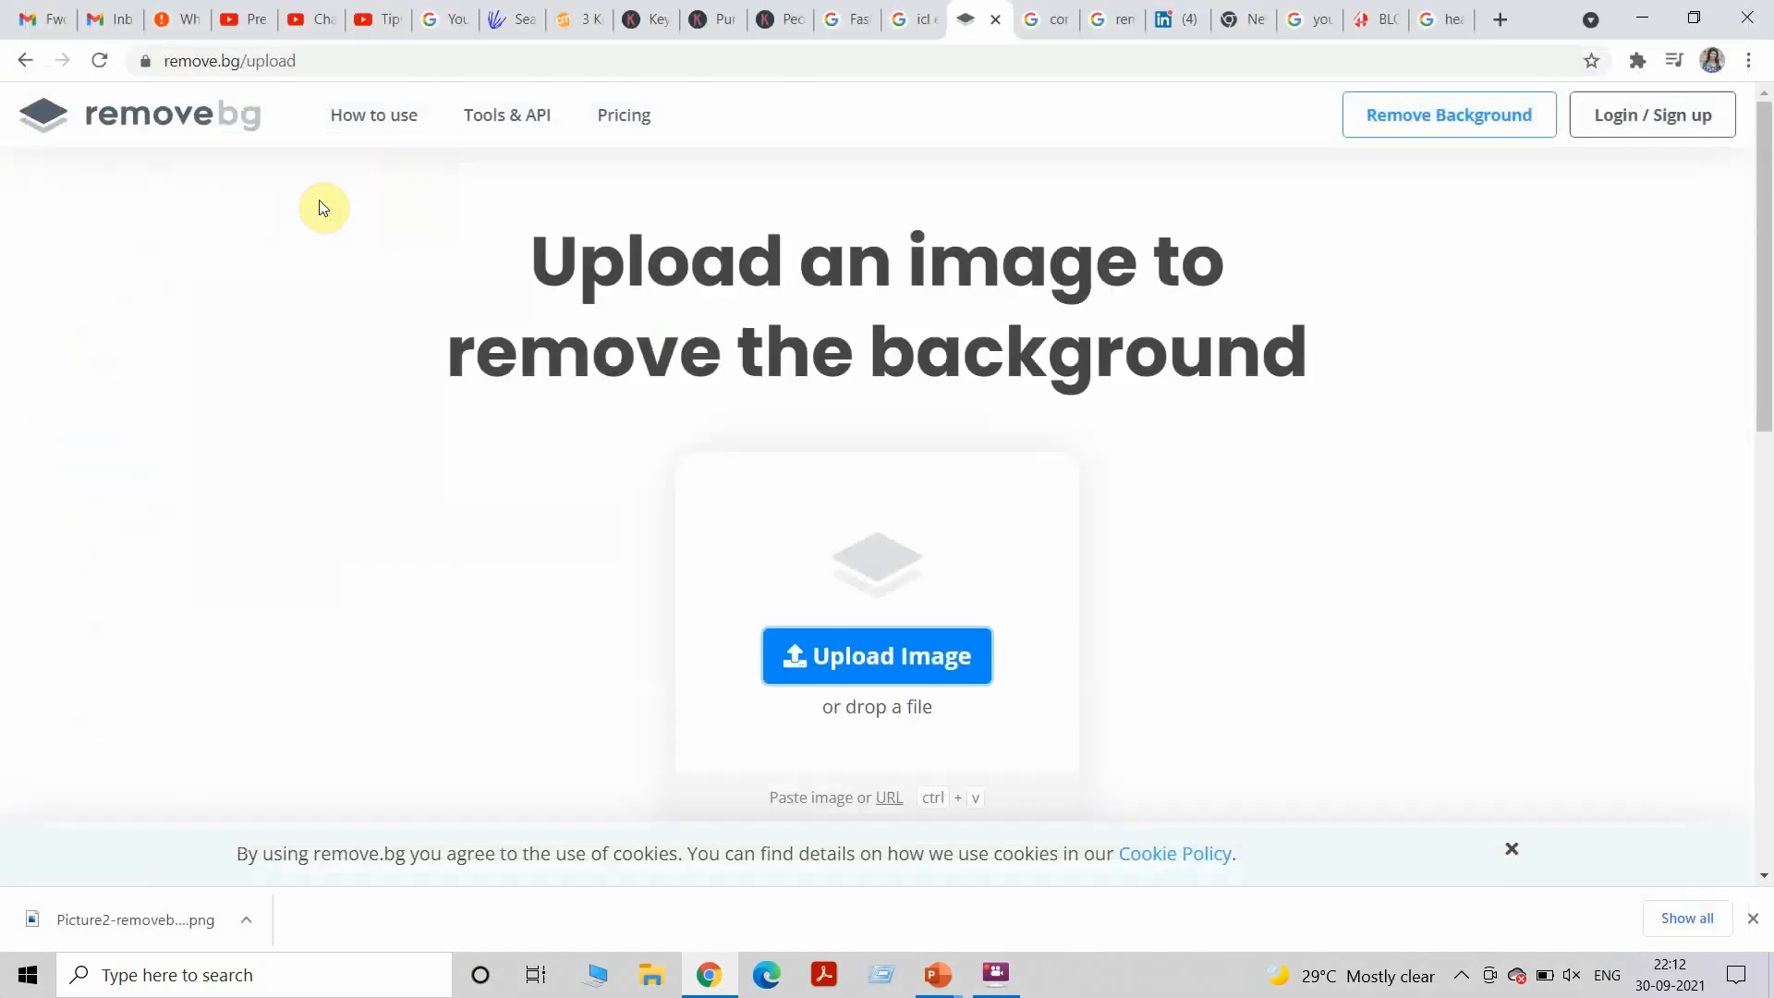
left_click(876, 656)
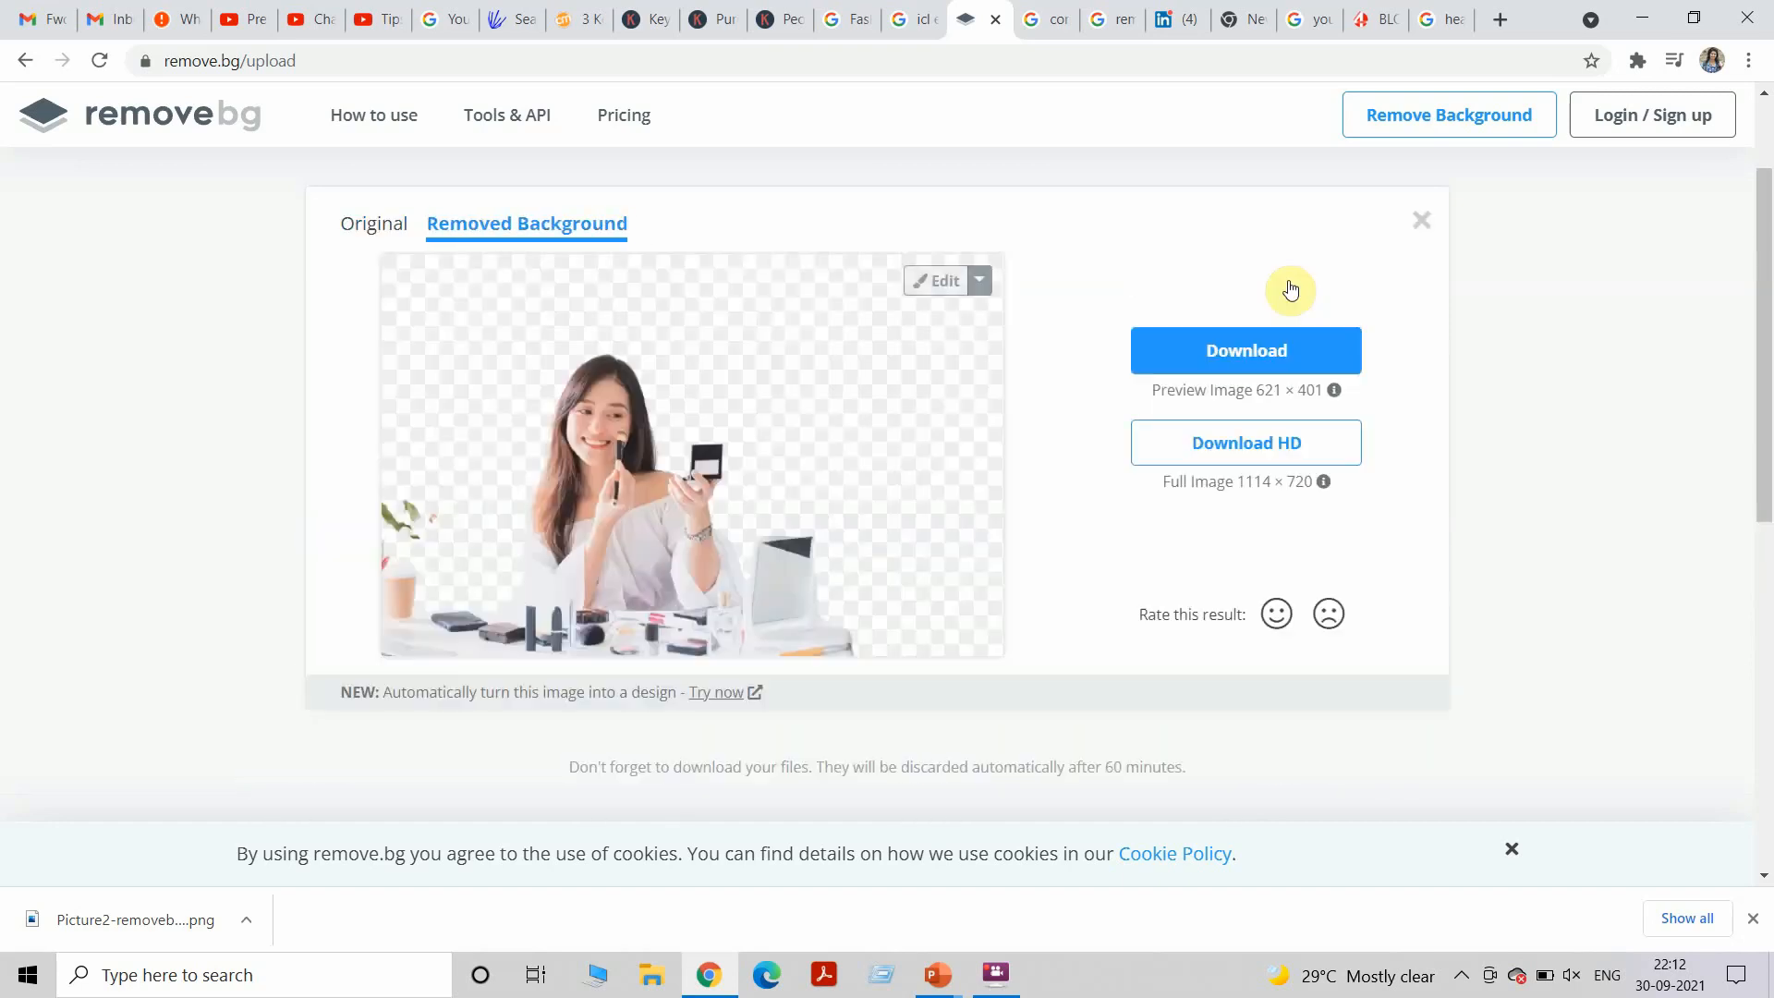
left_click(1243, 351)
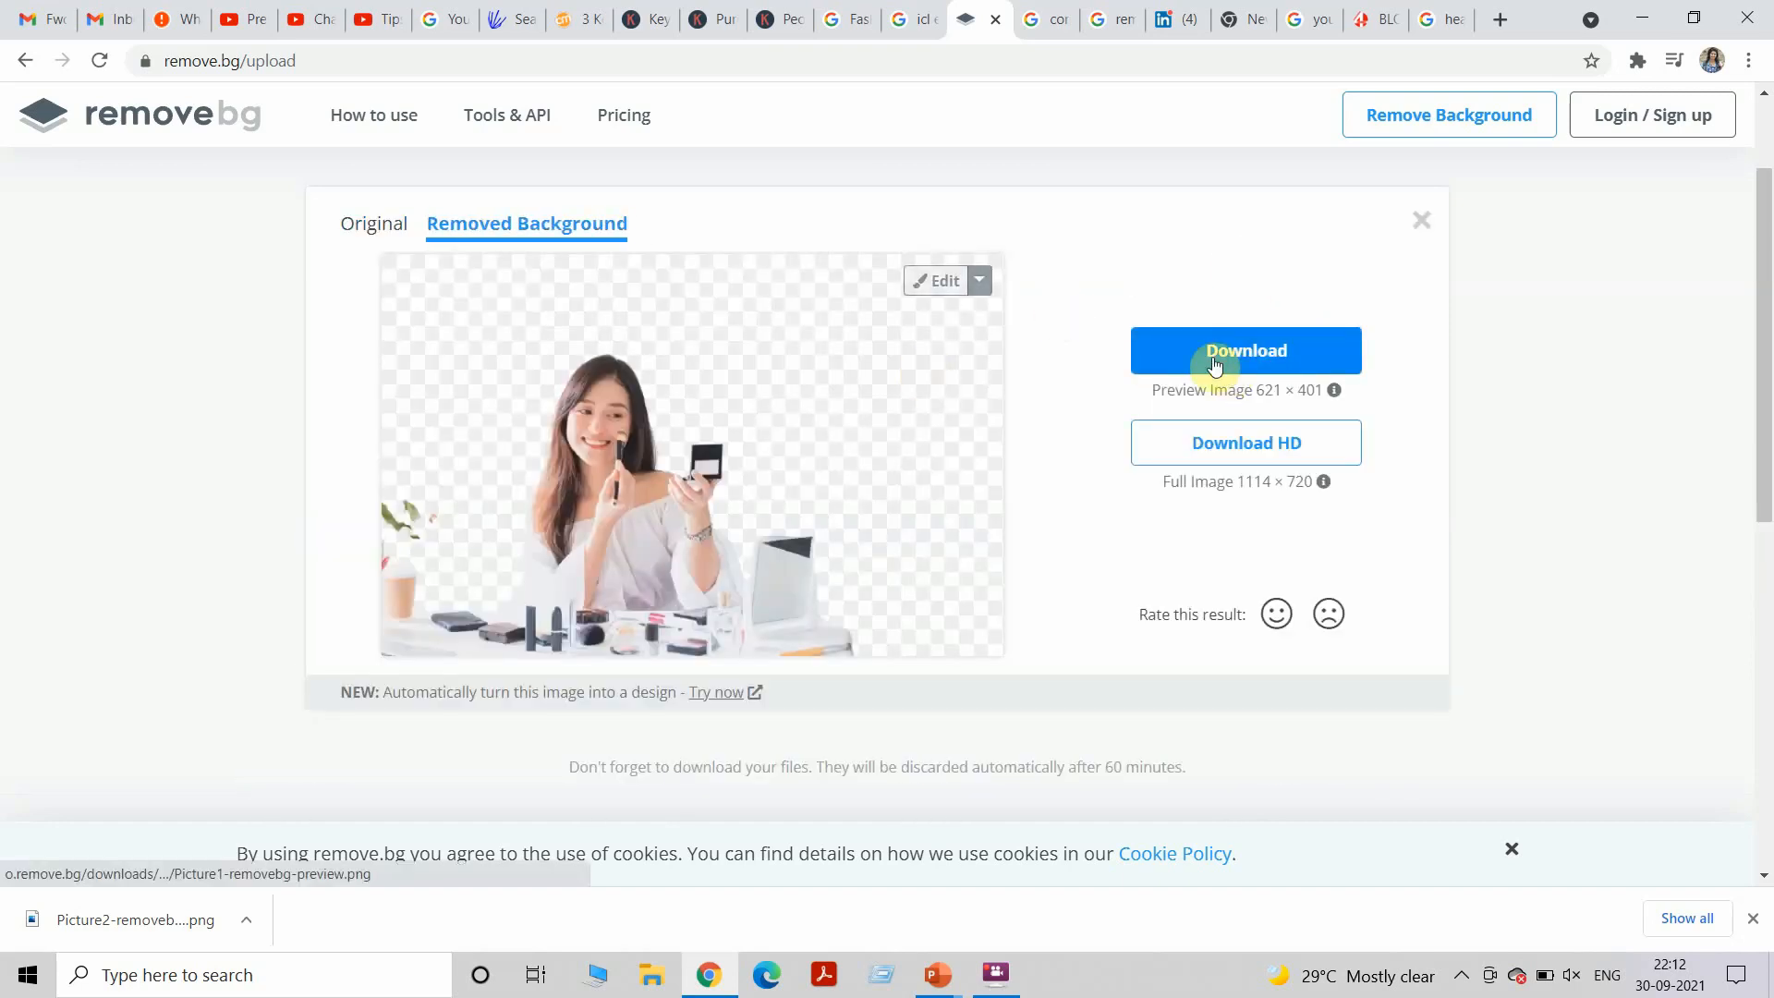
Start editing the make-up woman preview via the Edit dropdown.
left_click(975, 281)
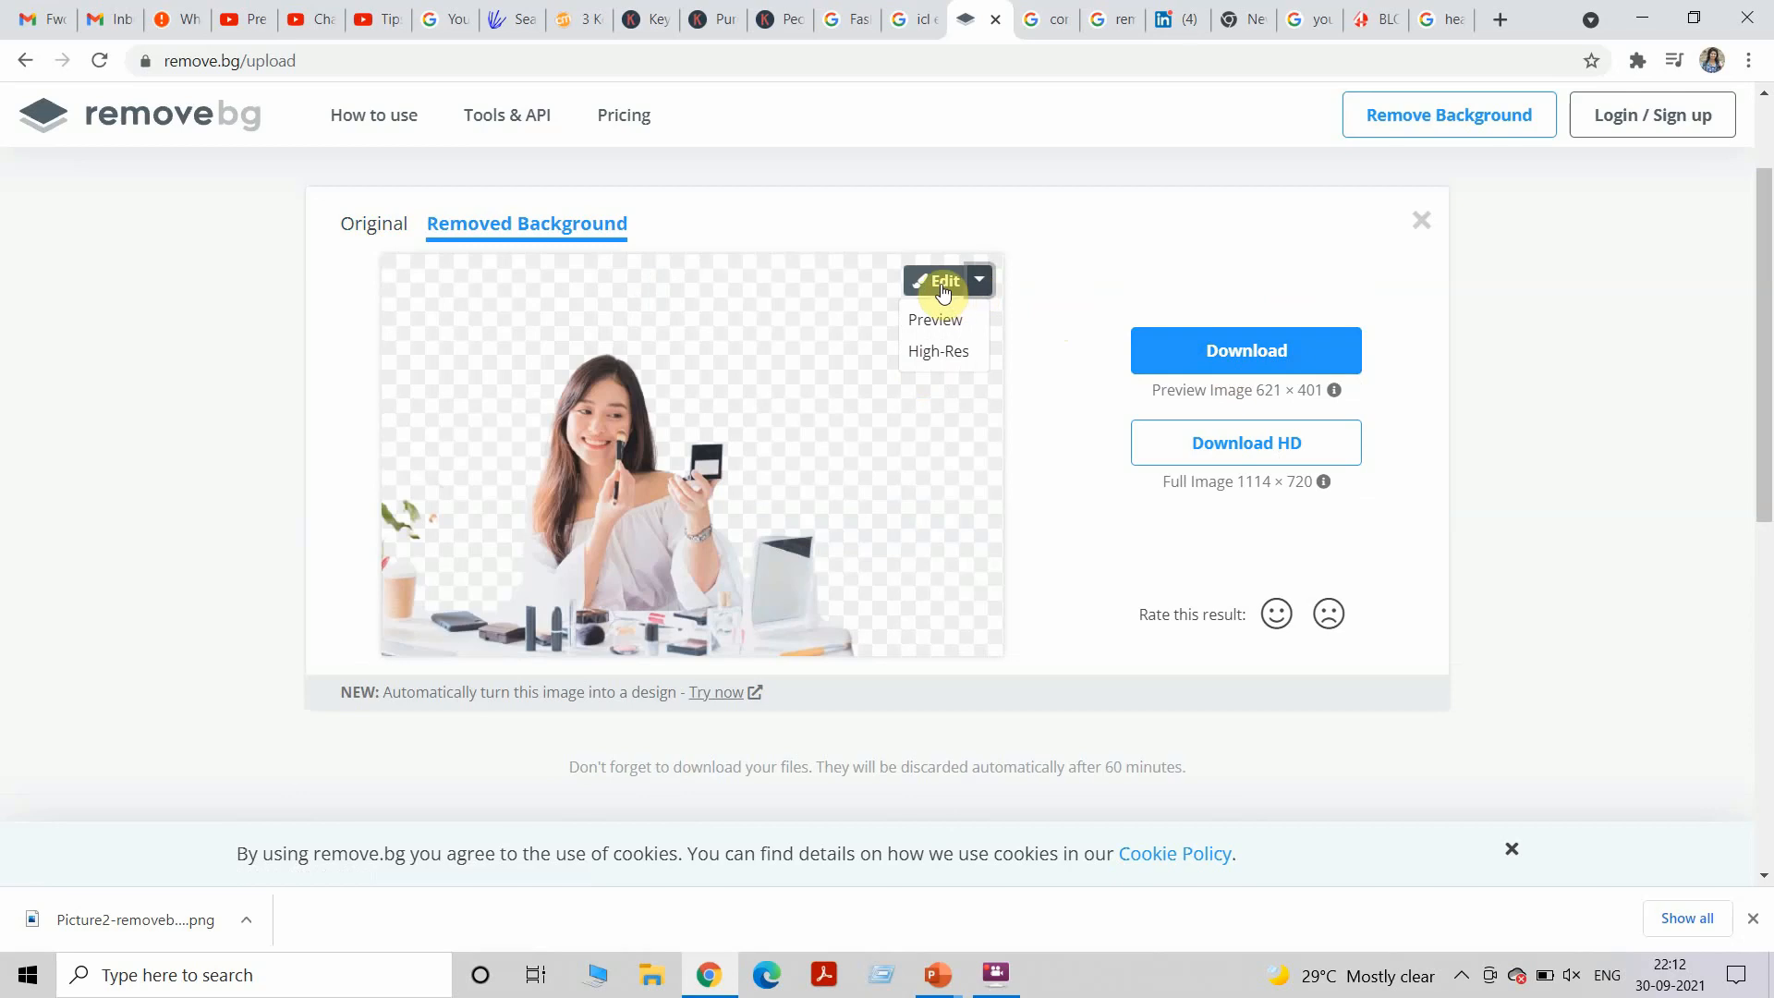
left_click(937, 280)
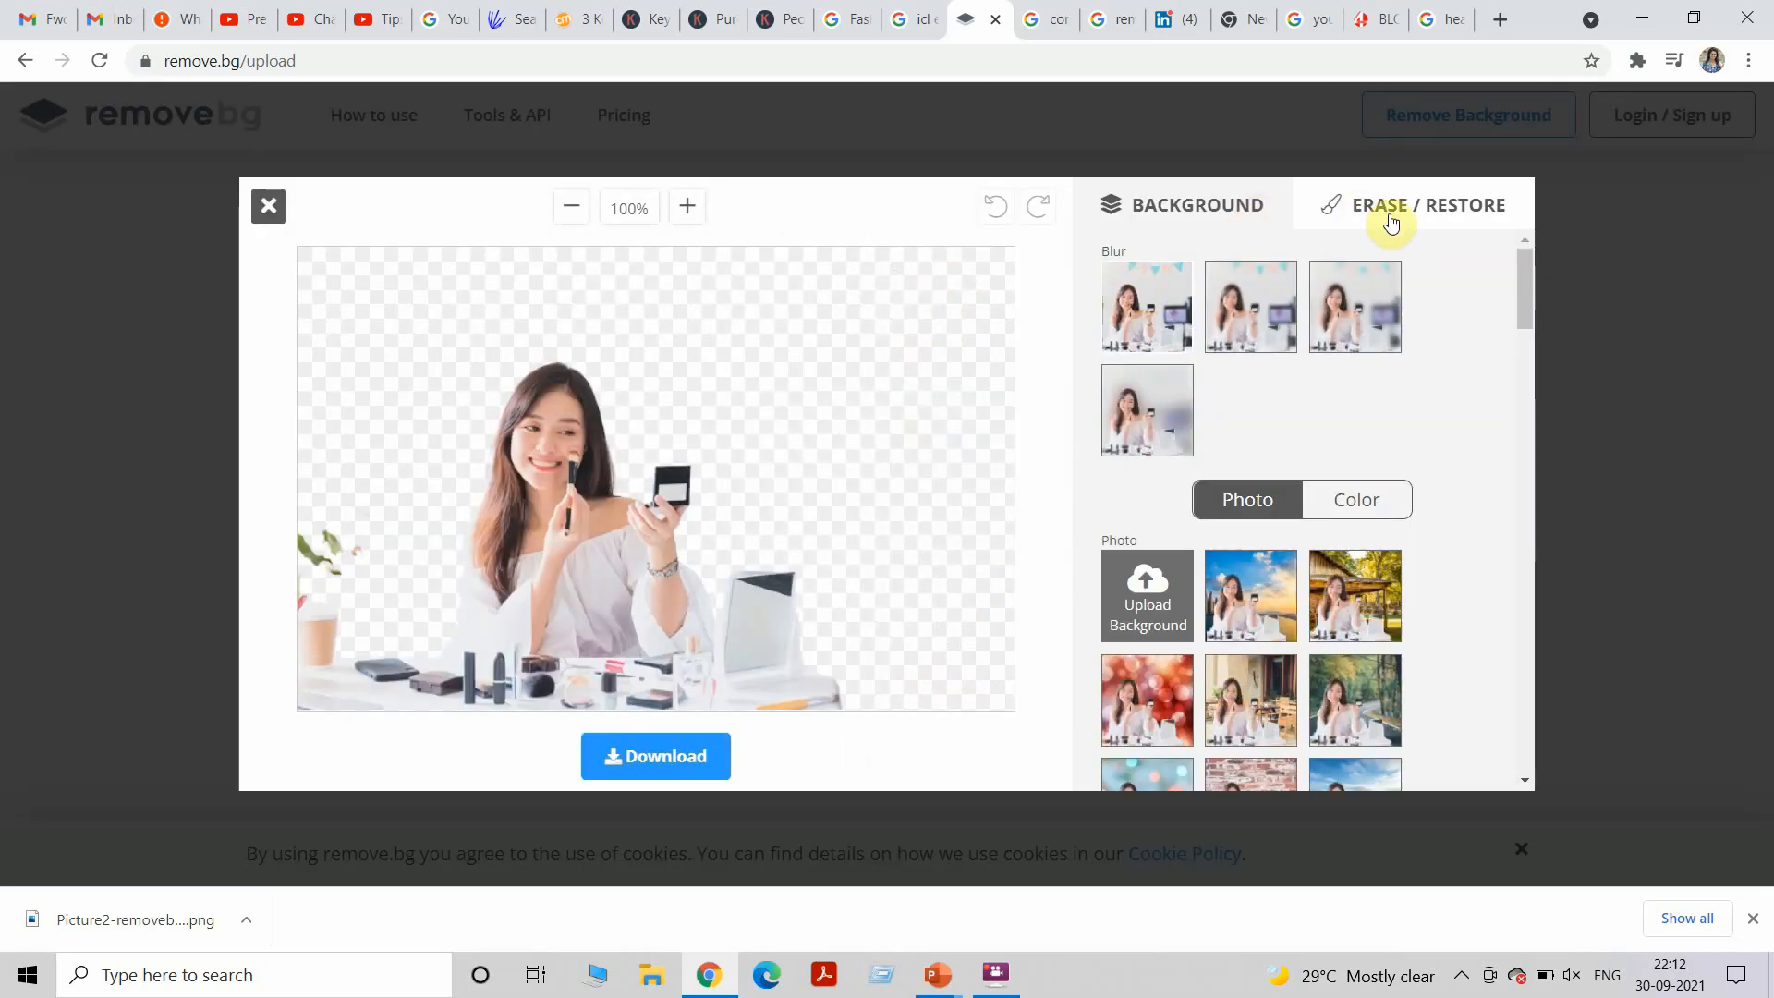
Erase the plant, left-edge clutter and lower-right desk corner from the make-up cutout.
left_click(1423, 205)
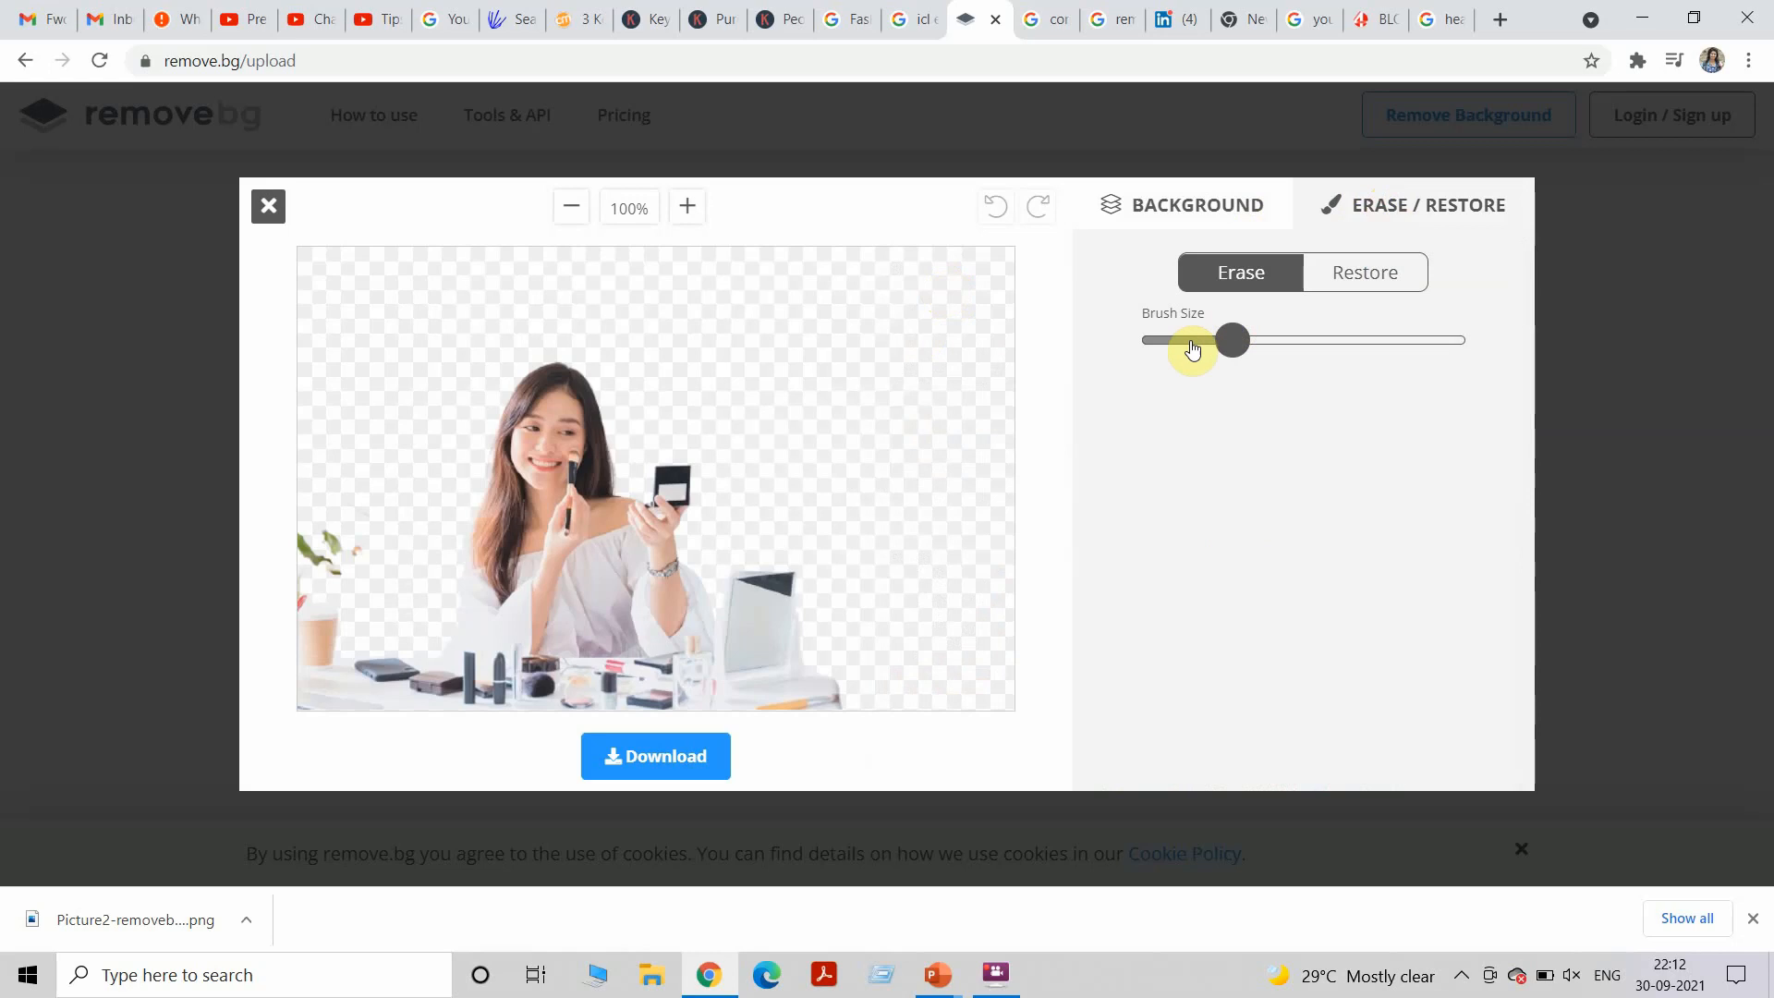
left_click_drag(1231, 340, 1186, 340)
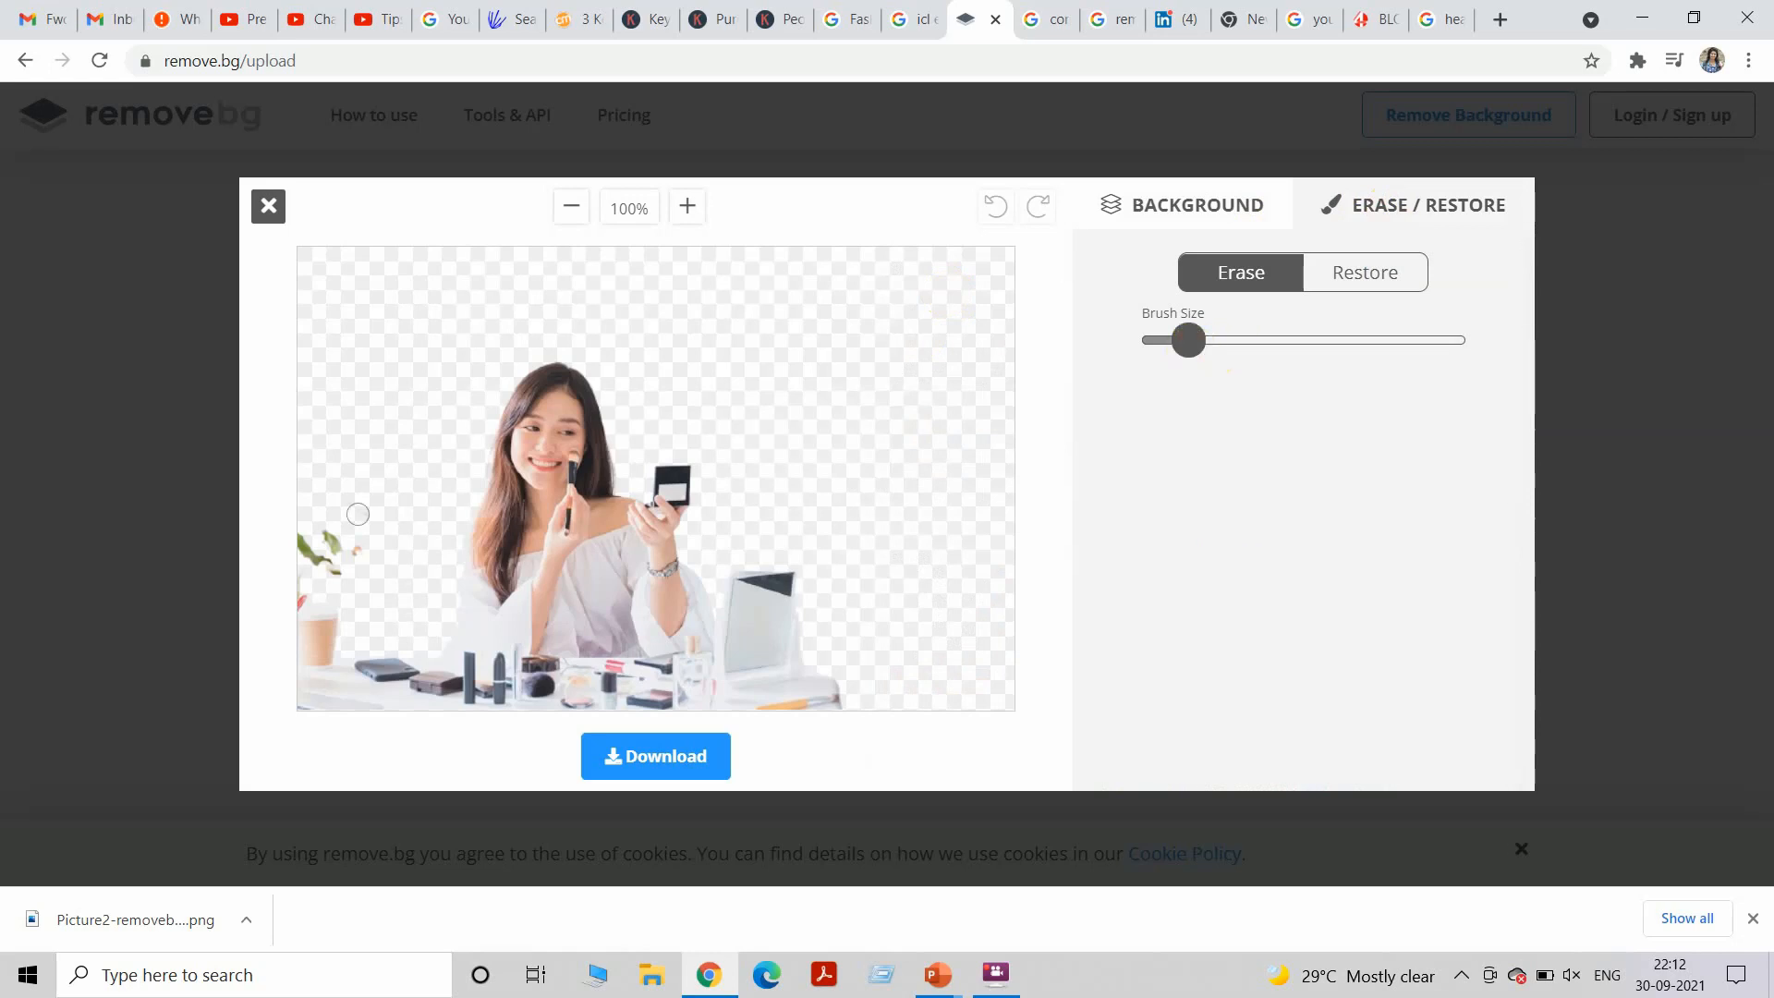
left_click_drag(356, 513, 304, 528)
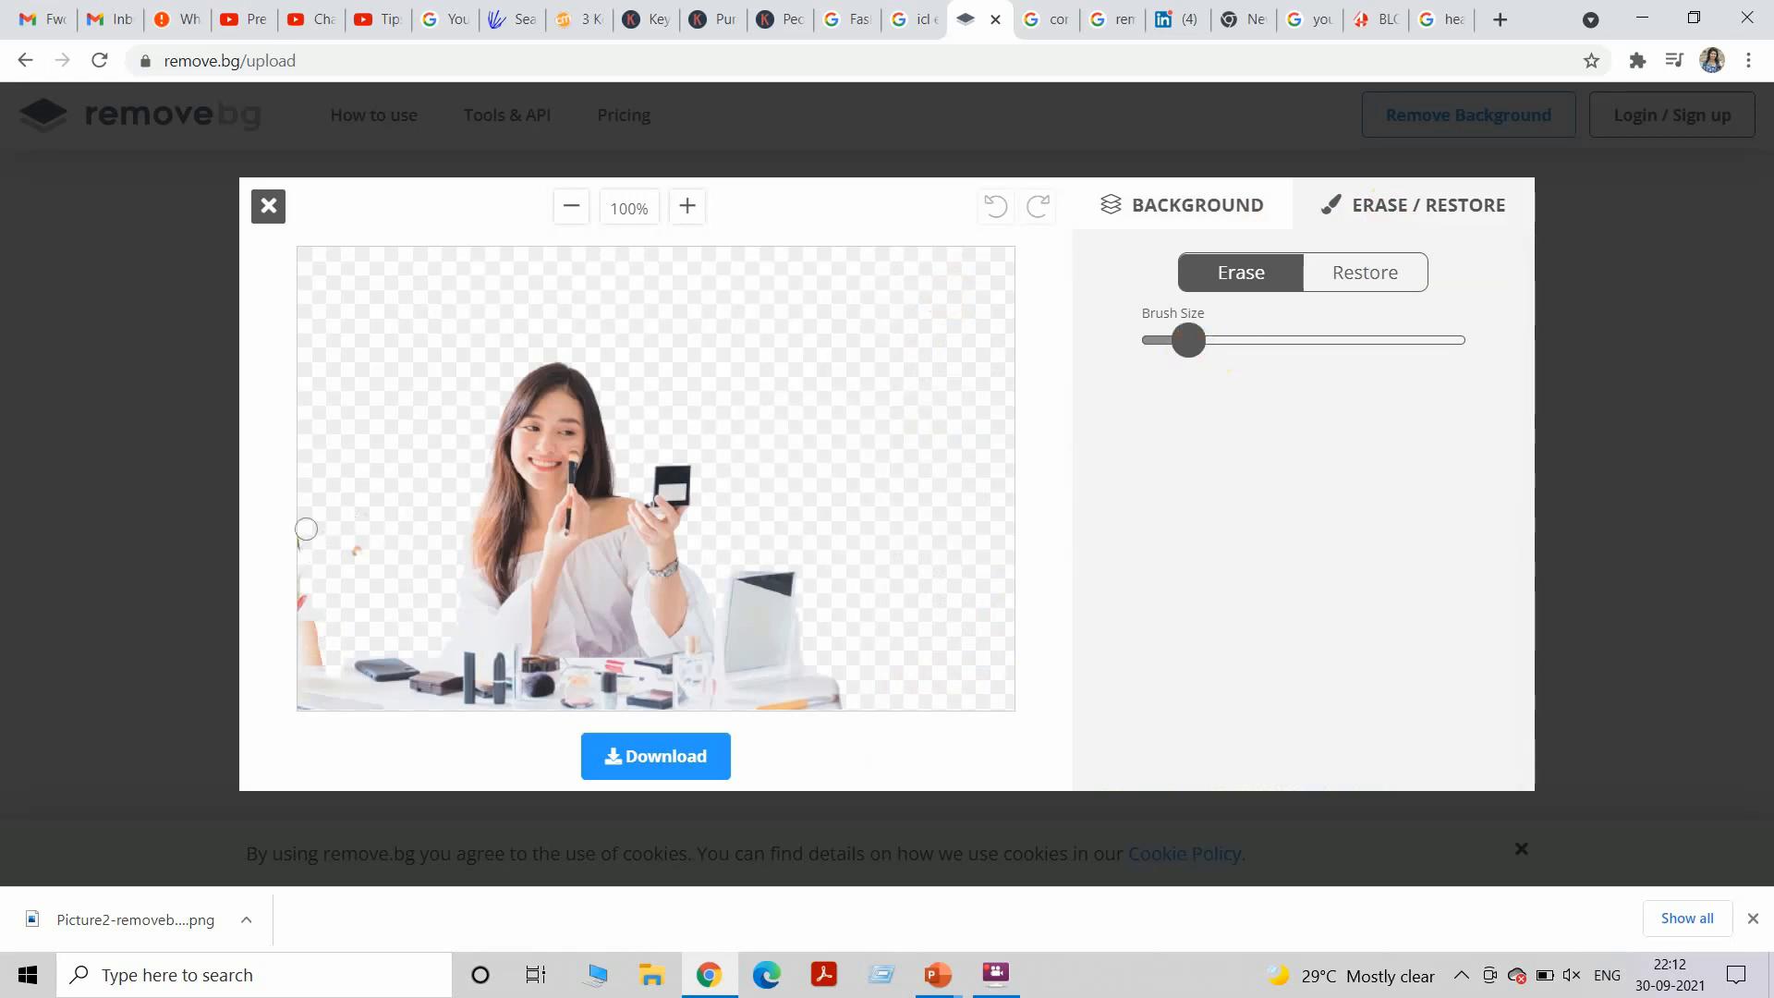
left_click_drag(305, 528, 305, 697)
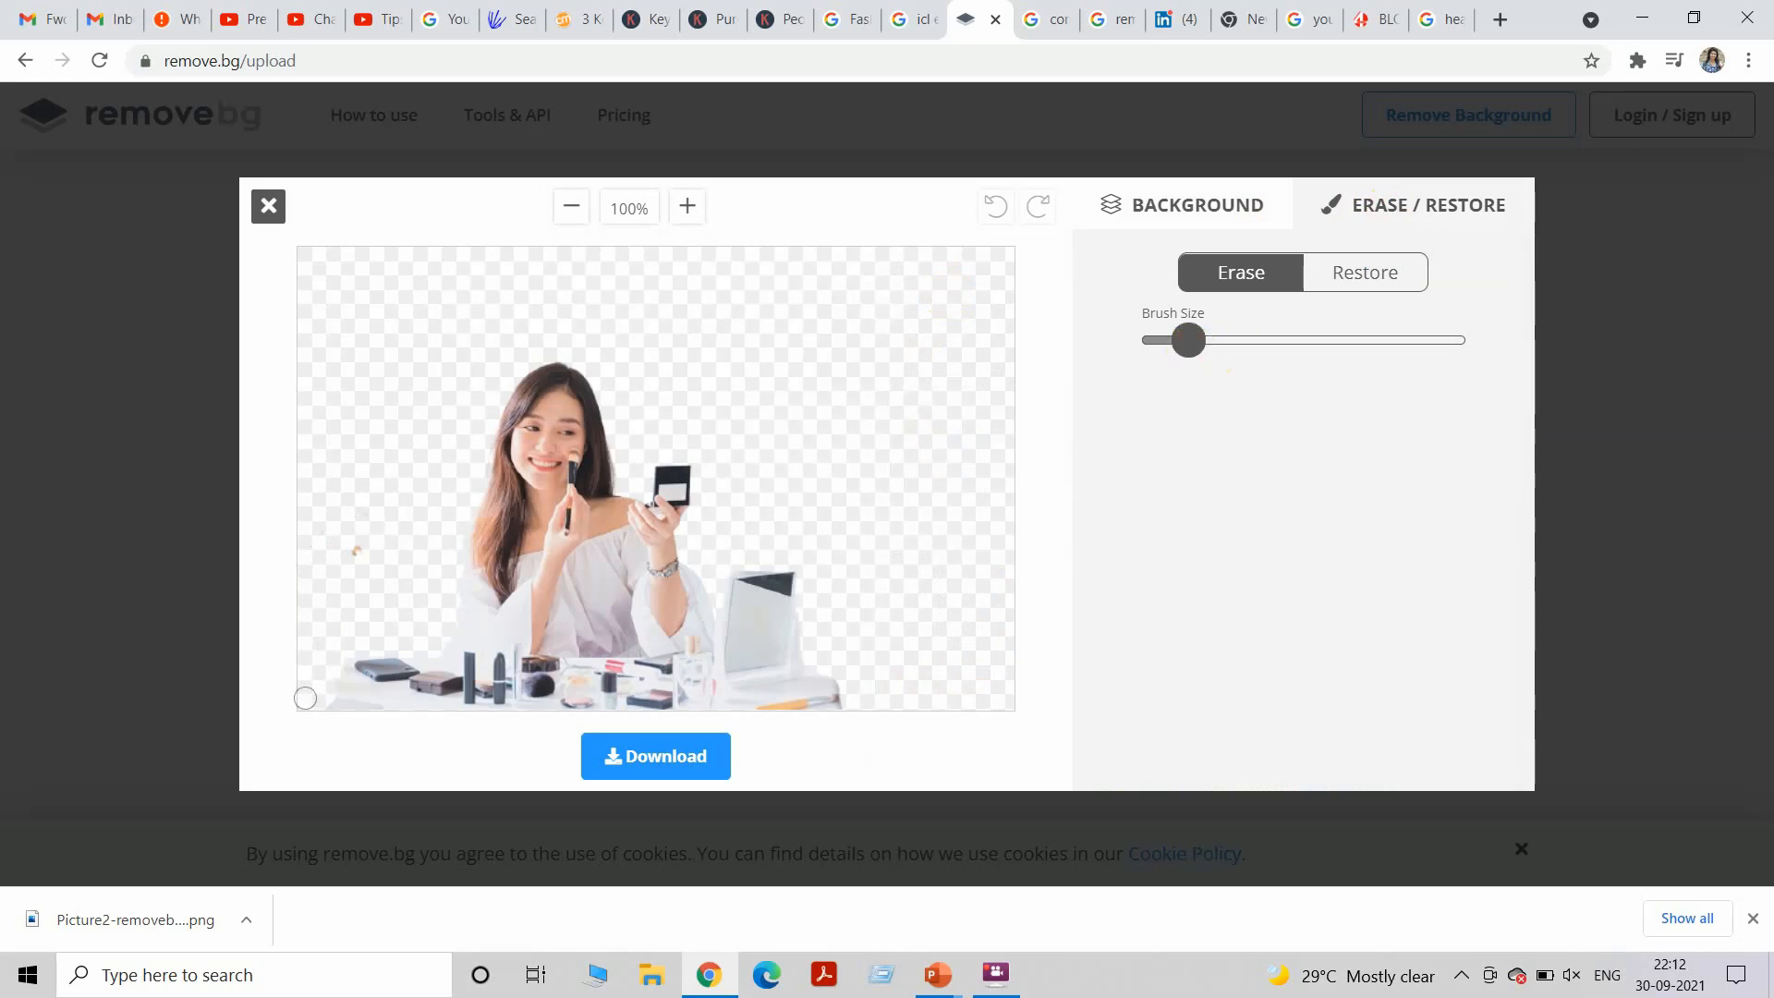
mouse_move(350, 709)
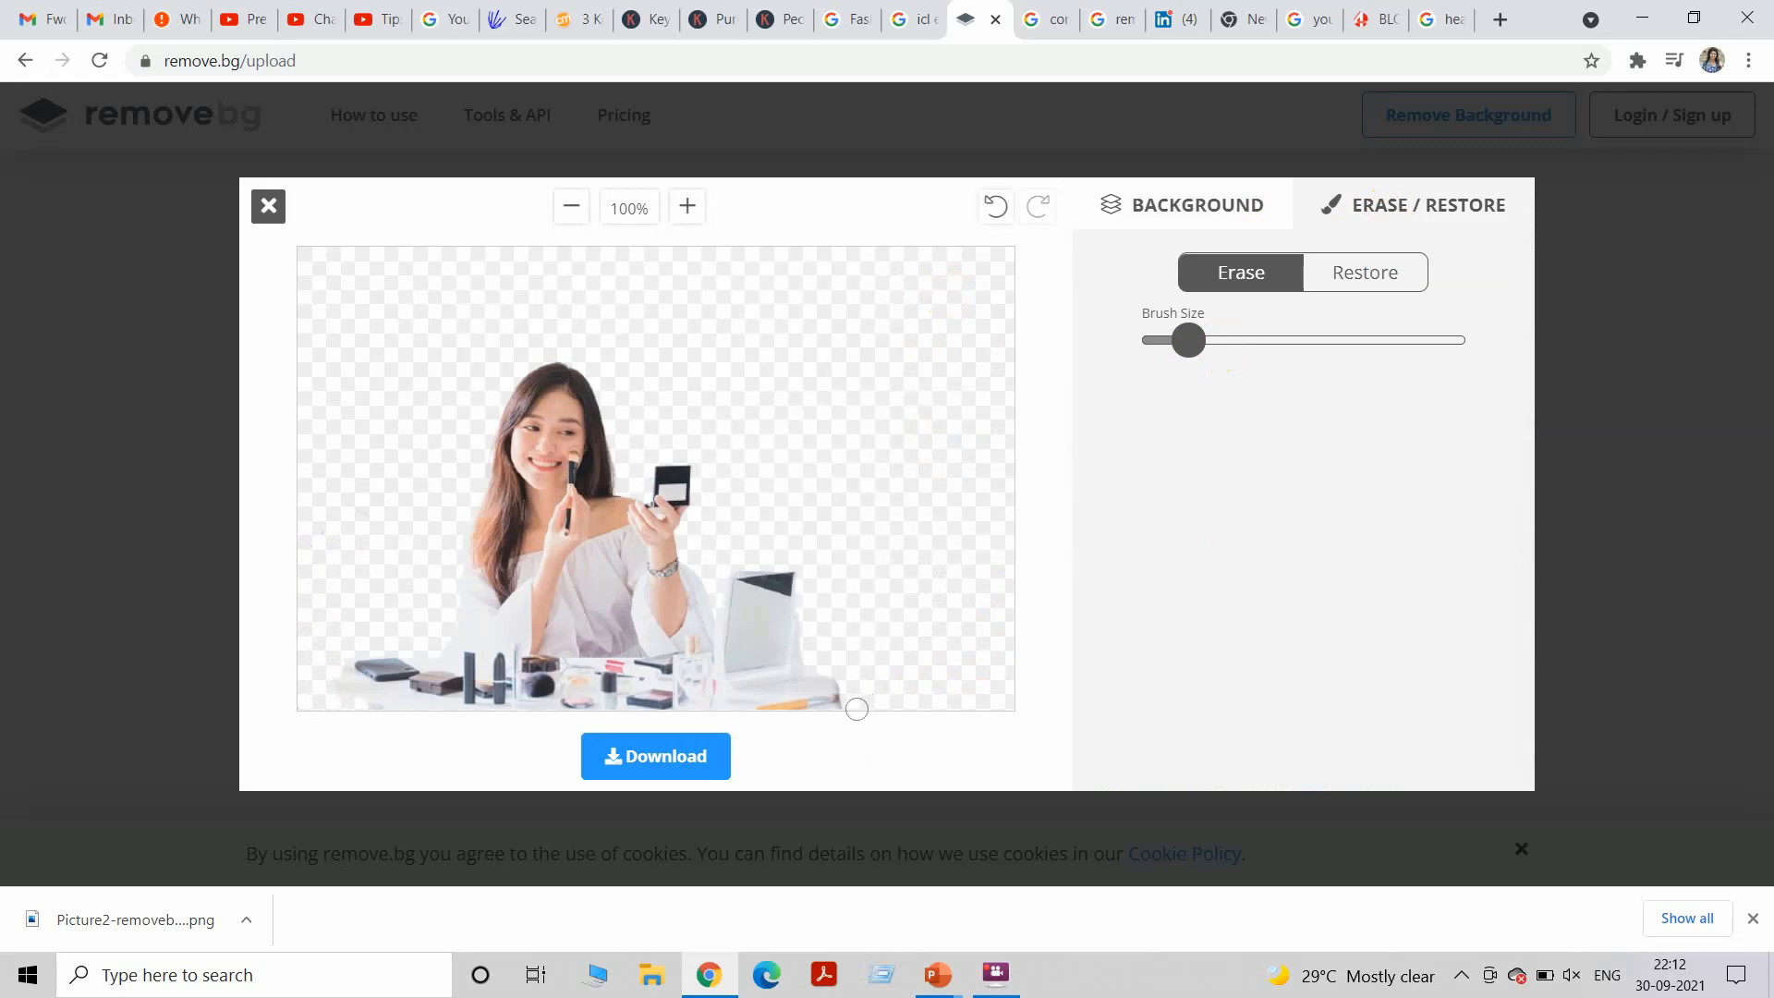
left_click_drag(855, 709, 735, 695)
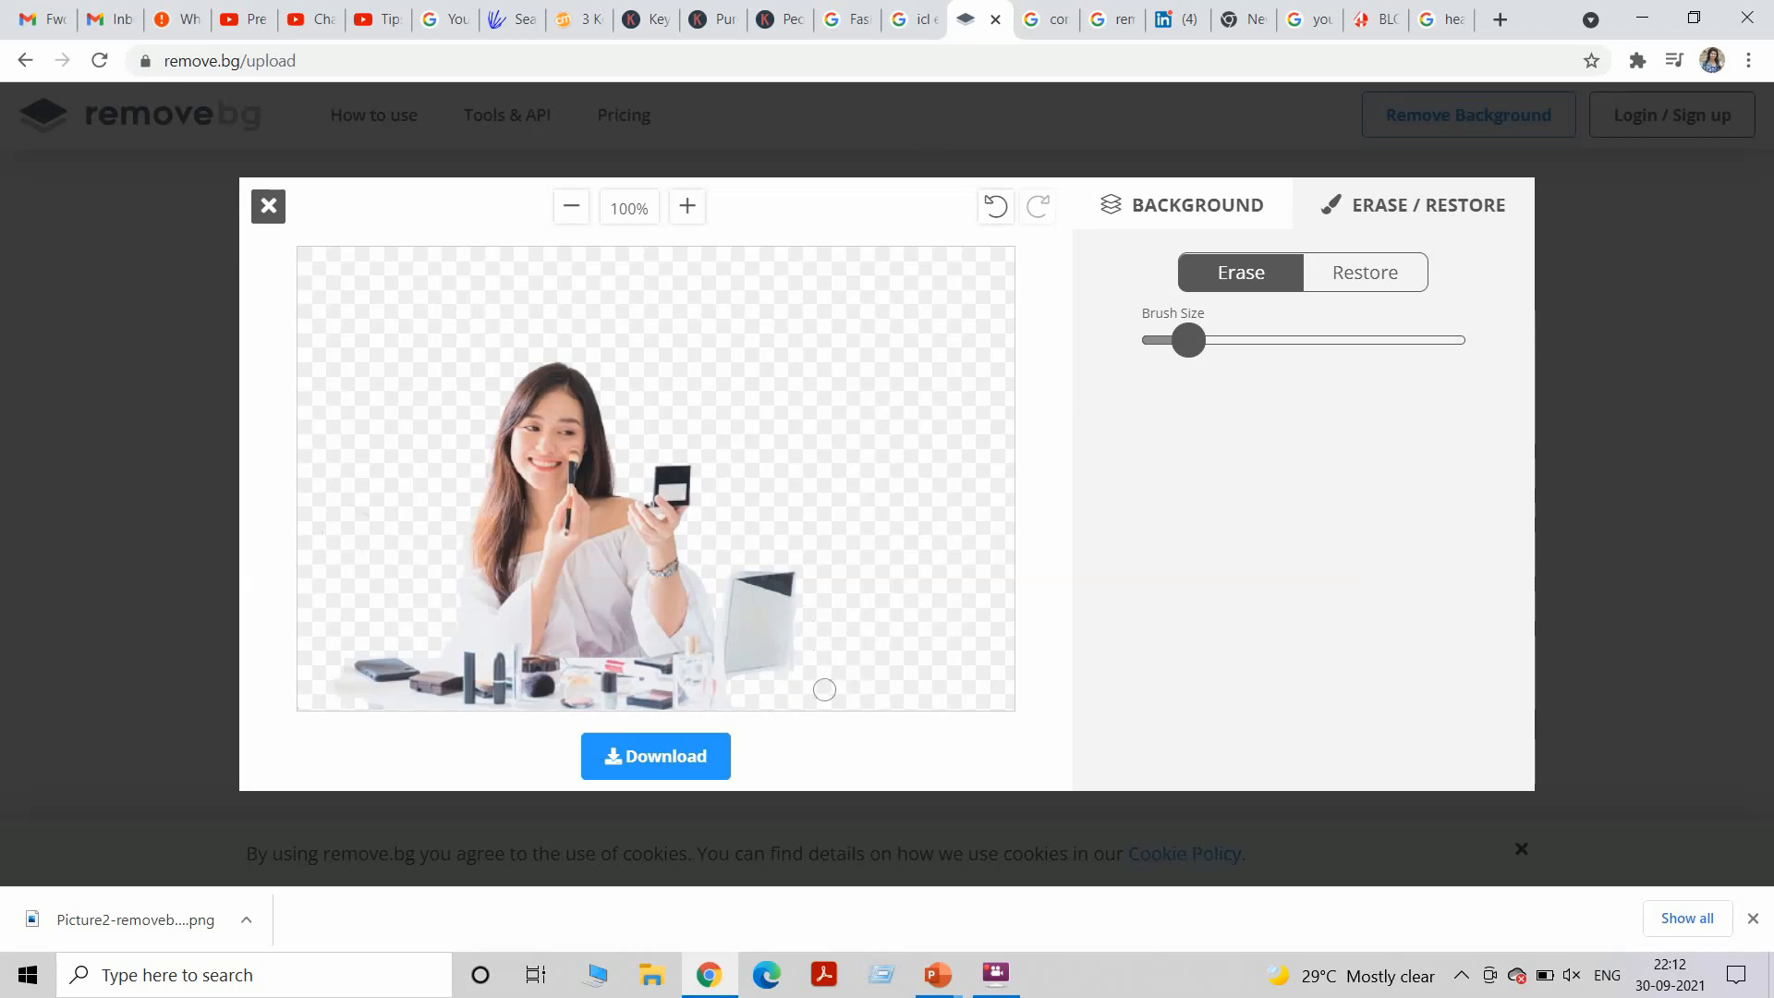
mouse_move(731, 540)
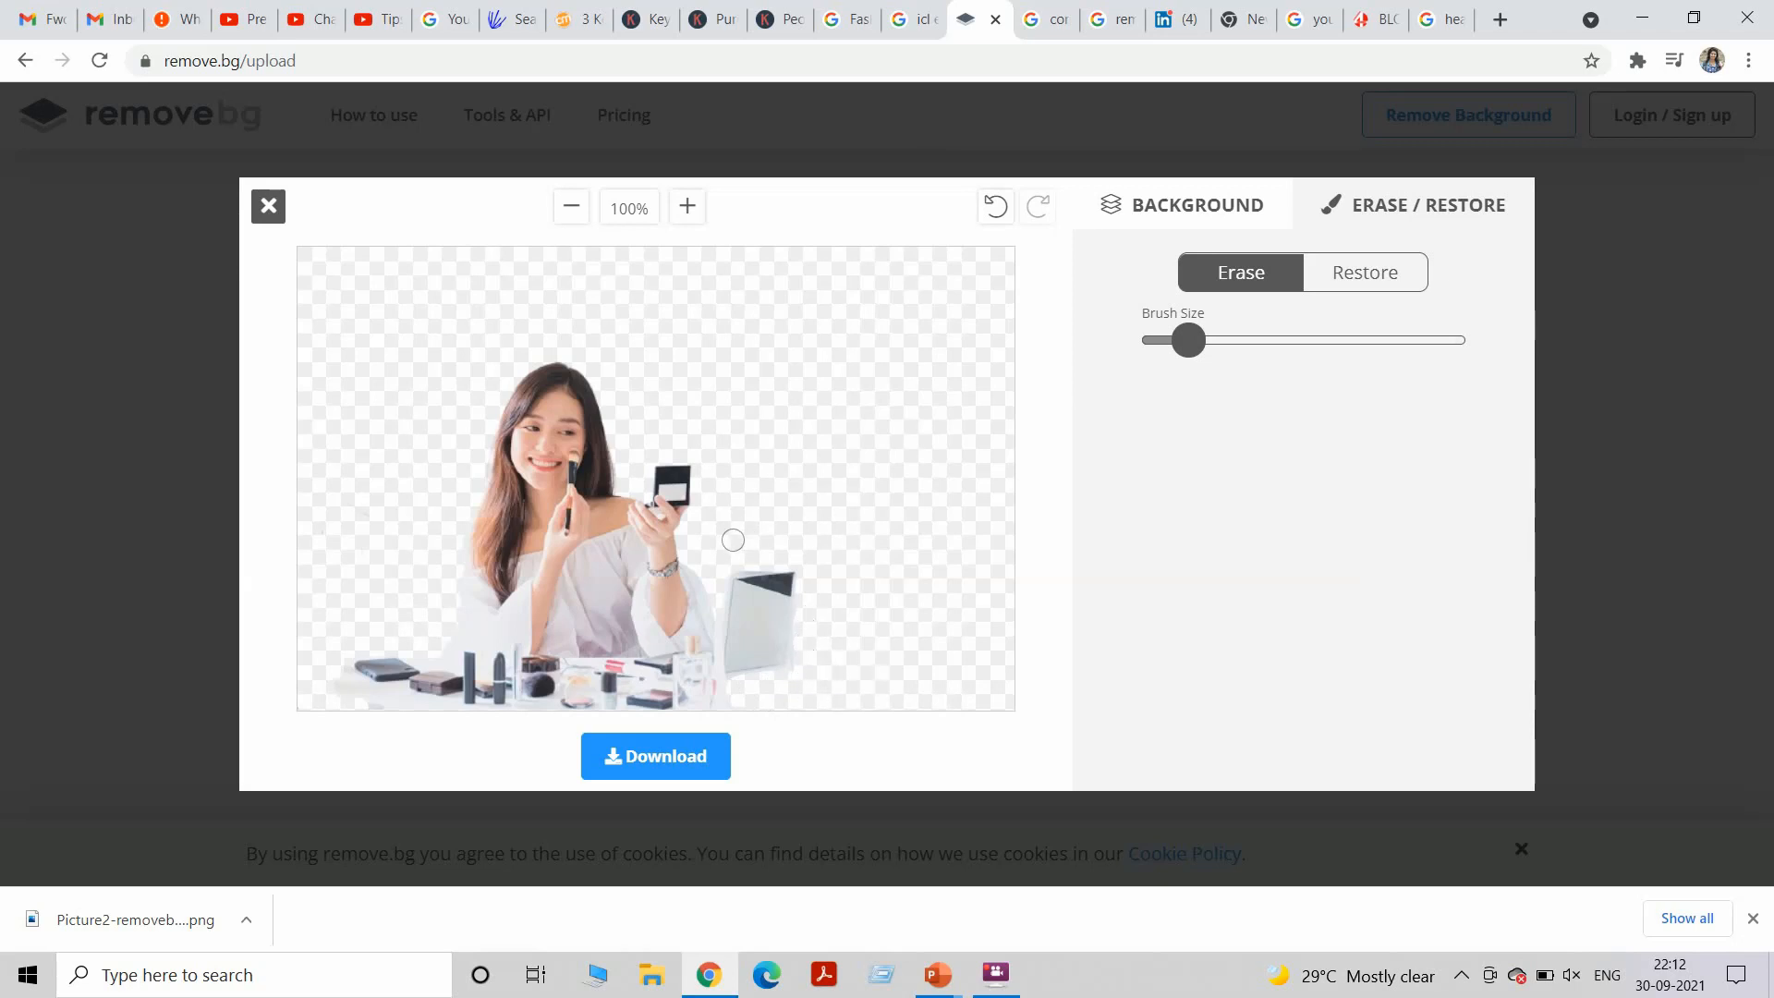
mouse_move(408, 556)
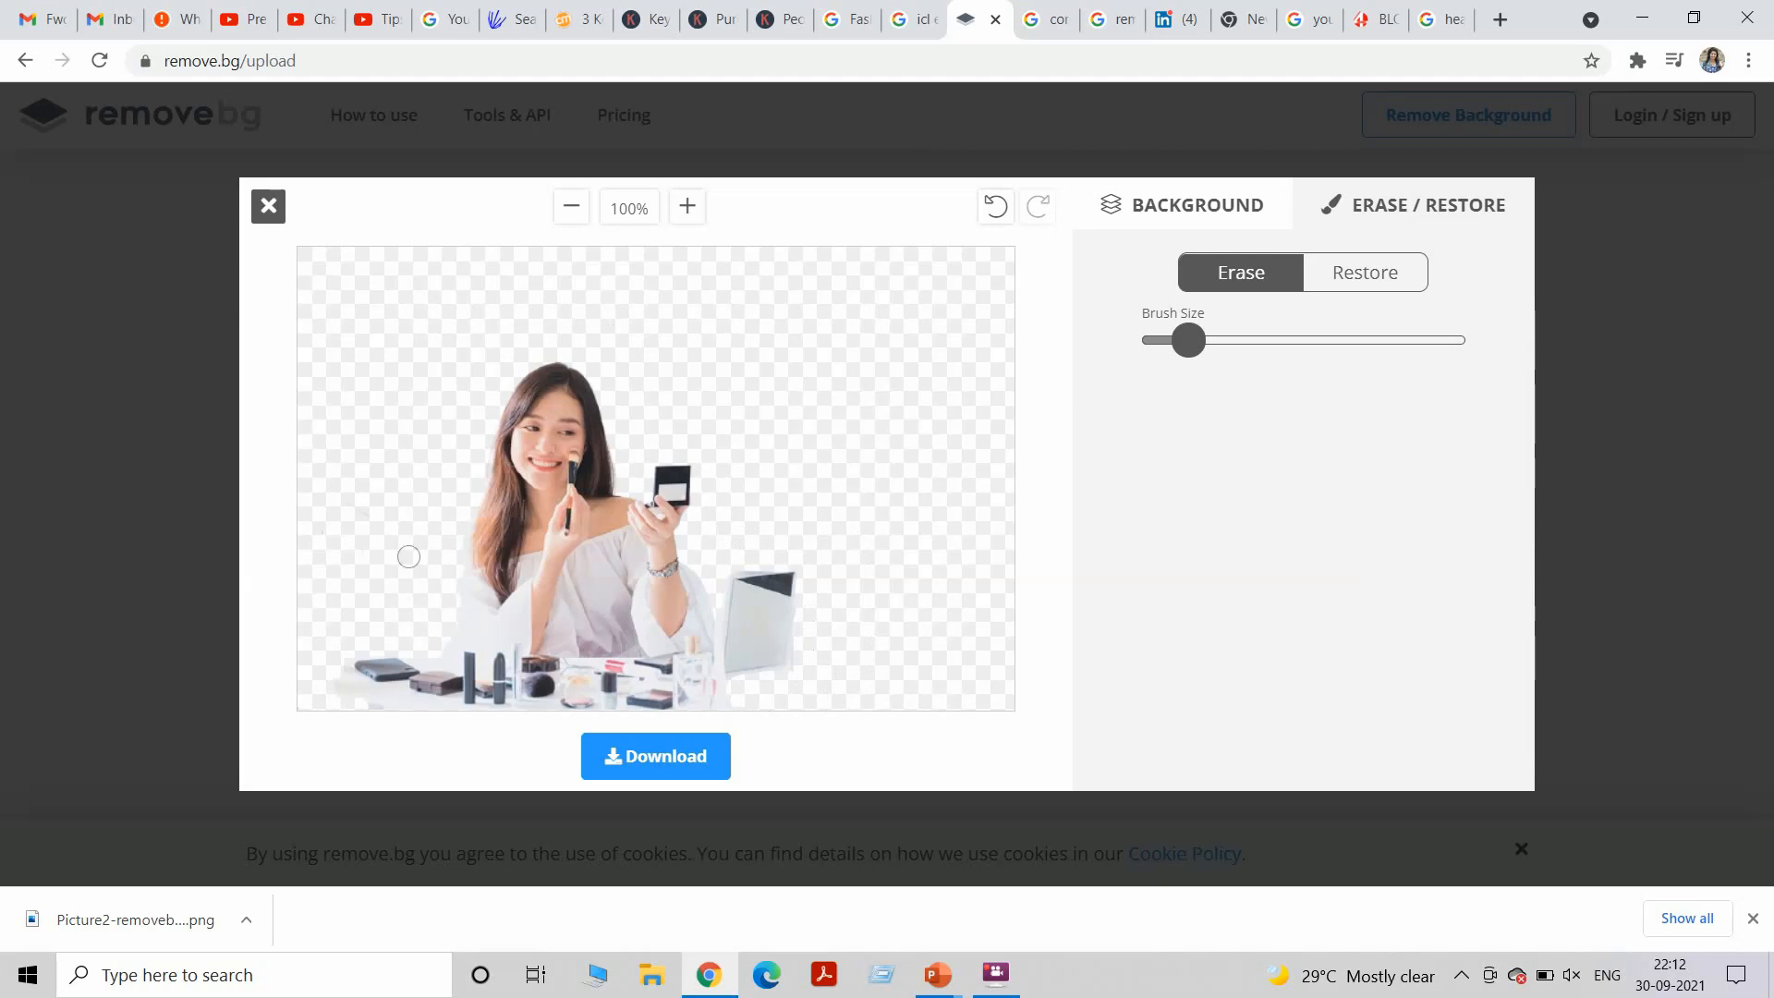
Download the edited make-up woman cutout image.
left_click(654, 756)
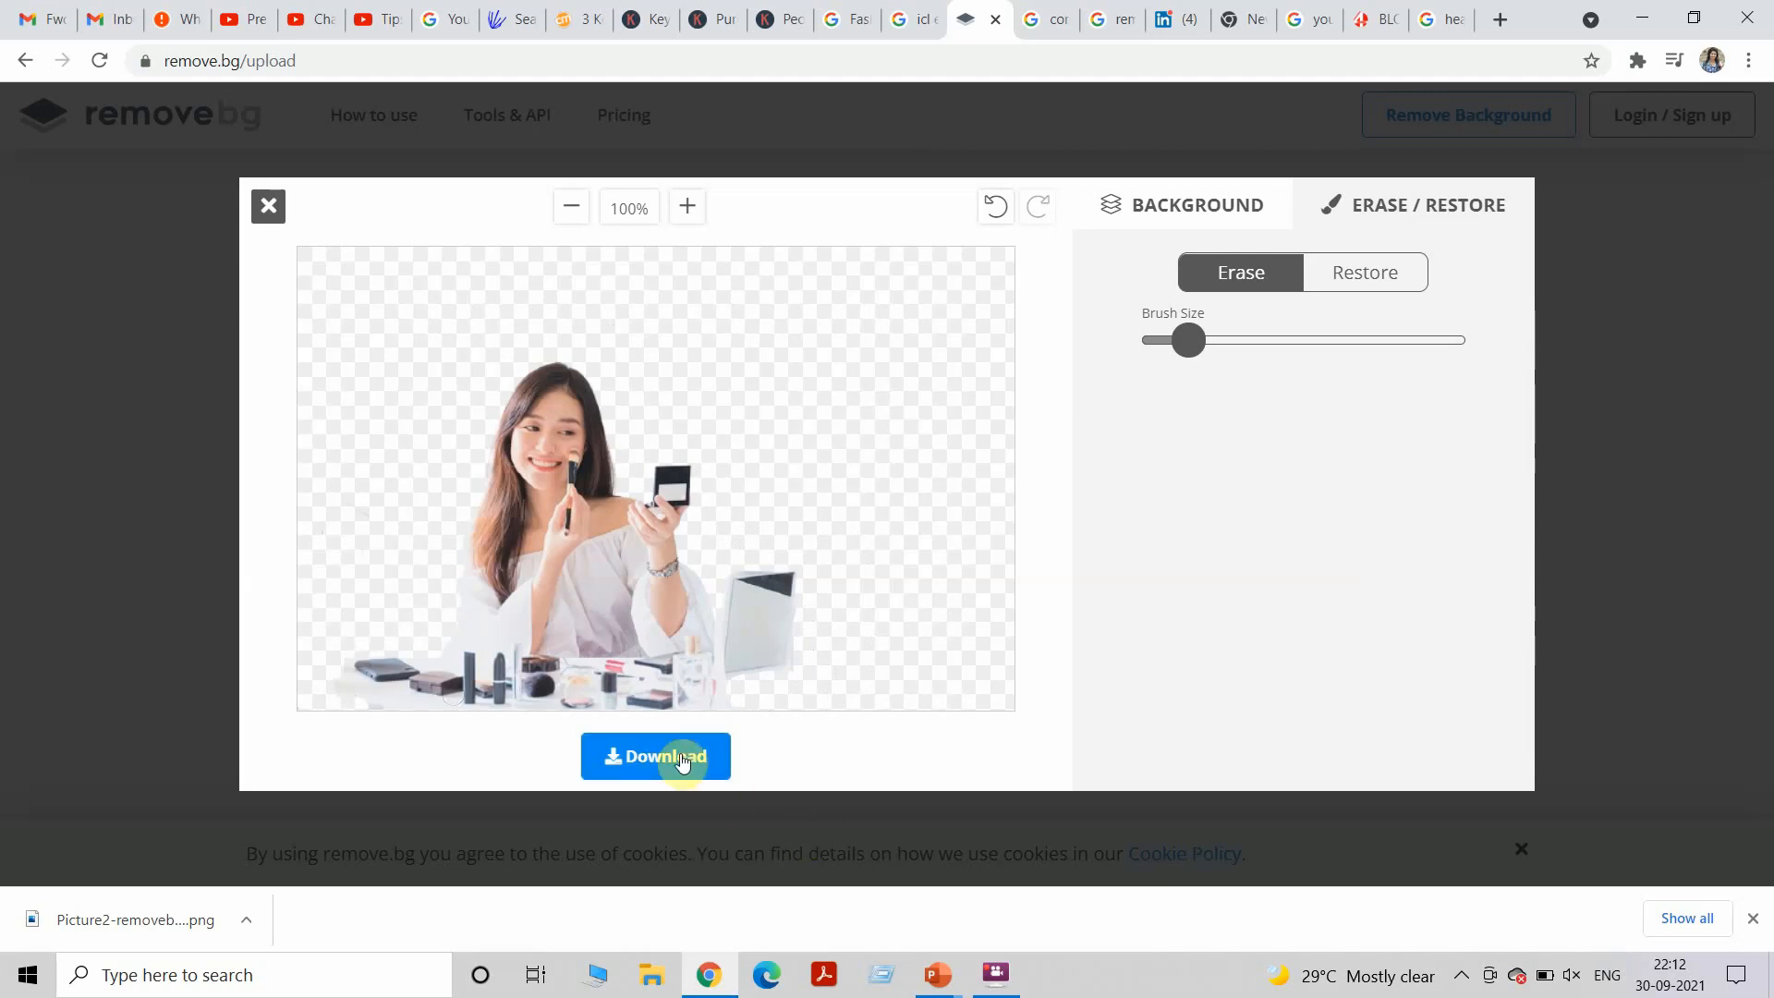
left_click(654, 756)
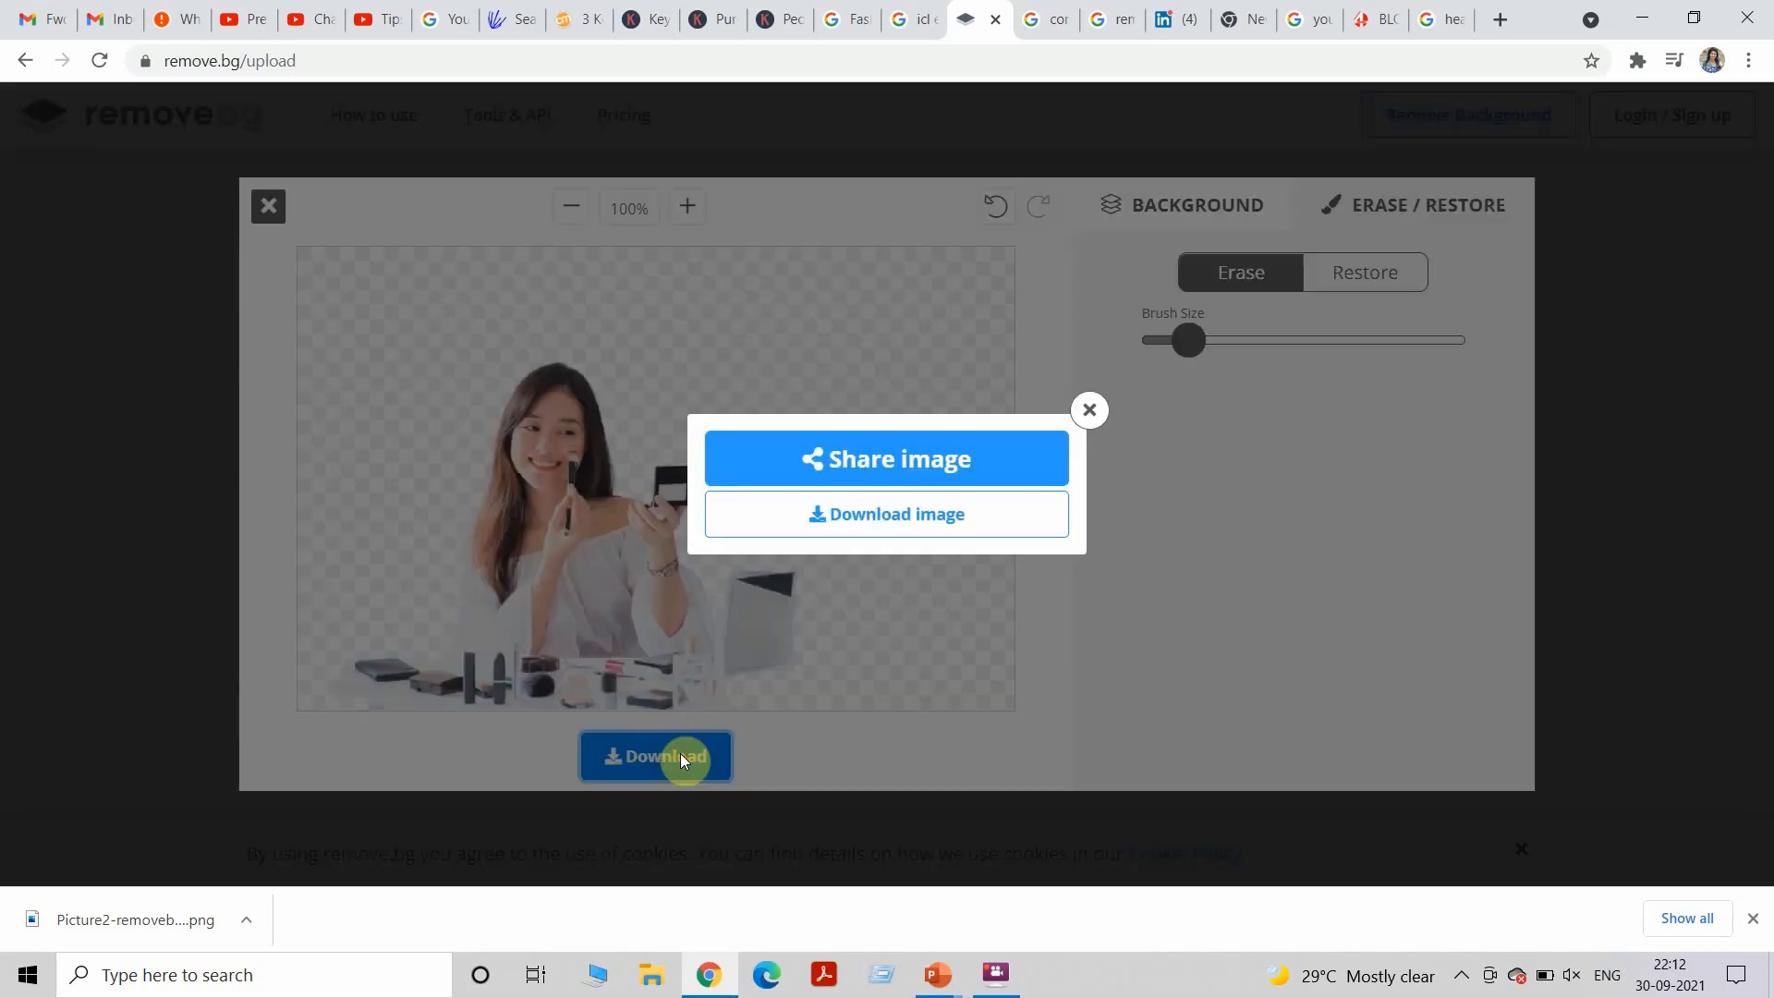
left_click(885, 514)
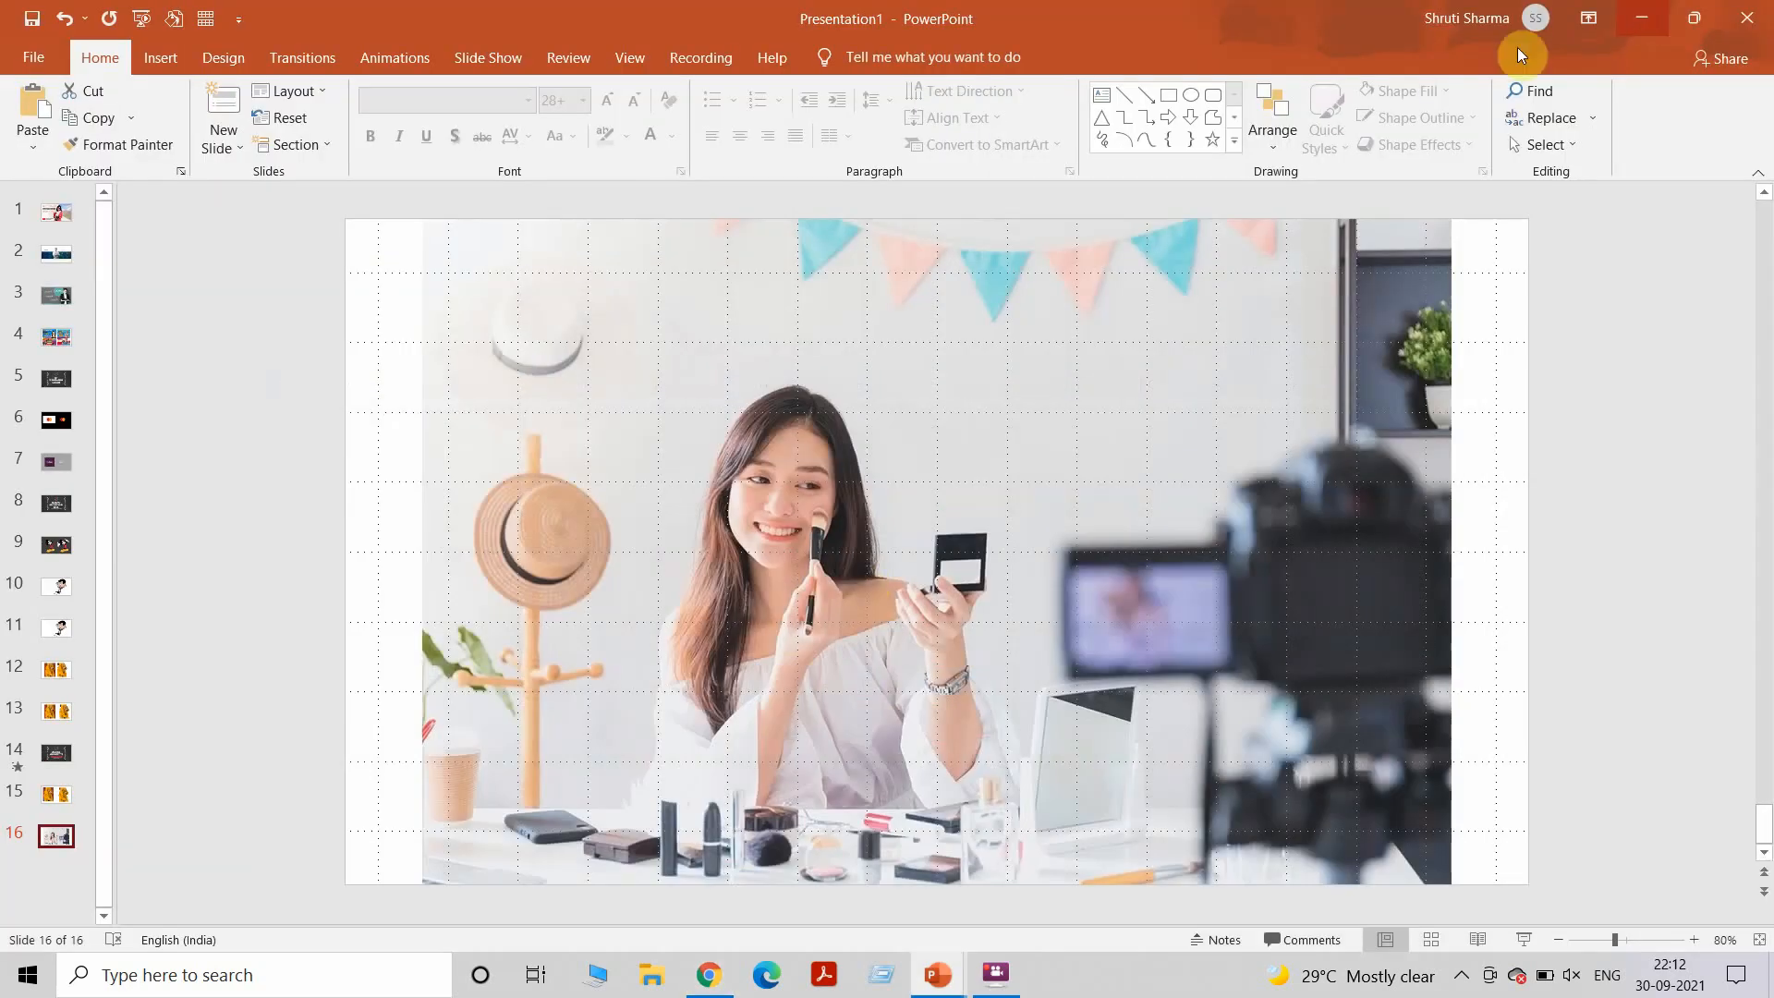
Insert Picture1-removebg-preview (1) onto new slide 17.
left_click(222, 112)
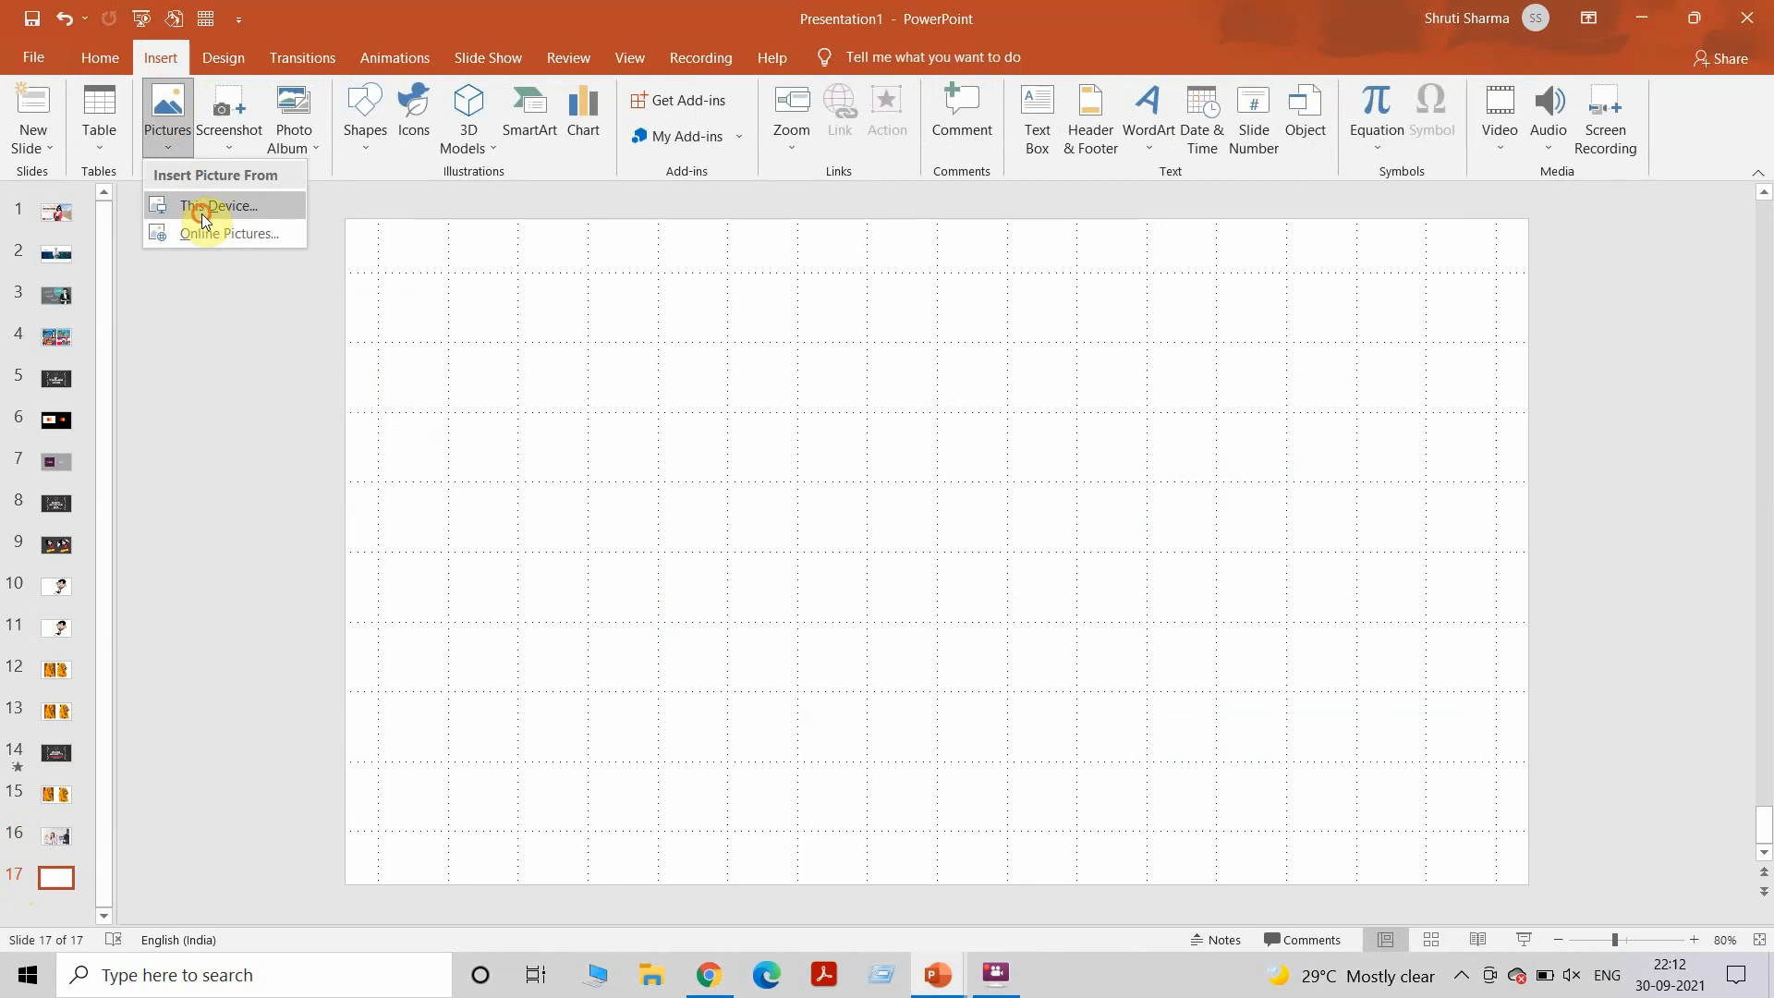
left_click(218, 206)
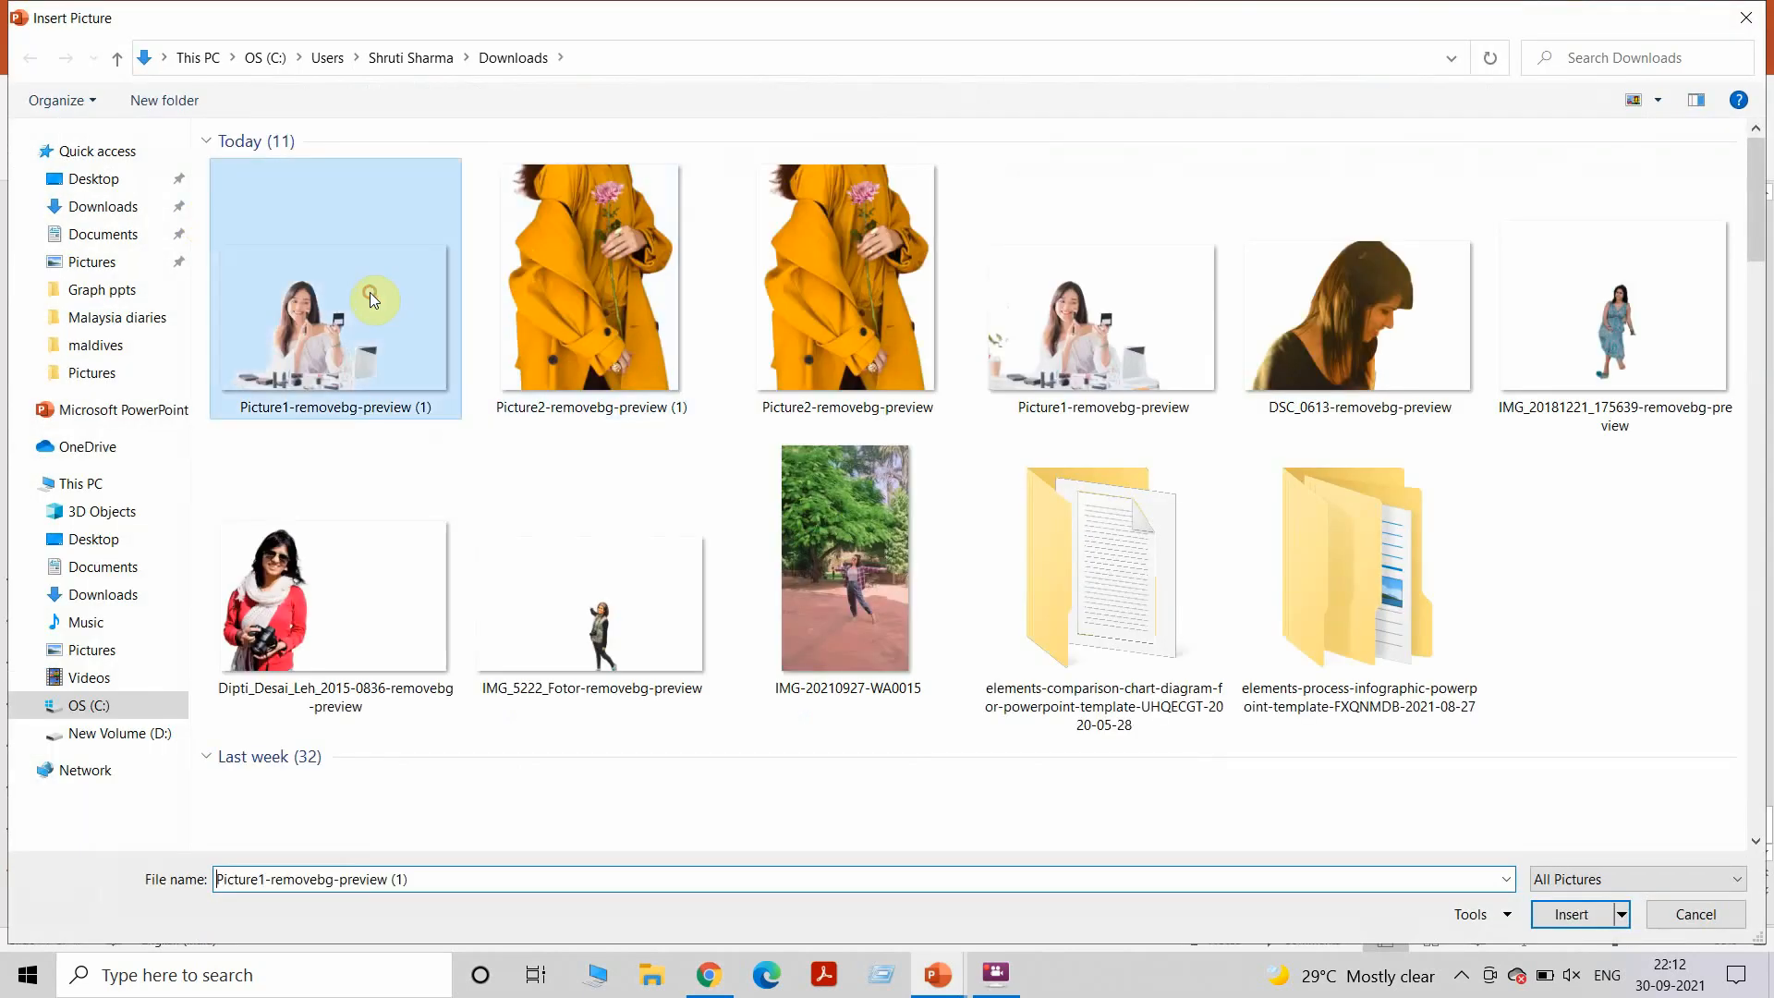
left_click(1570, 915)
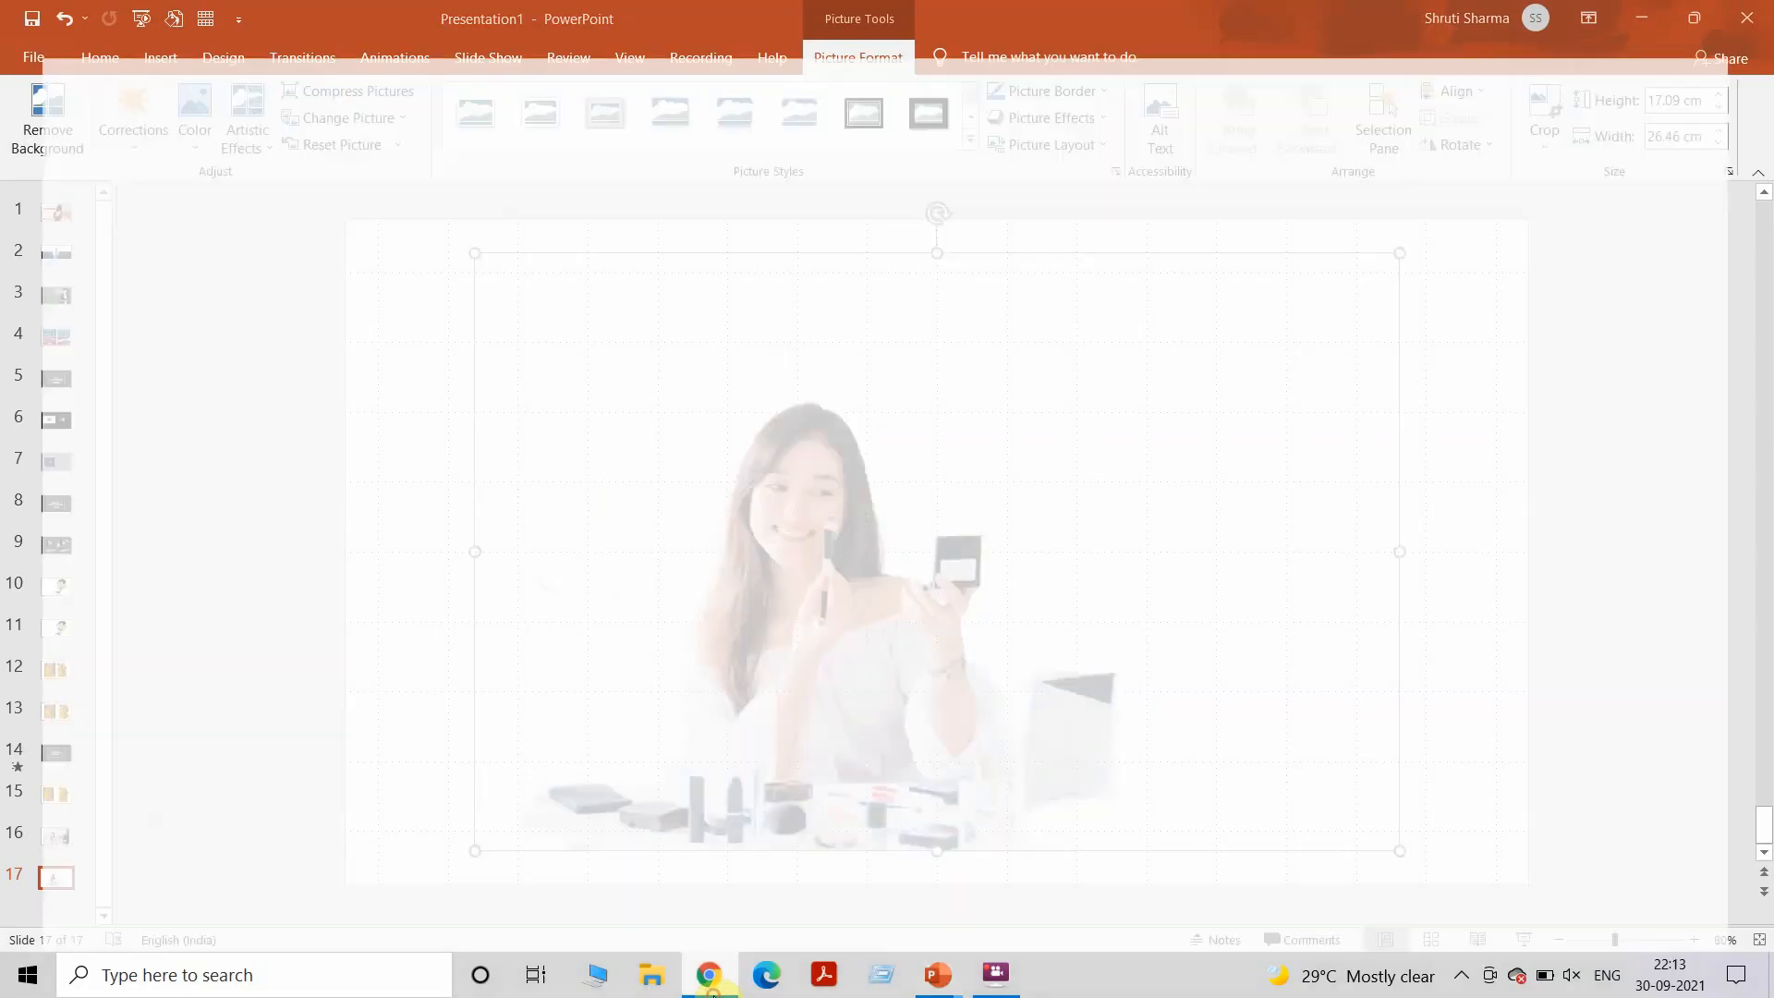
In remove.bg, erase the desk, mirror and cosmetics, leaving the woman's upper body.
left_click(708, 974)
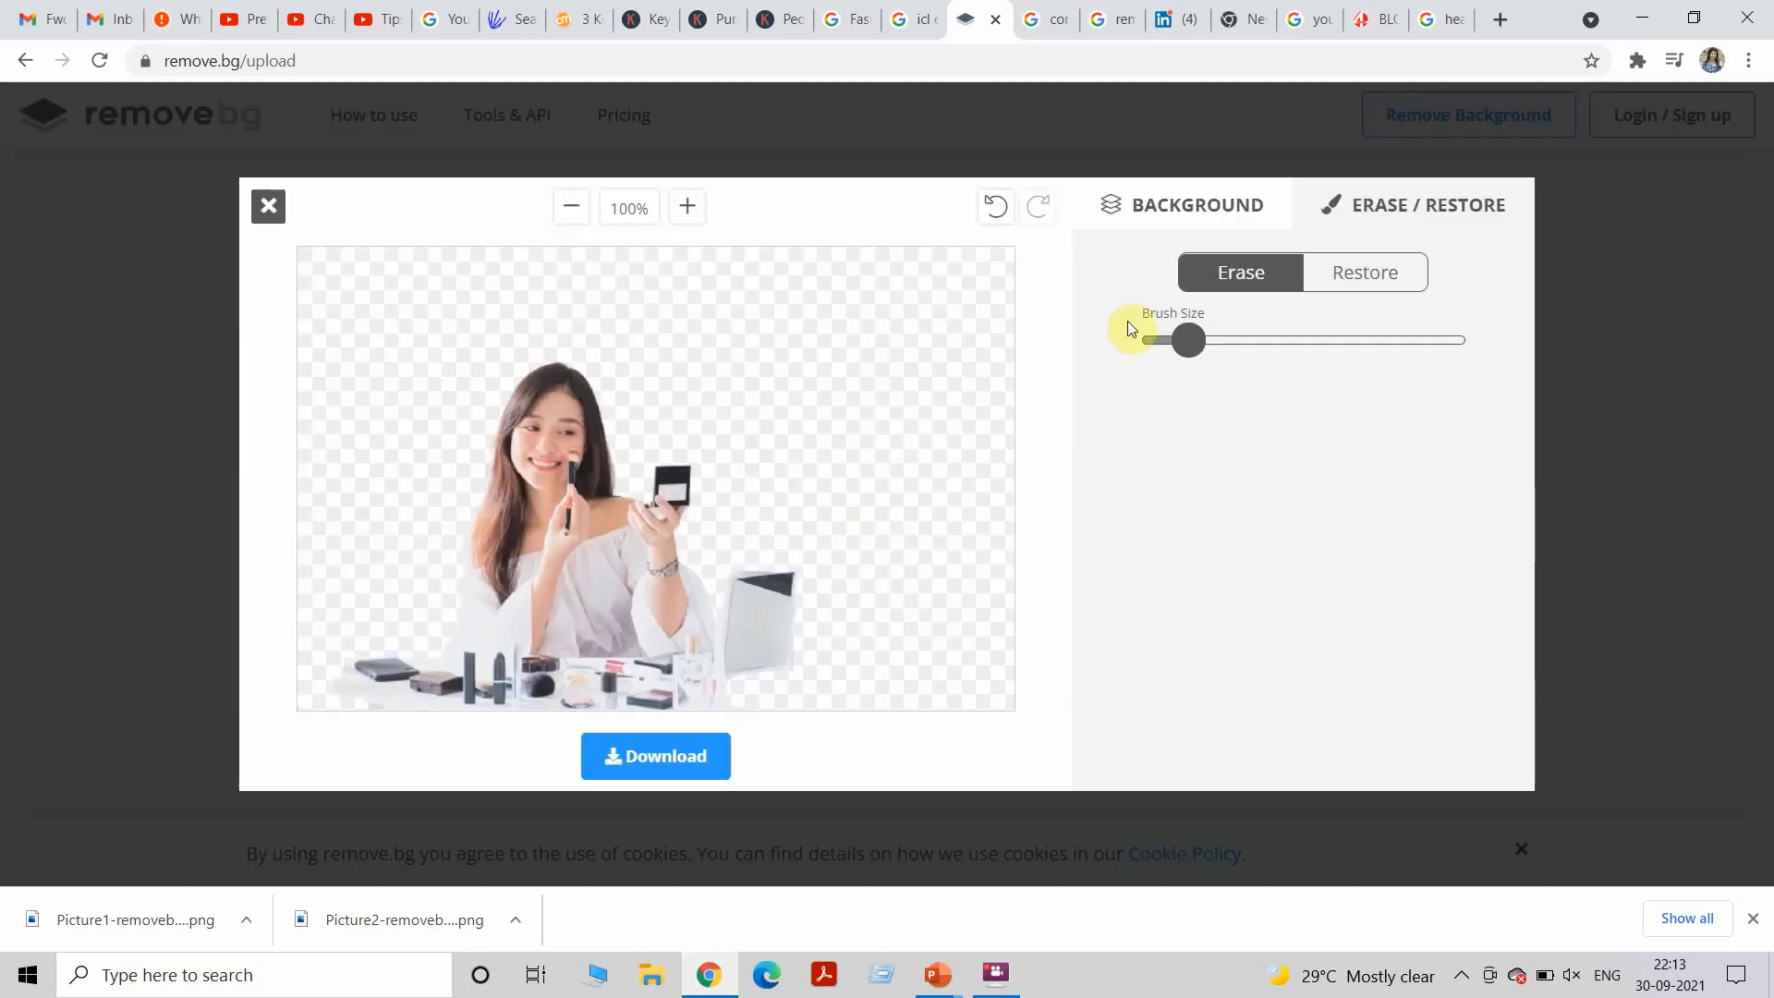
mouse_move(356, 661)
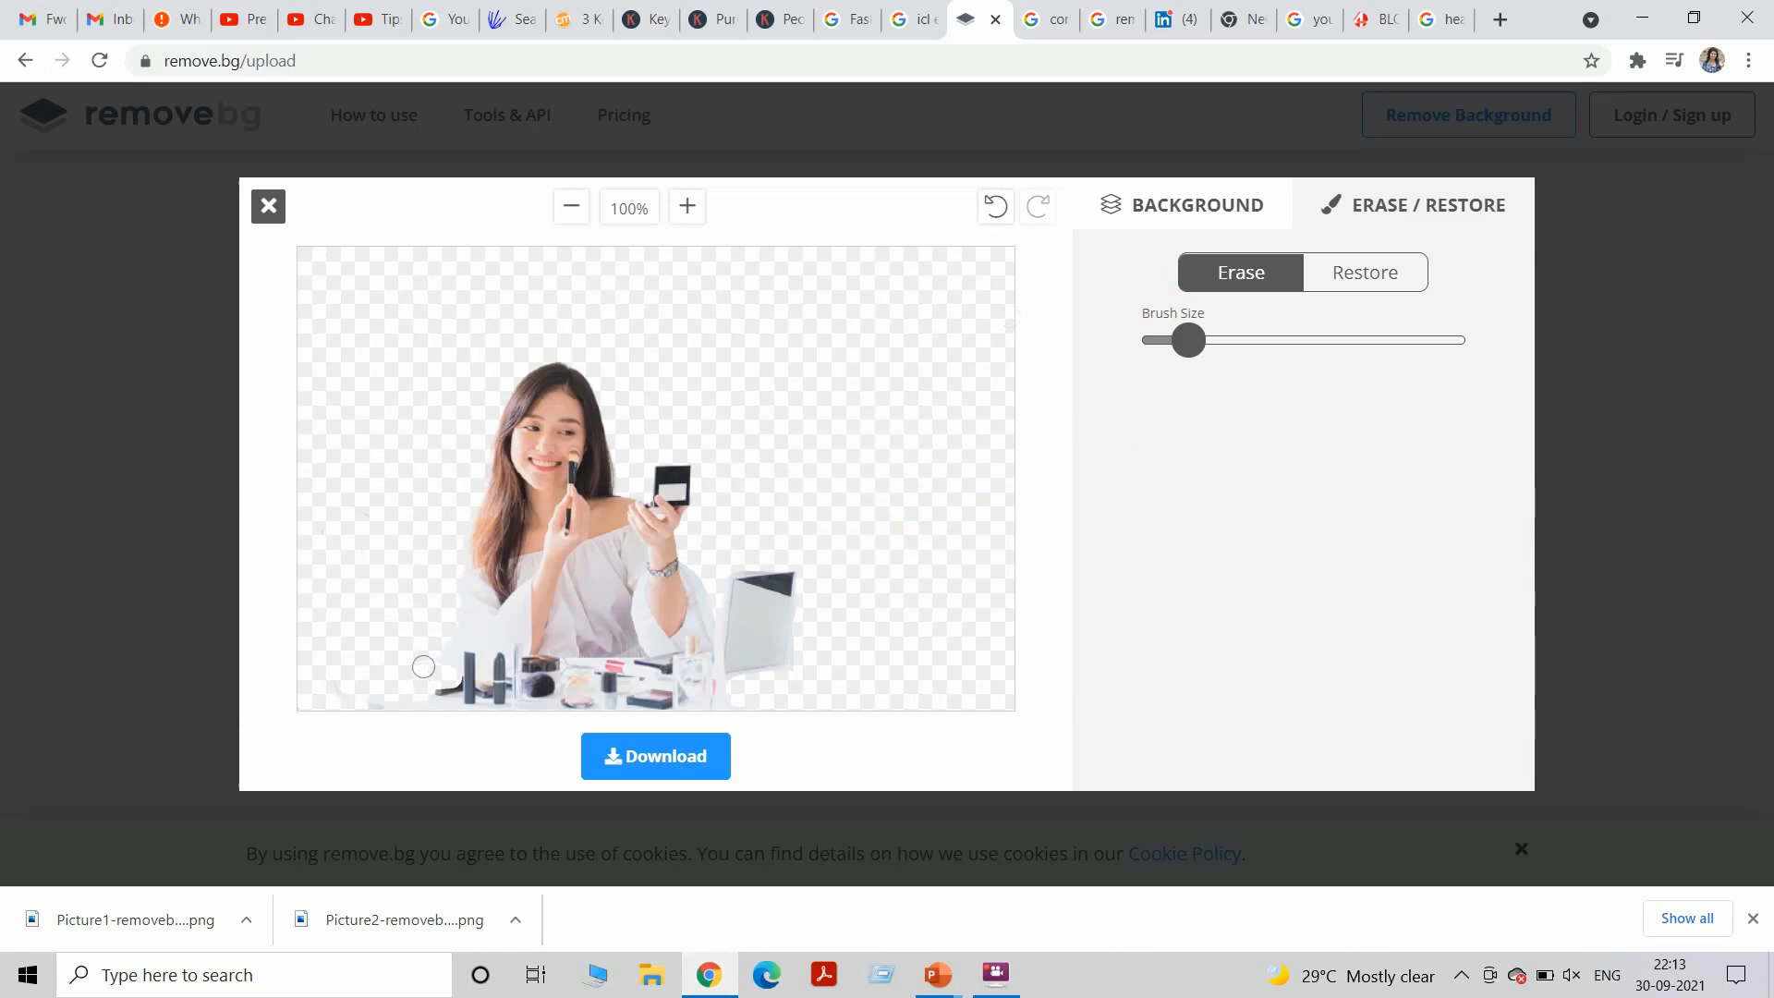
left_click_drag(423, 667, 817, 670)
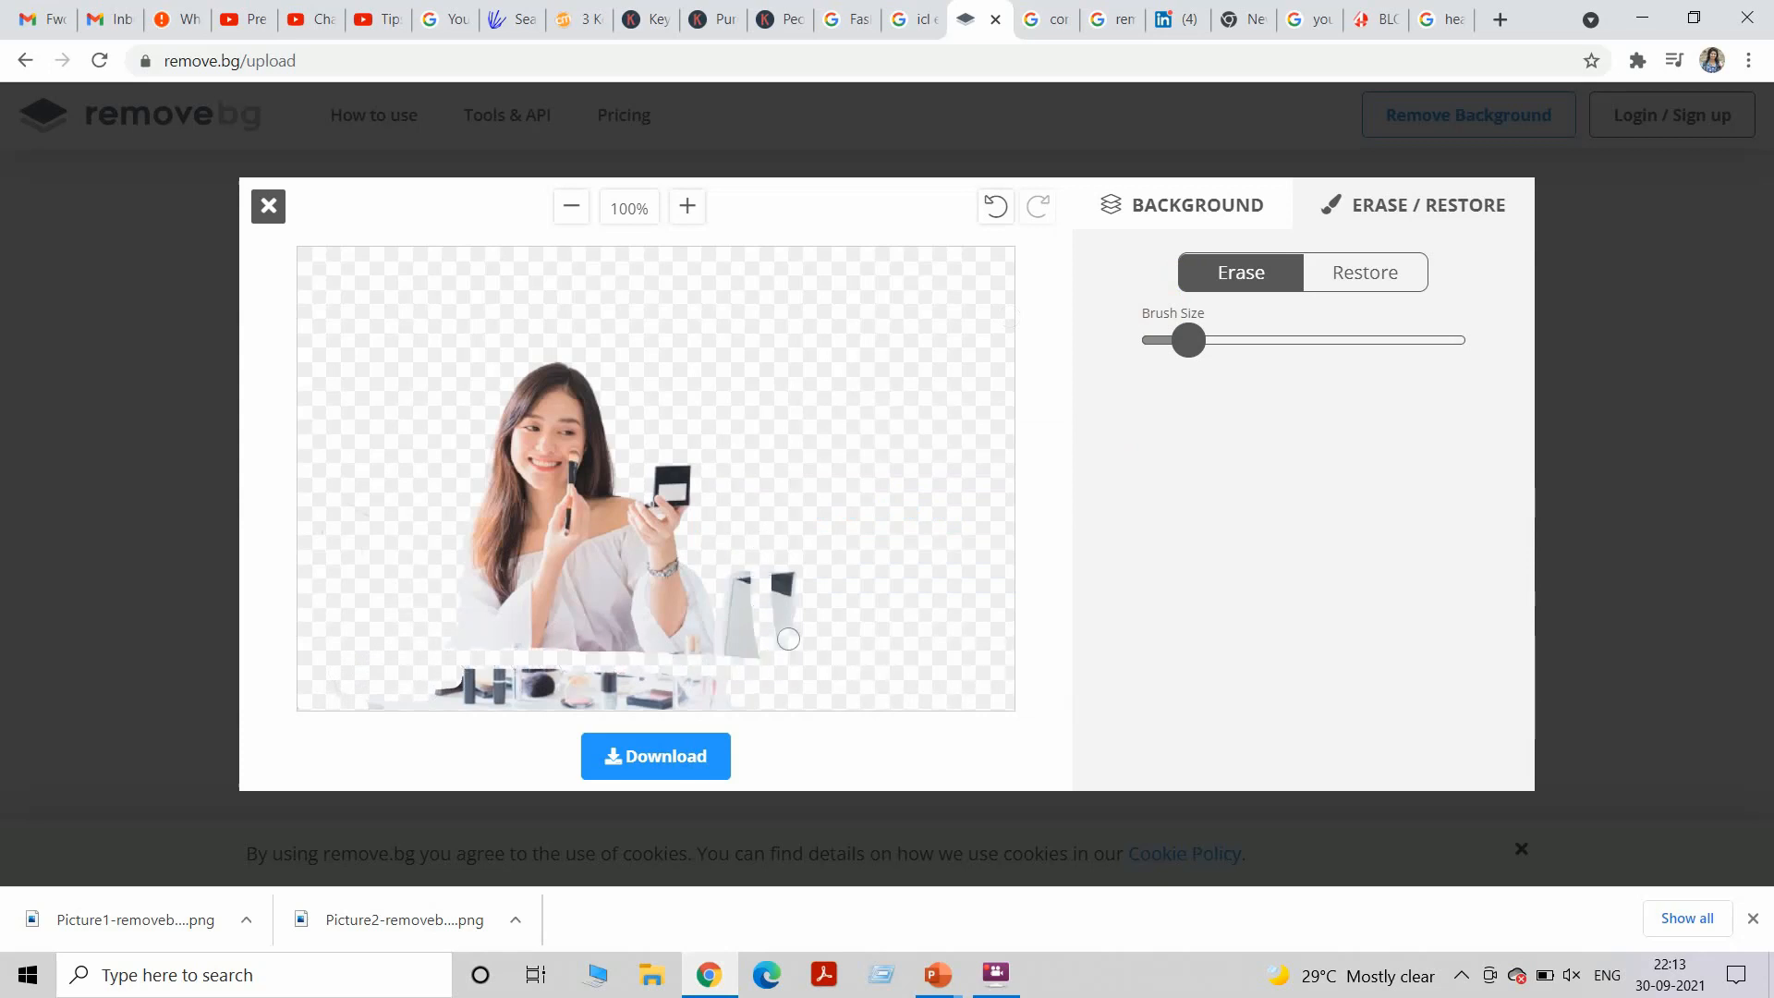
left_click_drag(788, 637, 739, 630)
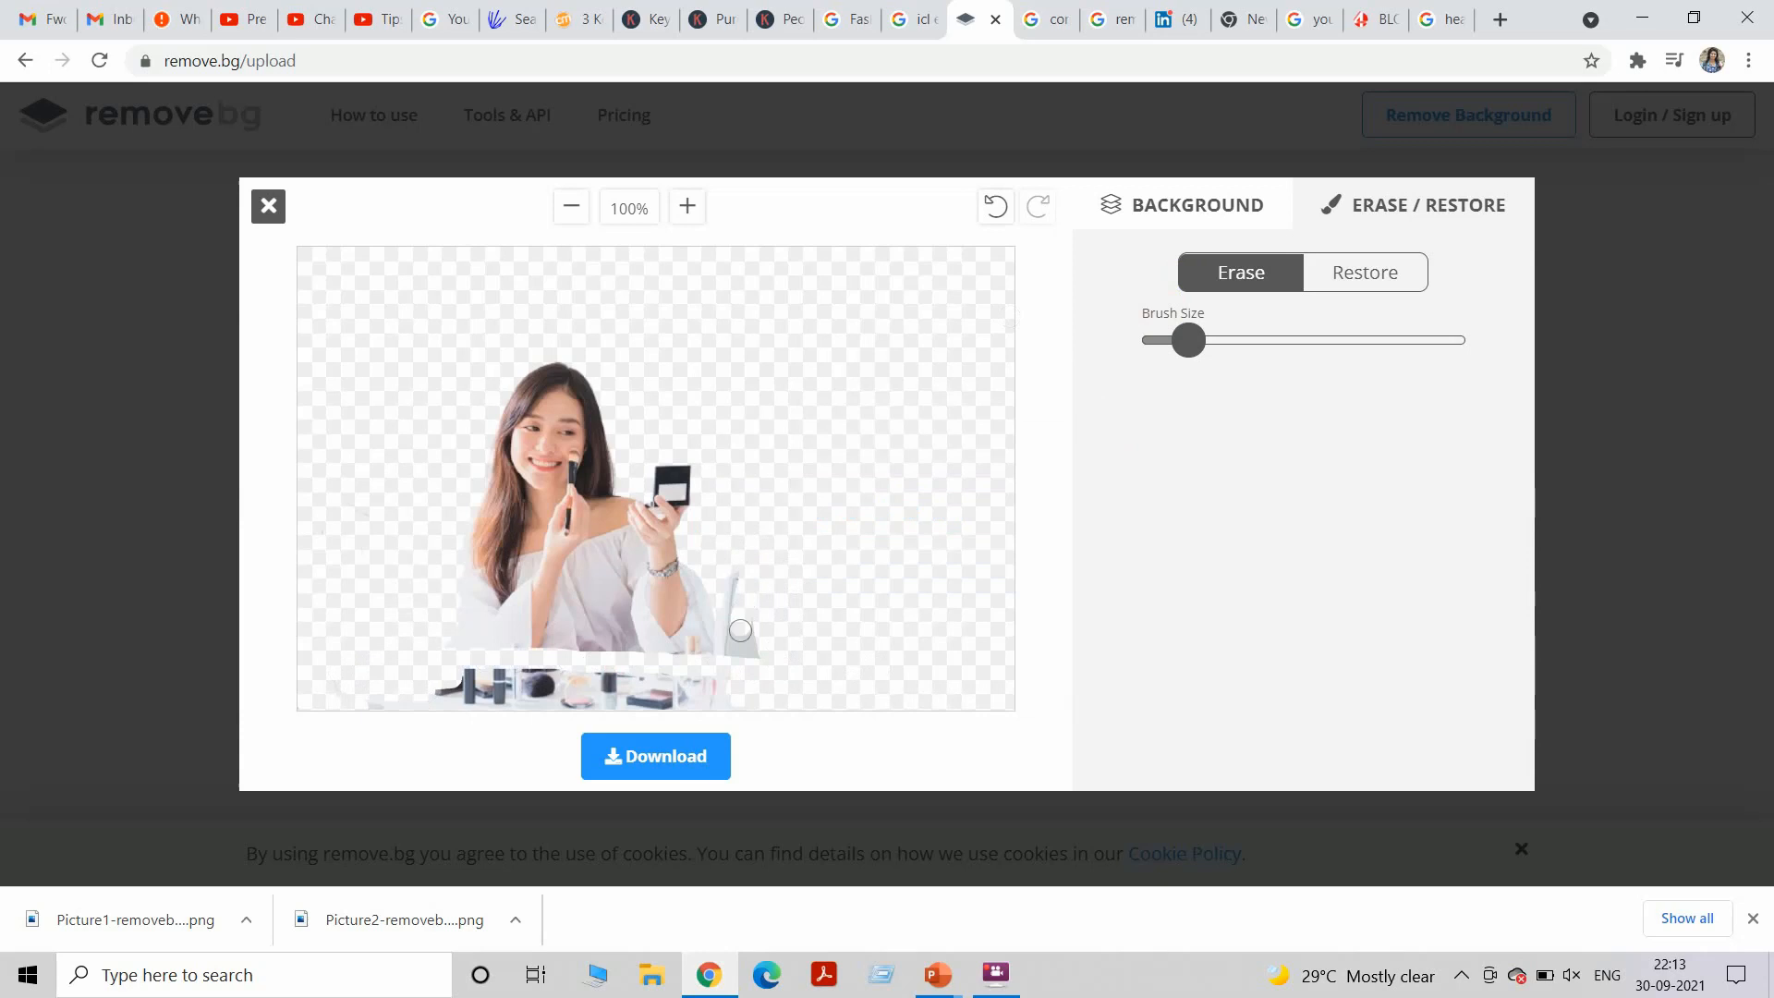
left_click_drag(739, 630, 749, 685)
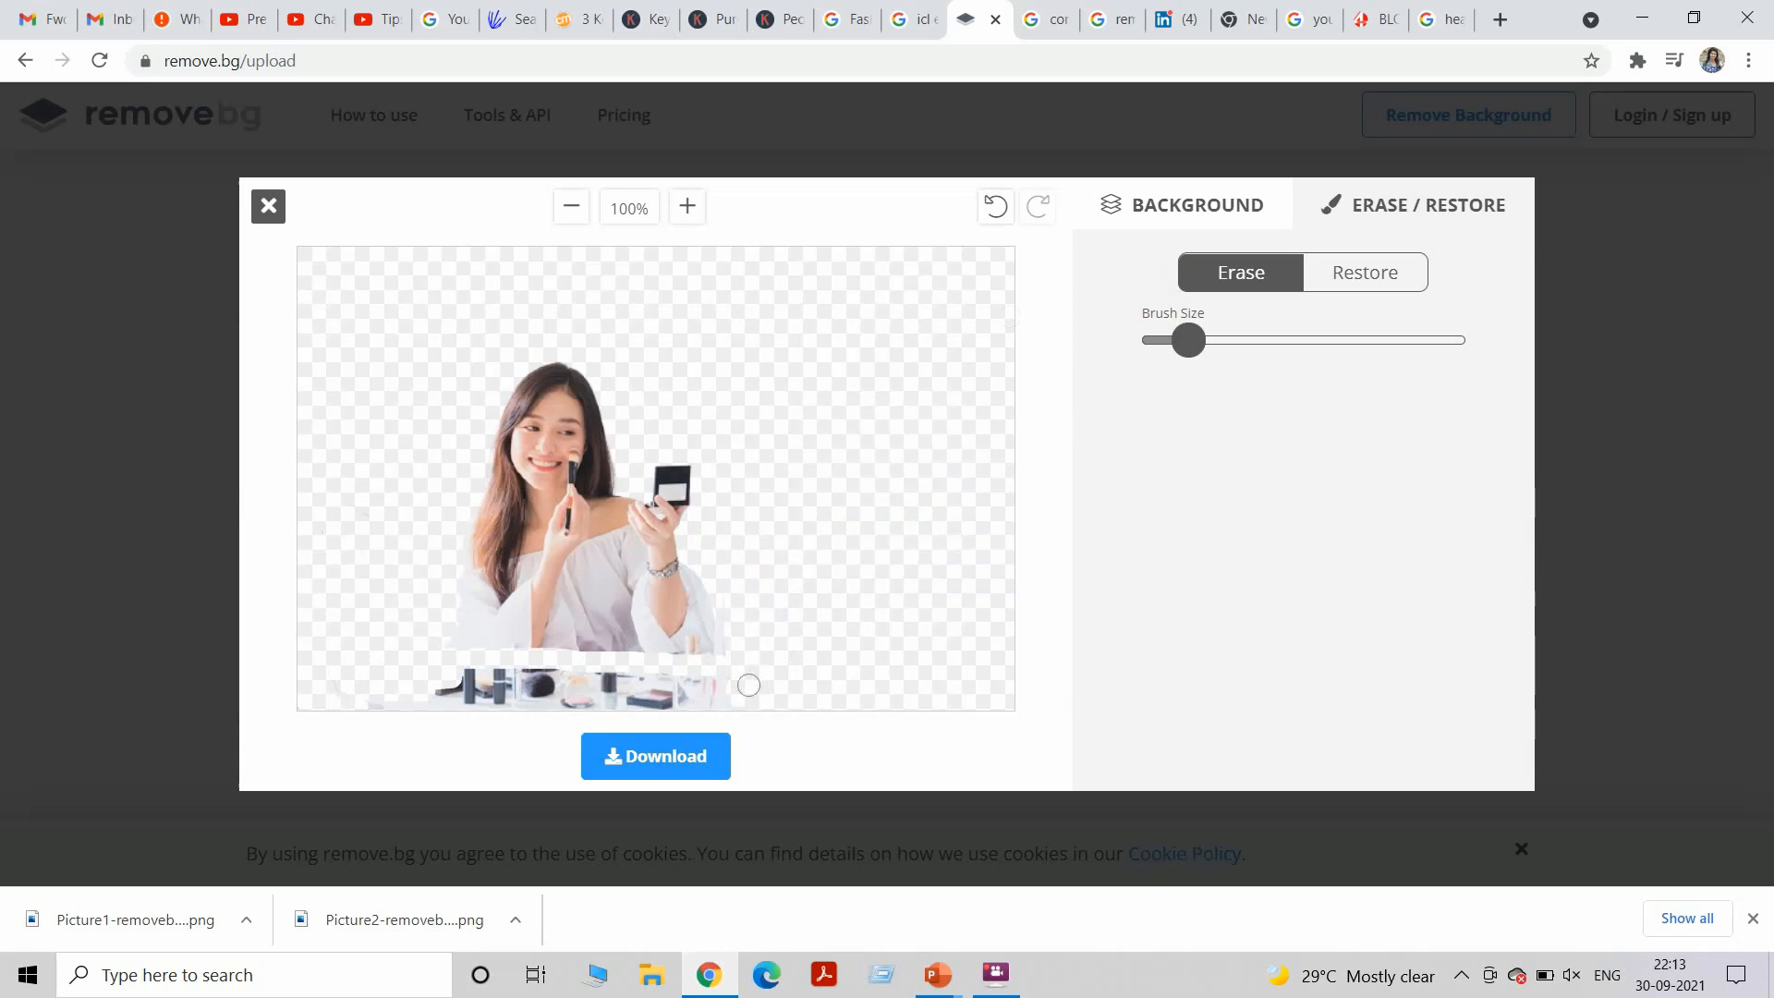
left_click_drag(747, 683, 543, 689)
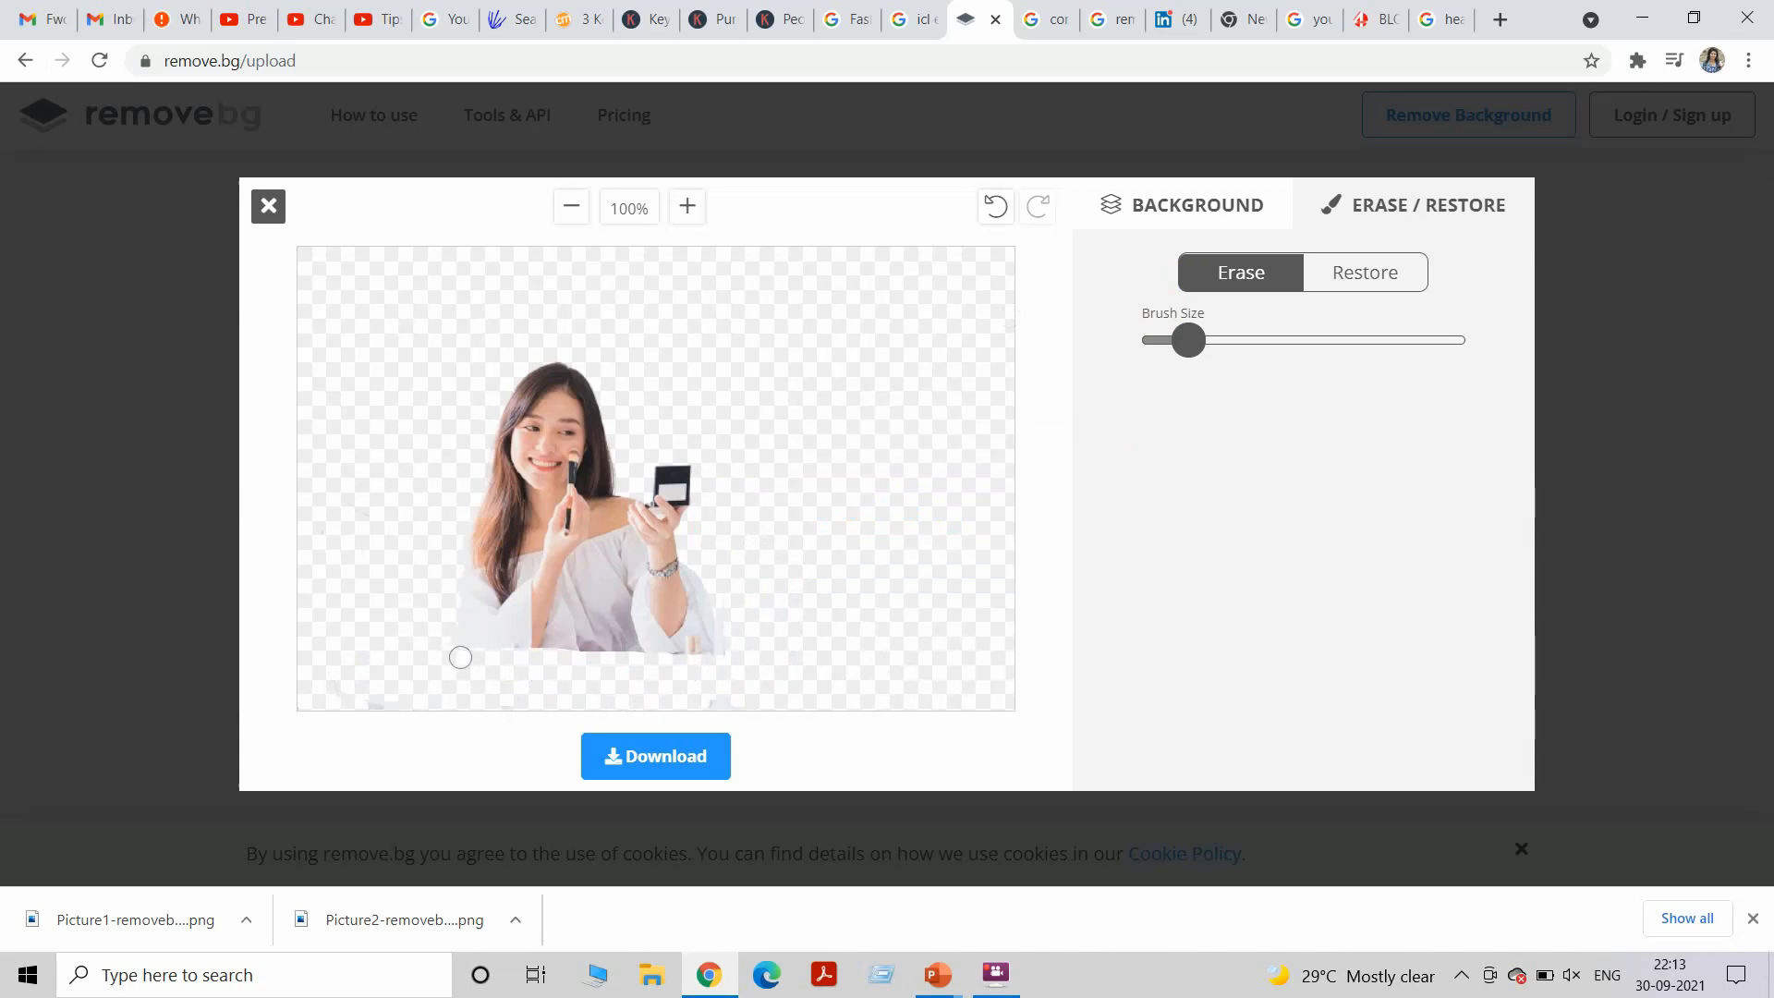
left_click_drag(460, 658, 596, 658)
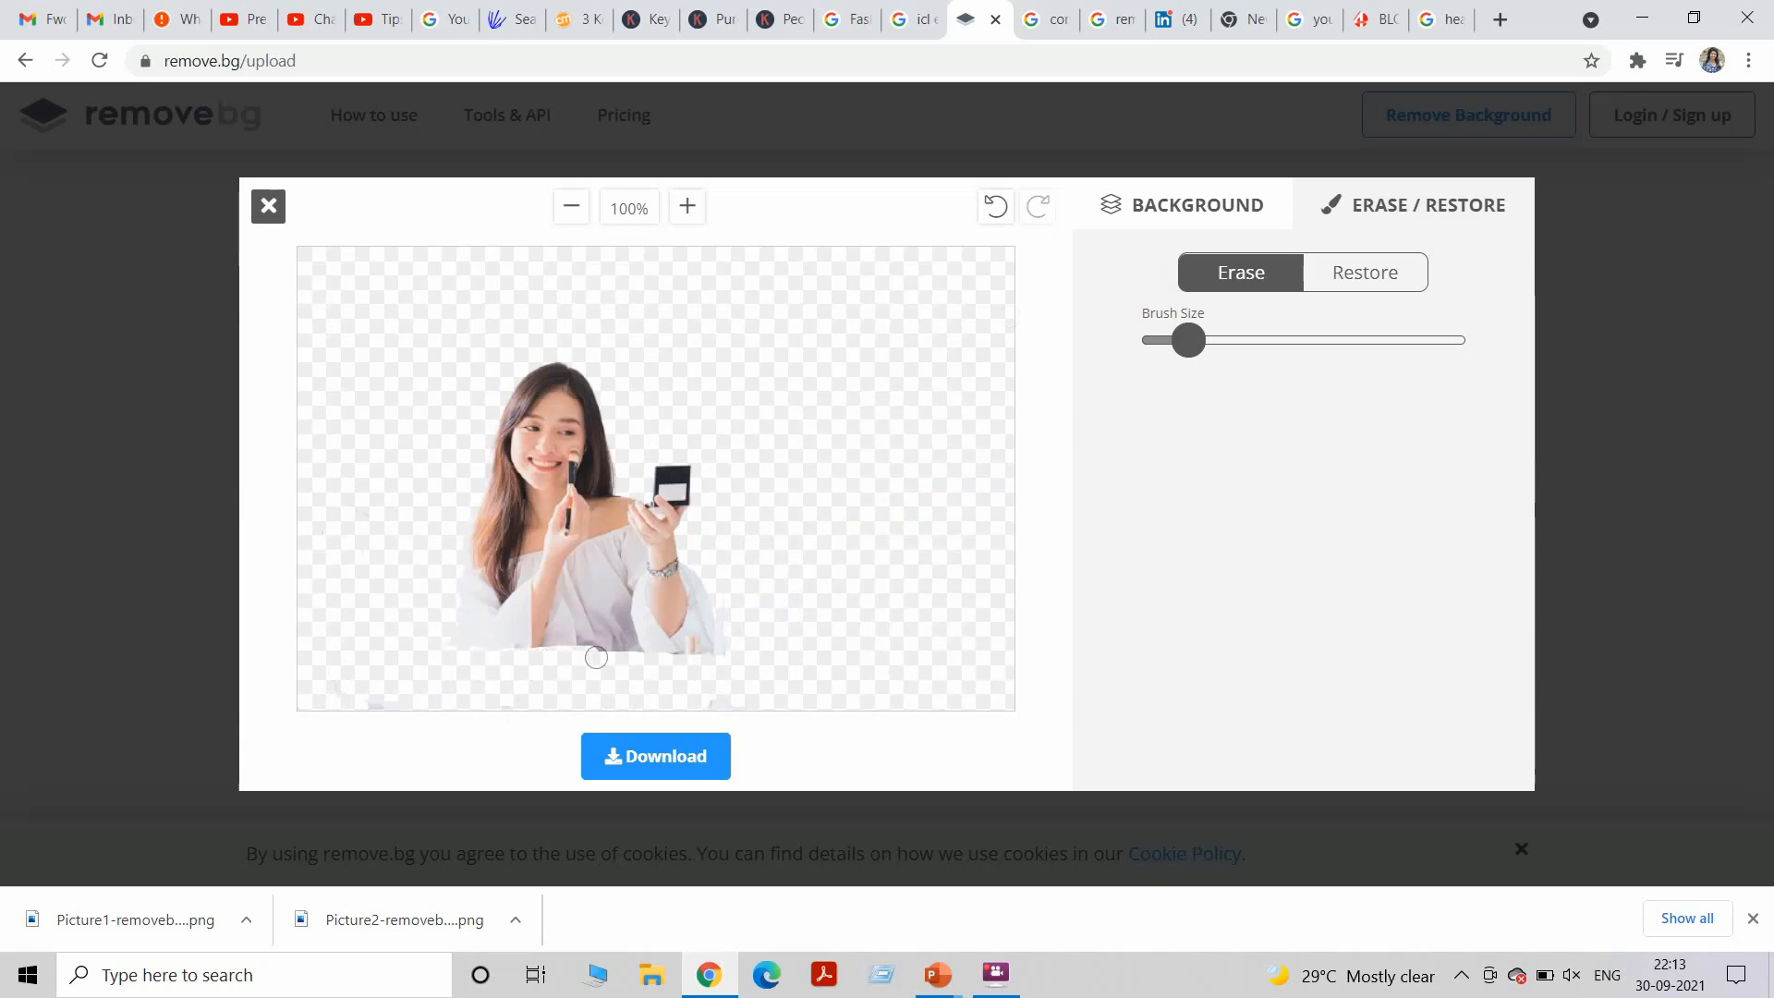
left_click_drag(596, 658, 746, 660)
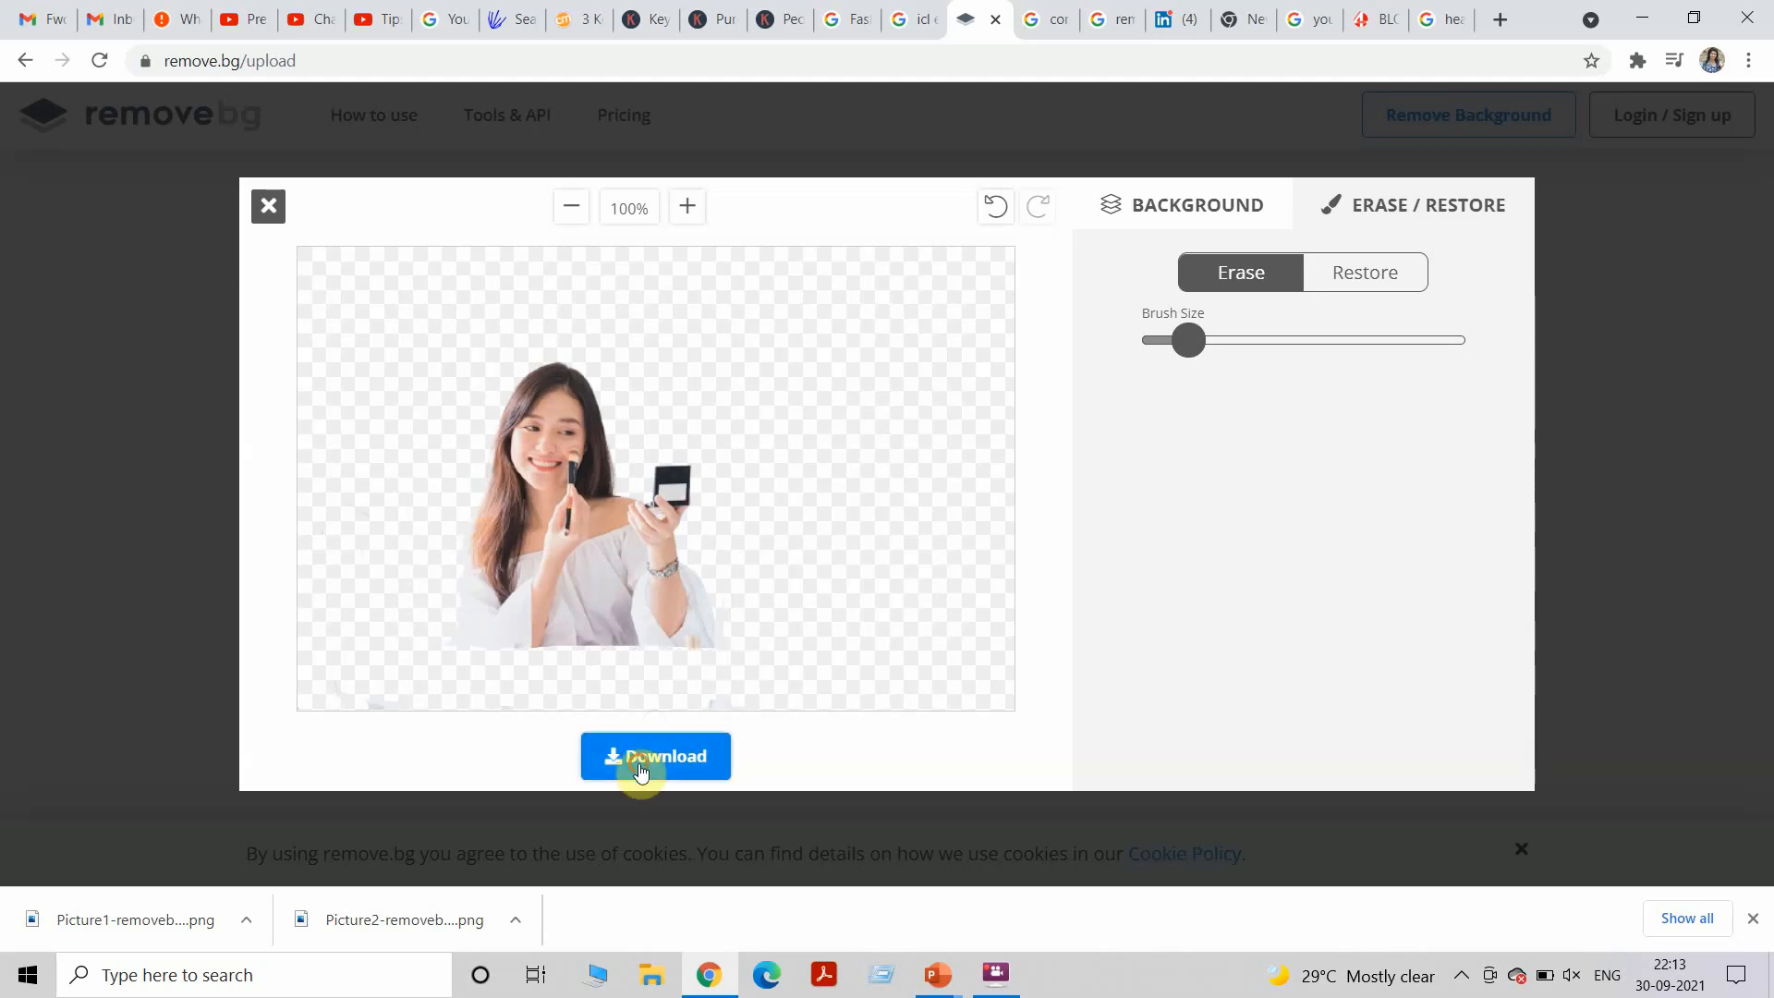
Download the desk-free make-up woman cutout.
left_click(654, 756)
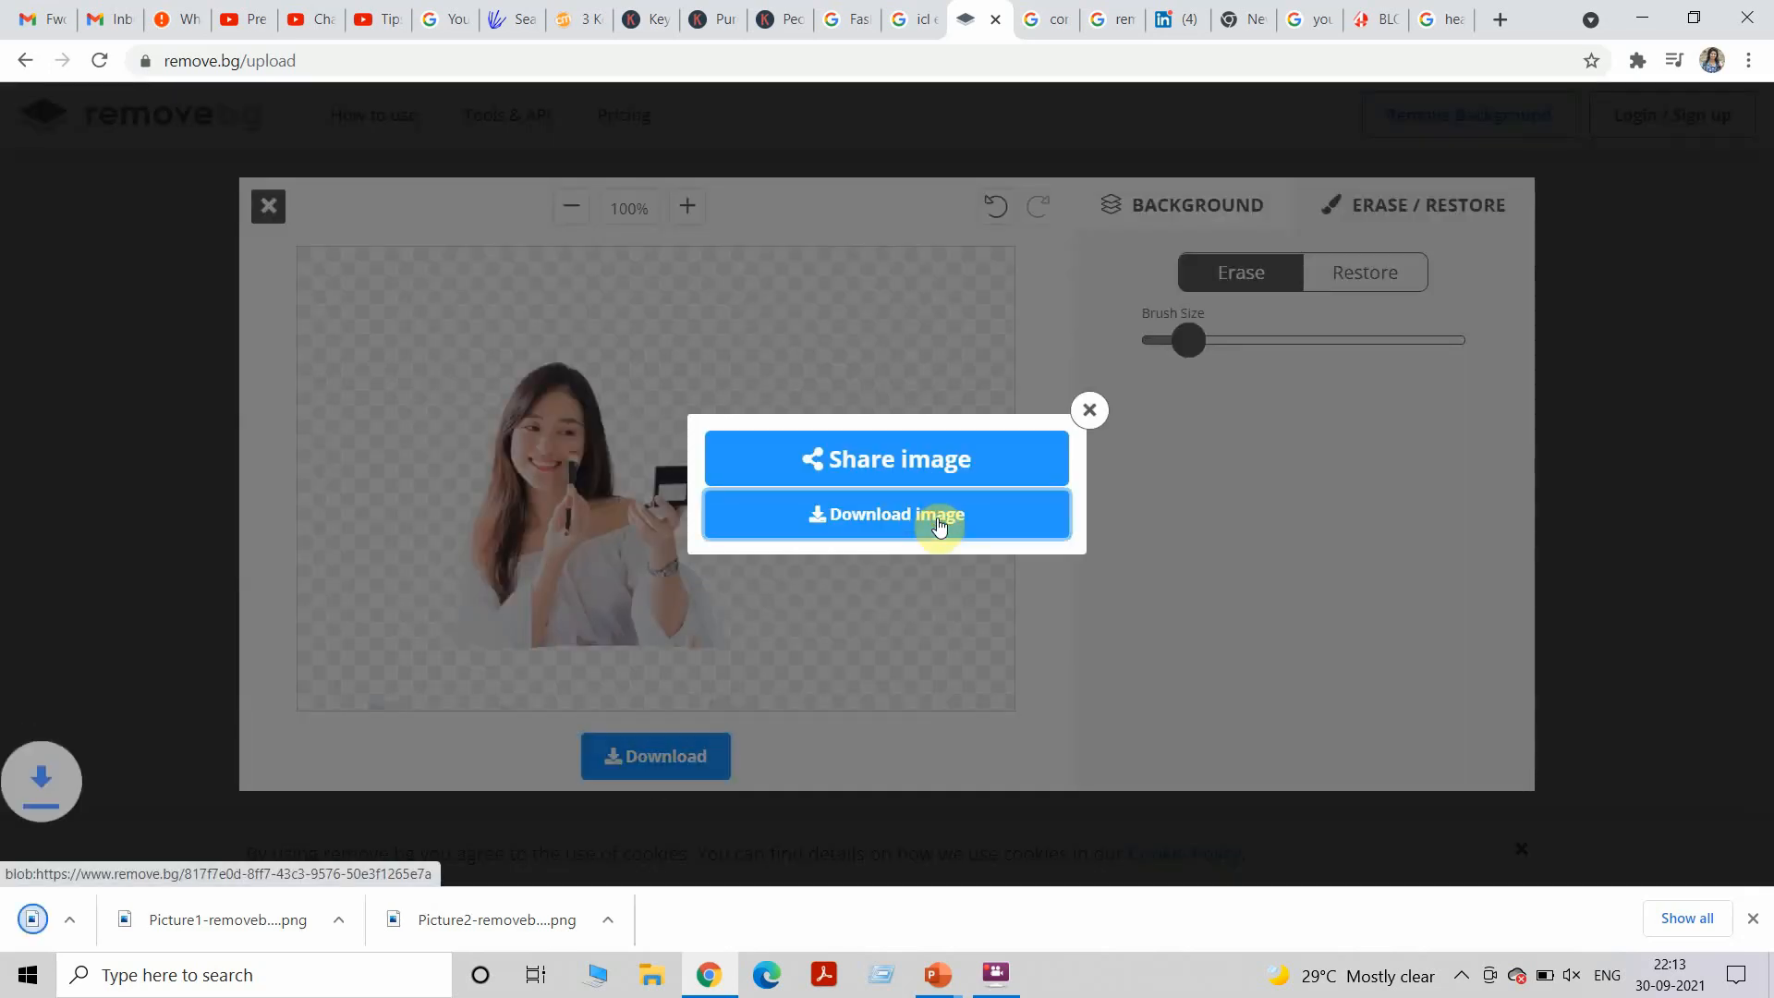
left_click(935, 974)
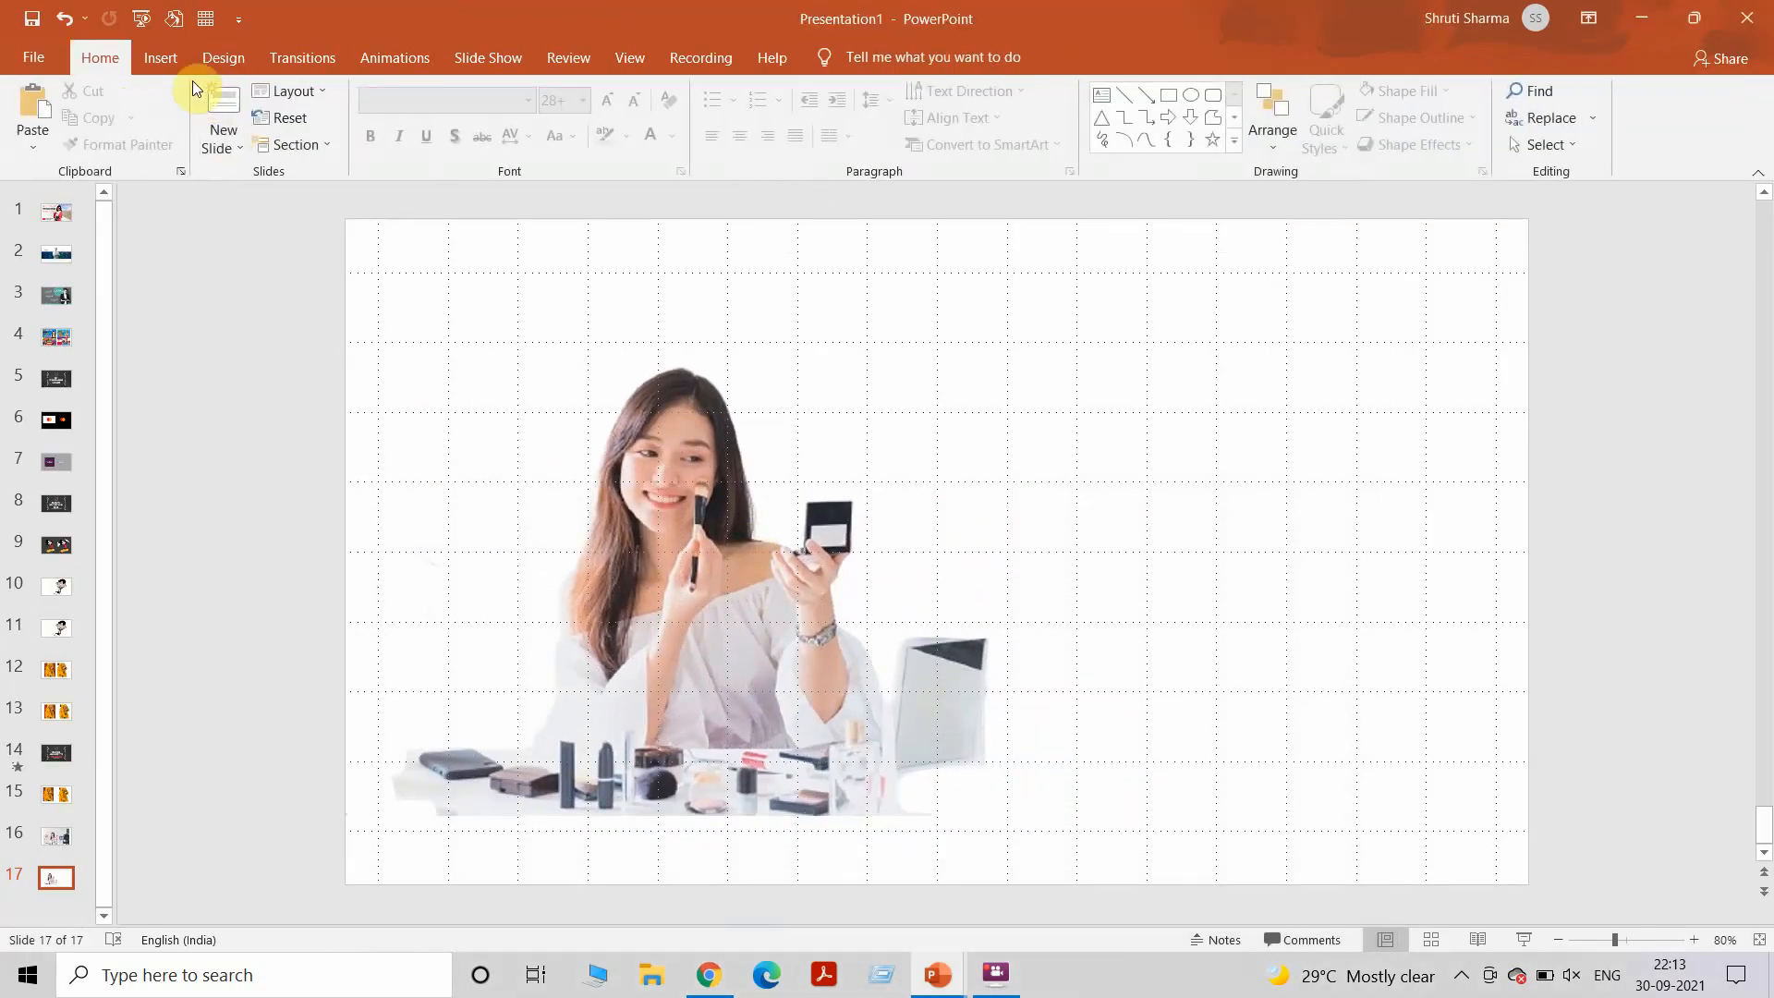
Insert Picture1-removebg-preview (2) on slide 17 and enlarge it on the right.
left_click(169, 117)
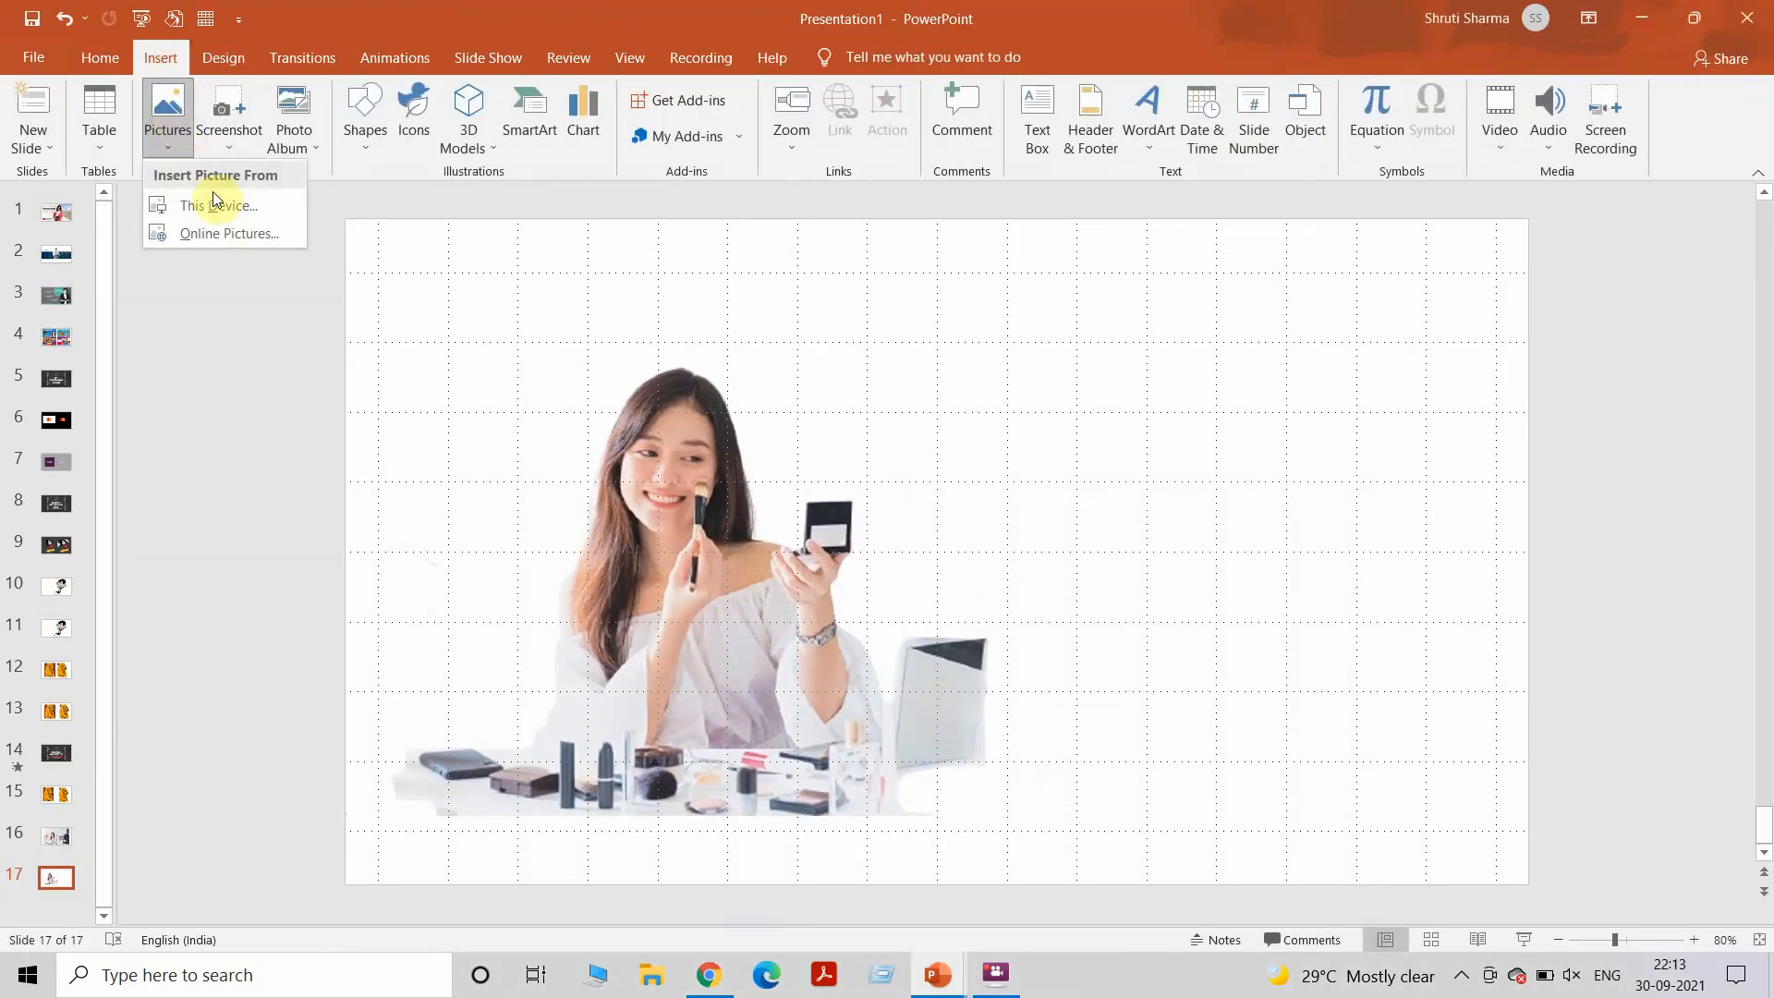
left_click(218, 206)
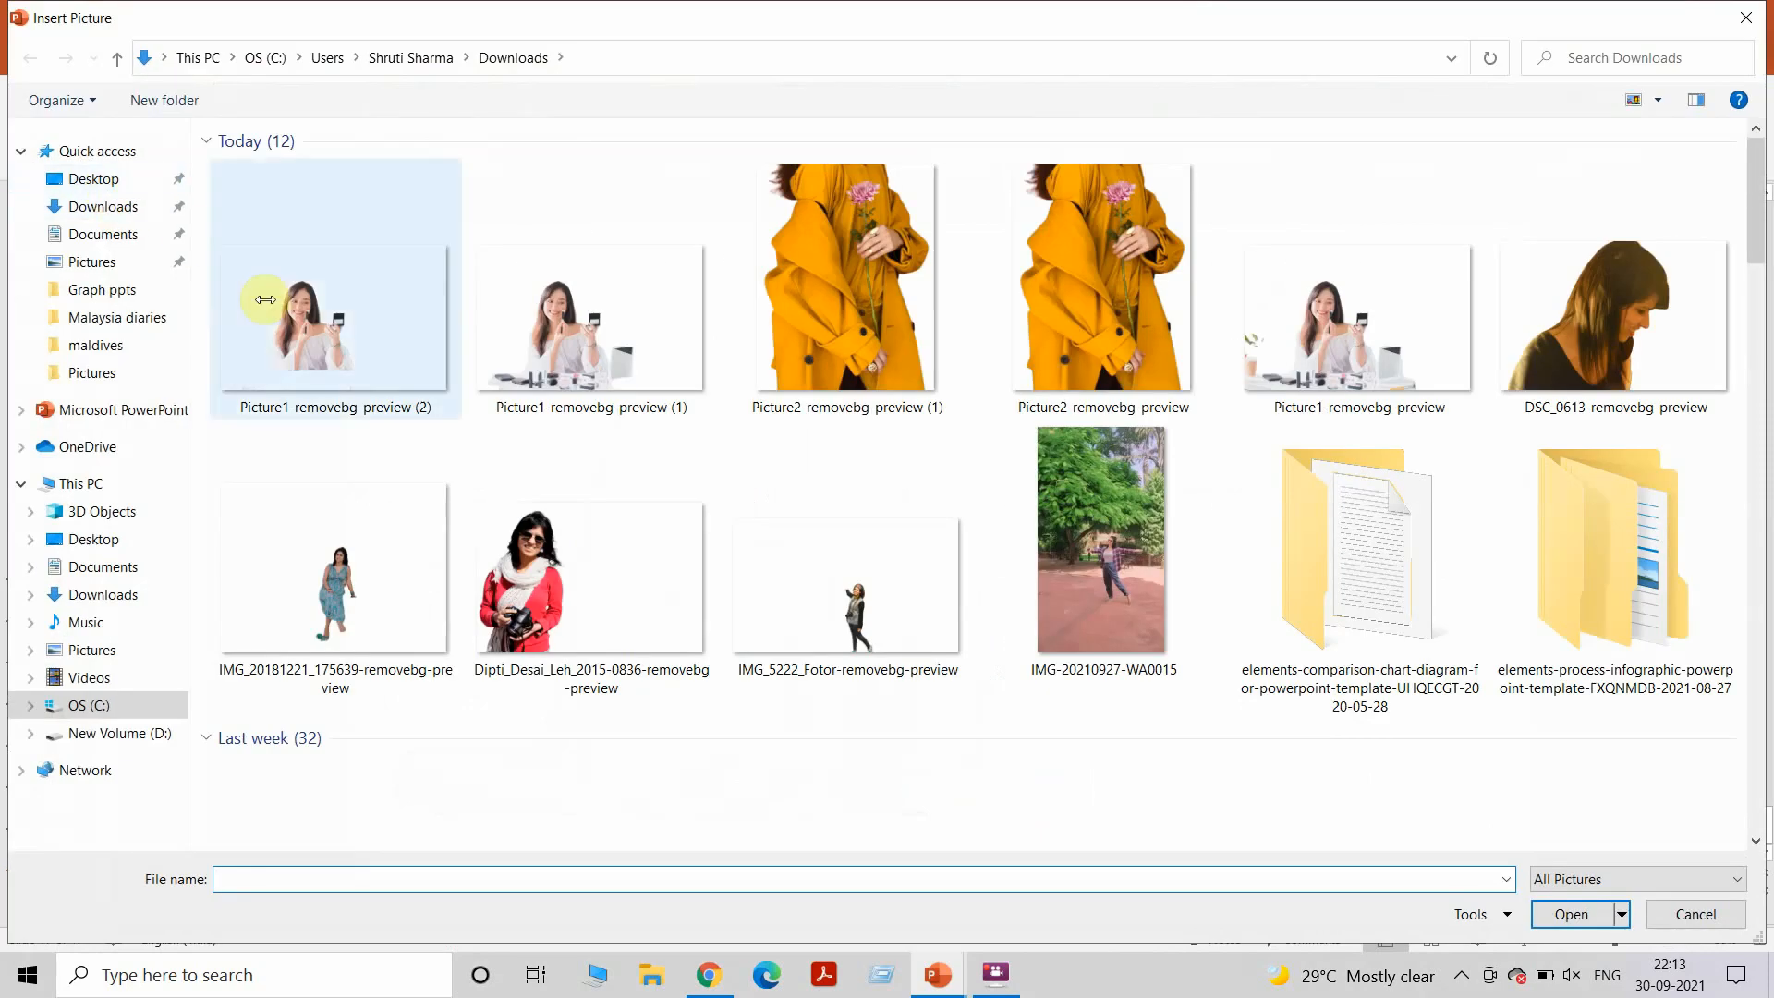
left_click(1570, 914)
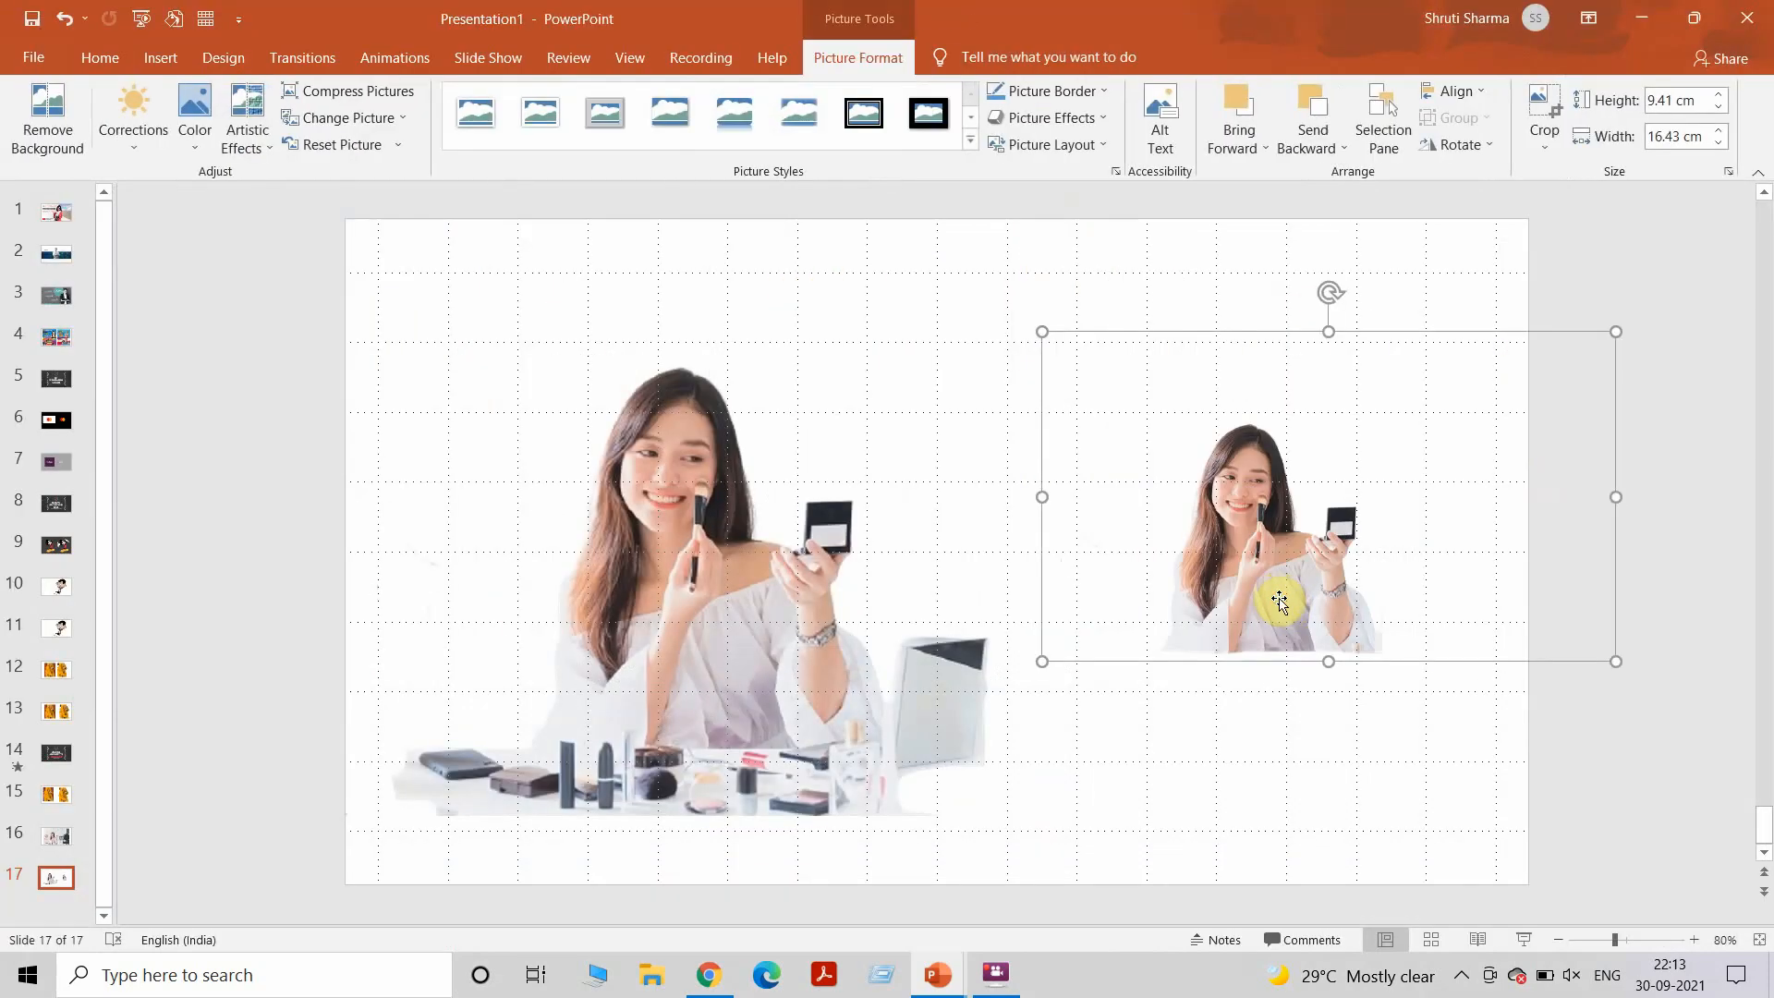
left_click_drag(1615, 662, 1738, 737)
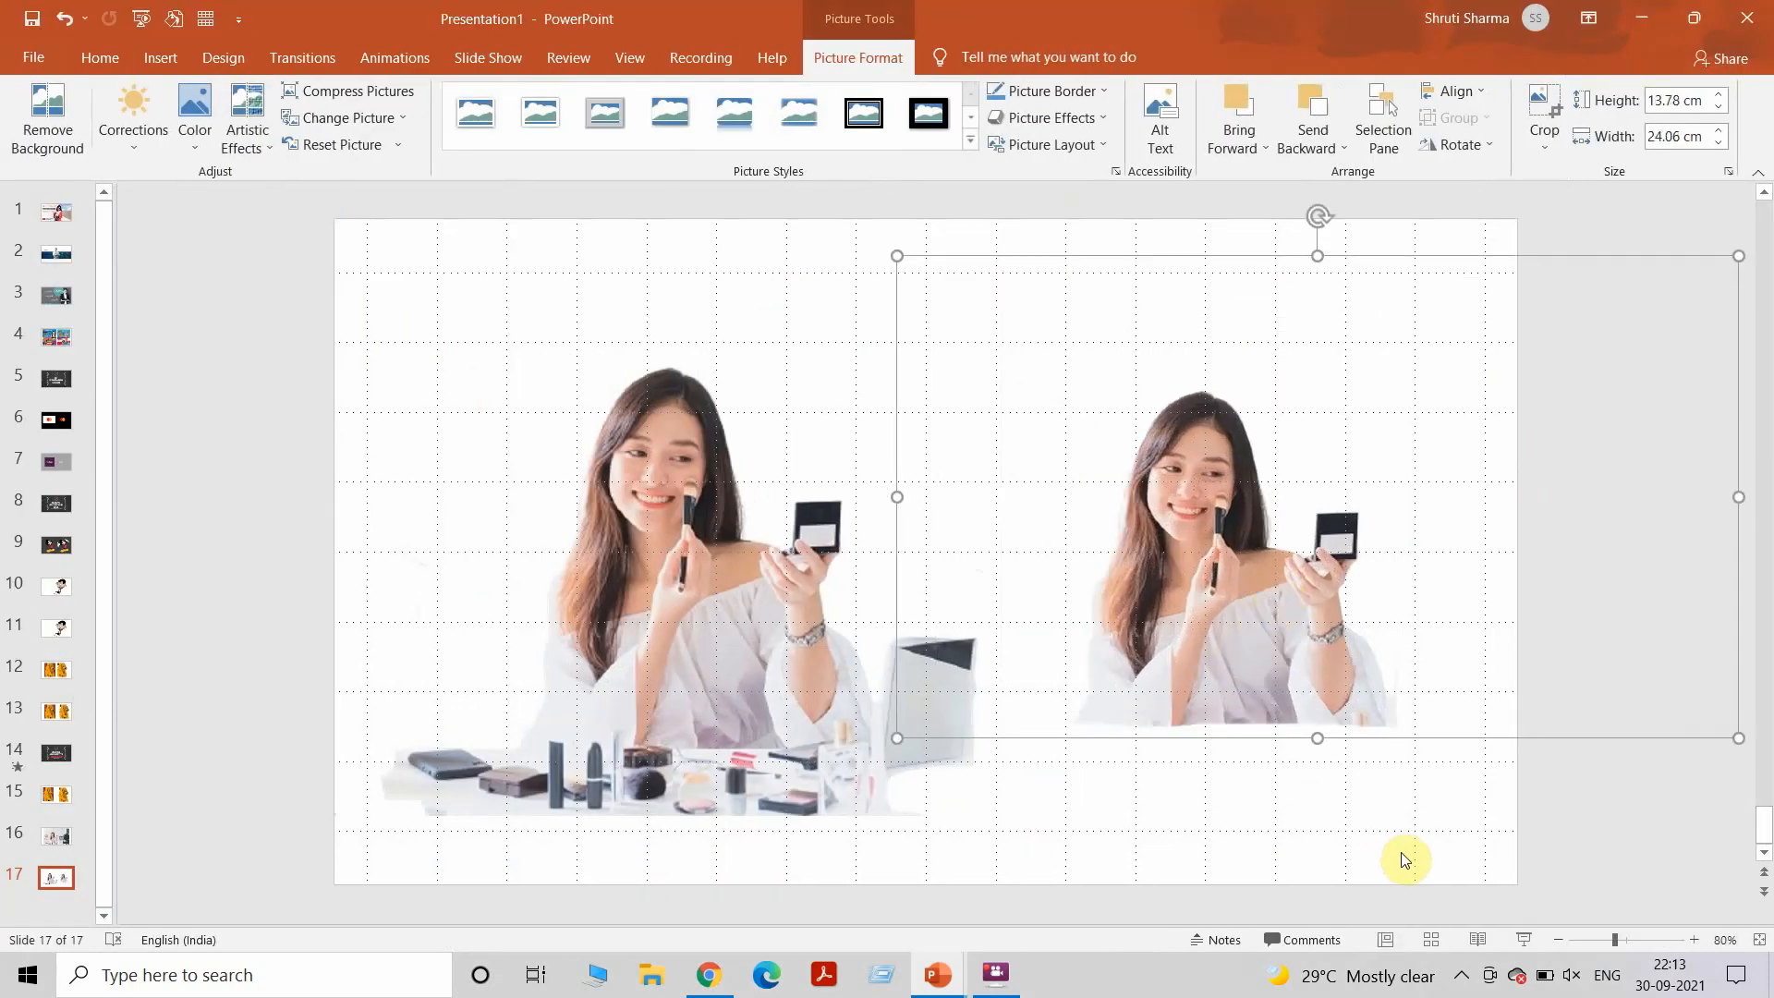